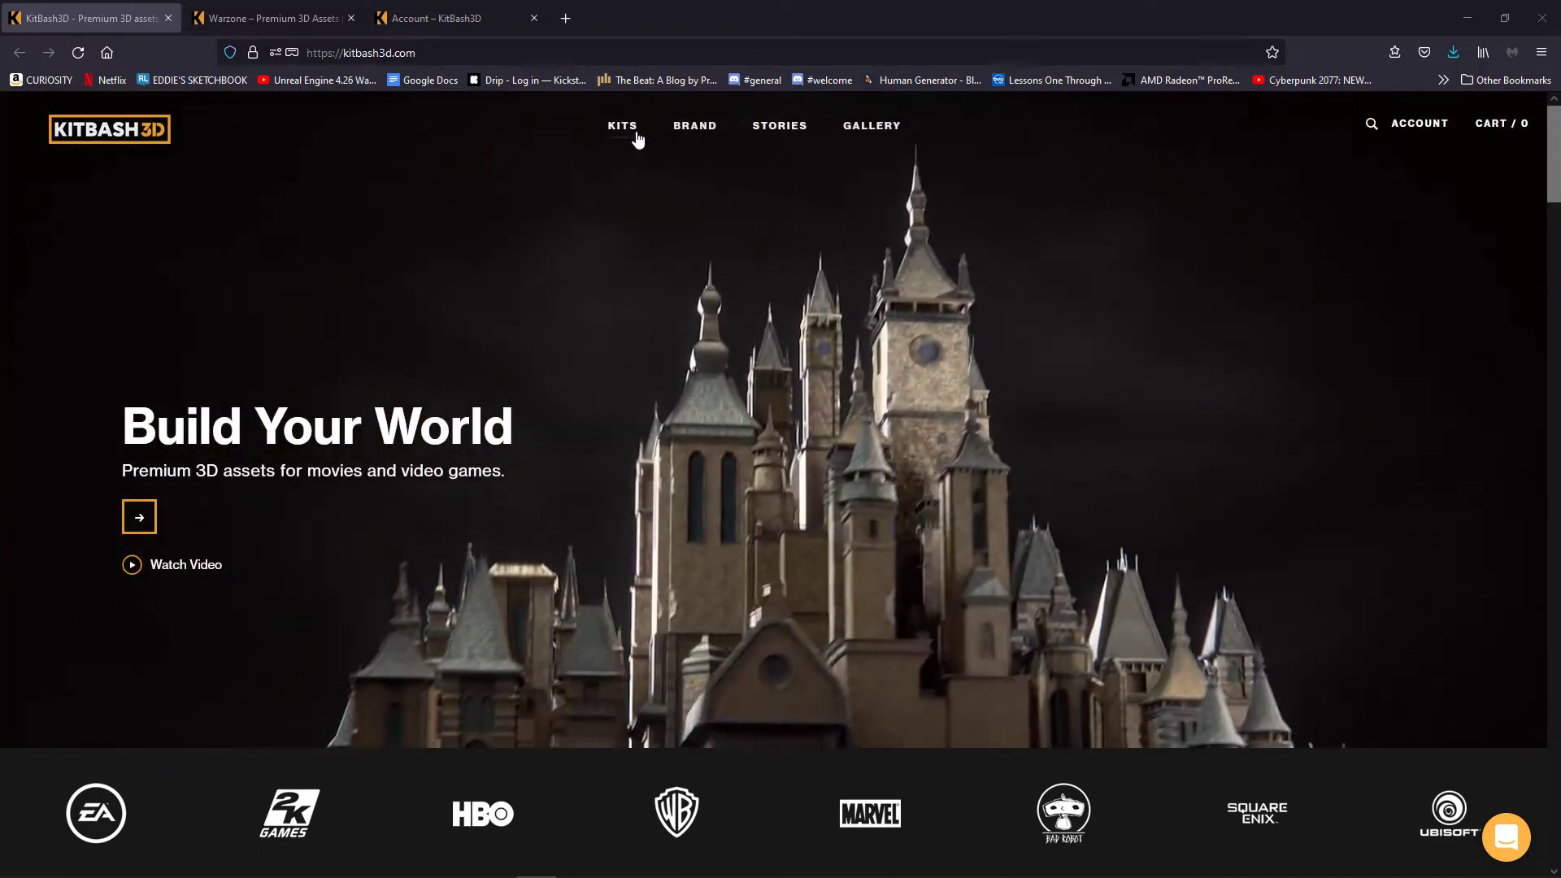
- Show the All kits catalogue and browse down the grid to the legacy kits
{"action": "left_click", "coordinate": [622, 125]}
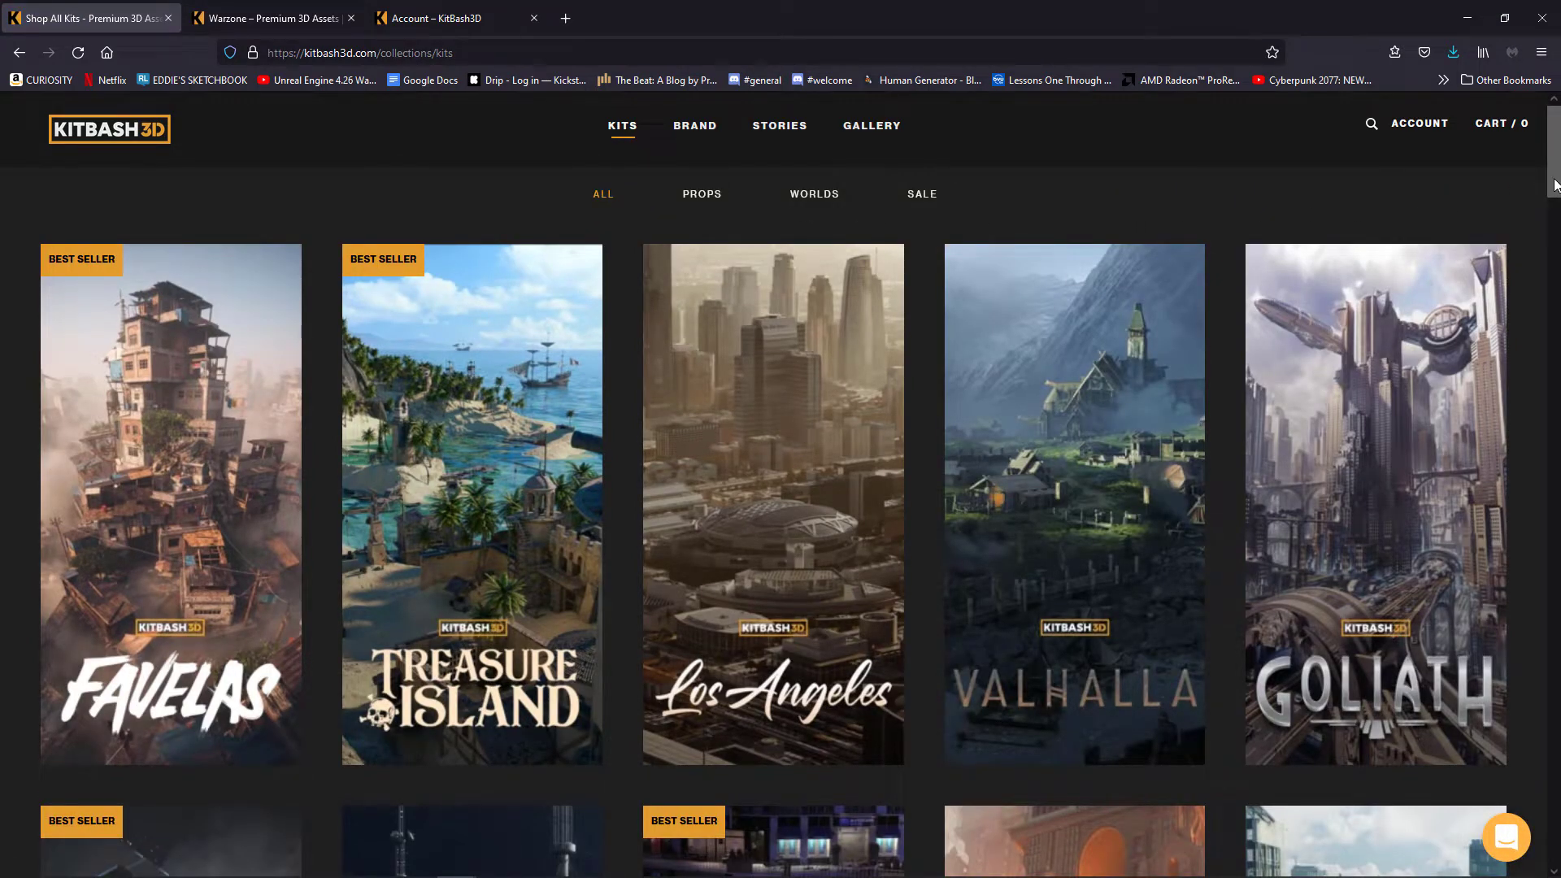
{"action": "scroll", "scroll_direction": "down", "scroll_amount": 3}
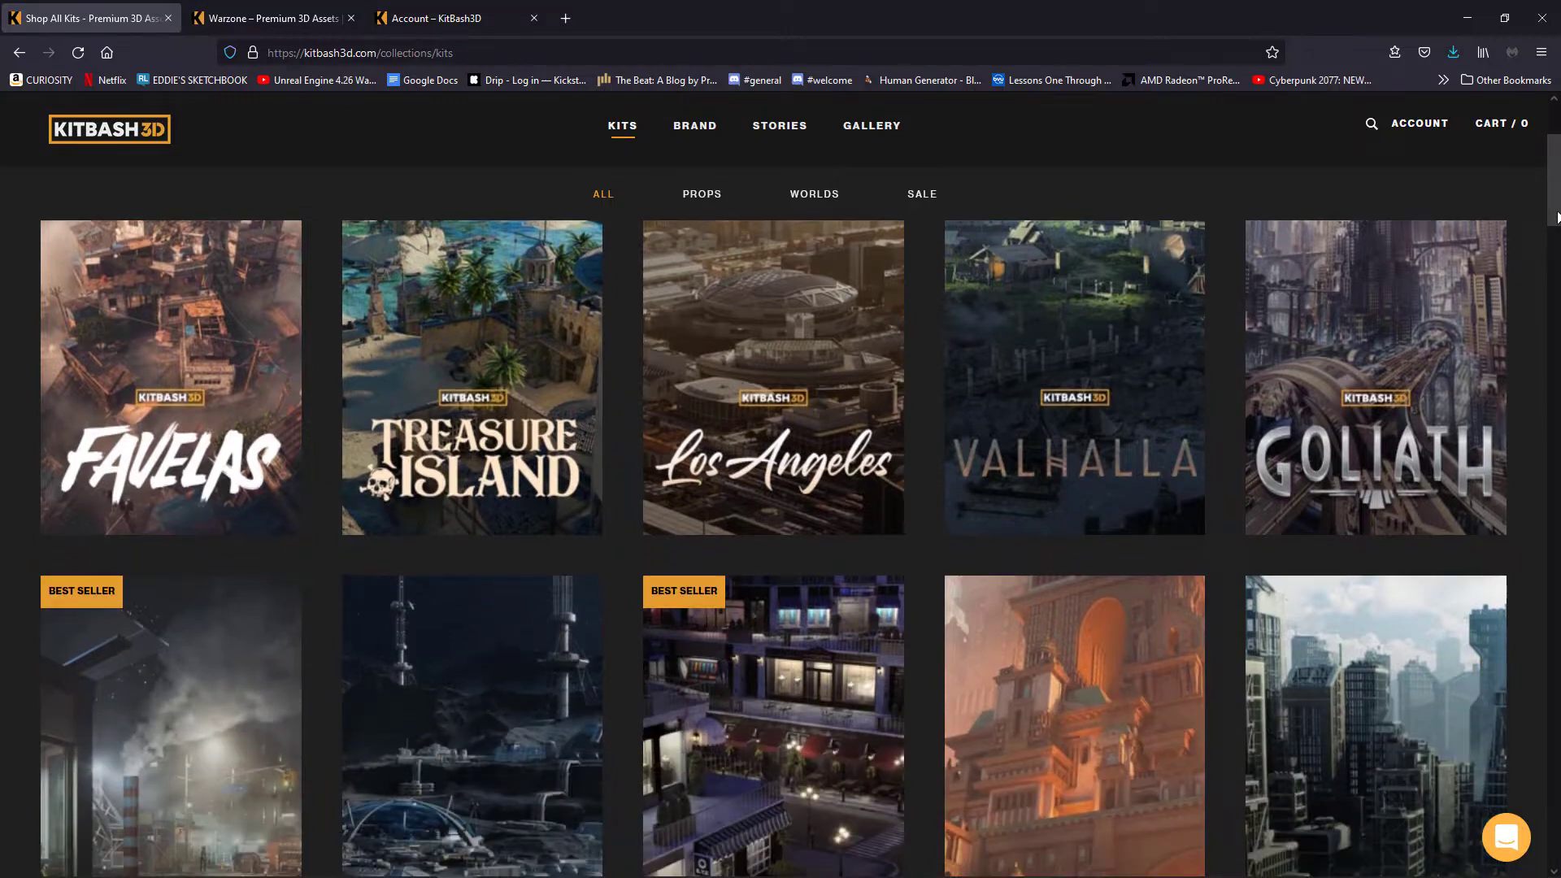
{"action": "scroll", "scroll_direction": "down", "scroll_amount": 3}
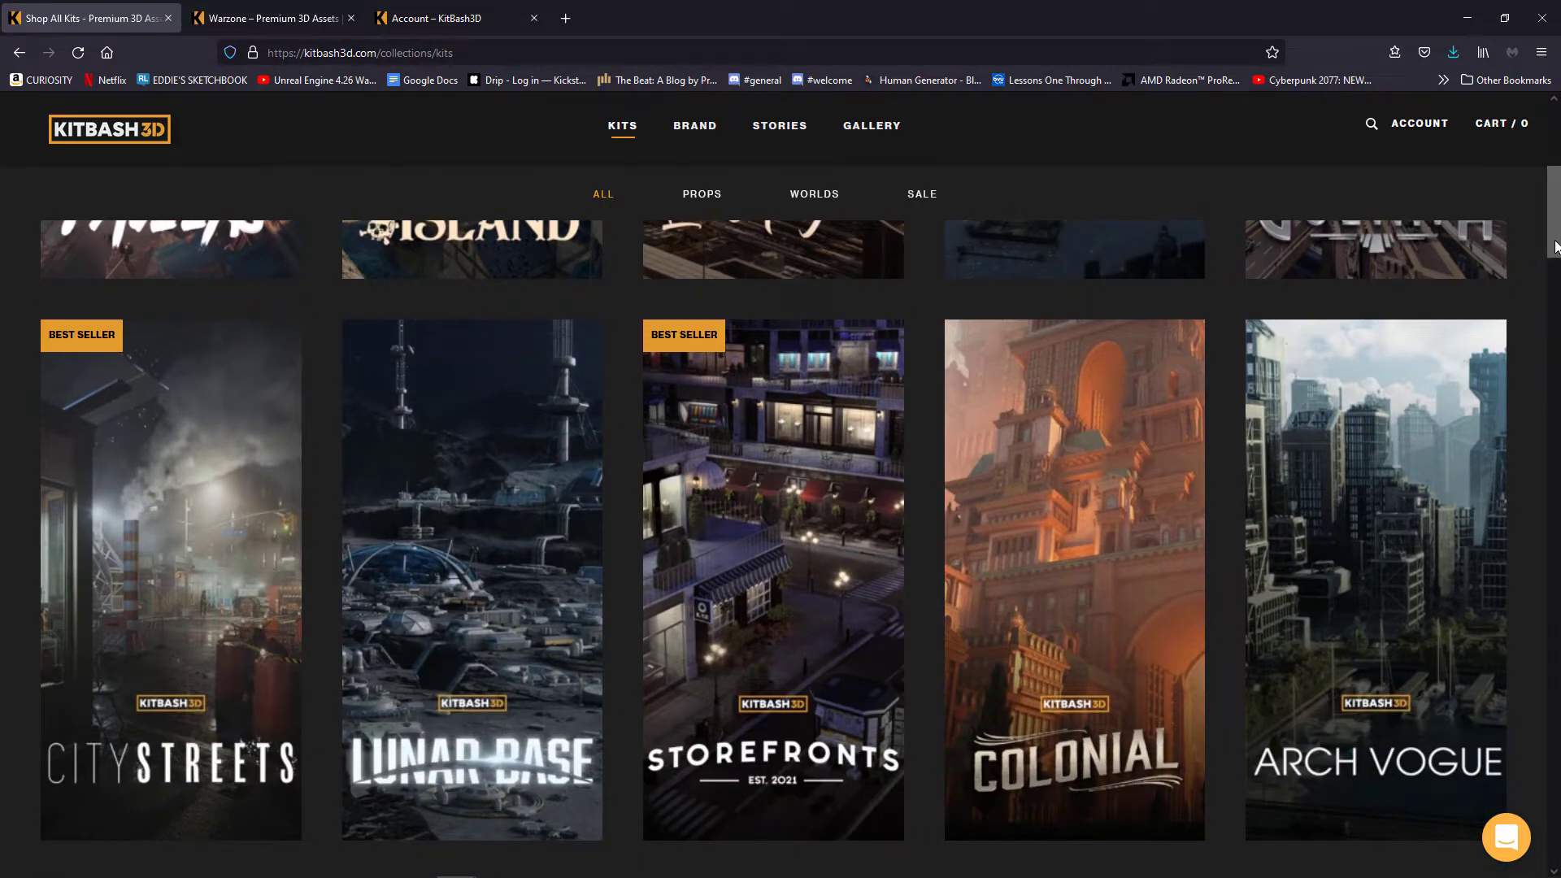
{"action": "scroll", "scroll_direction": "down", "scroll_amount": 3}
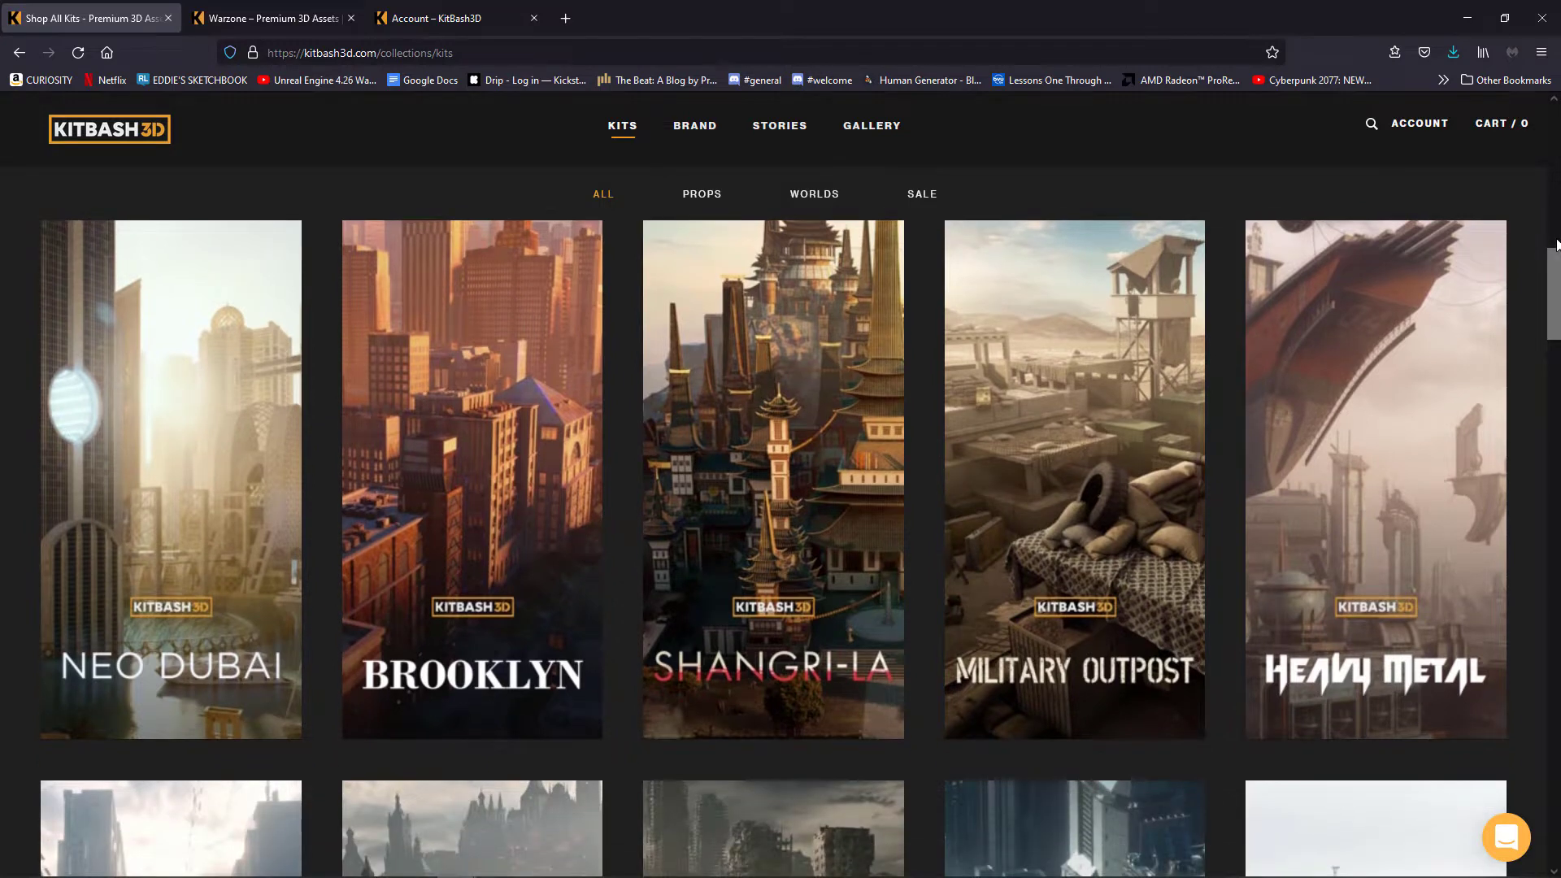
{"action": "scroll", "scroll_direction": "down", "scroll_amount": 3}
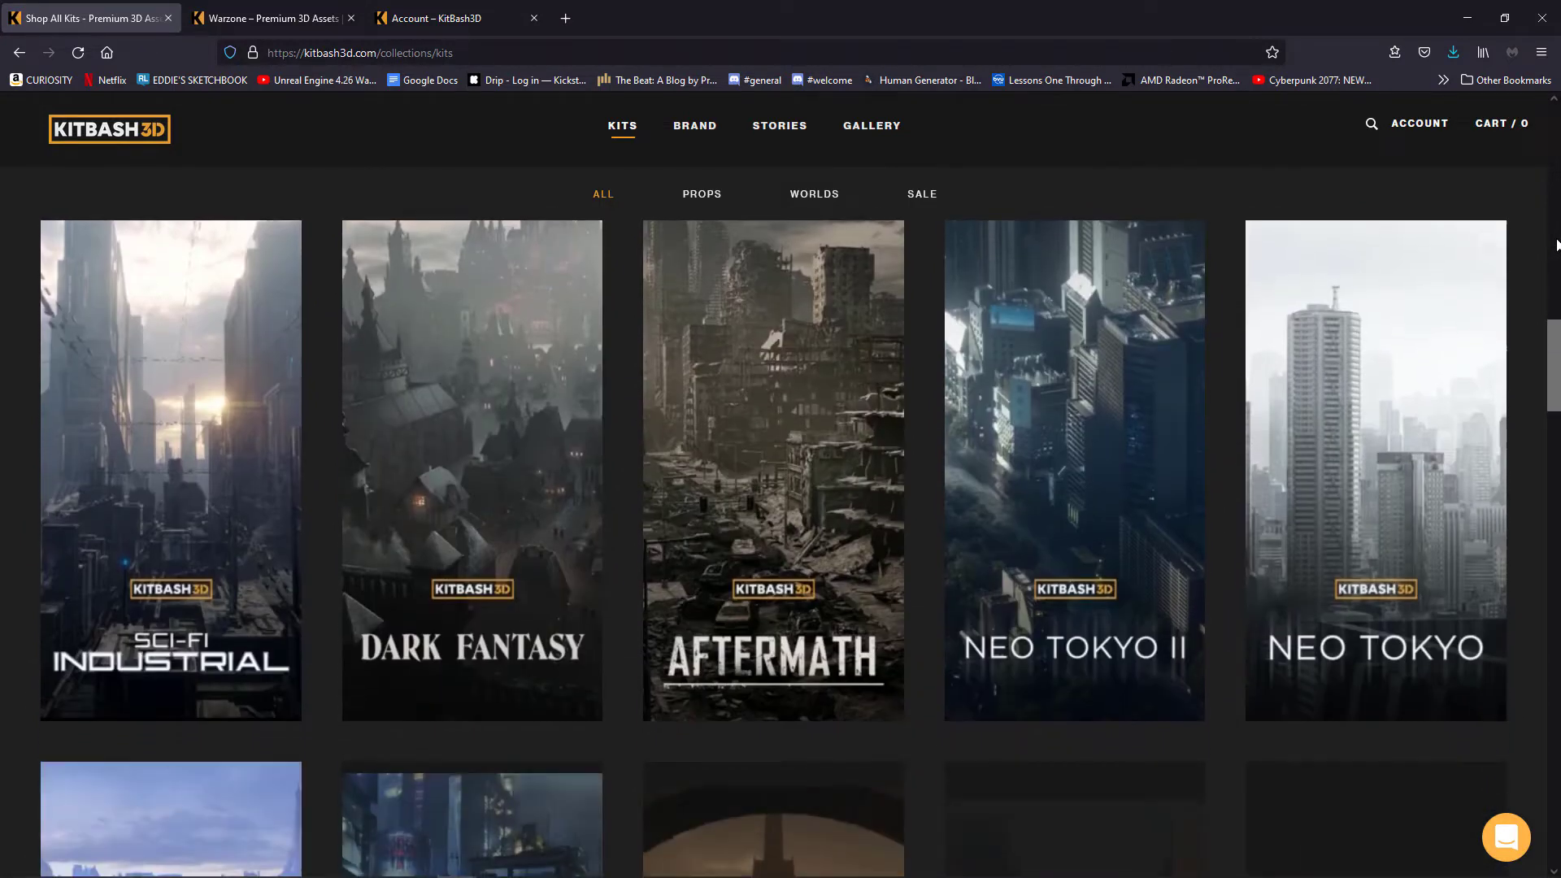
{"action": "scroll", "scroll_direction": "down", "scroll_amount": 3}
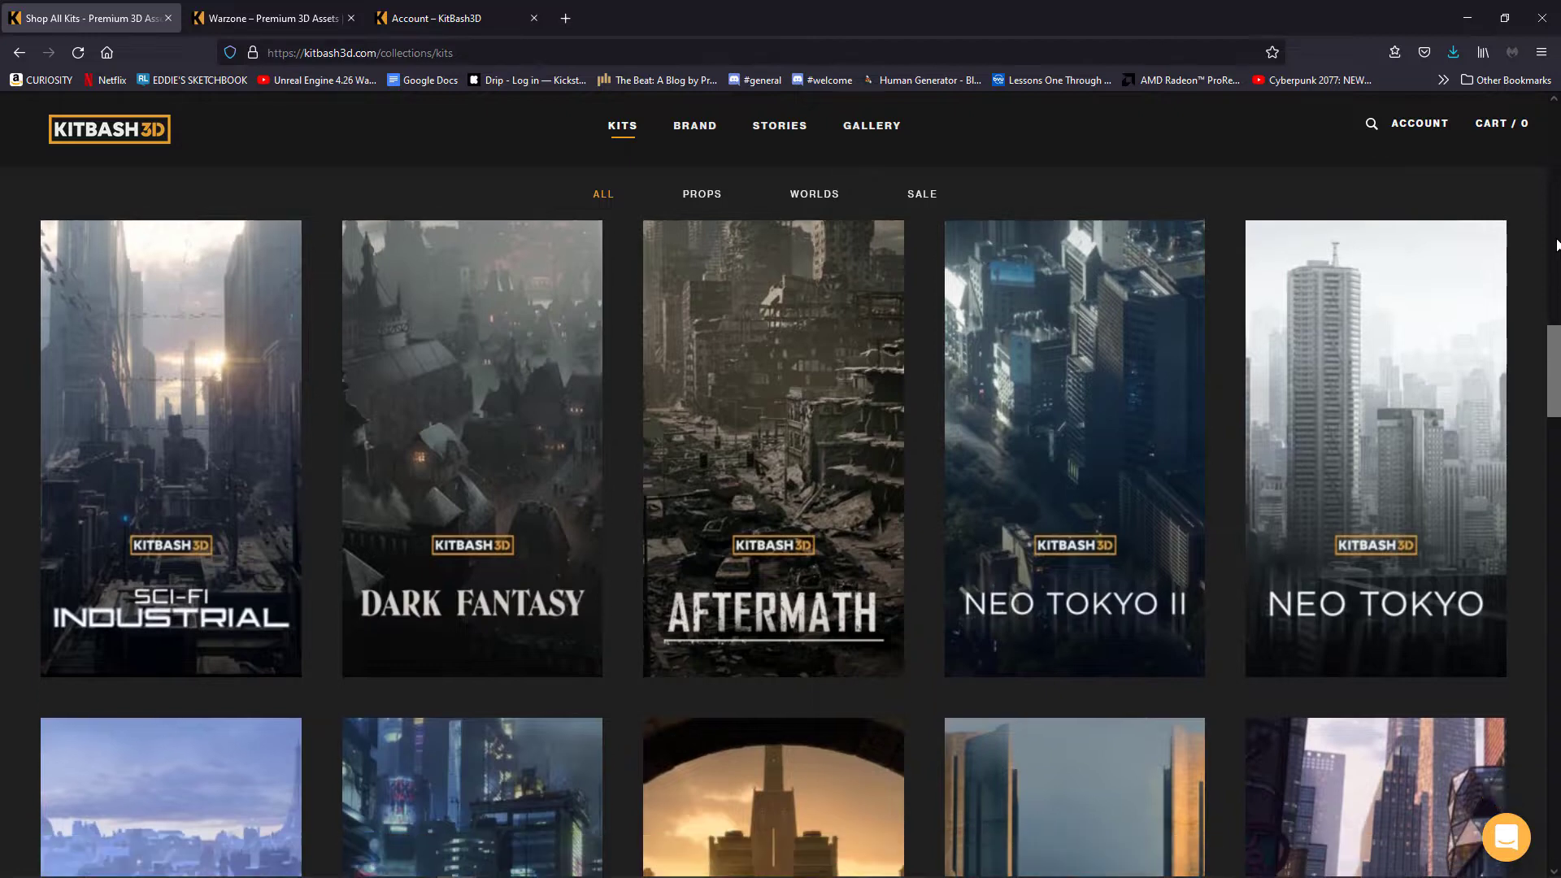
{"action": "scroll", "scroll_direction": "down", "scroll_amount": 3}
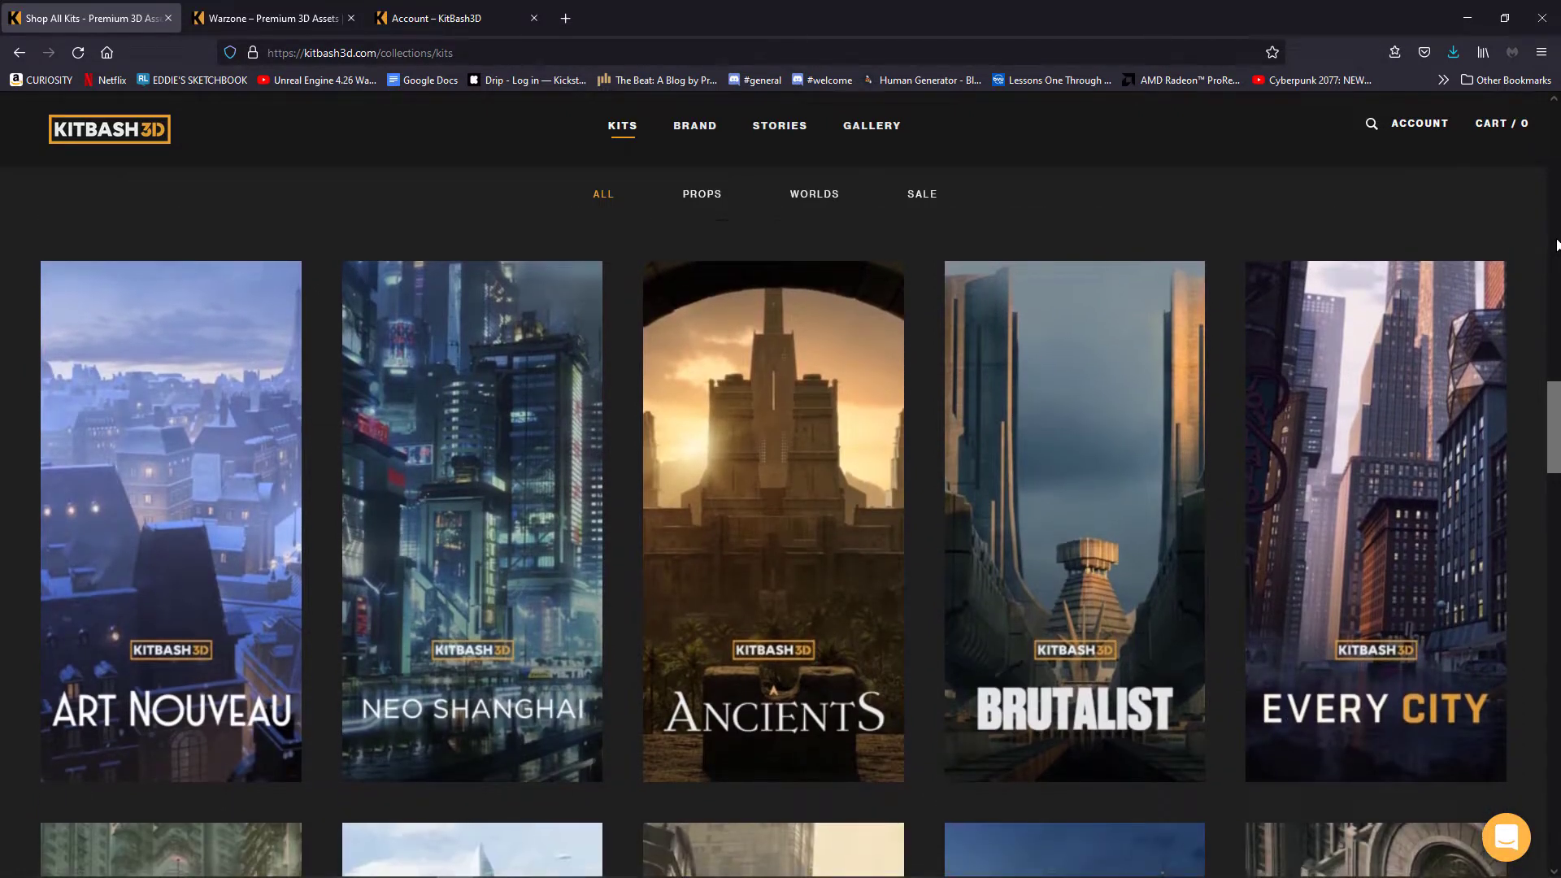
{"action": "scroll", "scroll_direction": "down", "scroll_amount": 3}
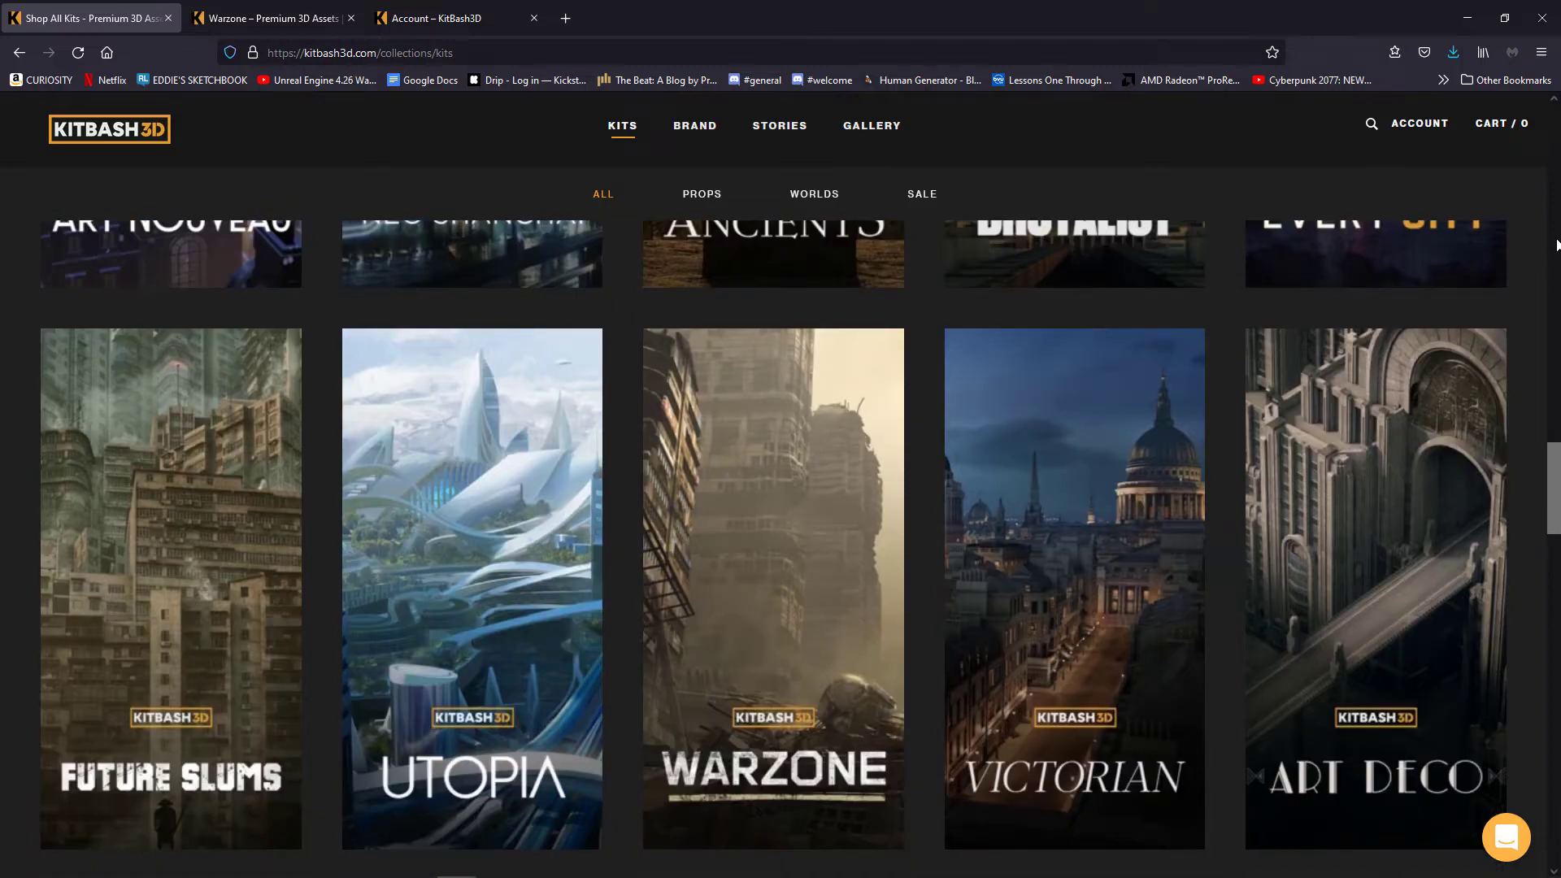
{"action": "scroll", "scroll_direction": "down", "scroll_amount": 3}
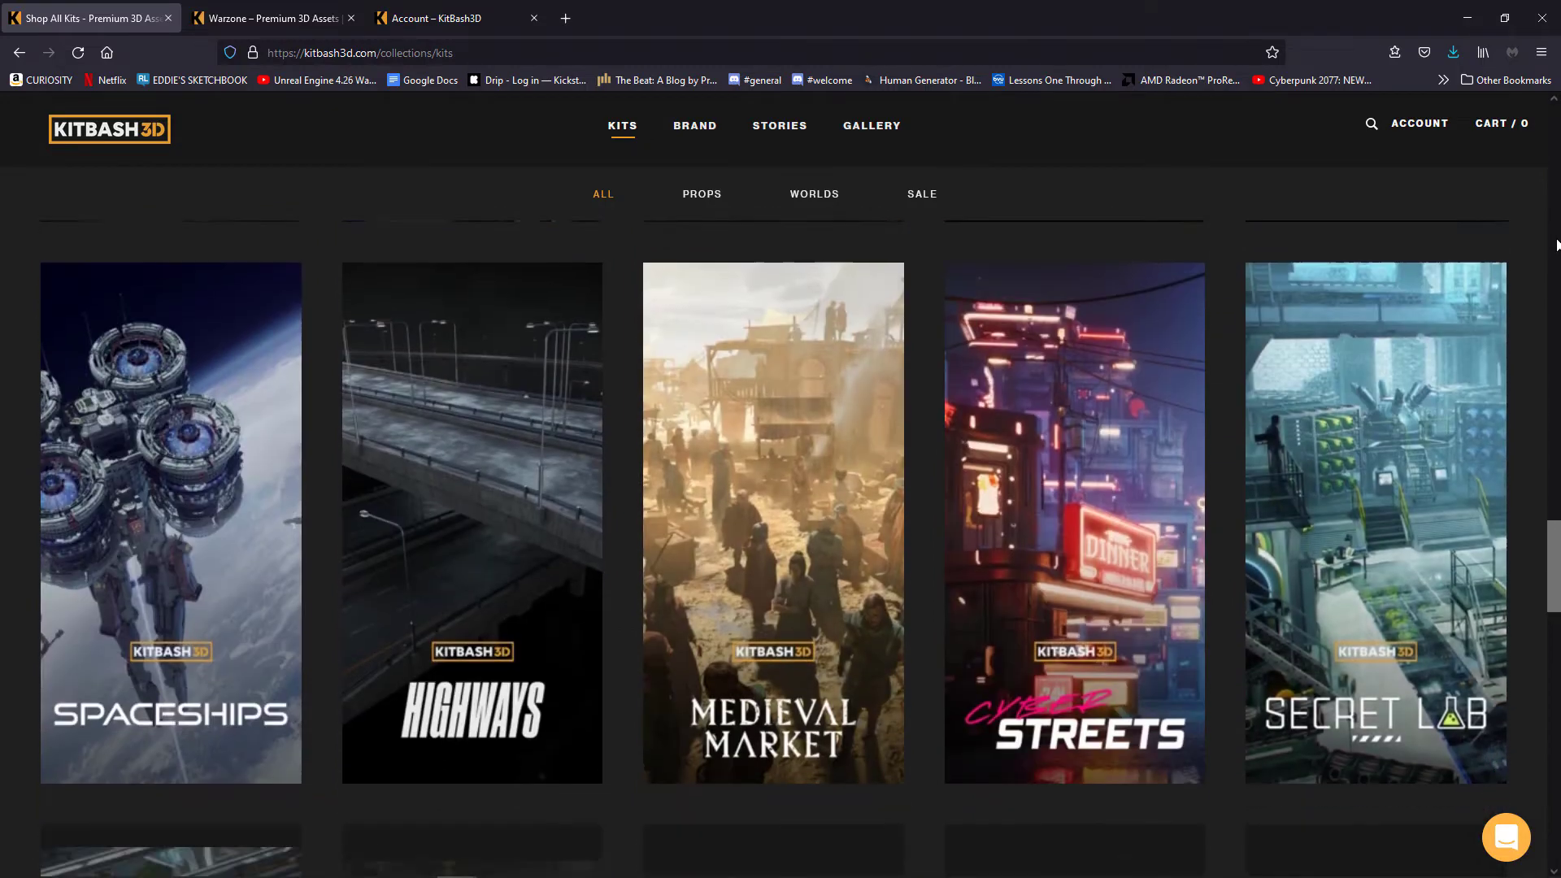
{"action": "scroll", "scroll_direction": "down", "scroll_amount": 3}
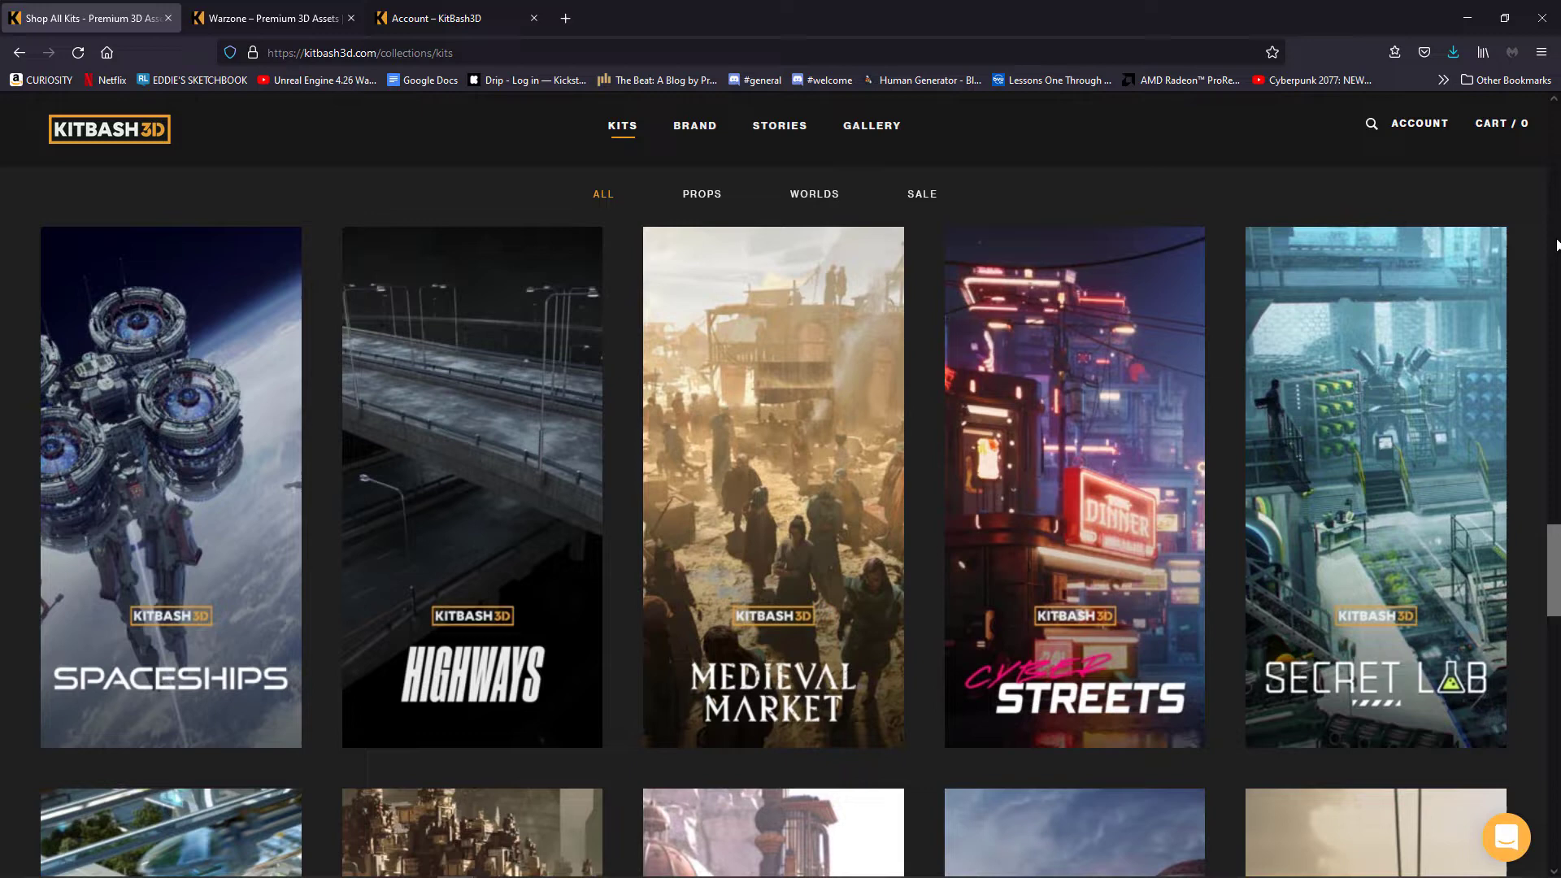
{"action": "scroll", "scroll_direction": "down", "scroll_amount": 3}
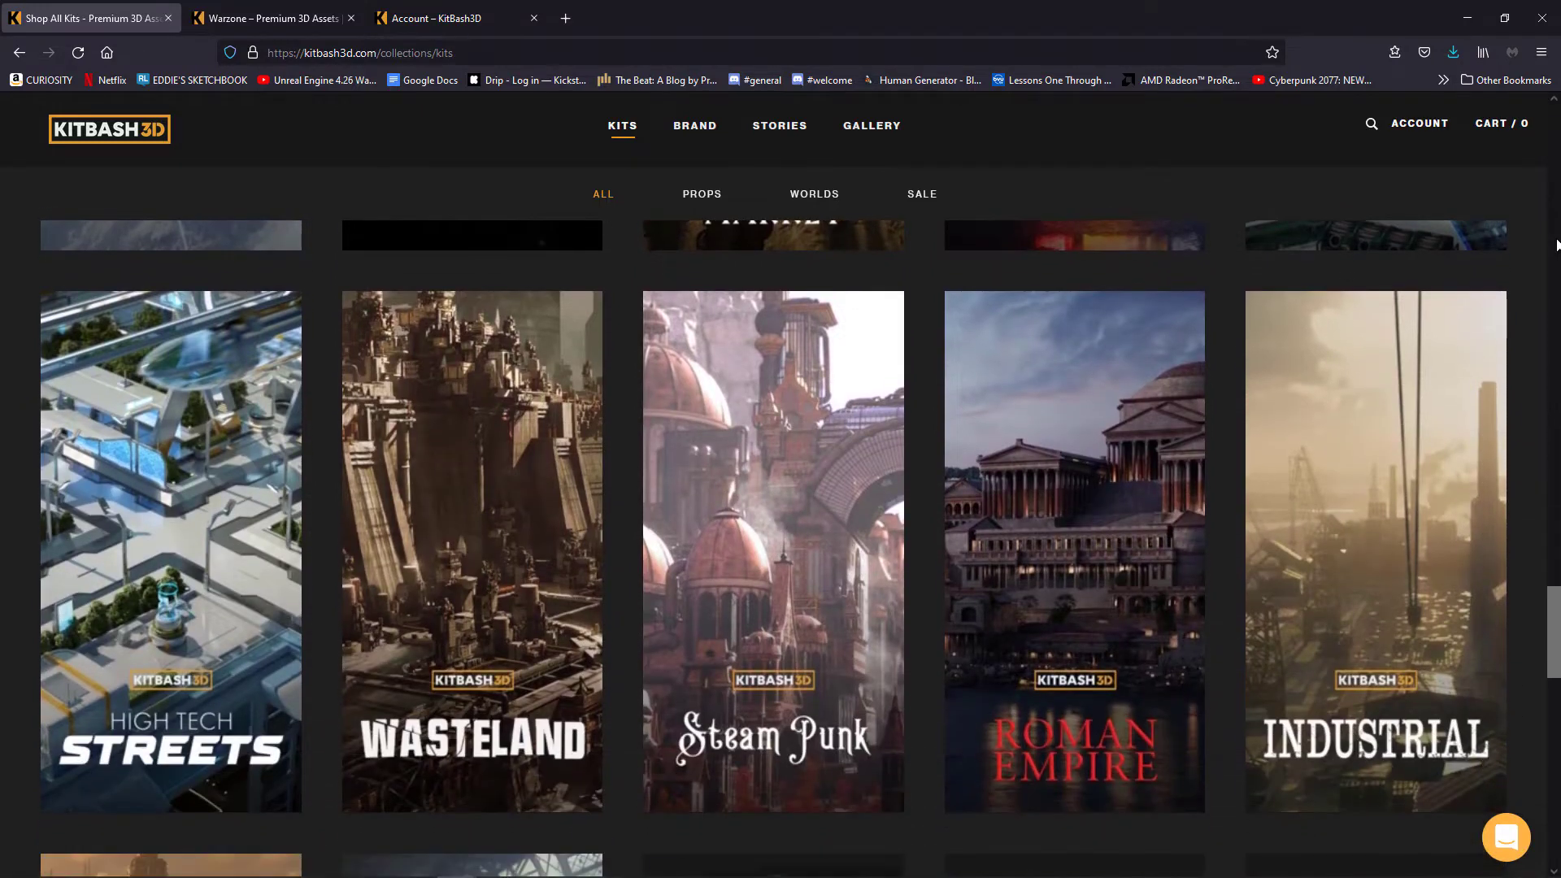
{"action": "scroll", "scroll_direction": "down", "scroll_amount": 3}
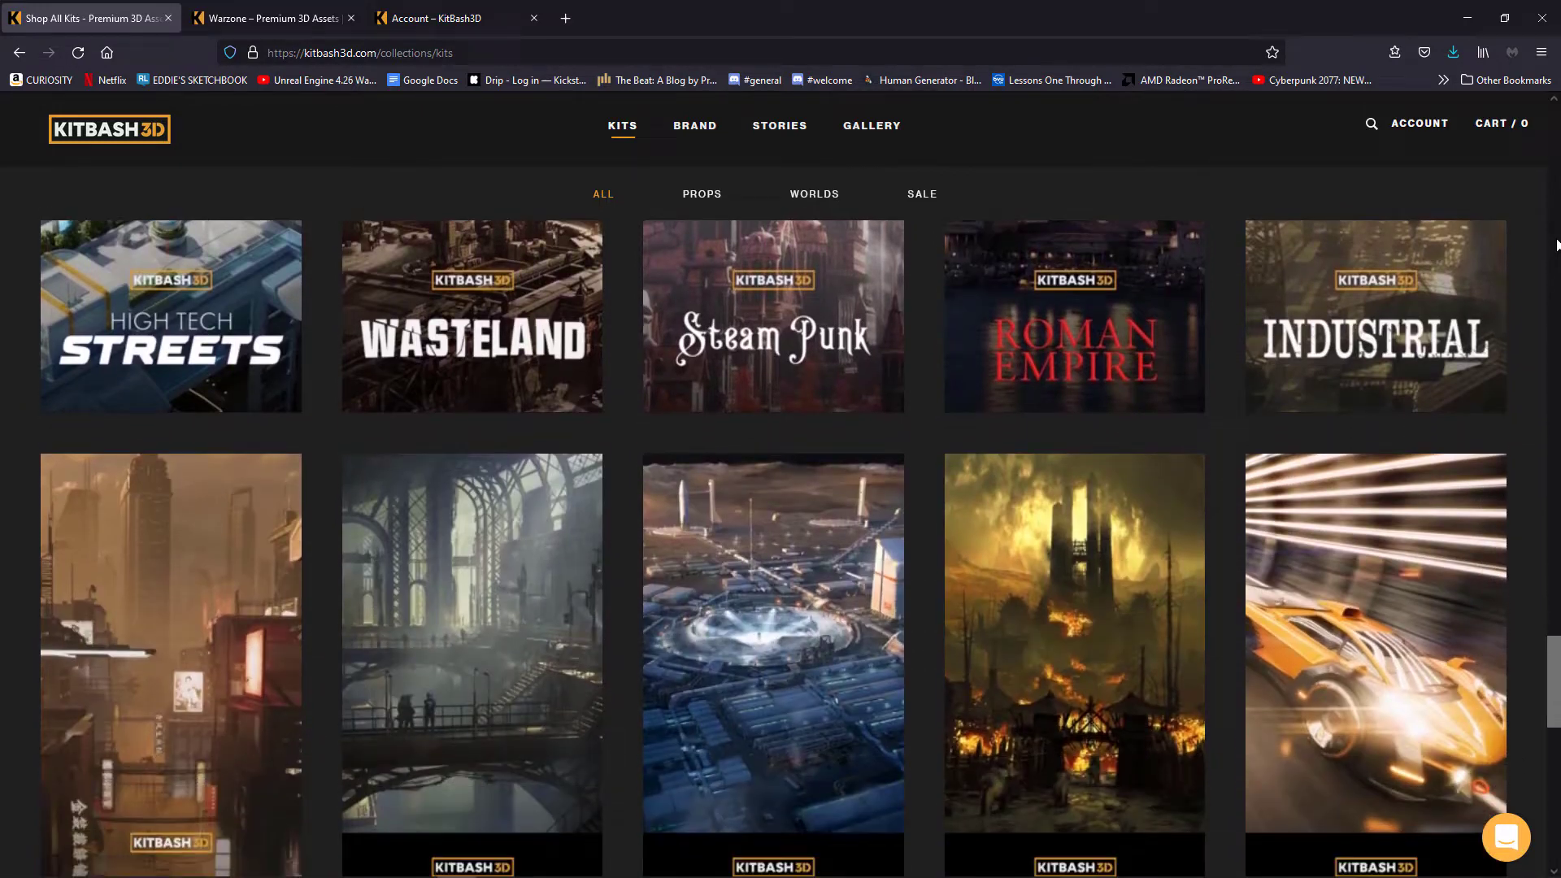
{"action": "scroll", "scroll_direction": "down", "scroll_amount": 3}
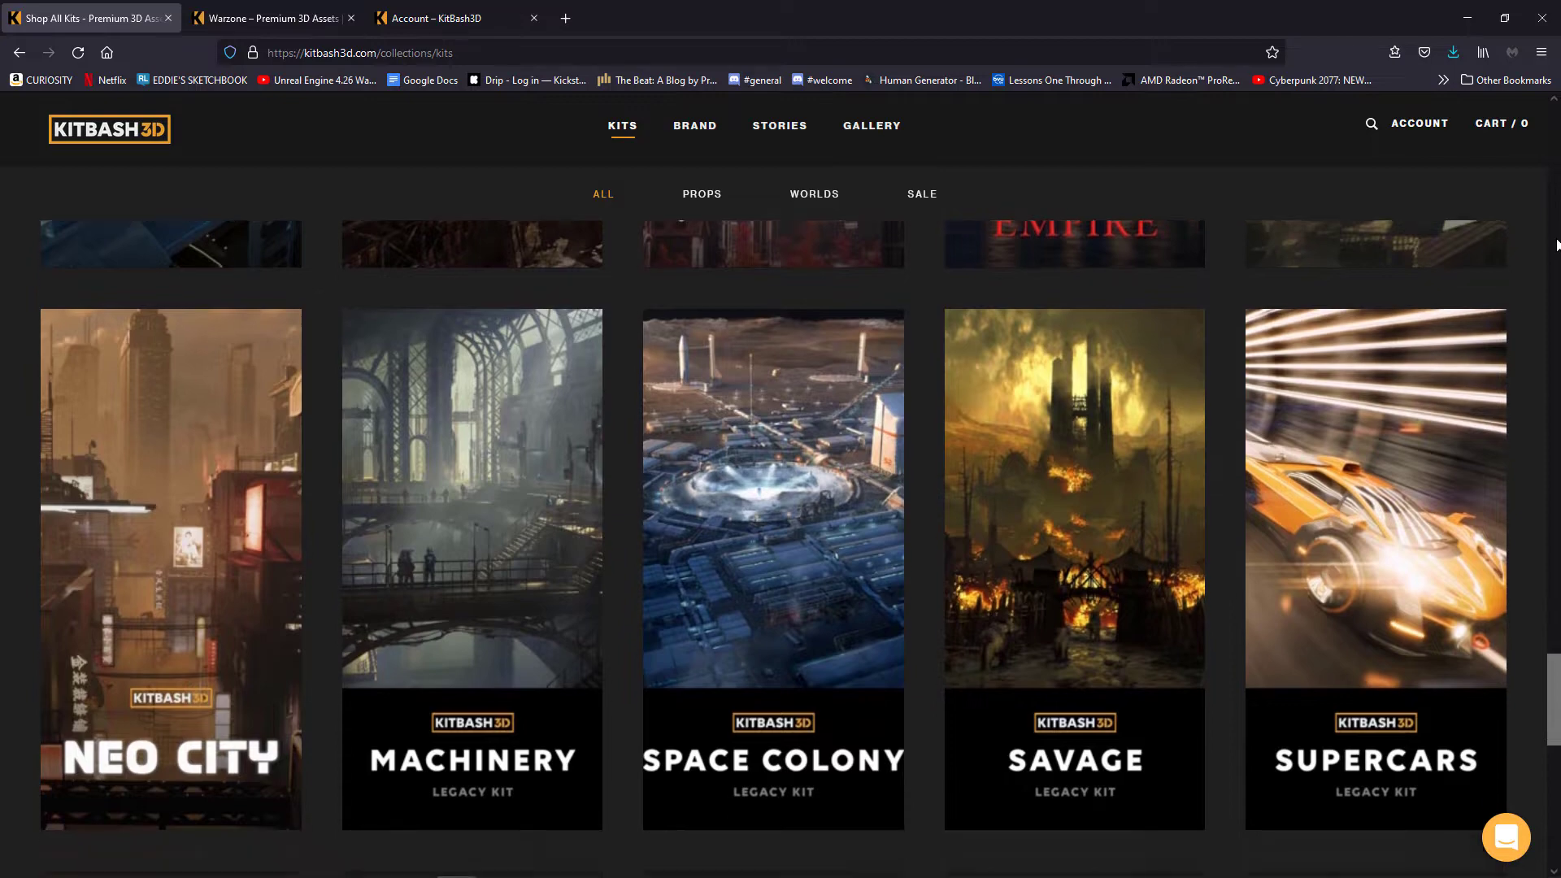
{"action": "scroll", "scroll_direction": "down", "scroll_amount": 3}
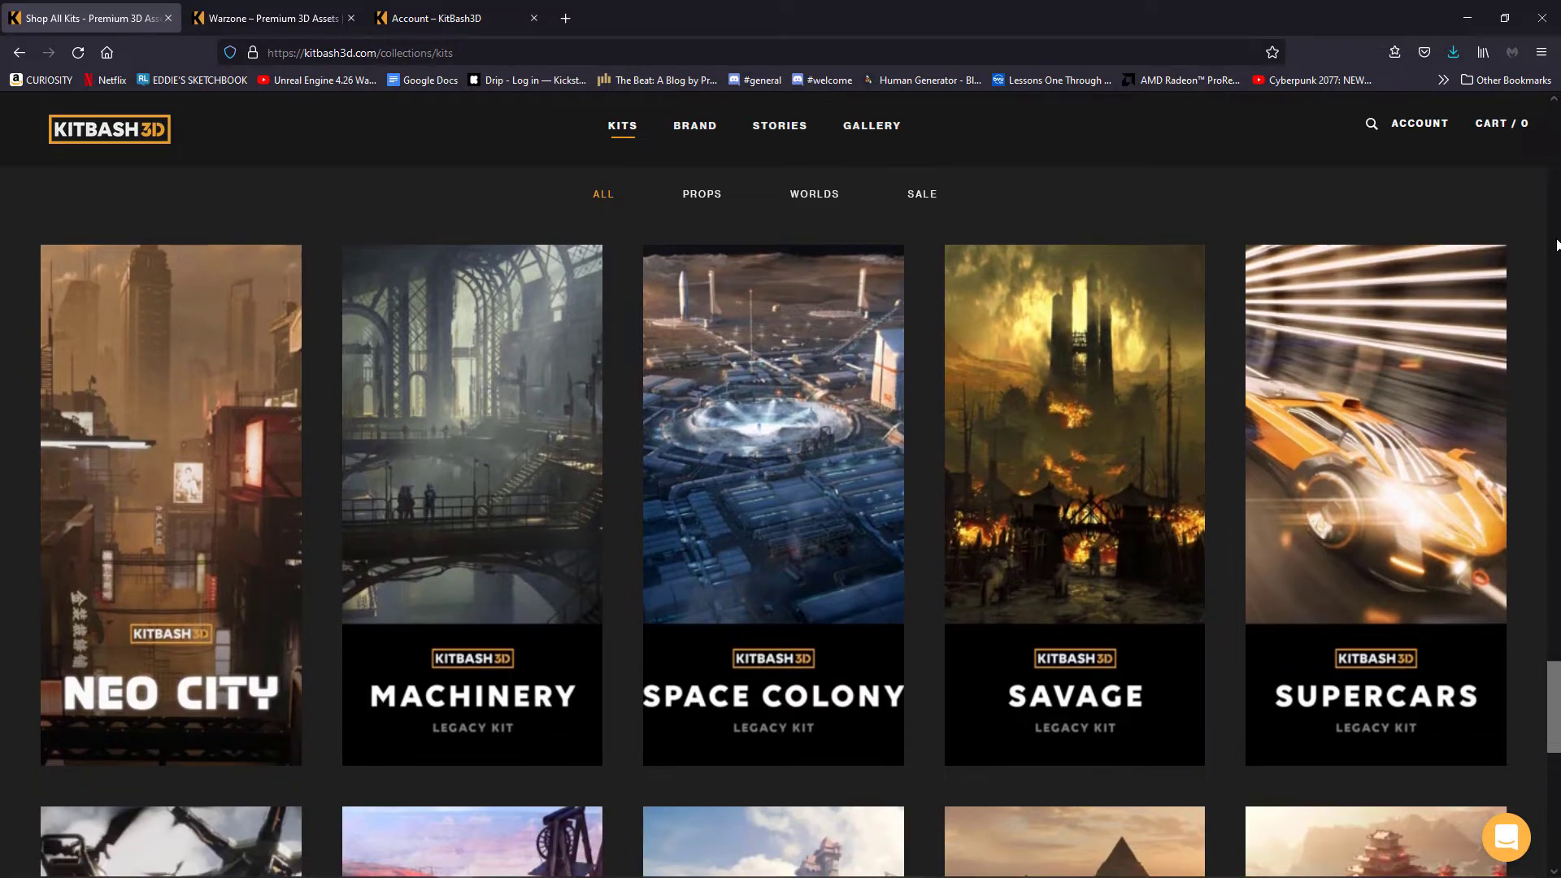
{"action": "scroll", "scroll_direction": "down", "scroll_amount": 3}
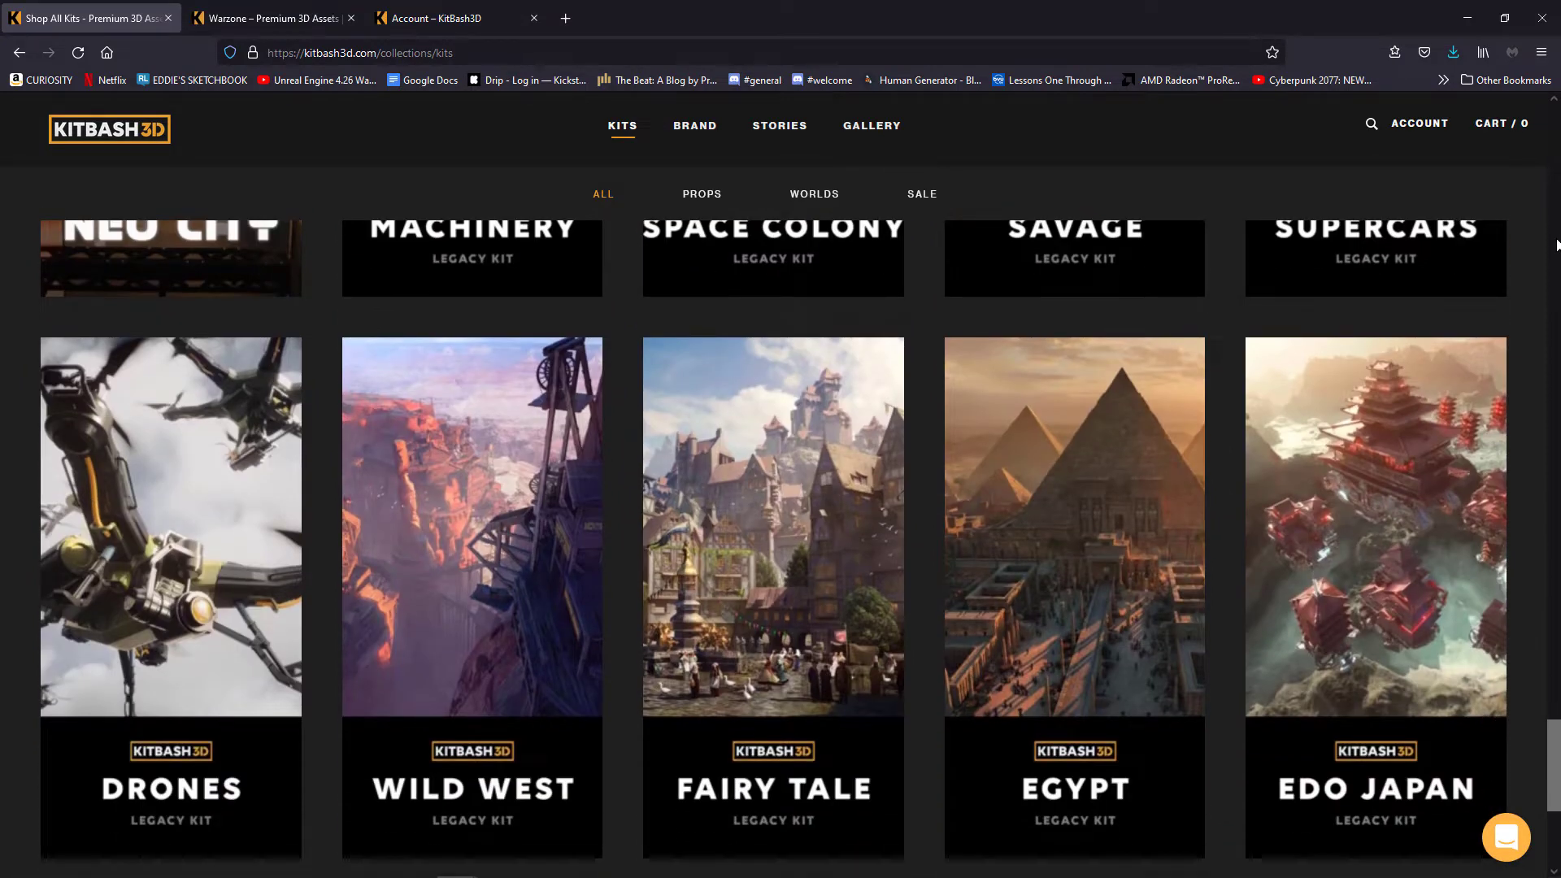
{"action": "scroll", "scroll_direction": "down", "scroll_amount": 3}
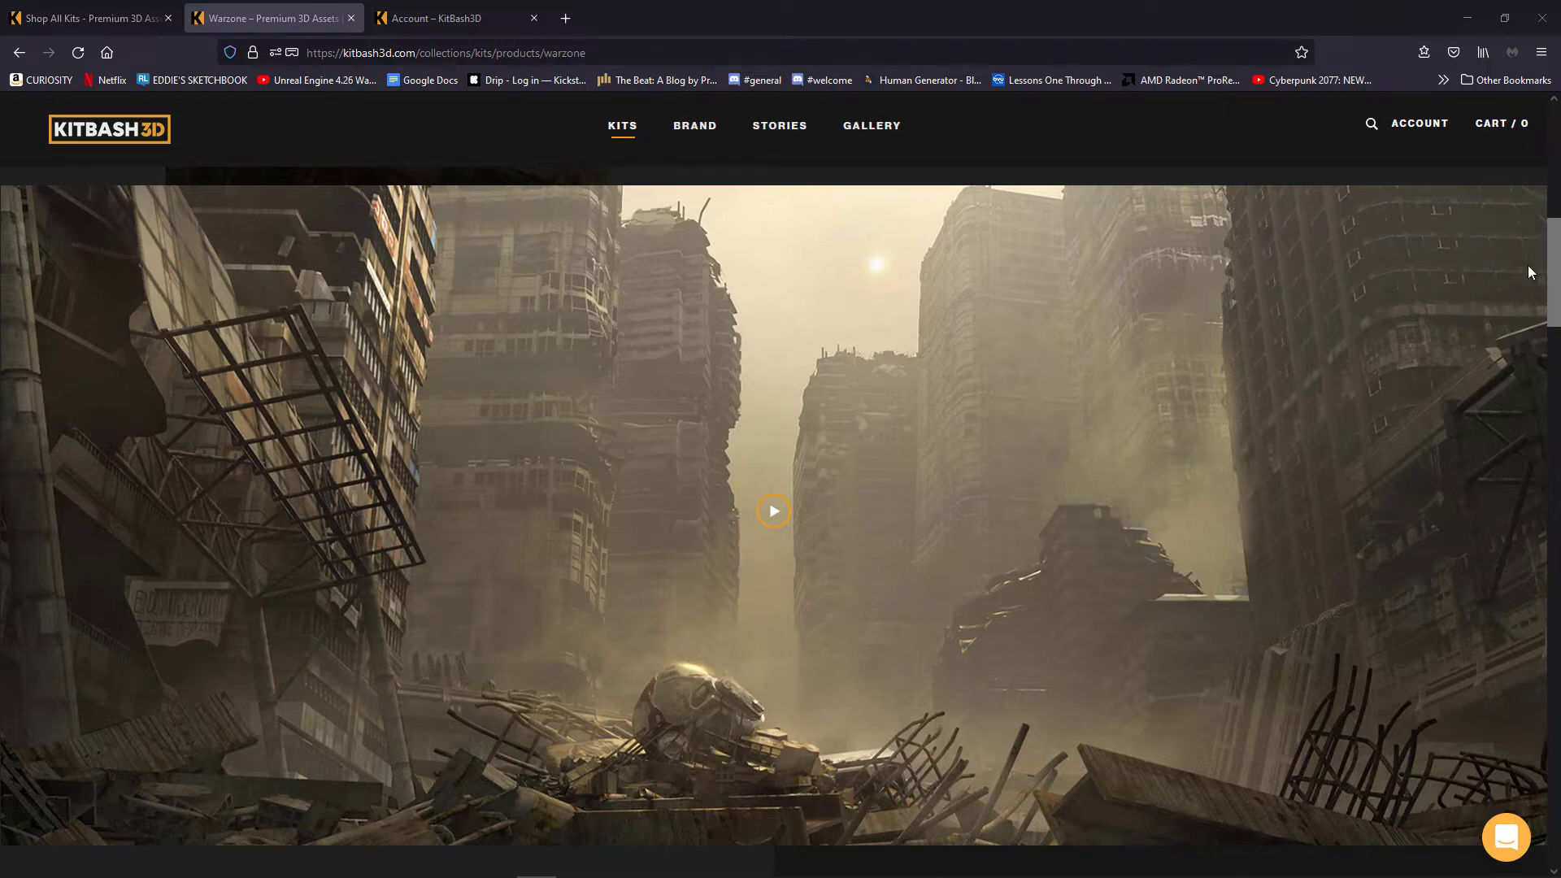
{"action": "scroll", "scroll_direction": "down", "scroll_amount": 3}
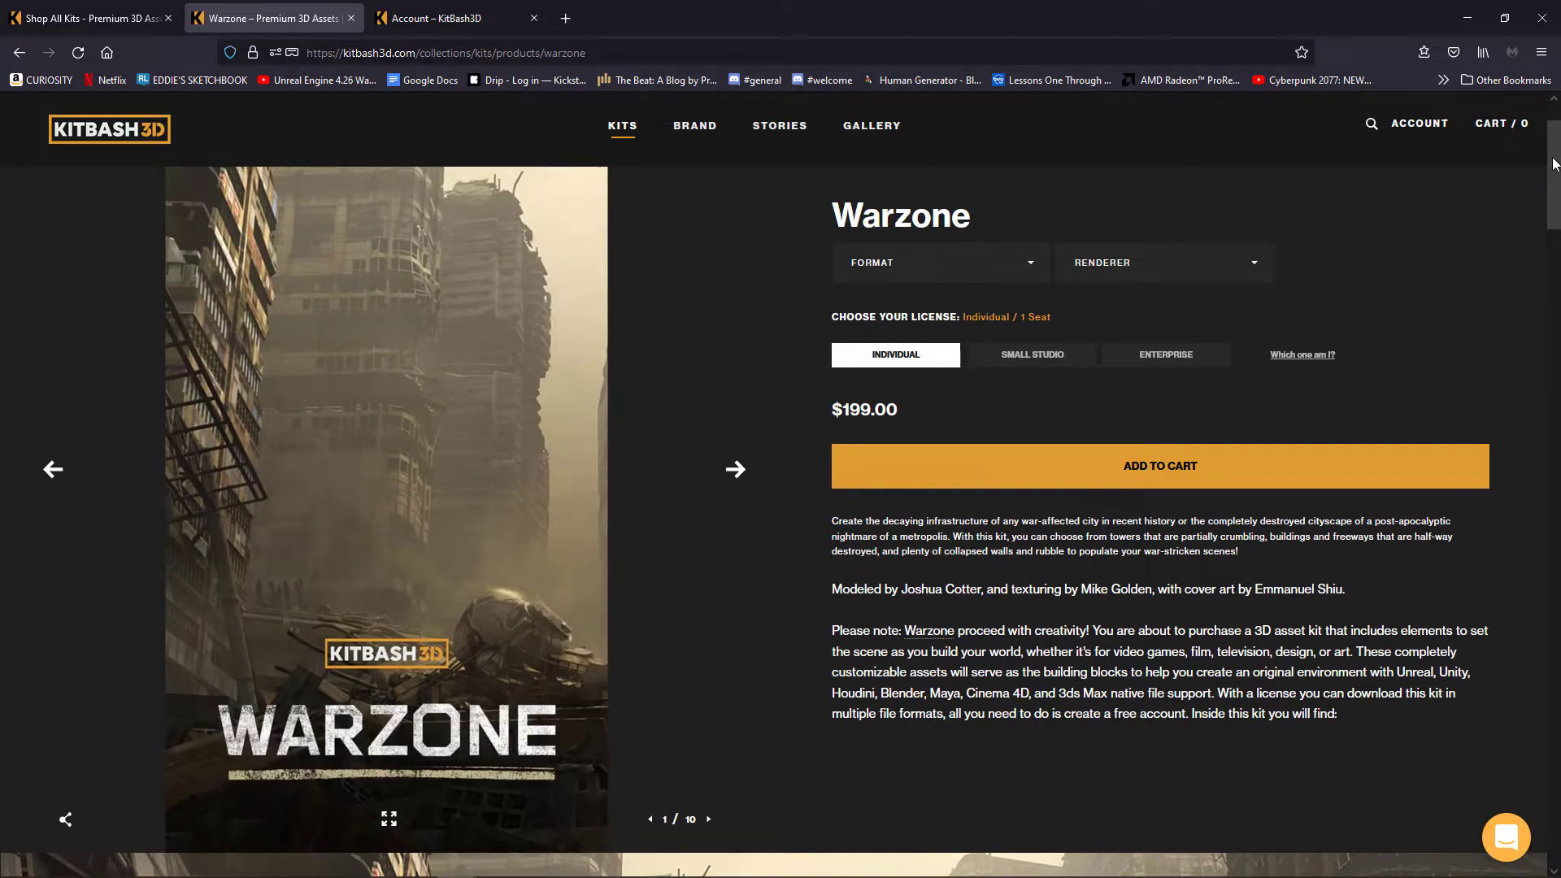
{"action": "mouse_move", "coordinate": [669, 621]}
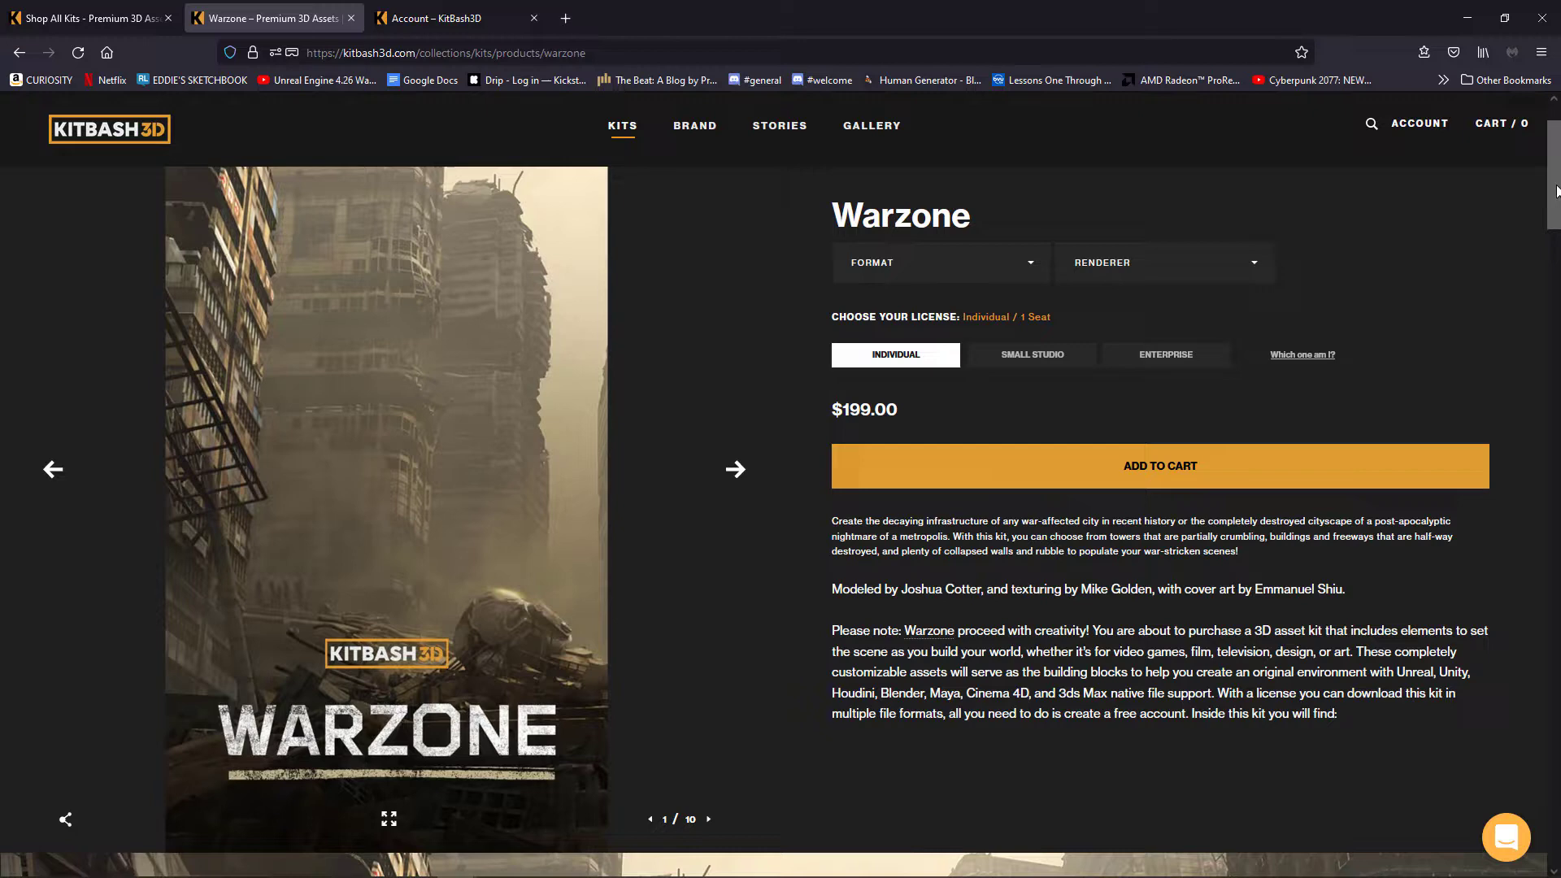
{"action": "scroll", "scroll_direction": "down", "scroll_amount": 3}
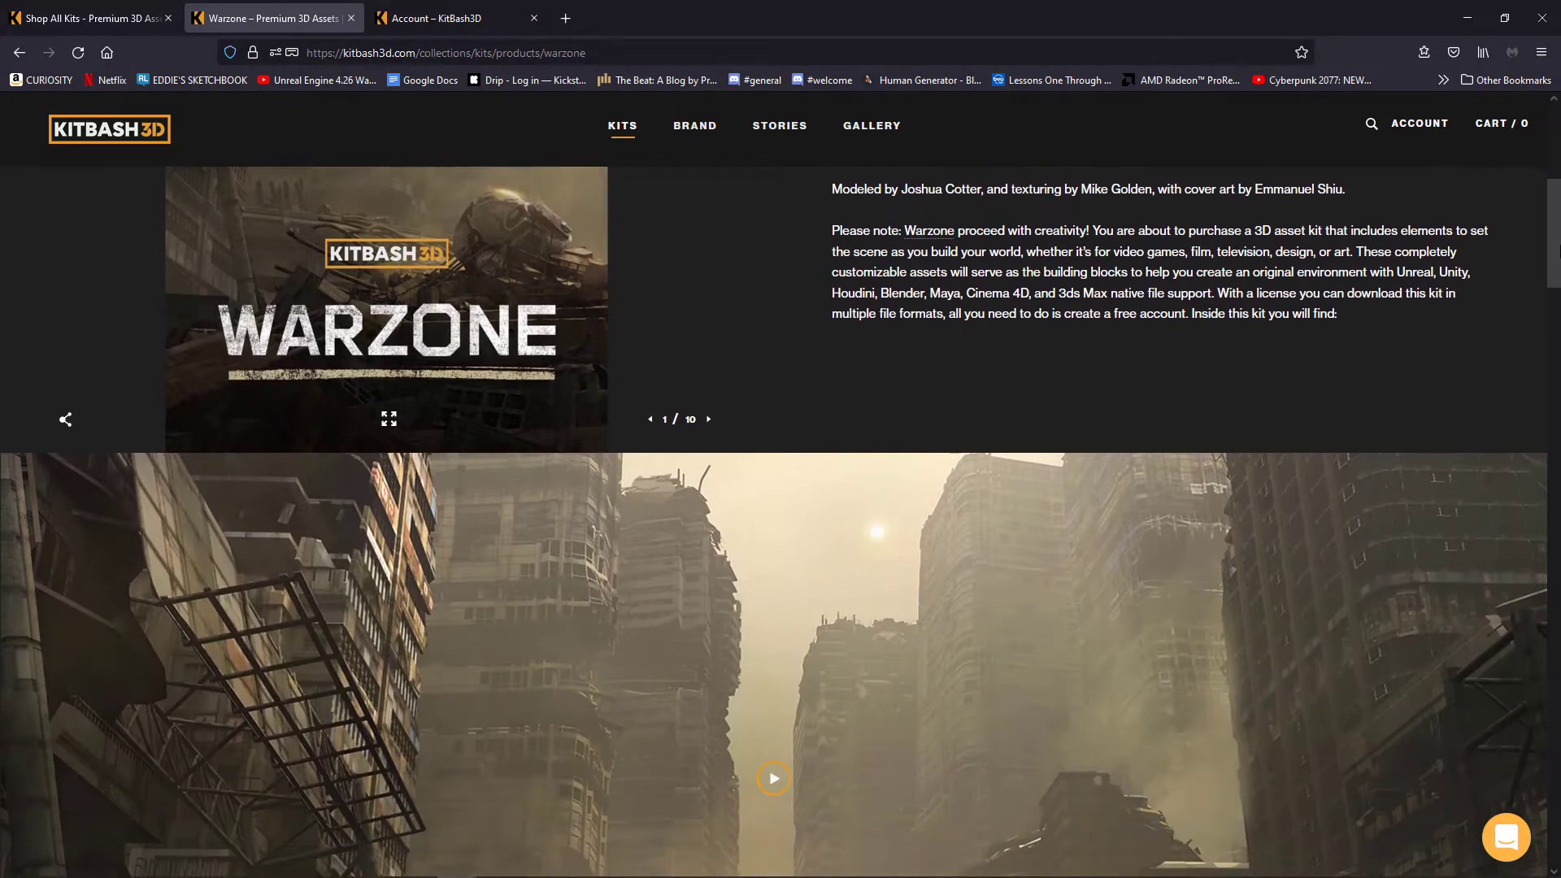
{"action": "scroll", "scroll_direction": "down", "scroll_amount": 3}
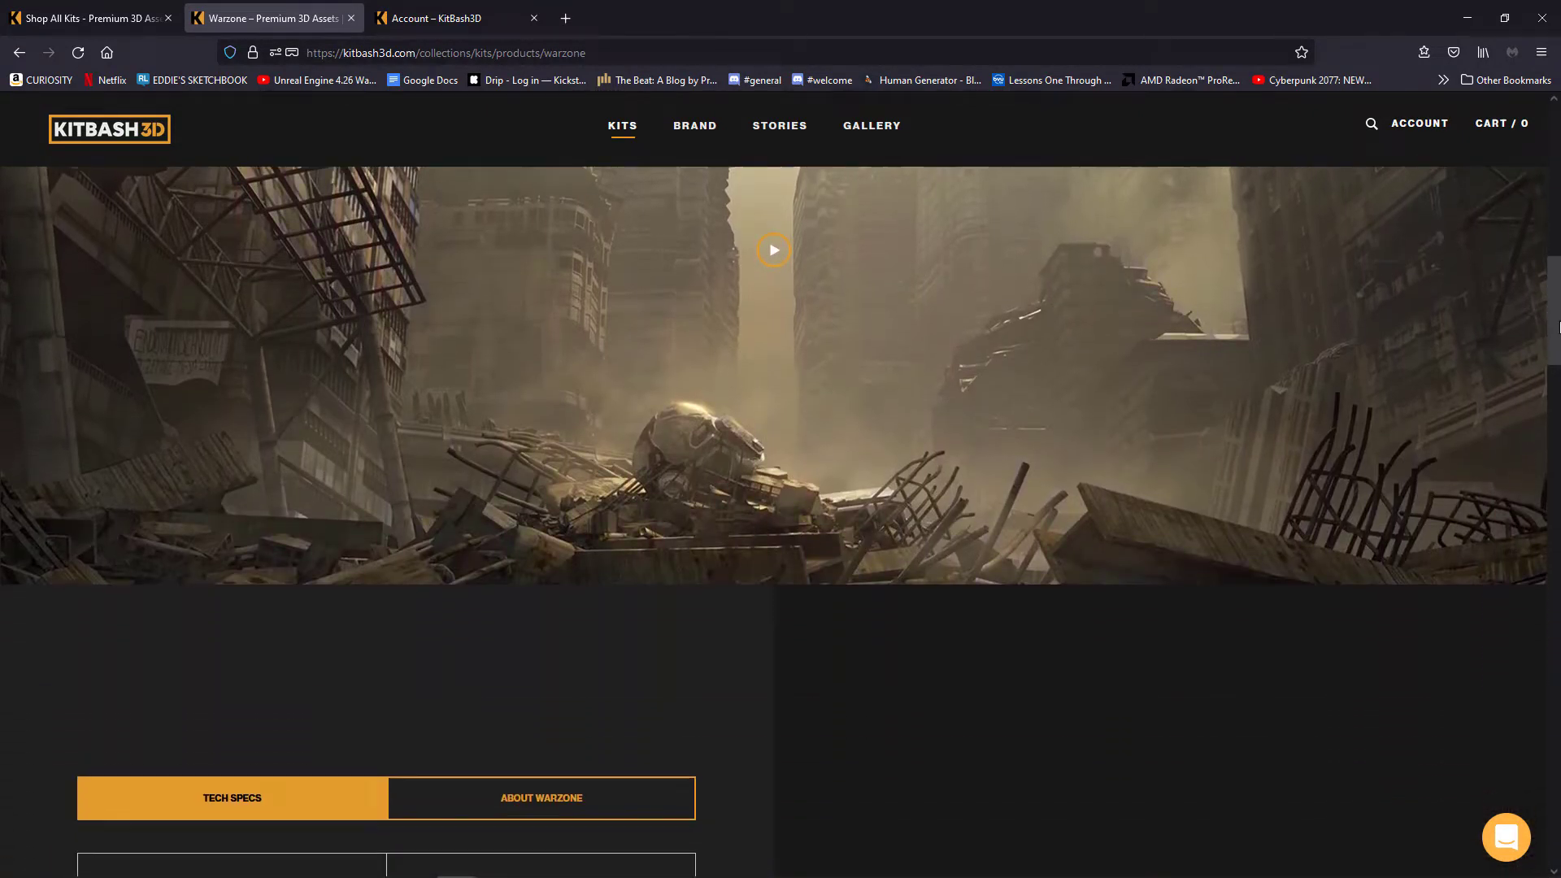
{"action": "scroll", "scroll_direction": "down", "scroll_amount": 3}
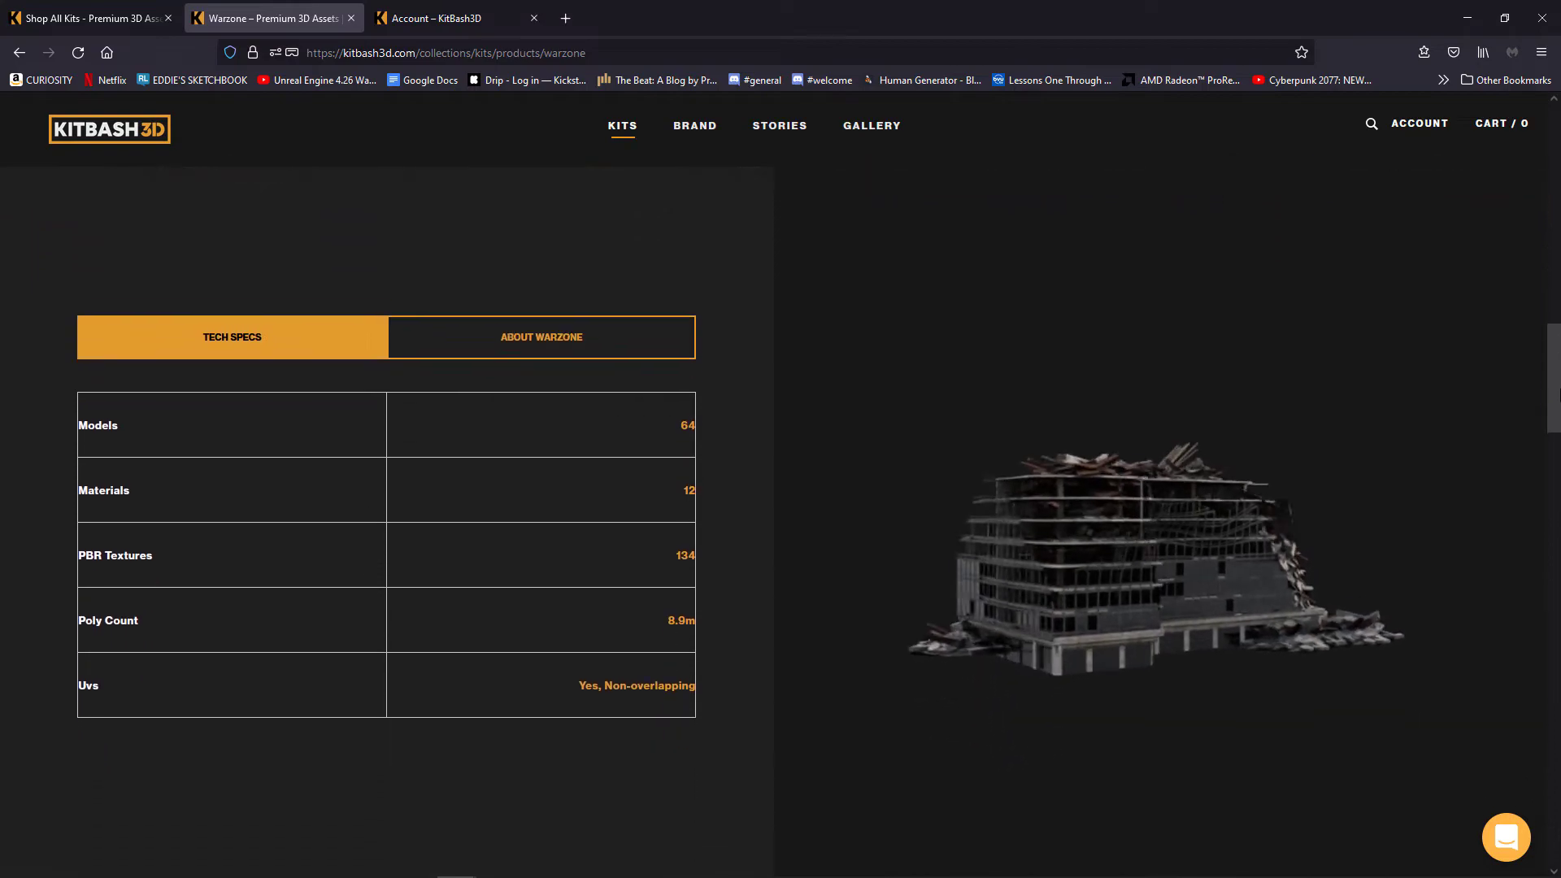
{"action": "scroll", "scroll_direction": "down", "scroll_amount": 3}
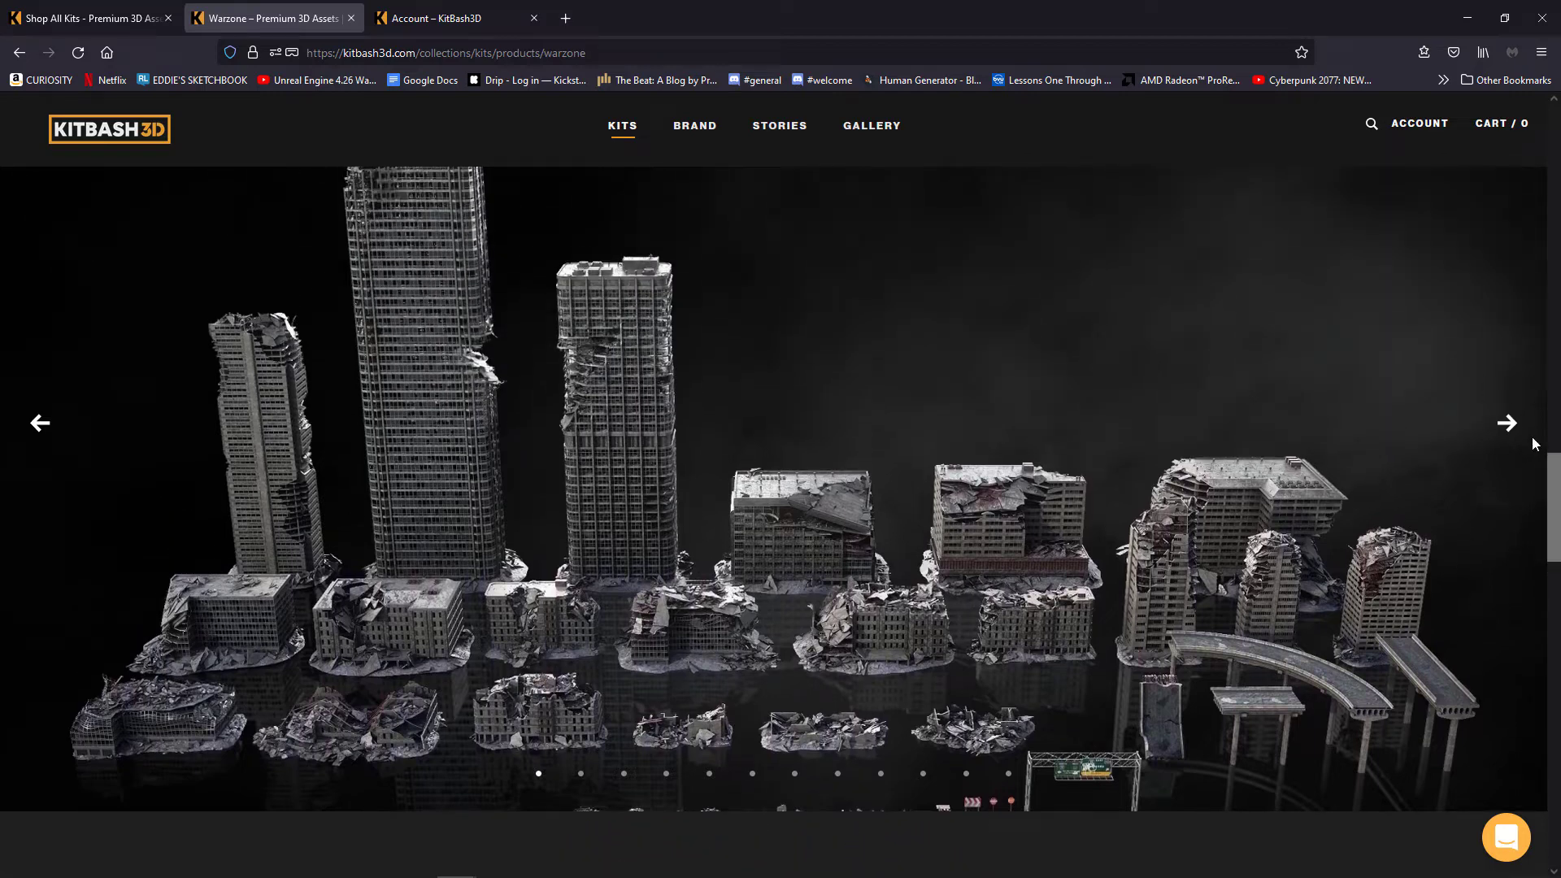
{"action": "left_click", "coordinate": [1506, 423]}
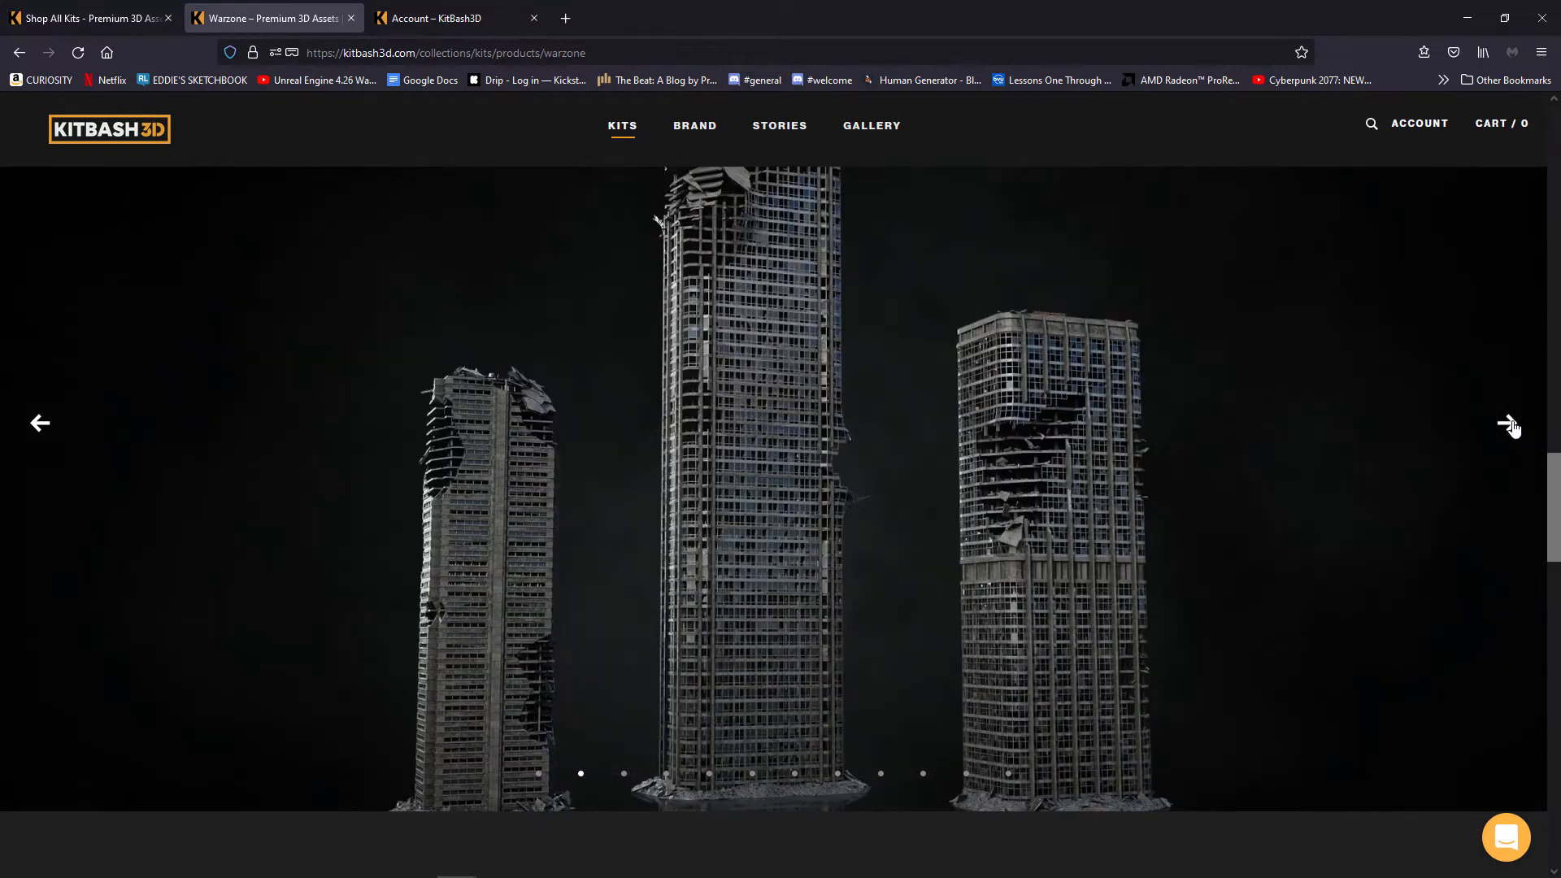
{"action": "left_click", "coordinate": [1506, 423]}
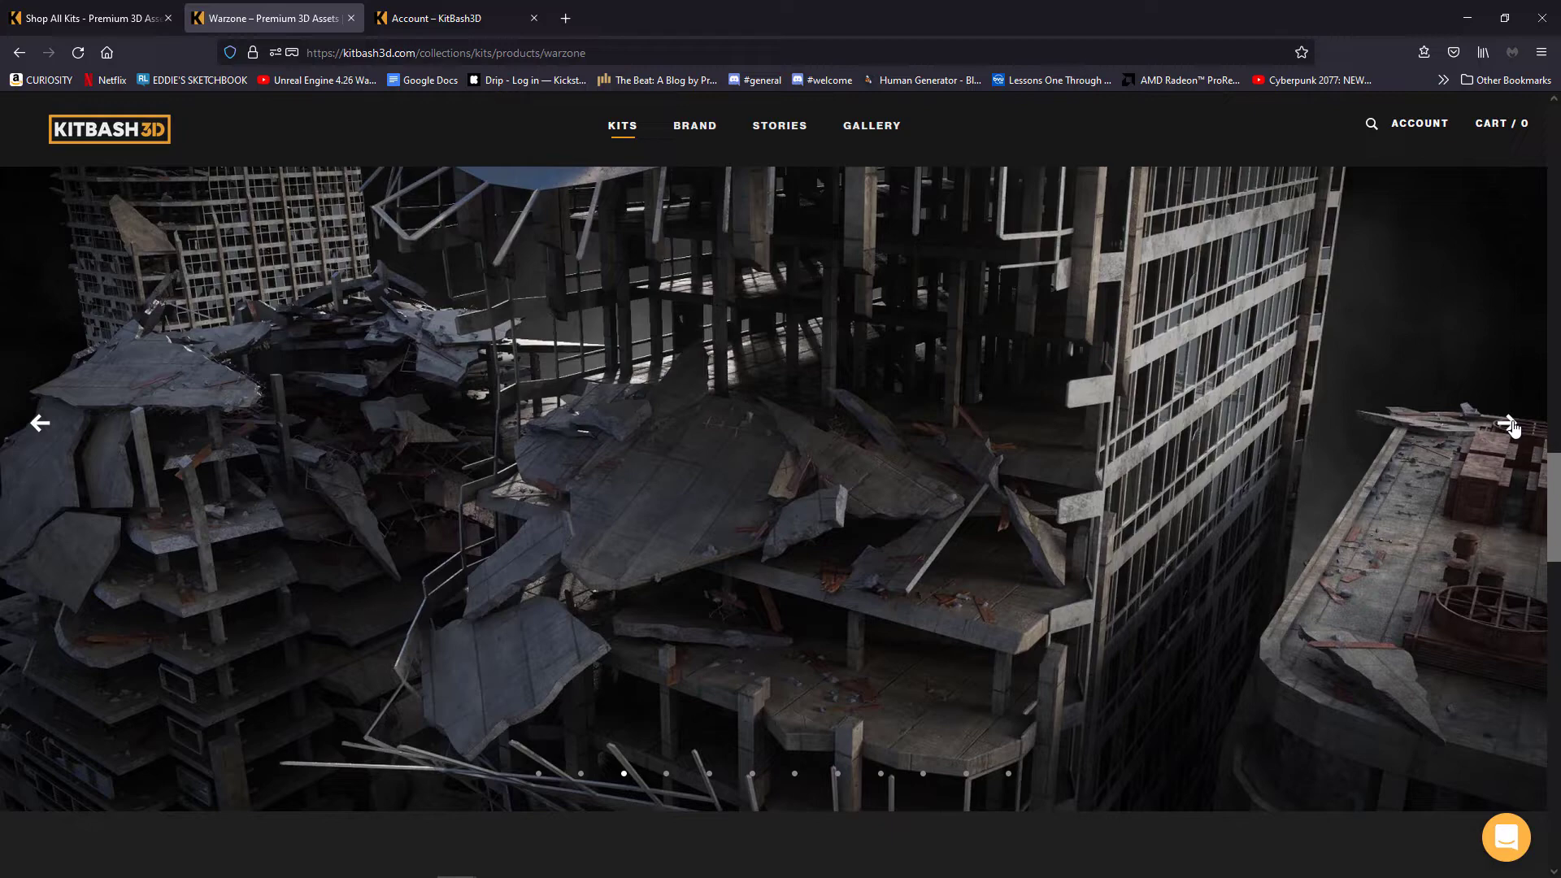
{"action": "left_click", "coordinate": [1506, 423]}
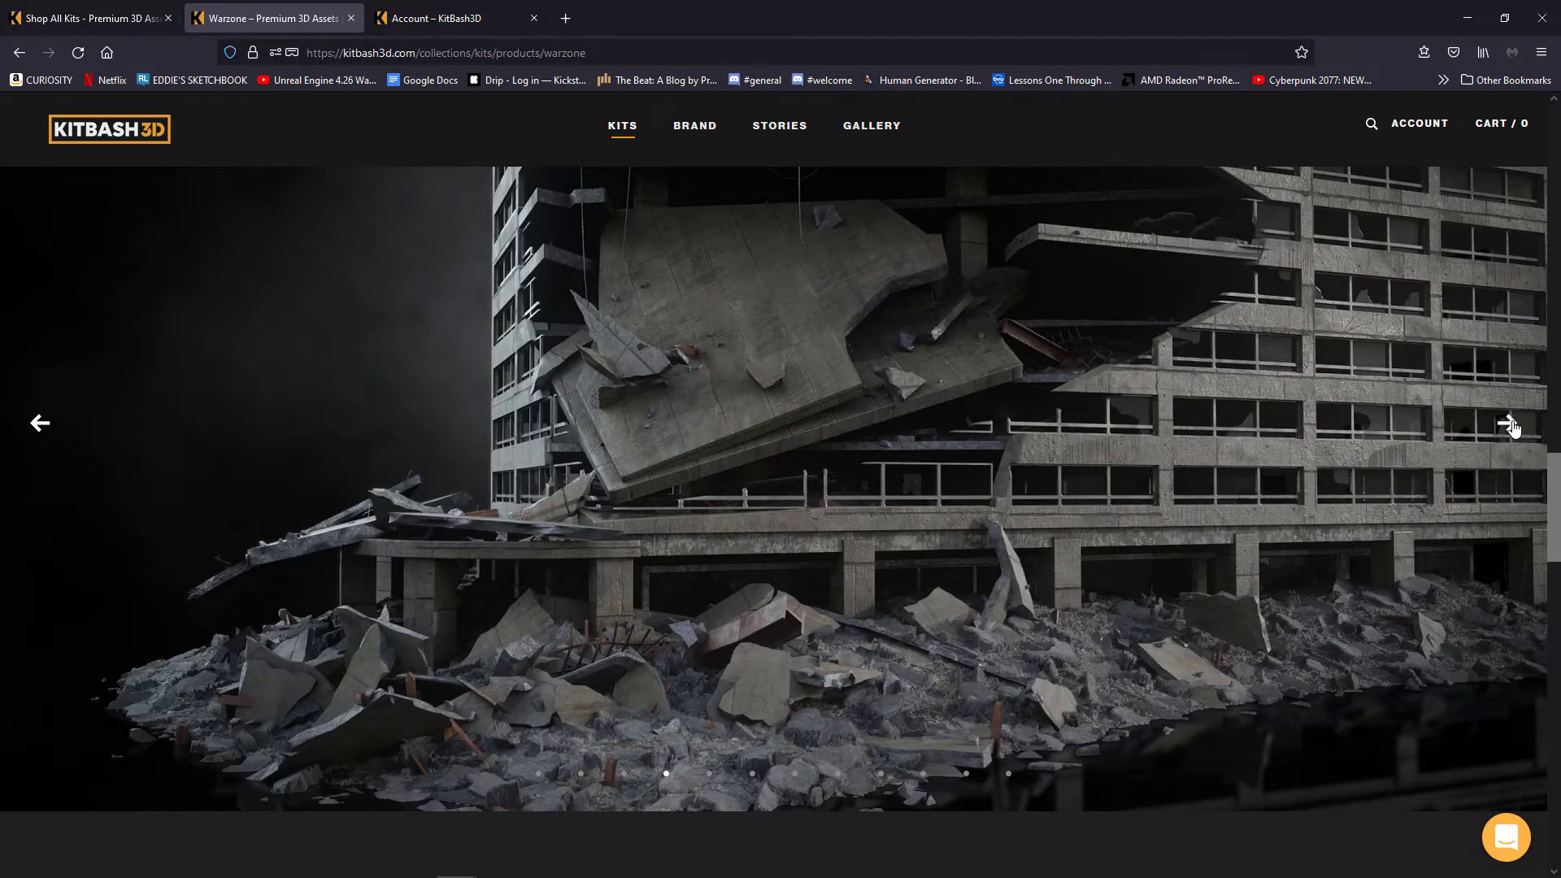
{"action": "left_click", "coordinate": [1509, 423]}
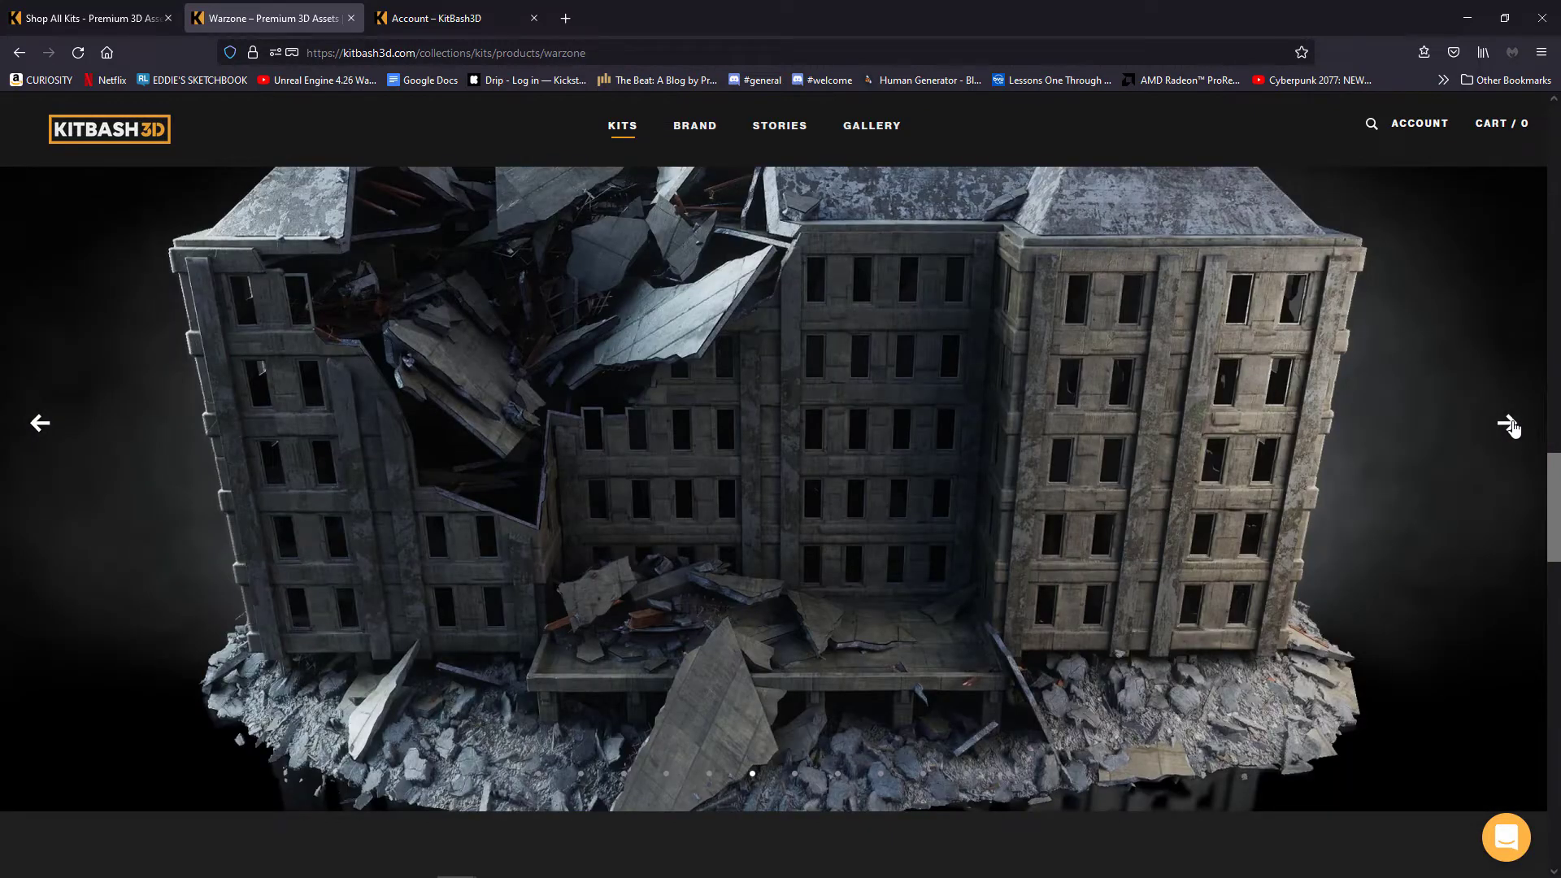
{"action": "left_click", "coordinate": [1510, 423]}
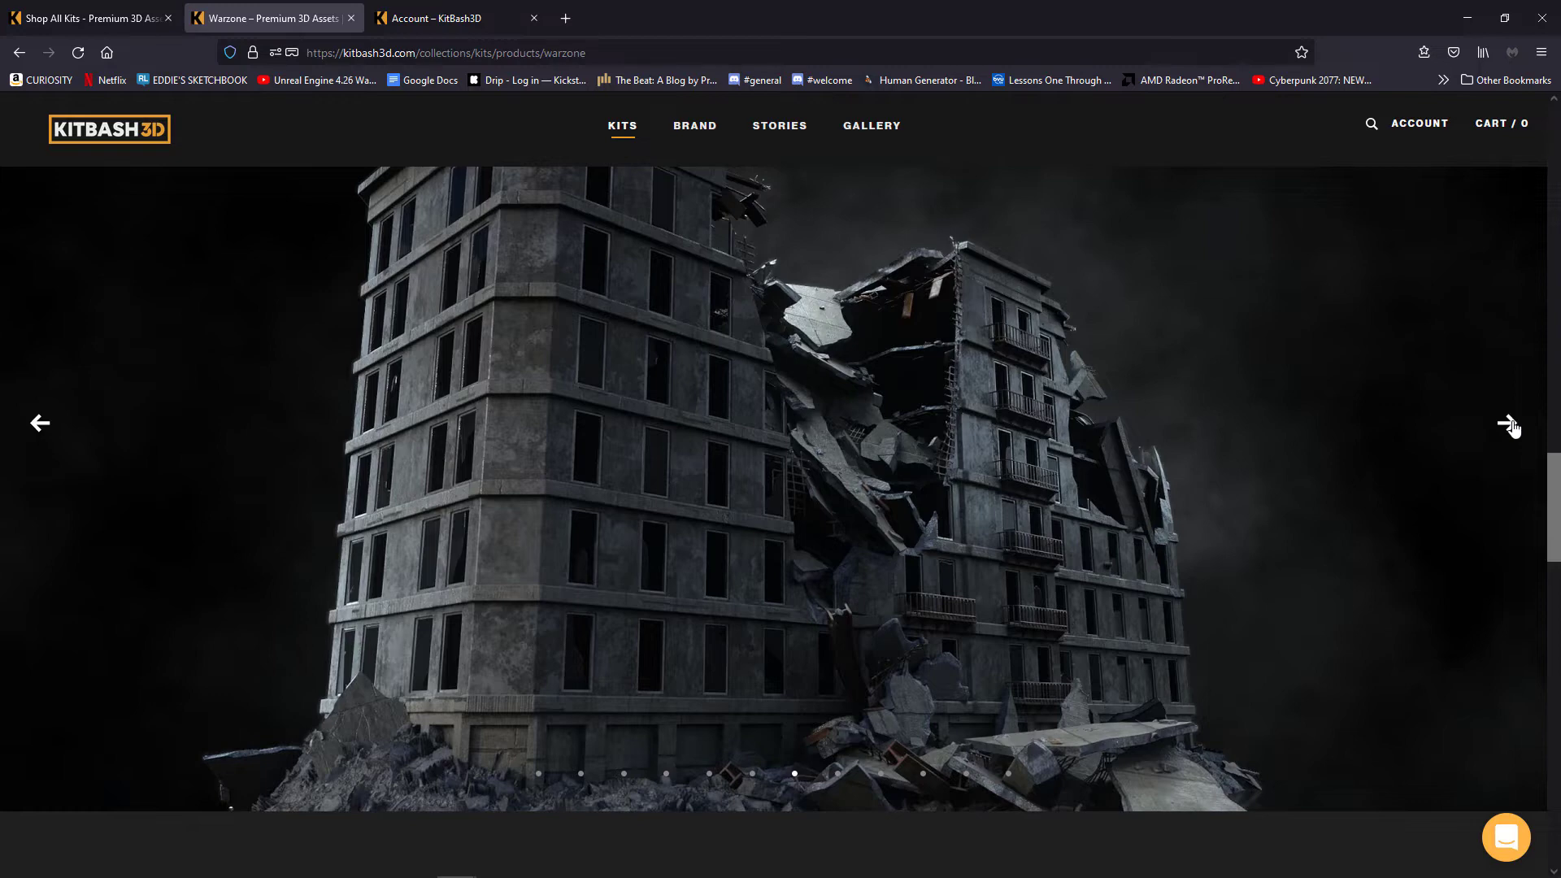
{"action": "scroll", "scroll_direction": "down", "scroll_amount": 3}
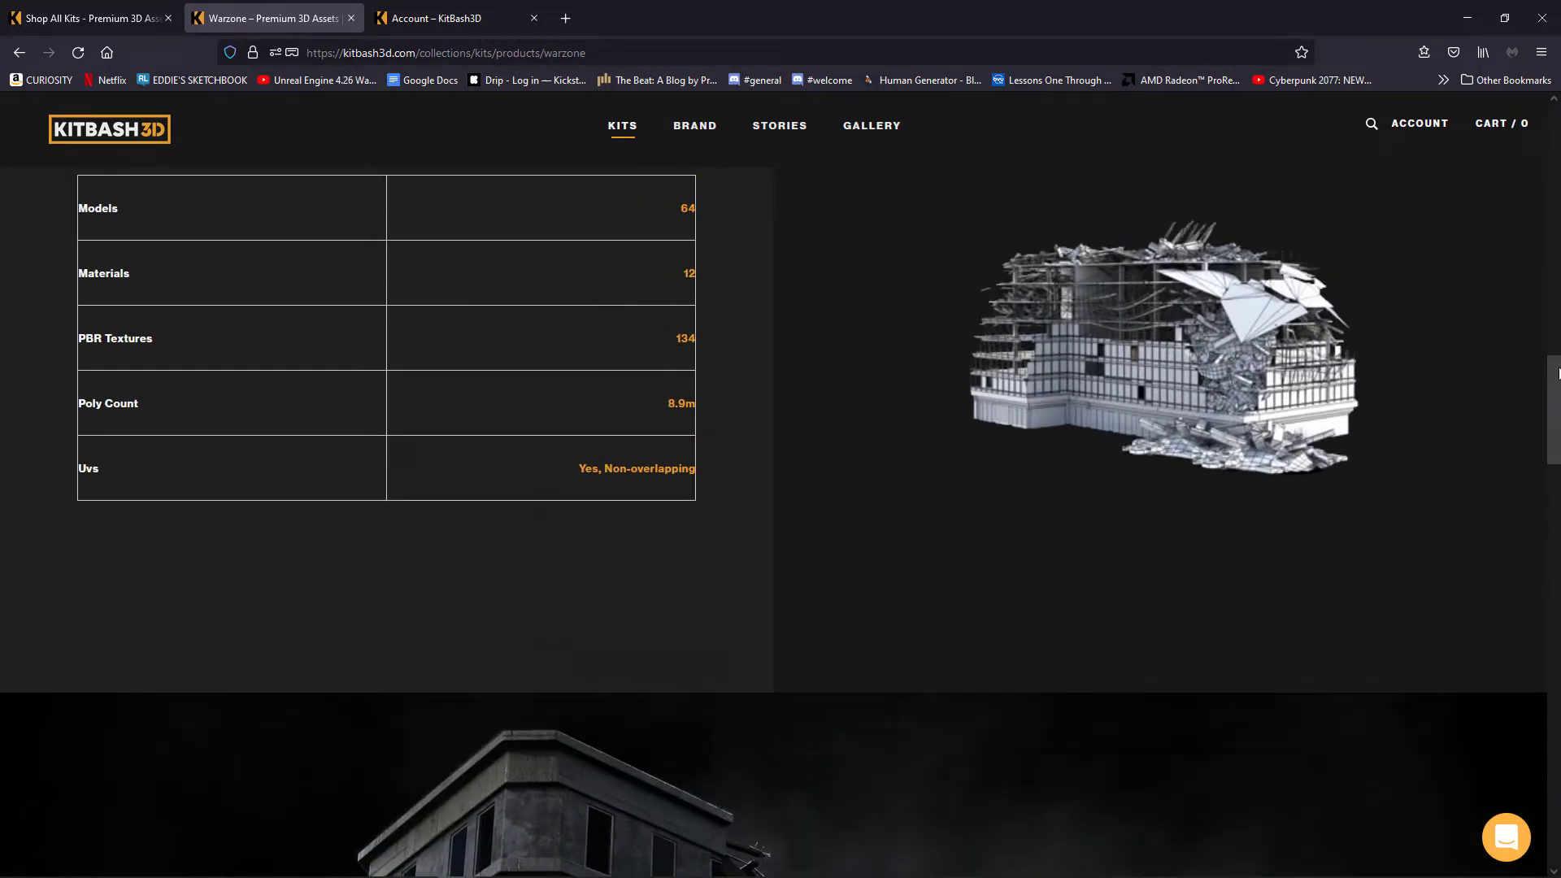
{"action": "scroll", "scroll_direction": "down", "scroll_amount": 3}
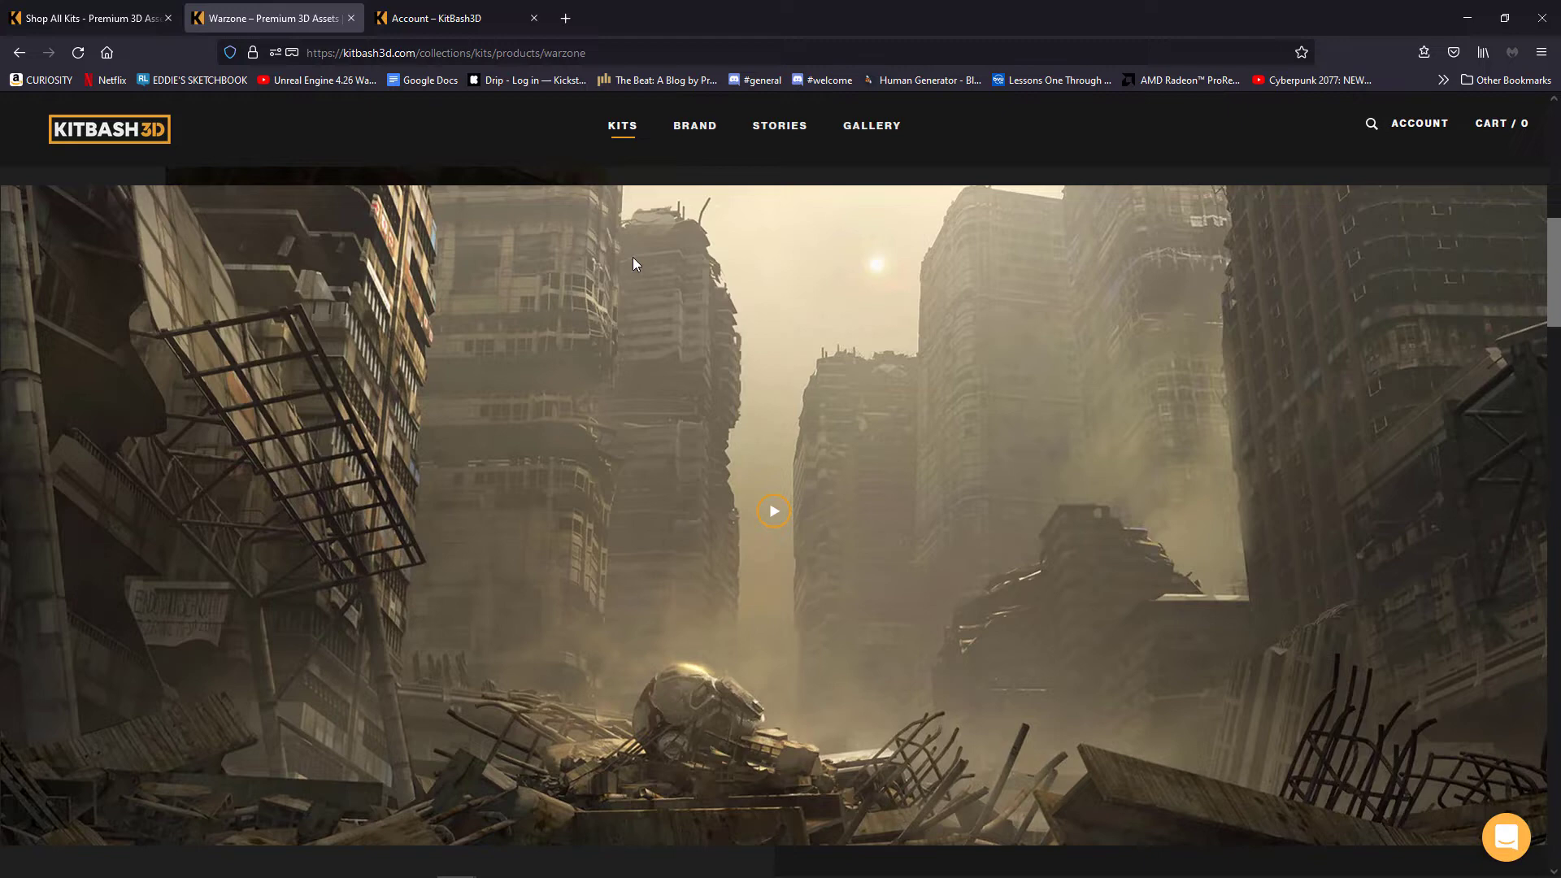
{"action": "mouse_move", "coordinate": [1311, 186]}
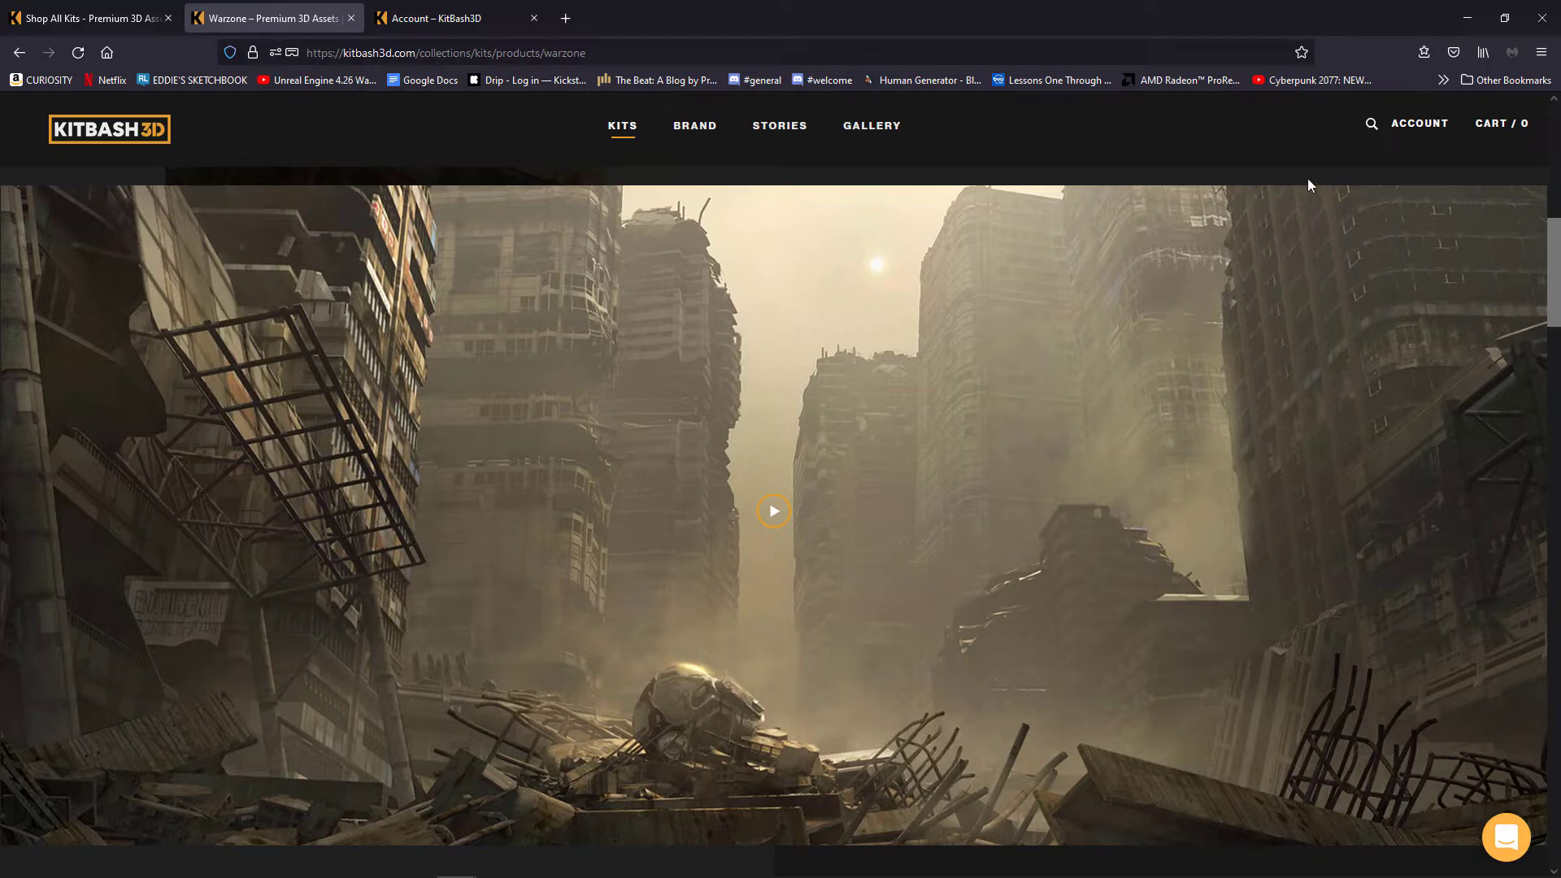
{"action": "mouse_move", "coordinate": [1418, 136]}
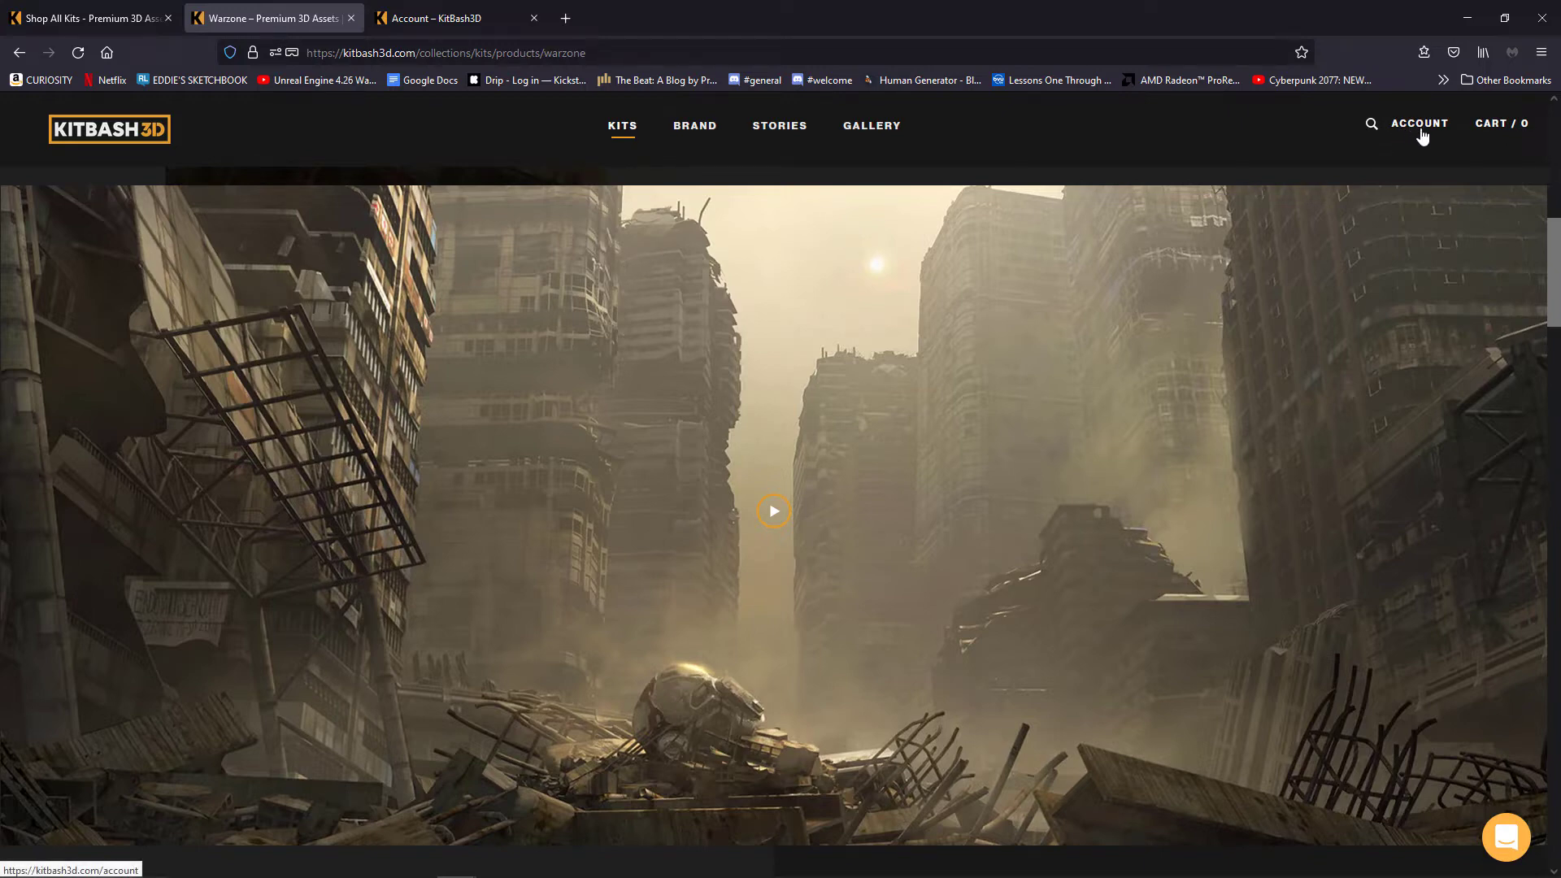
- Go to My Account > My Kits and view the owned kits library including Warzone
{"action": "left_click", "coordinate": [1418, 123]}
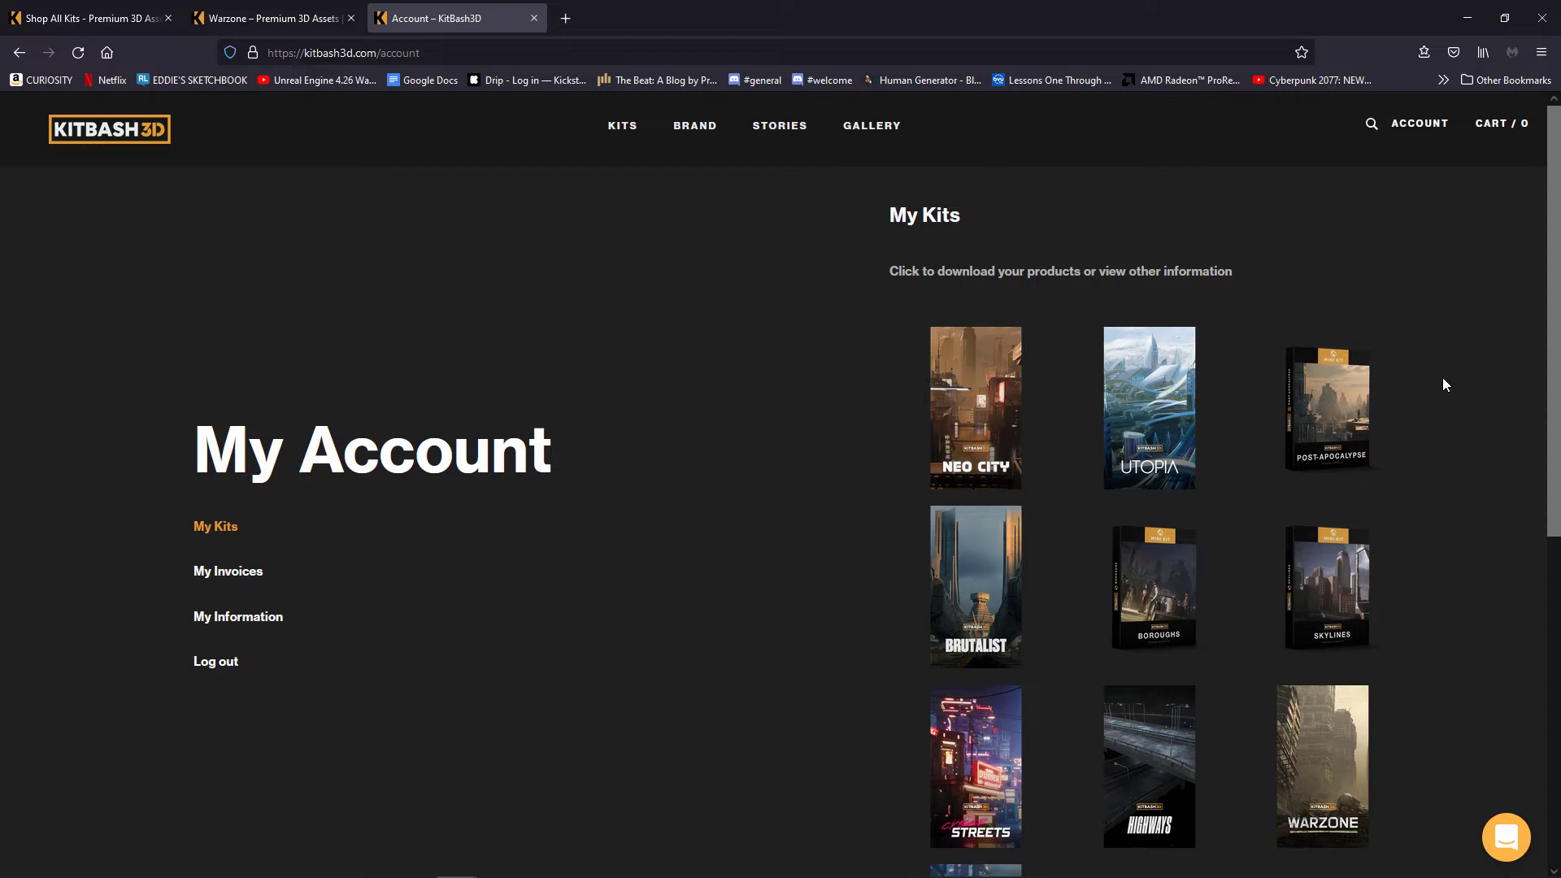
{"action": "scroll", "scroll_direction": "down", "scroll_amount": 3}
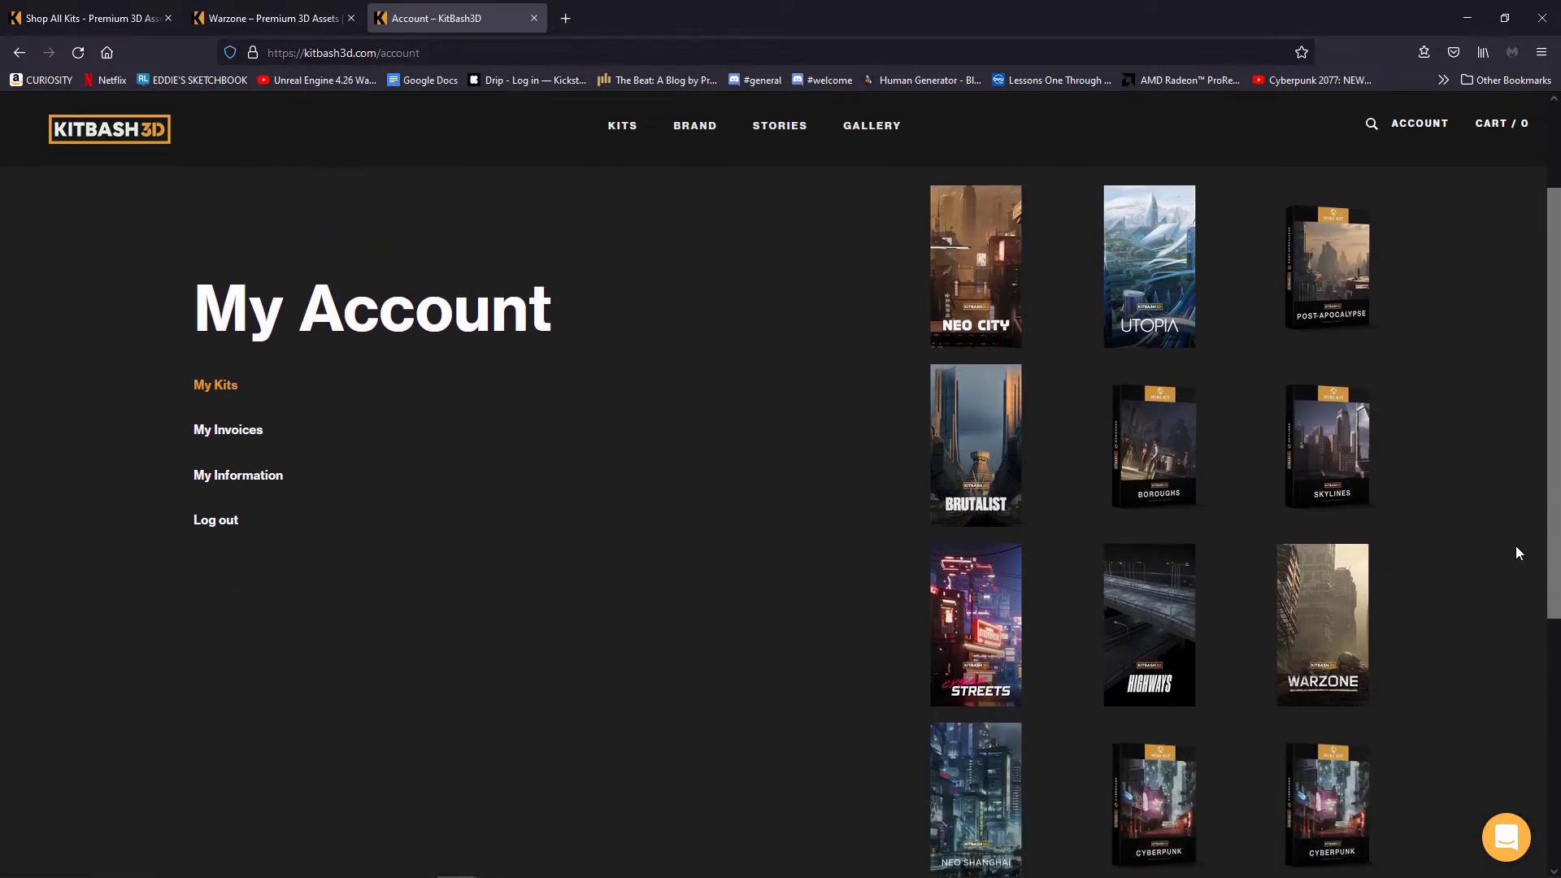
{"action": "scroll", "scroll_direction": "down", "scroll_amount": 3}
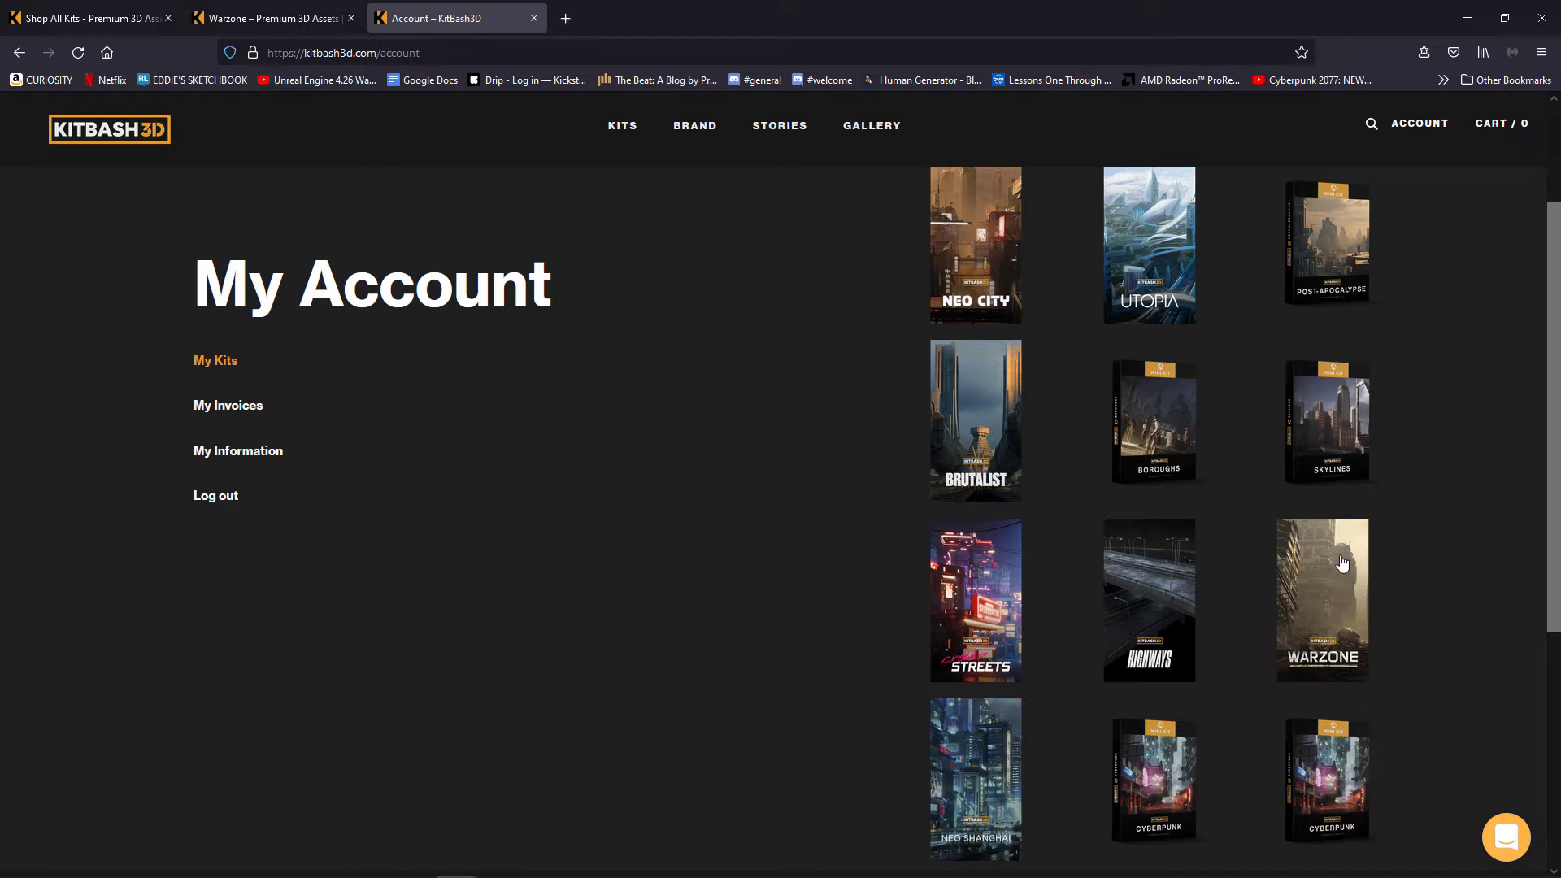
- Set the Warzone kit download to Unity format with the HDRP renderer
{"action": "left_click", "coordinate": [1324, 598]}
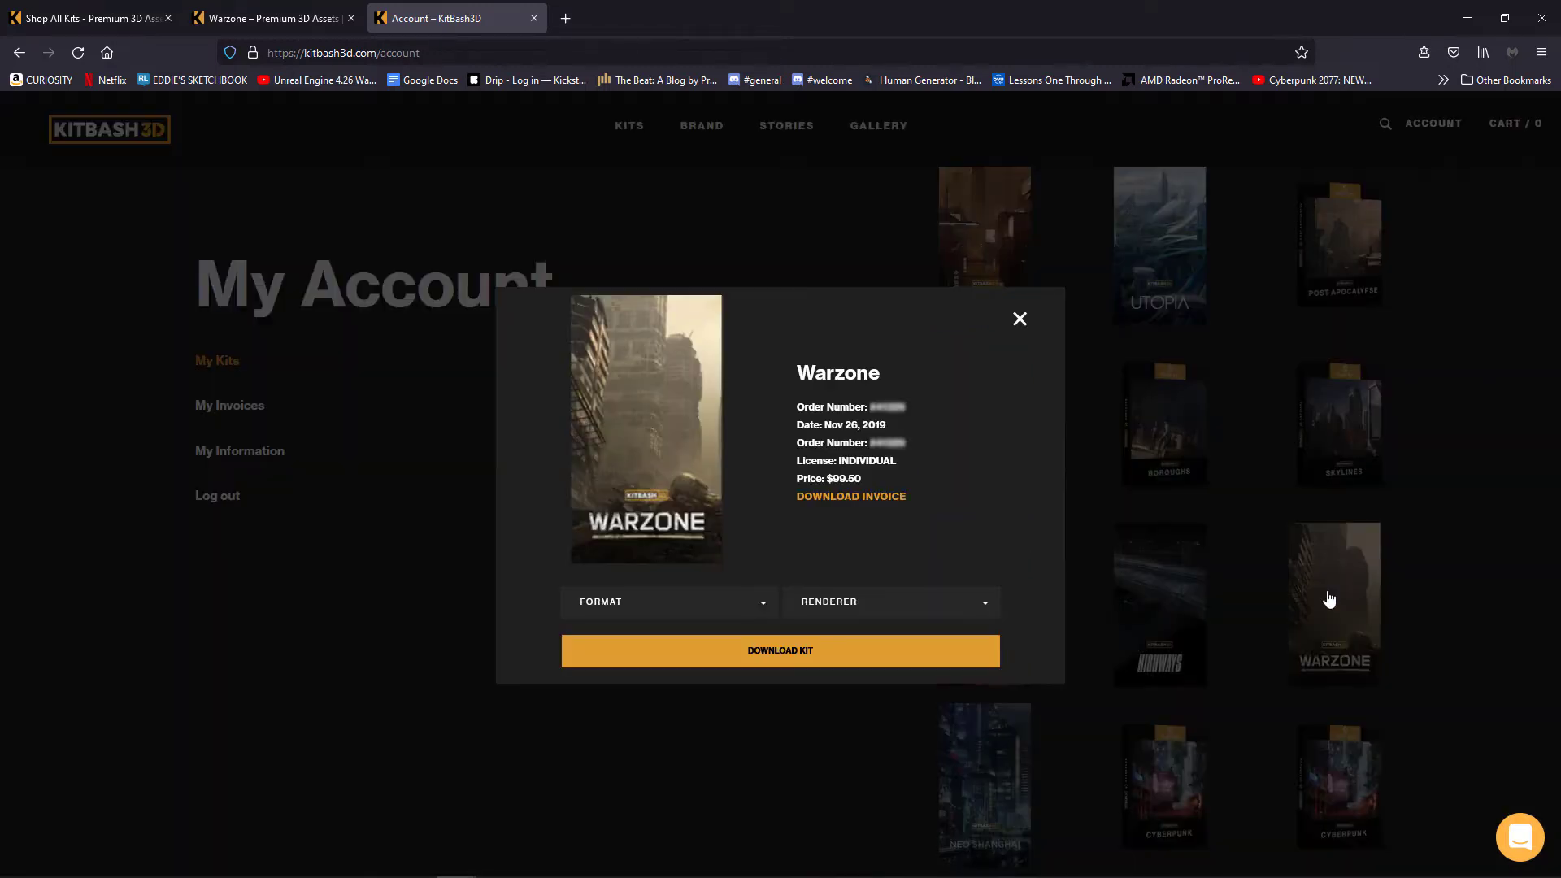
{"action": "mouse_move", "coordinate": [753, 595]}
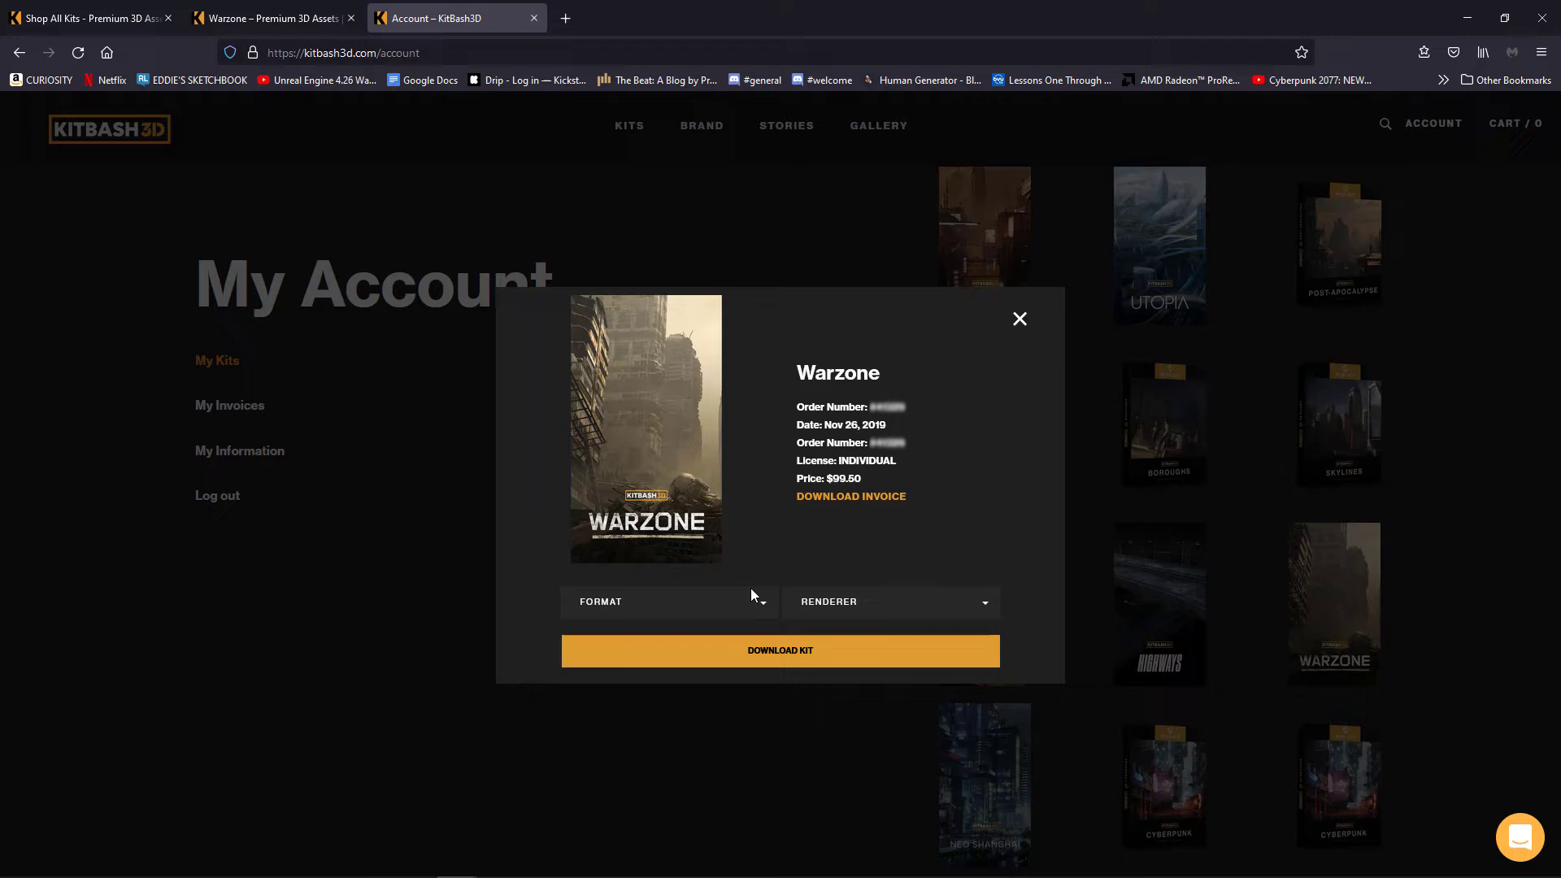
{"action": "left_click", "coordinate": [669, 602]}
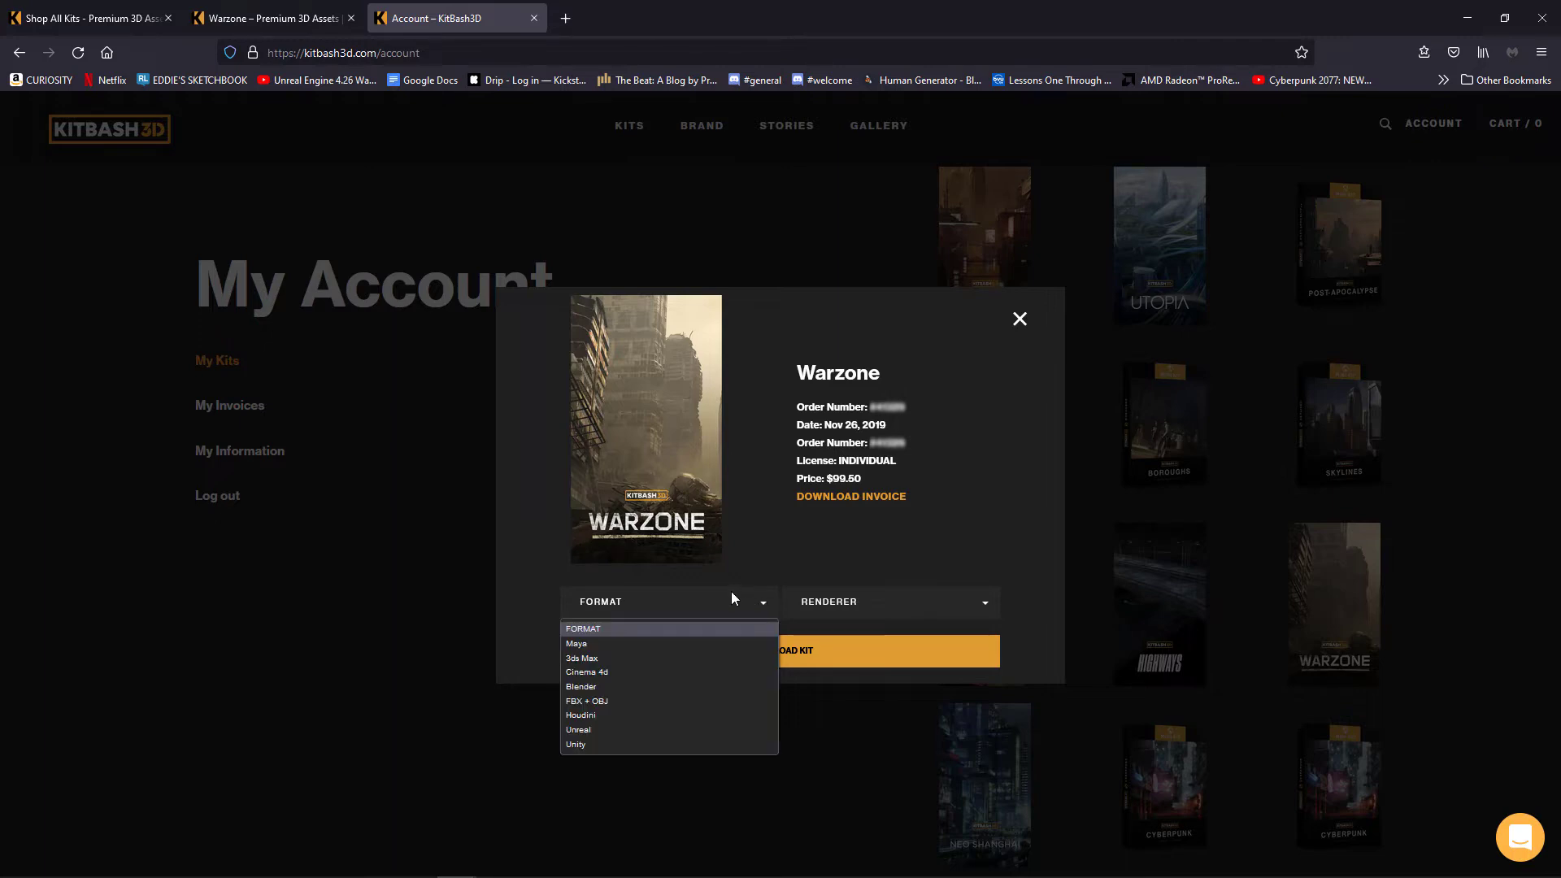
{"action": "mouse_move", "coordinate": [576, 744]}
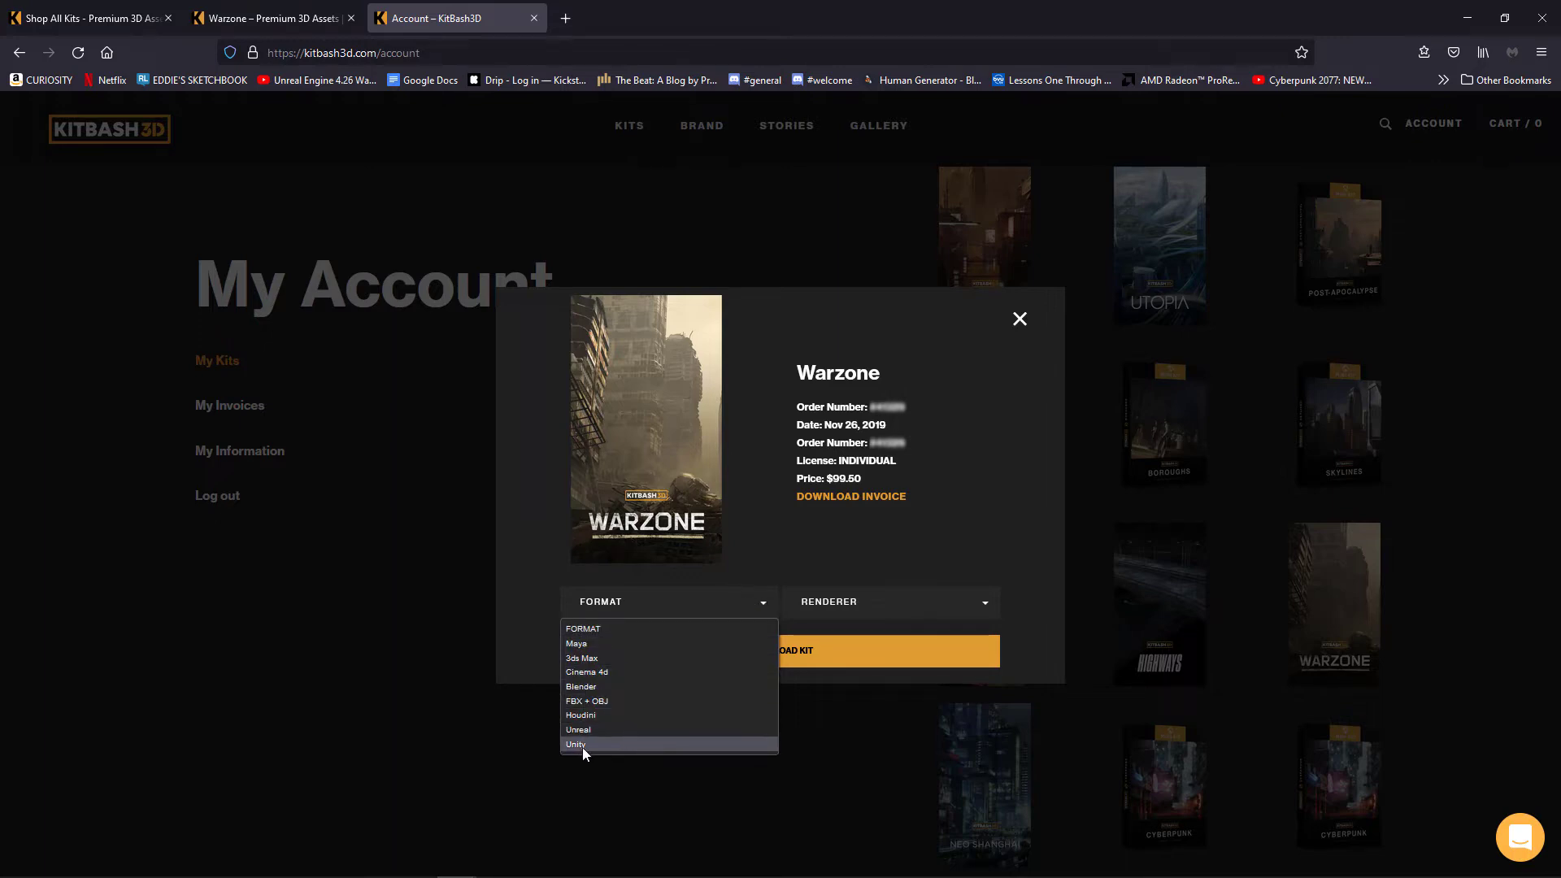
{"action": "left_click", "coordinate": [576, 744]}
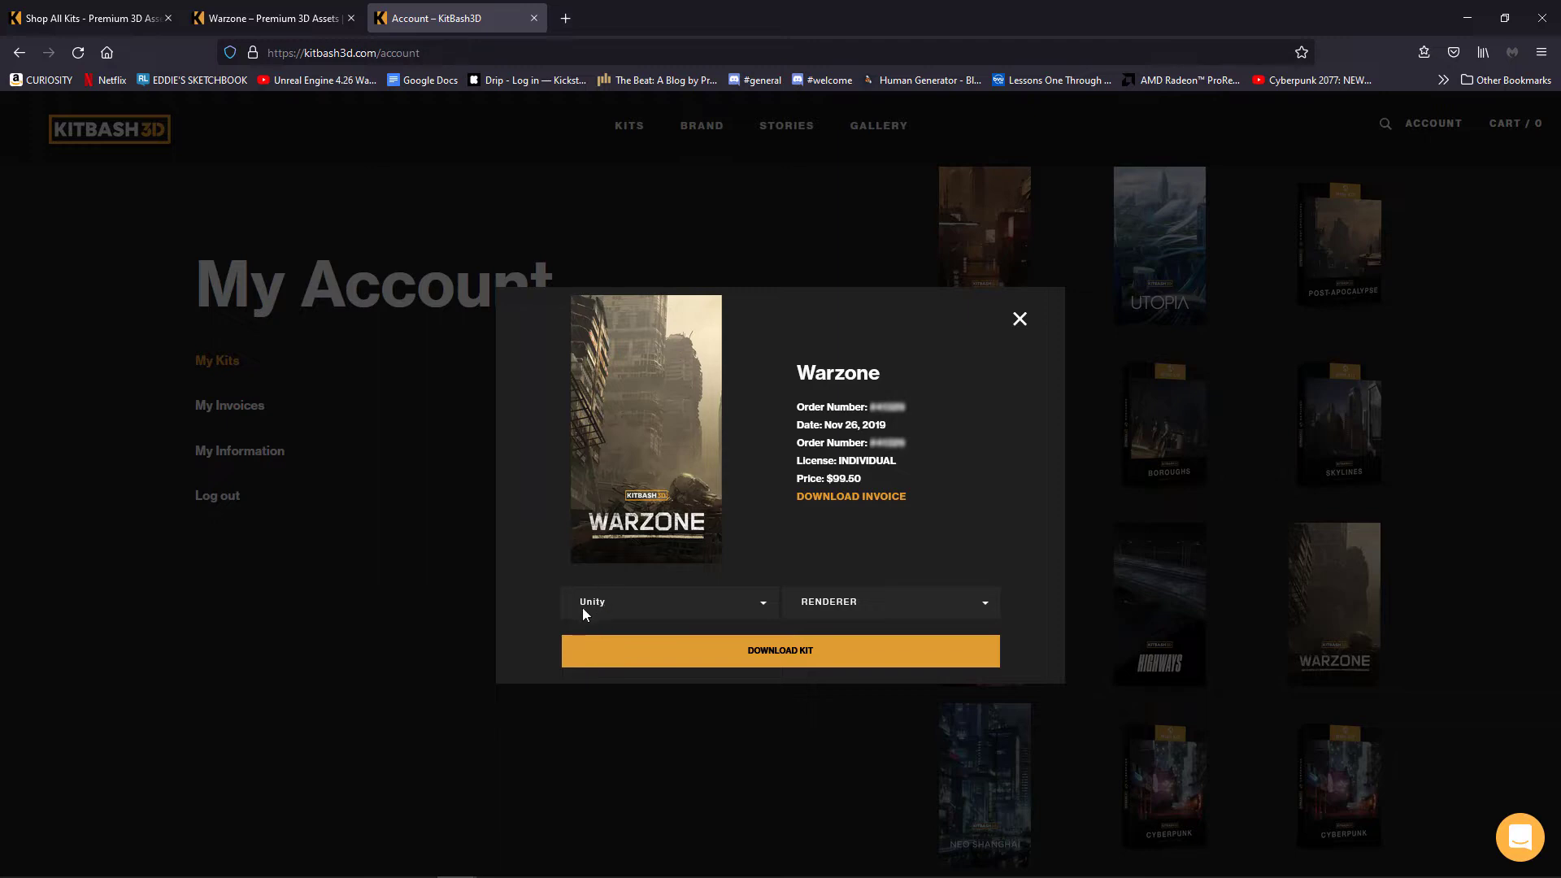
{"action": "mouse_move", "coordinate": [893, 611]}
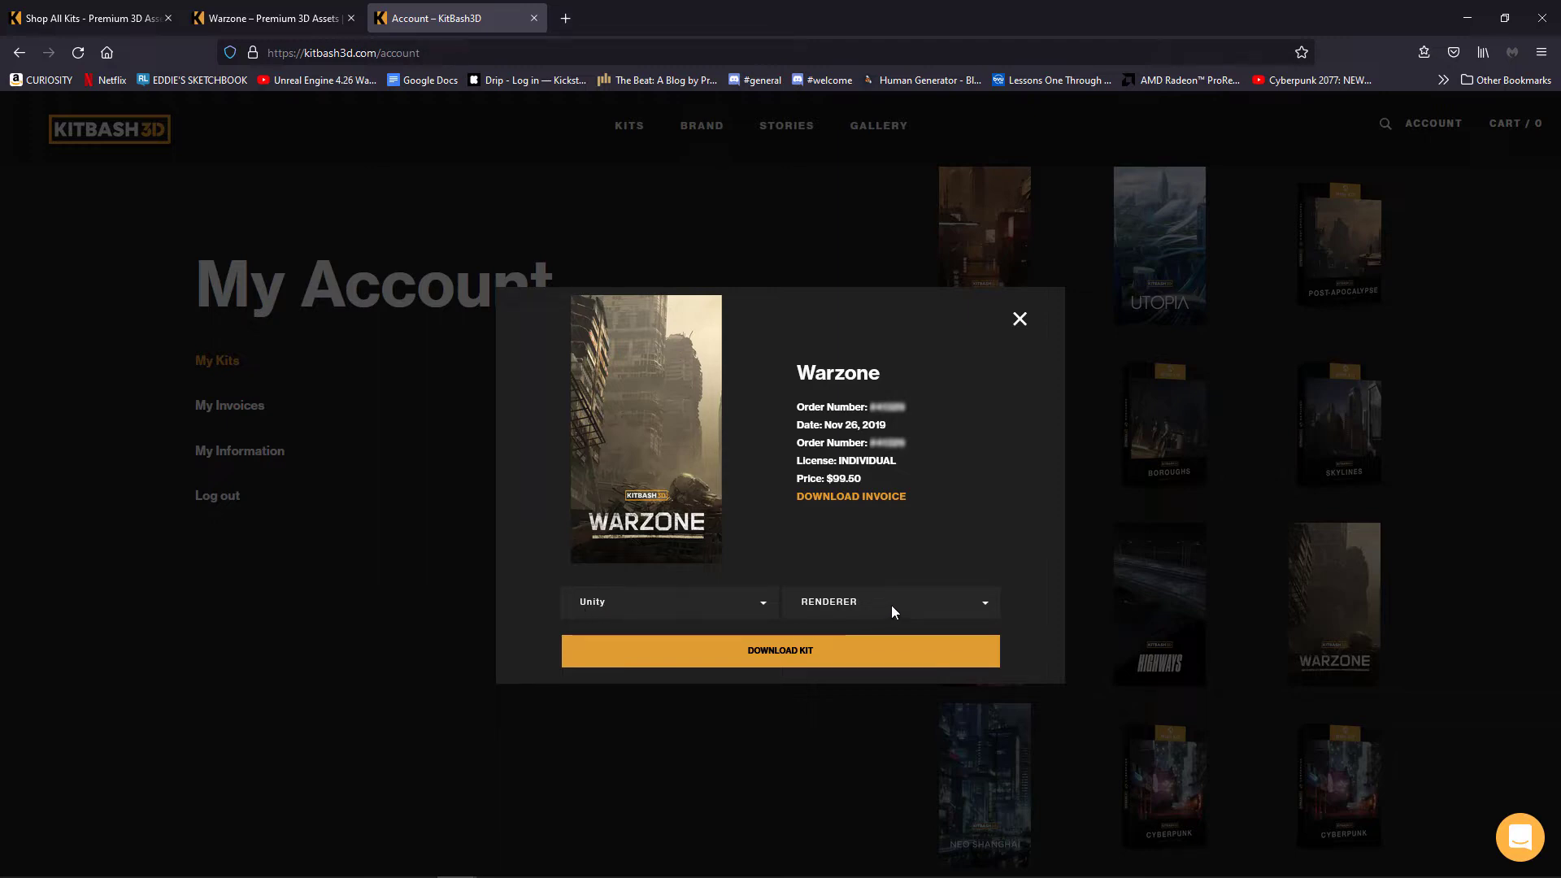
{"action": "left_click", "coordinate": [887, 601]}
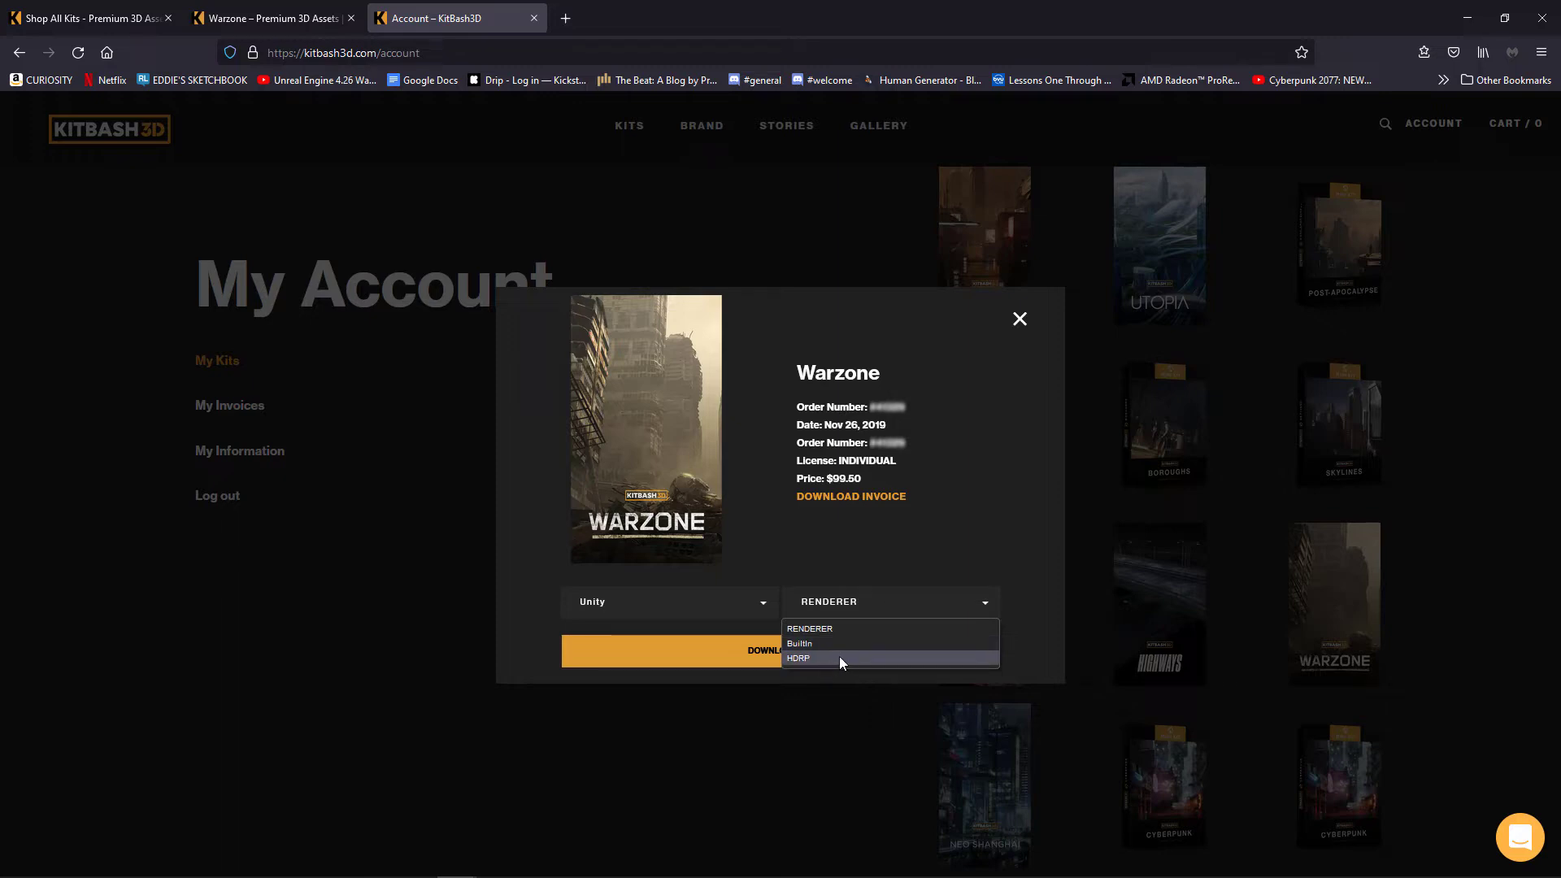
{"action": "left_click", "coordinate": [801, 658]}
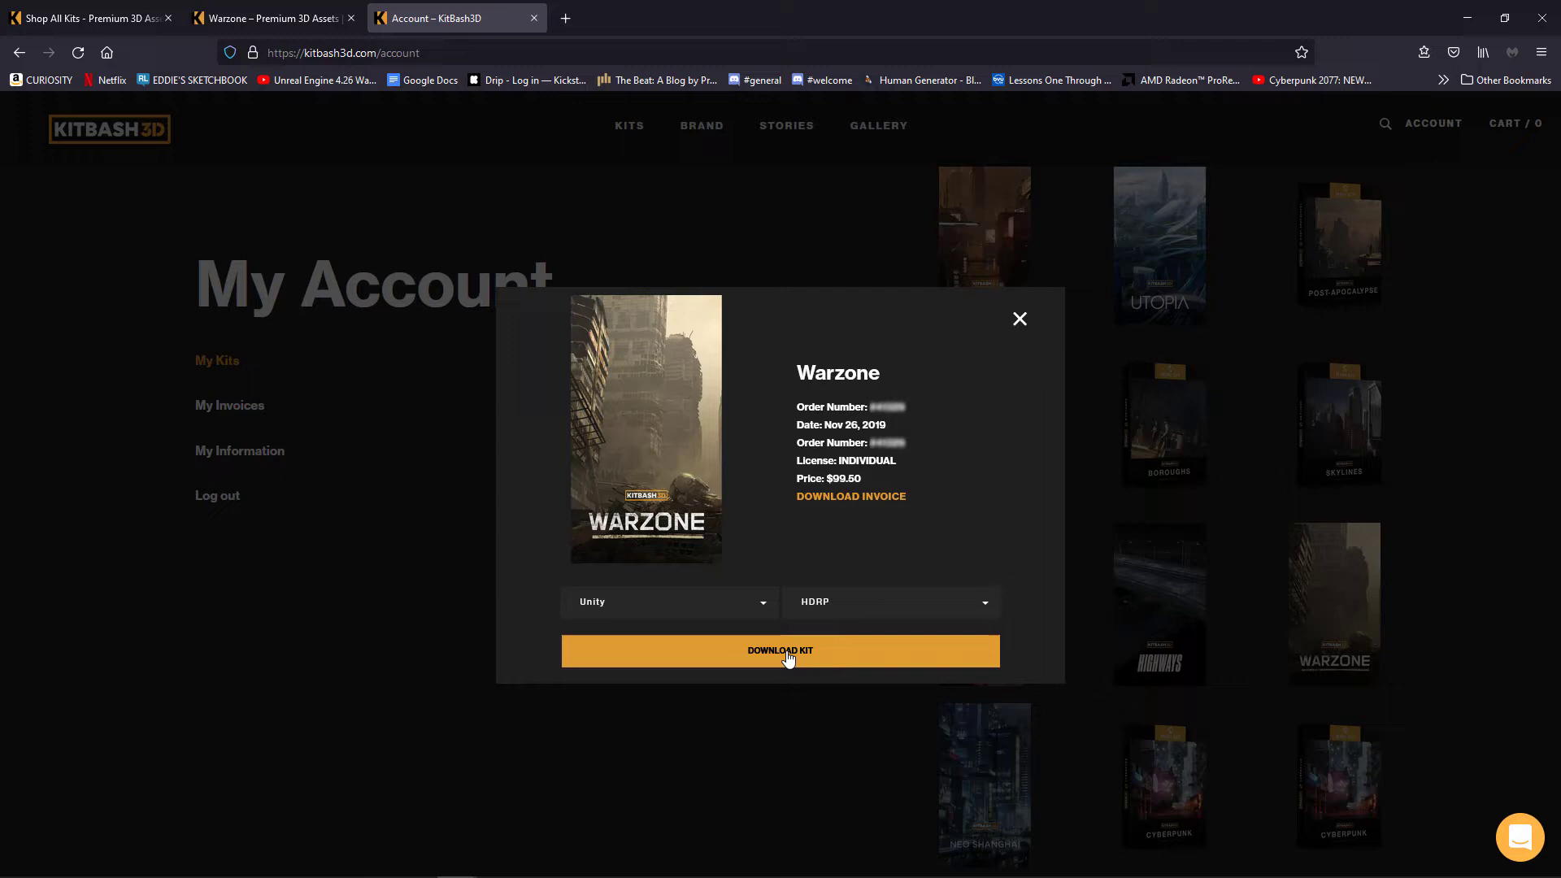
- Download the Warzone Unity HDRP kit to the local KITBASH folder
{"action": "left_click", "coordinate": [779, 651]}
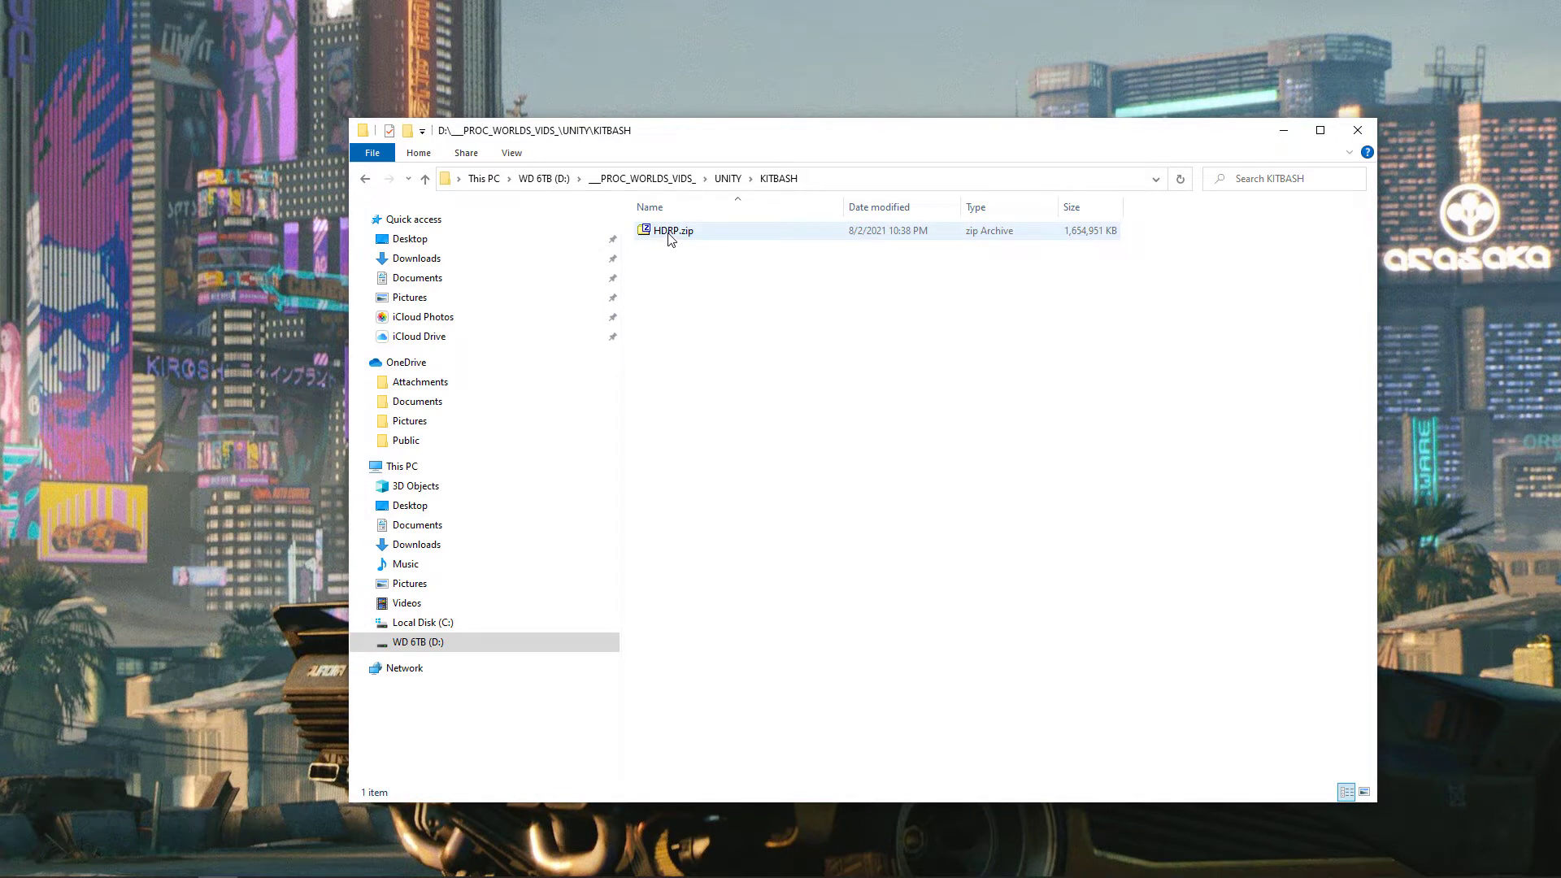
- Extract HDRP.zip into the KITBASH folder with 7-Zip Extract Here
{"action": "right_click", "coordinate": [674, 229]}
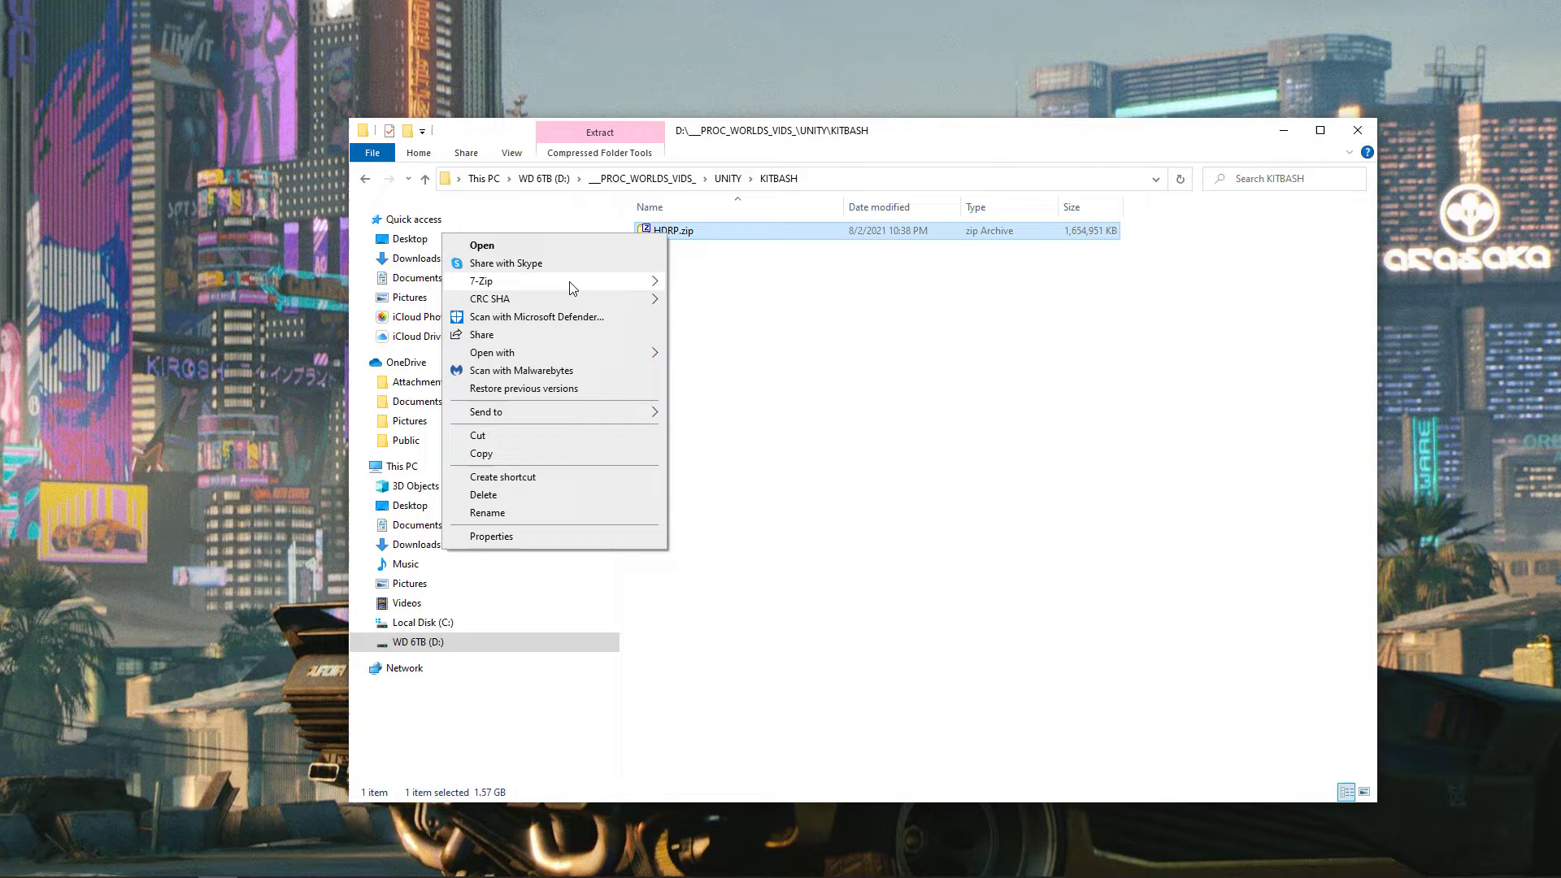
{"action": "mouse_move", "coordinate": [482, 279]}
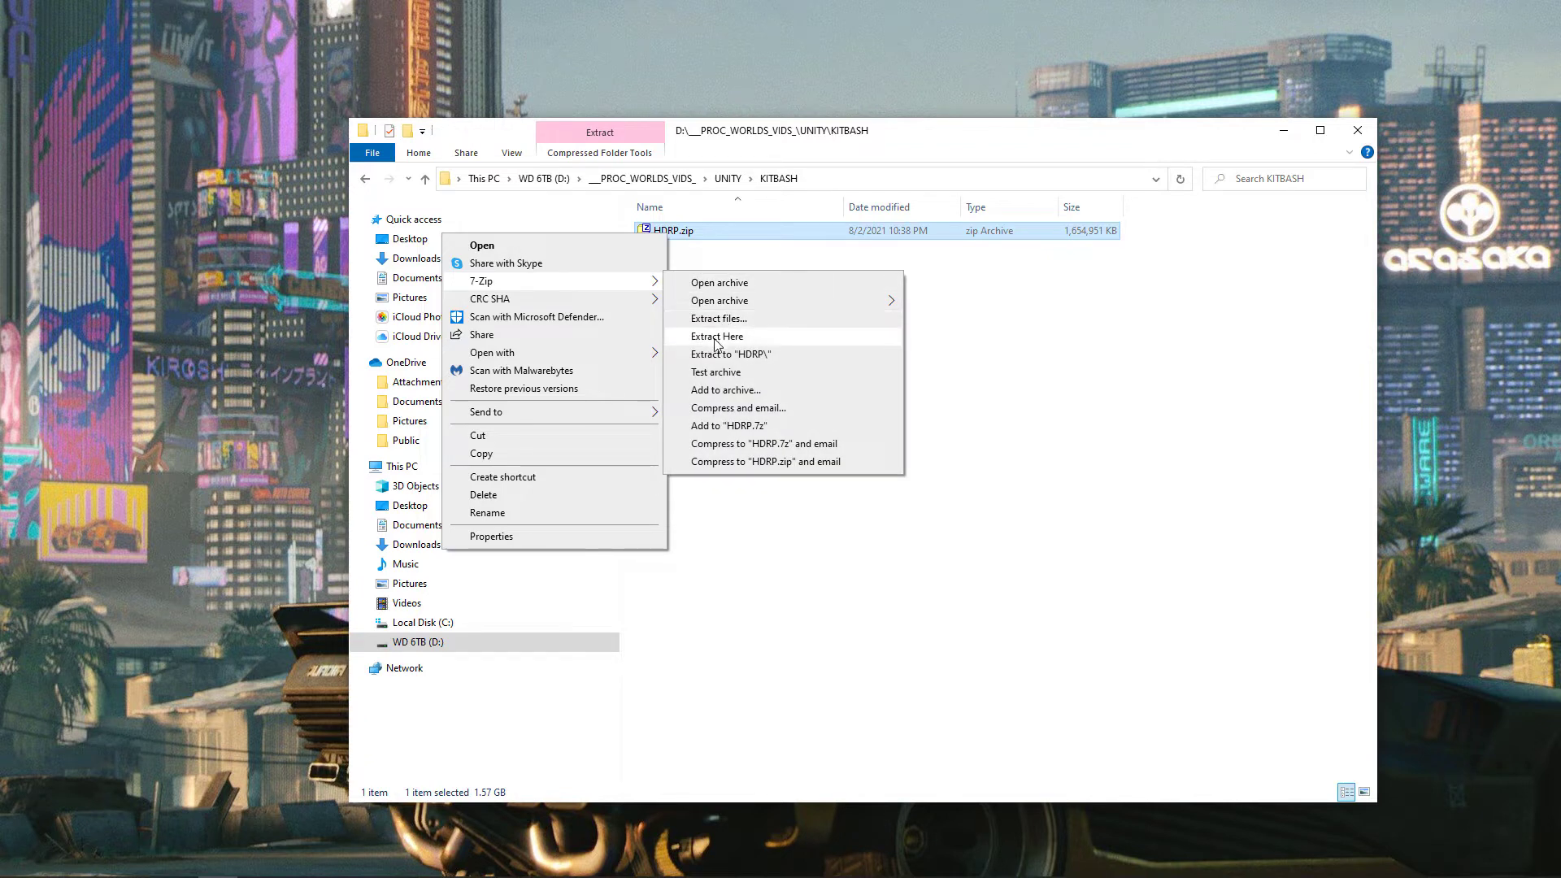
{"action": "left_click", "coordinate": [717, 335]}
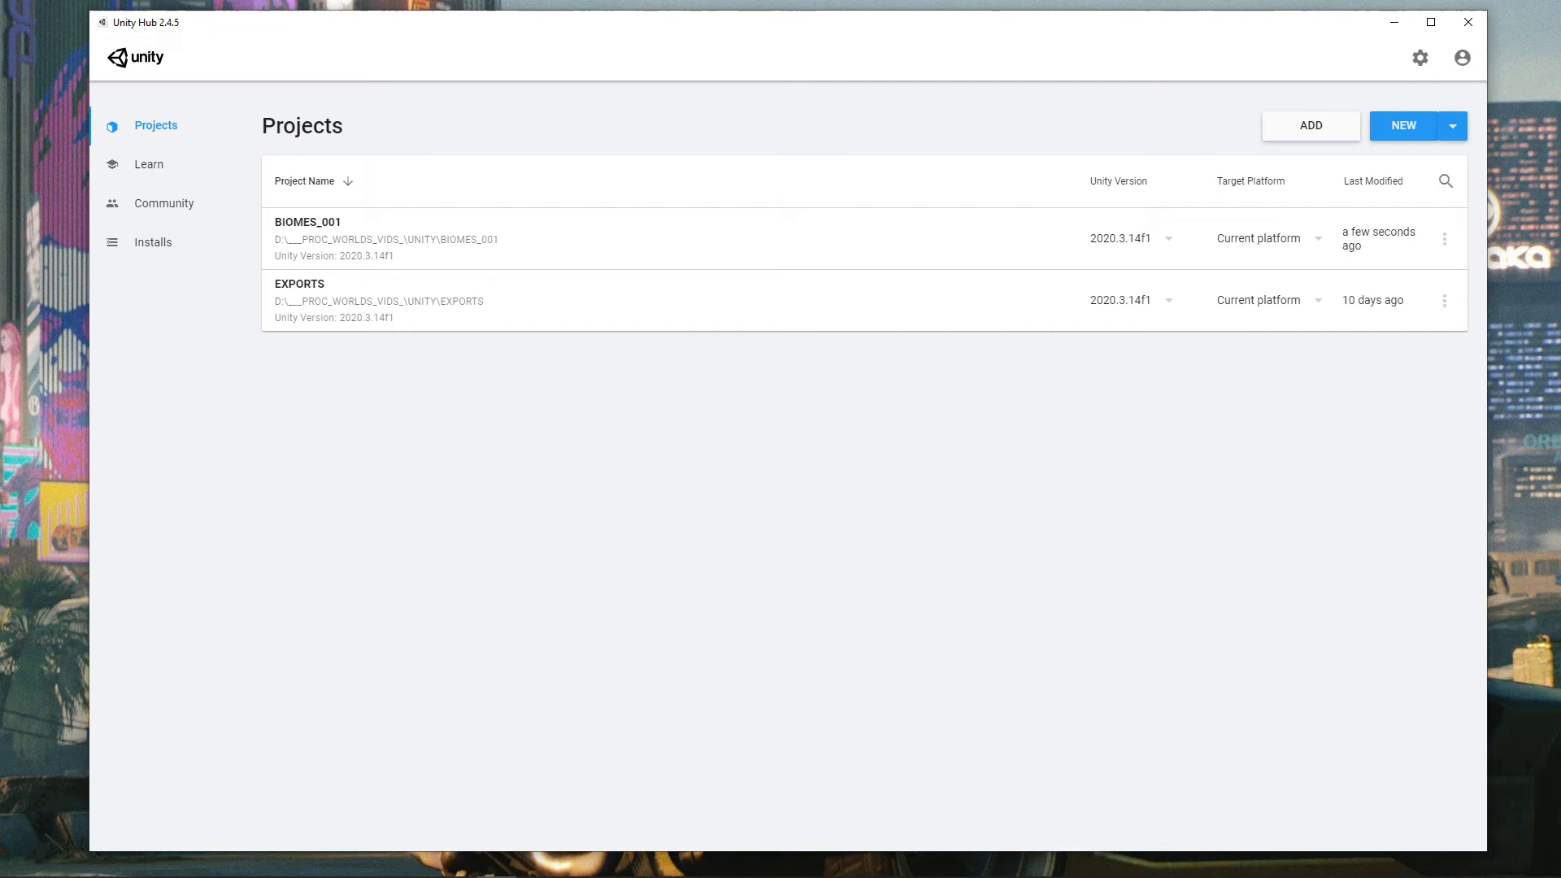
{"action": "mouse_move", "coordinate": [747, 414]}
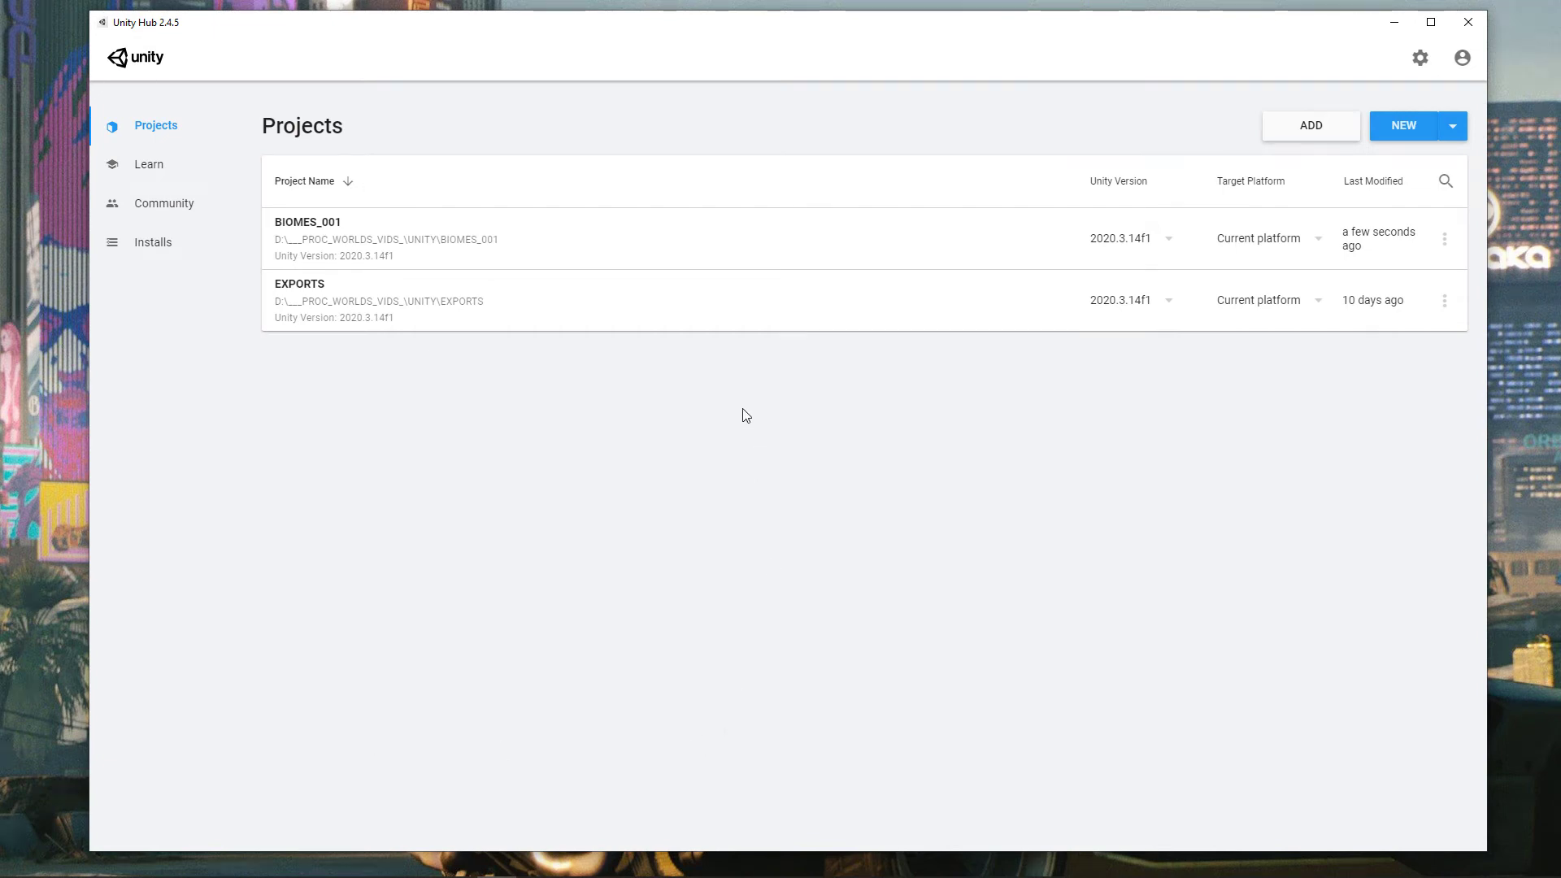
{"action": "mouse_move", "coordinate": [614, 39]}
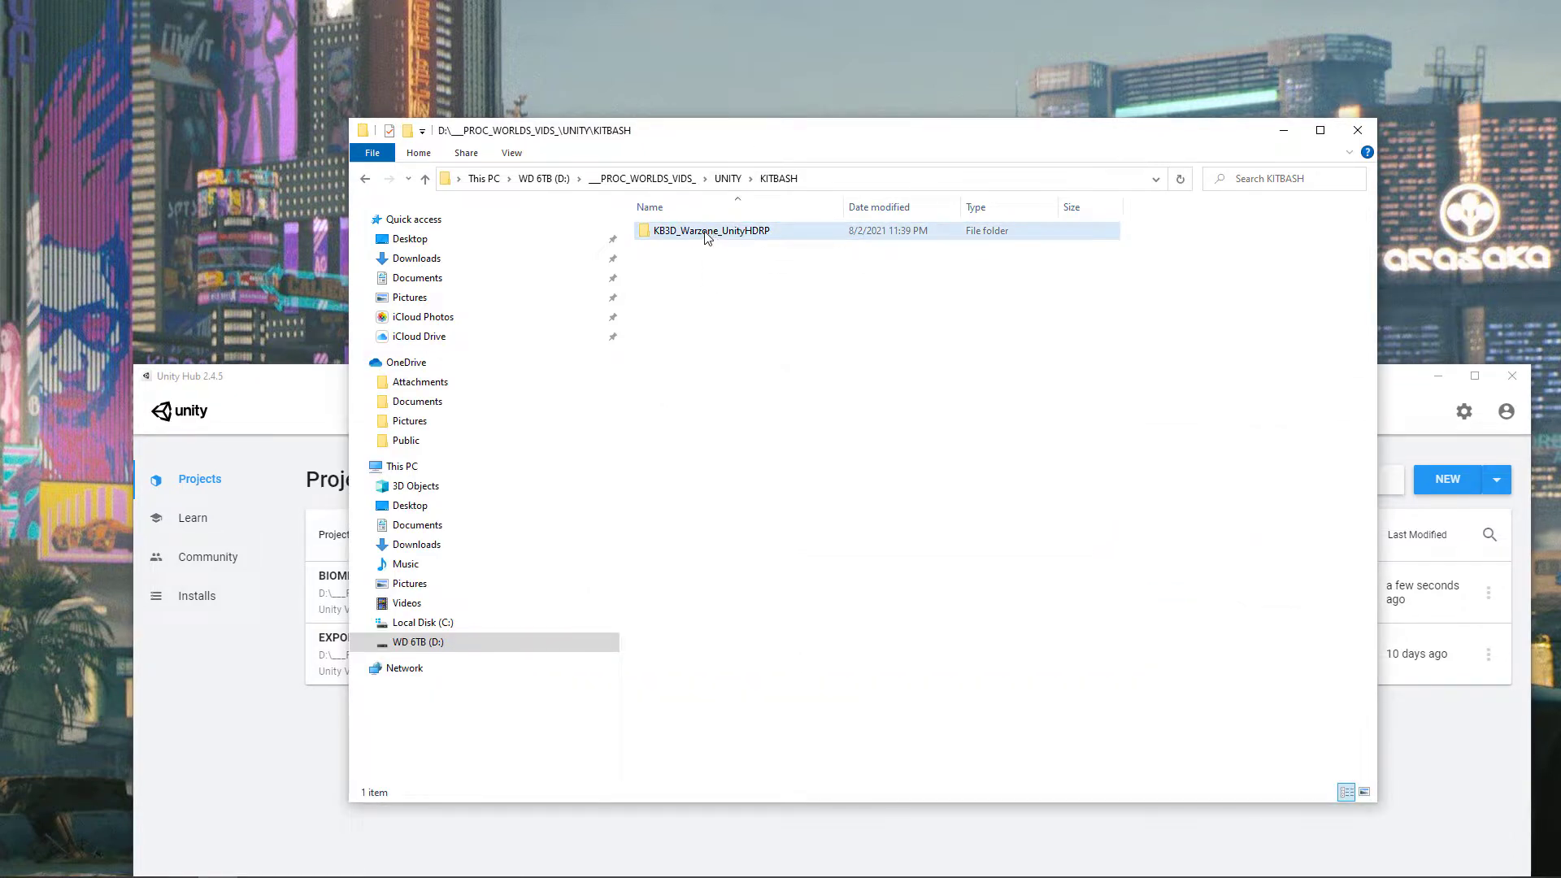
{"action": "double_click", "coordinate": [711, 229]}
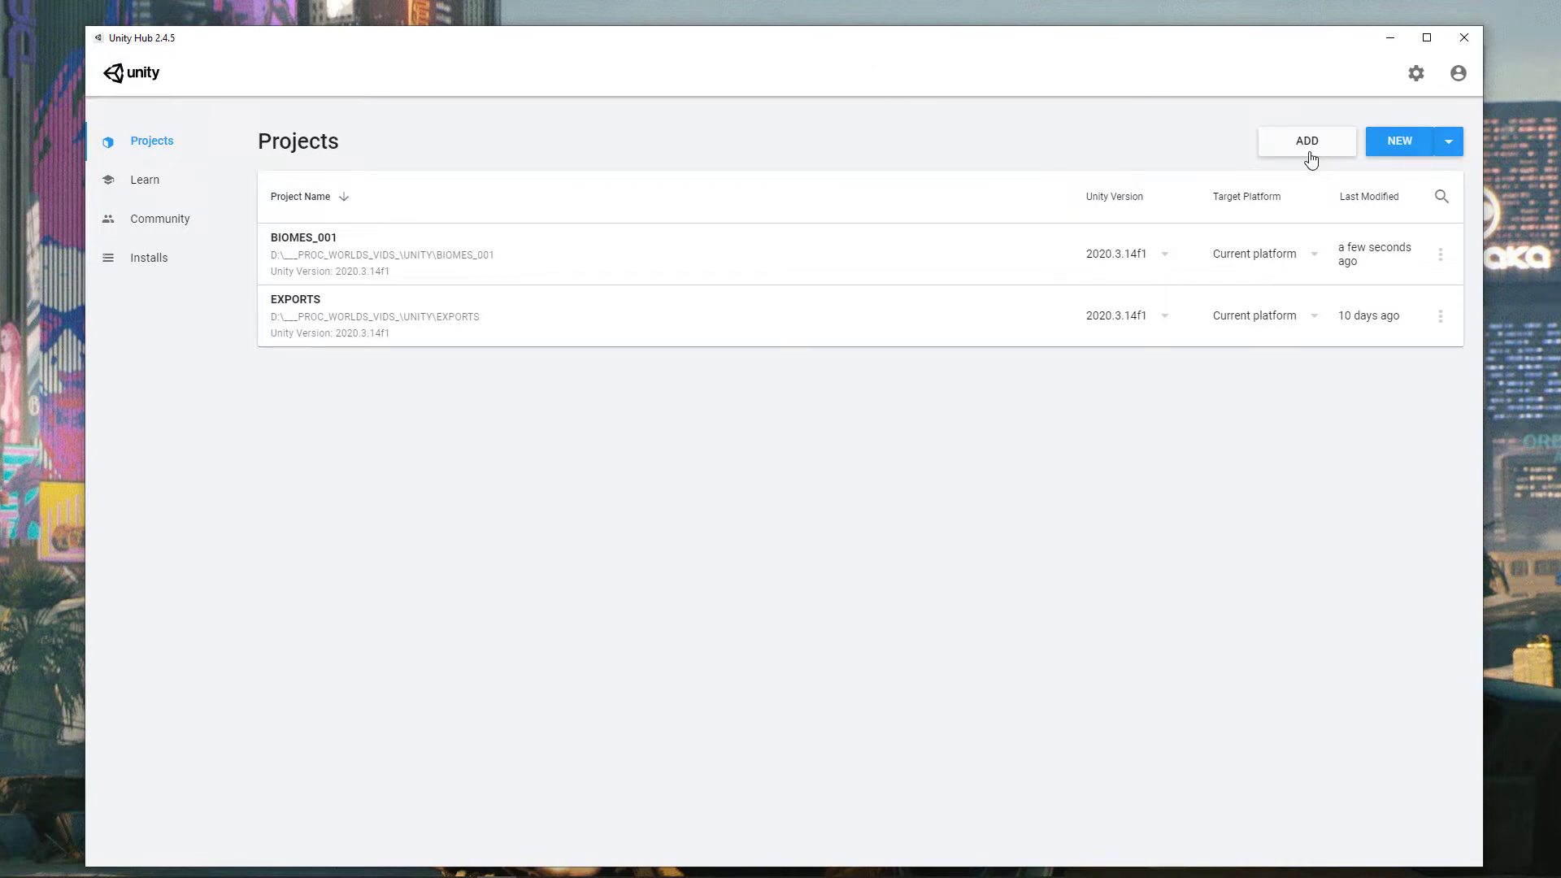
- Add the KB3D_Warzone_UnityHDRP folder from UNITY > KITBASH as a Unity Hub project
{"action": "left_click", "coordinate": [1306, 140]}
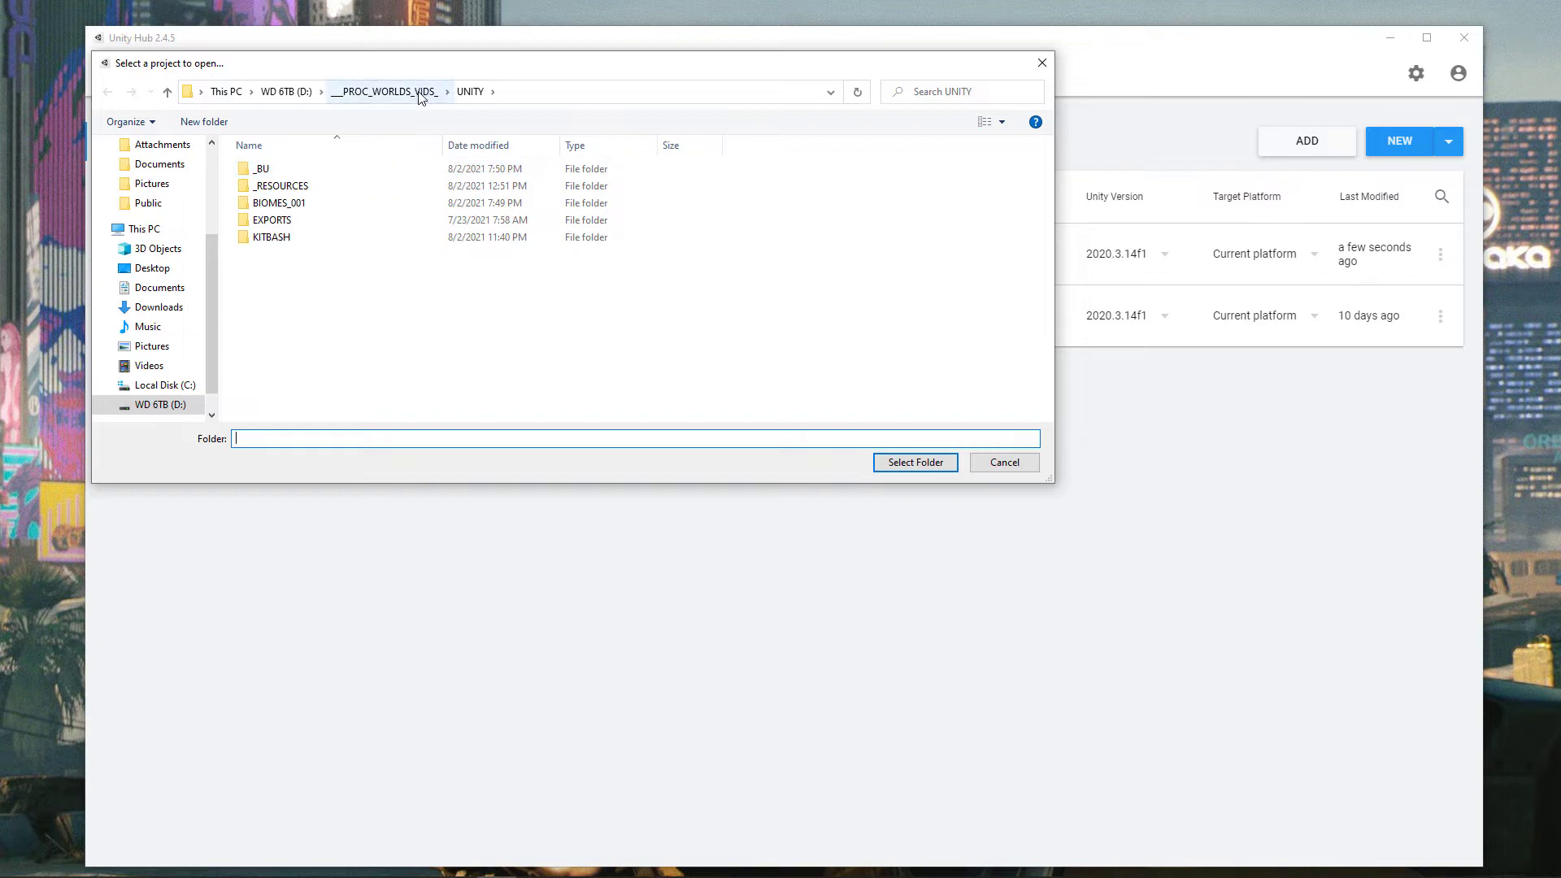
{"action": "left_click", "coordinate": [384, 91]}
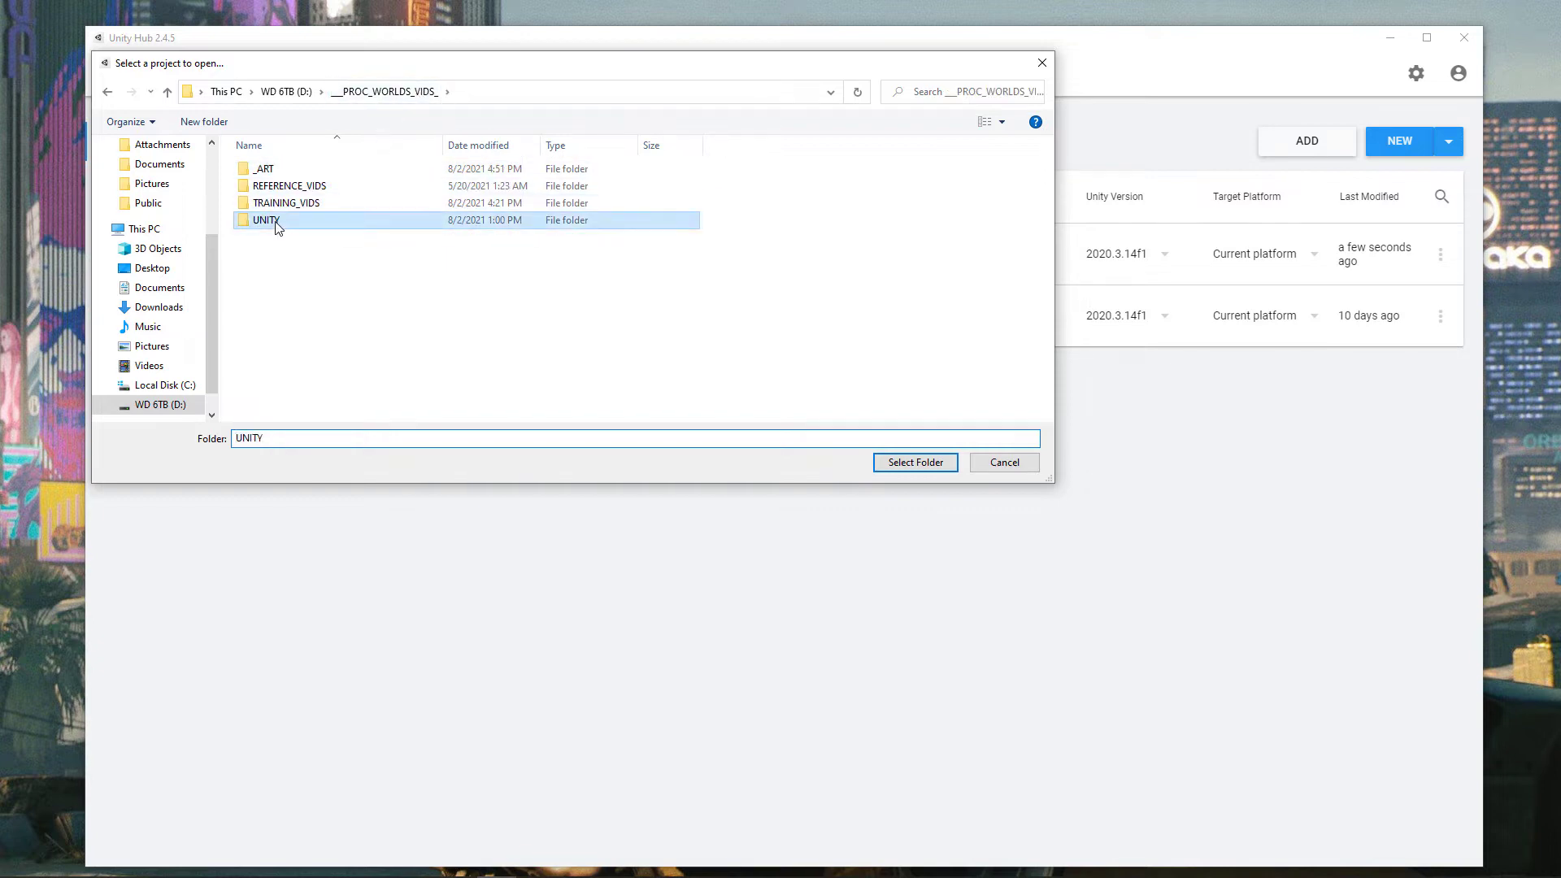
{"action": "double_click", "coordinate": [265, 220]}
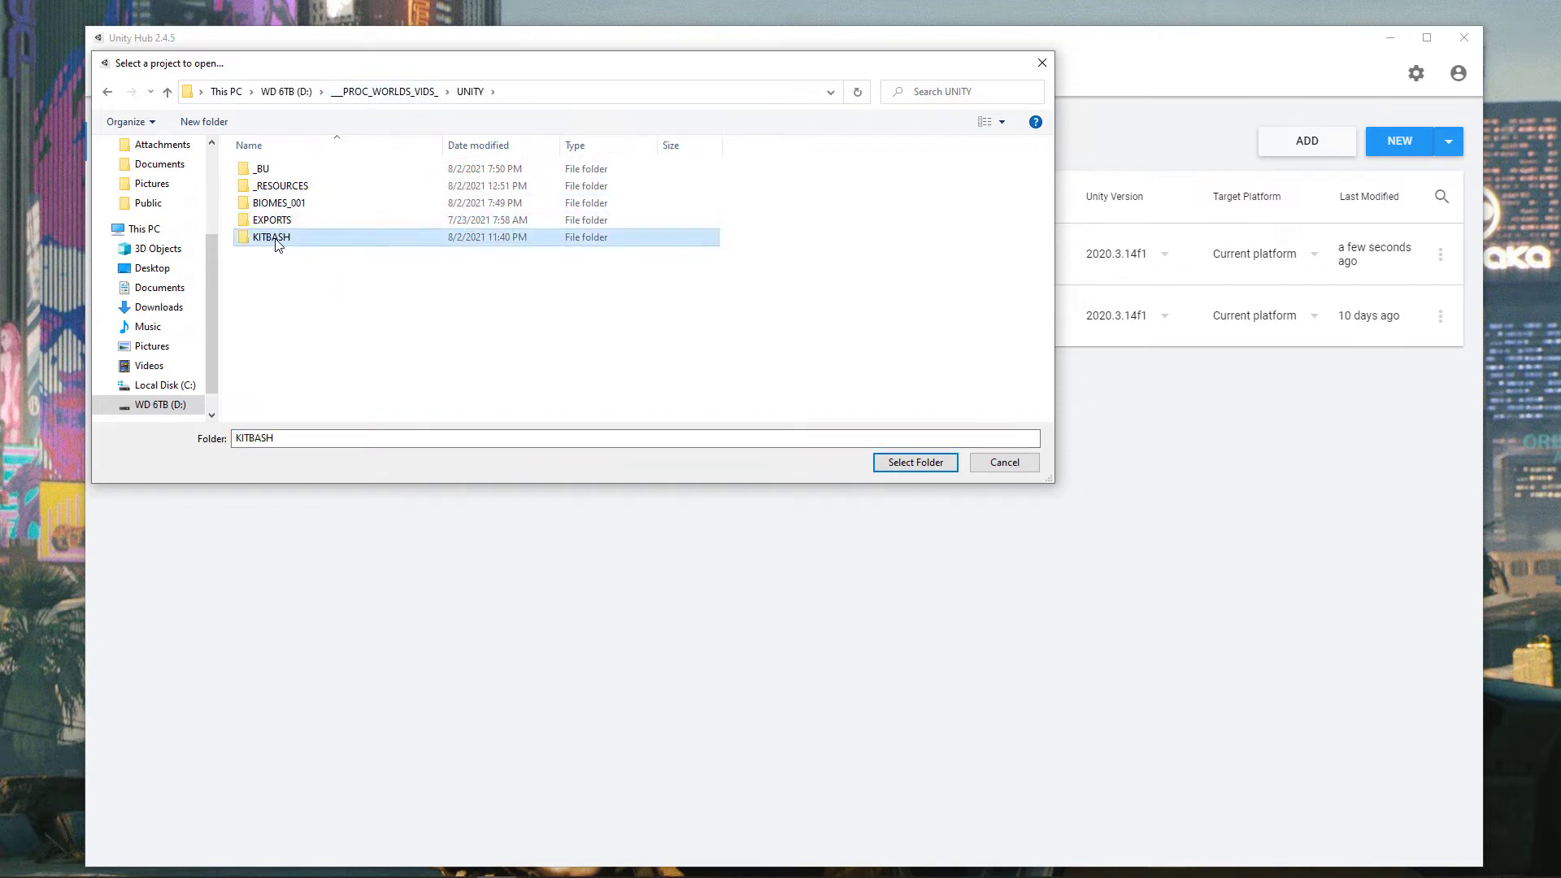
{"action": "double_click", "coordinate": [271, 237]}
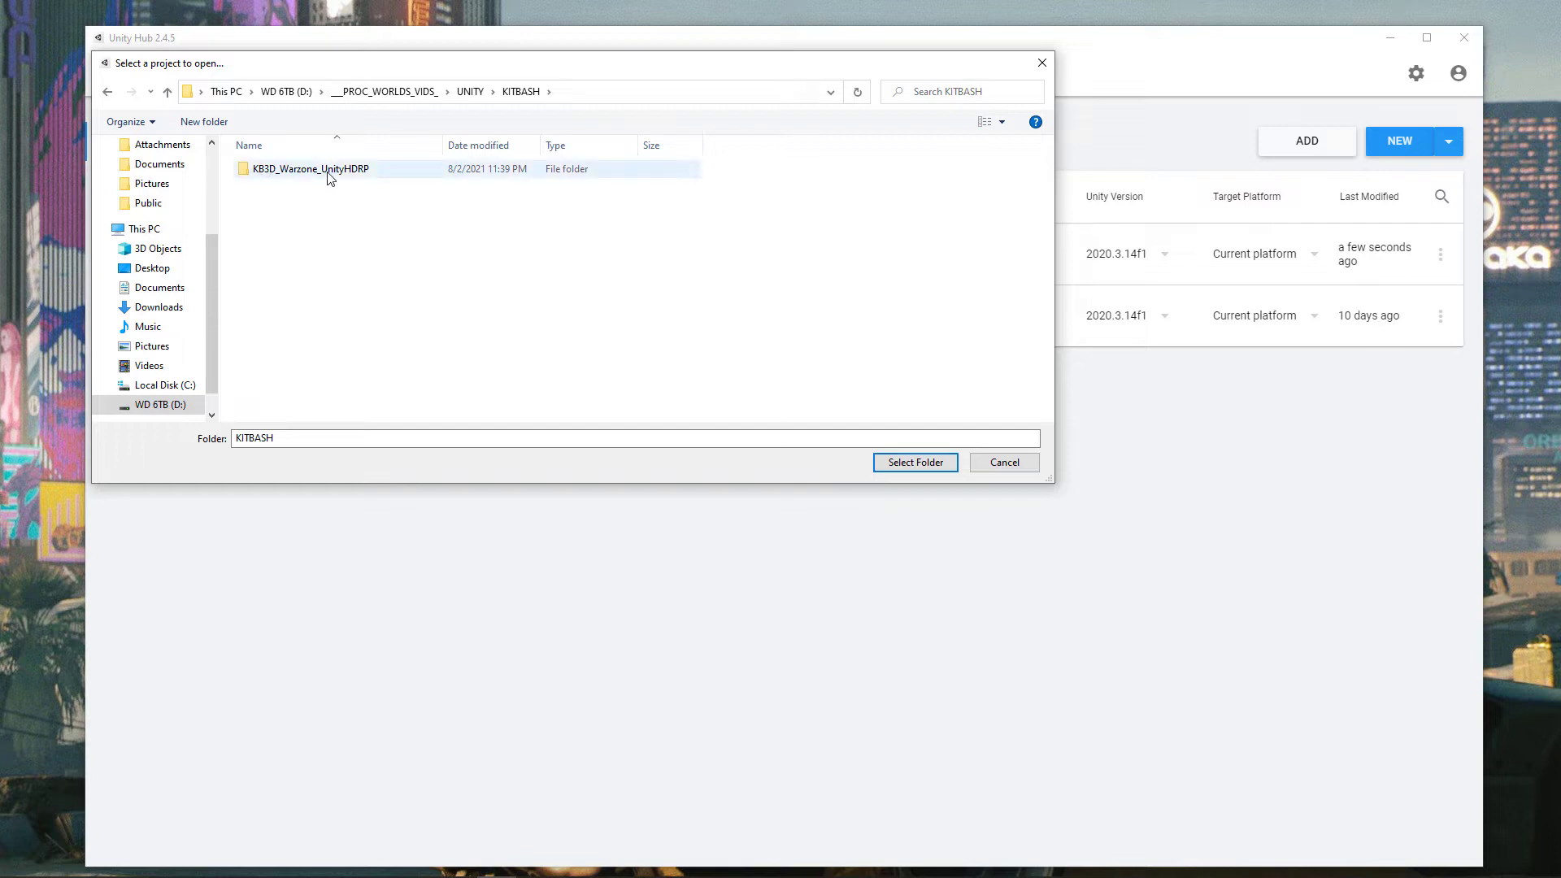
{"action": "left_click", "coordinate": [310, 167]}
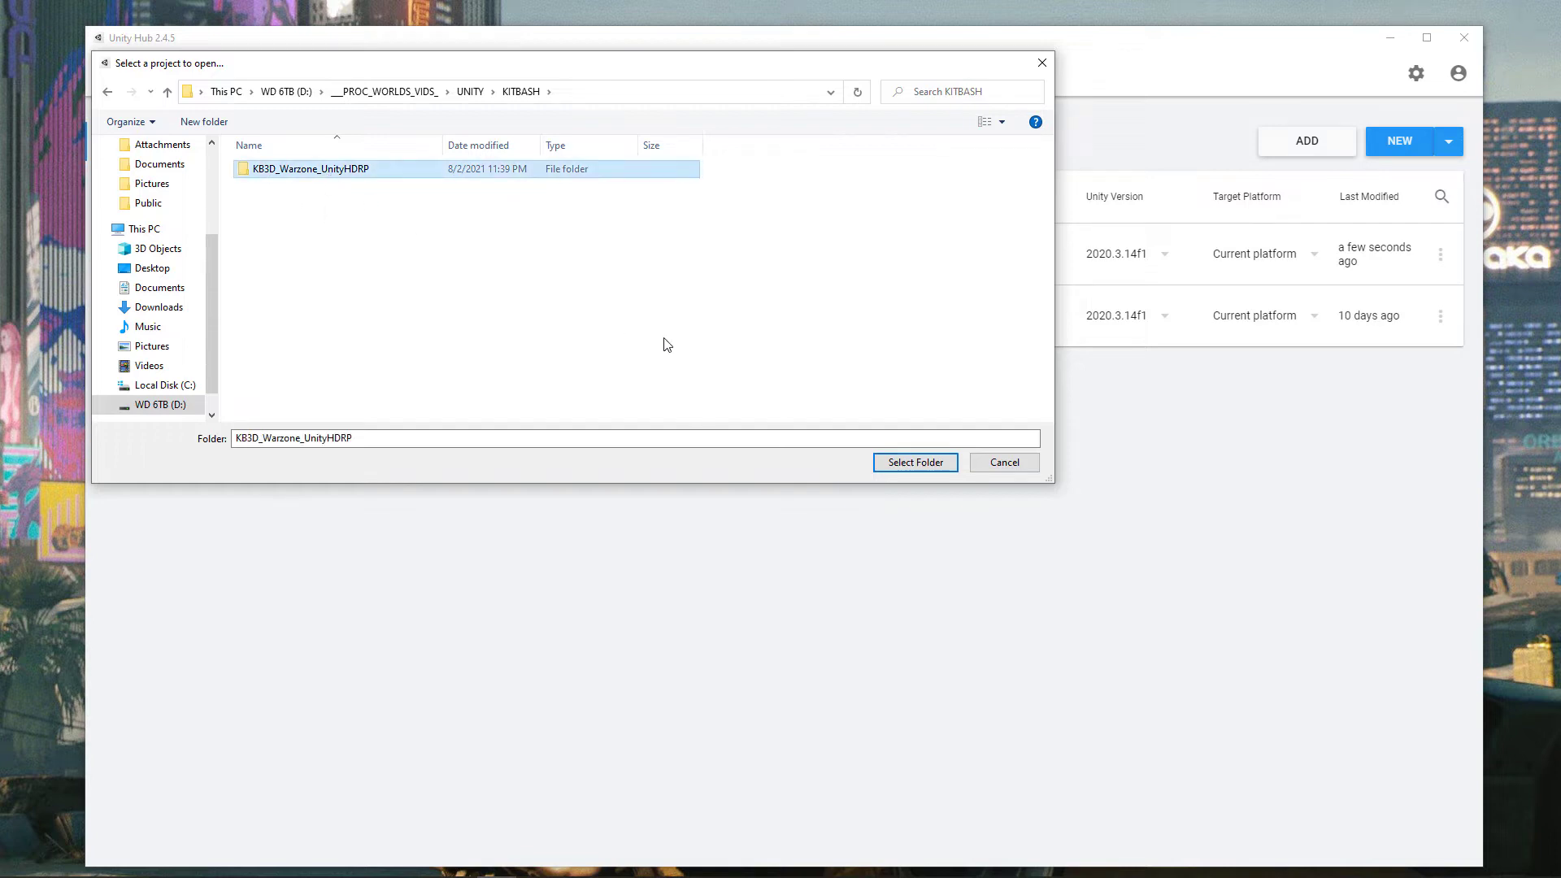
{"action": "left_click", "coordinate": [913, 462]}
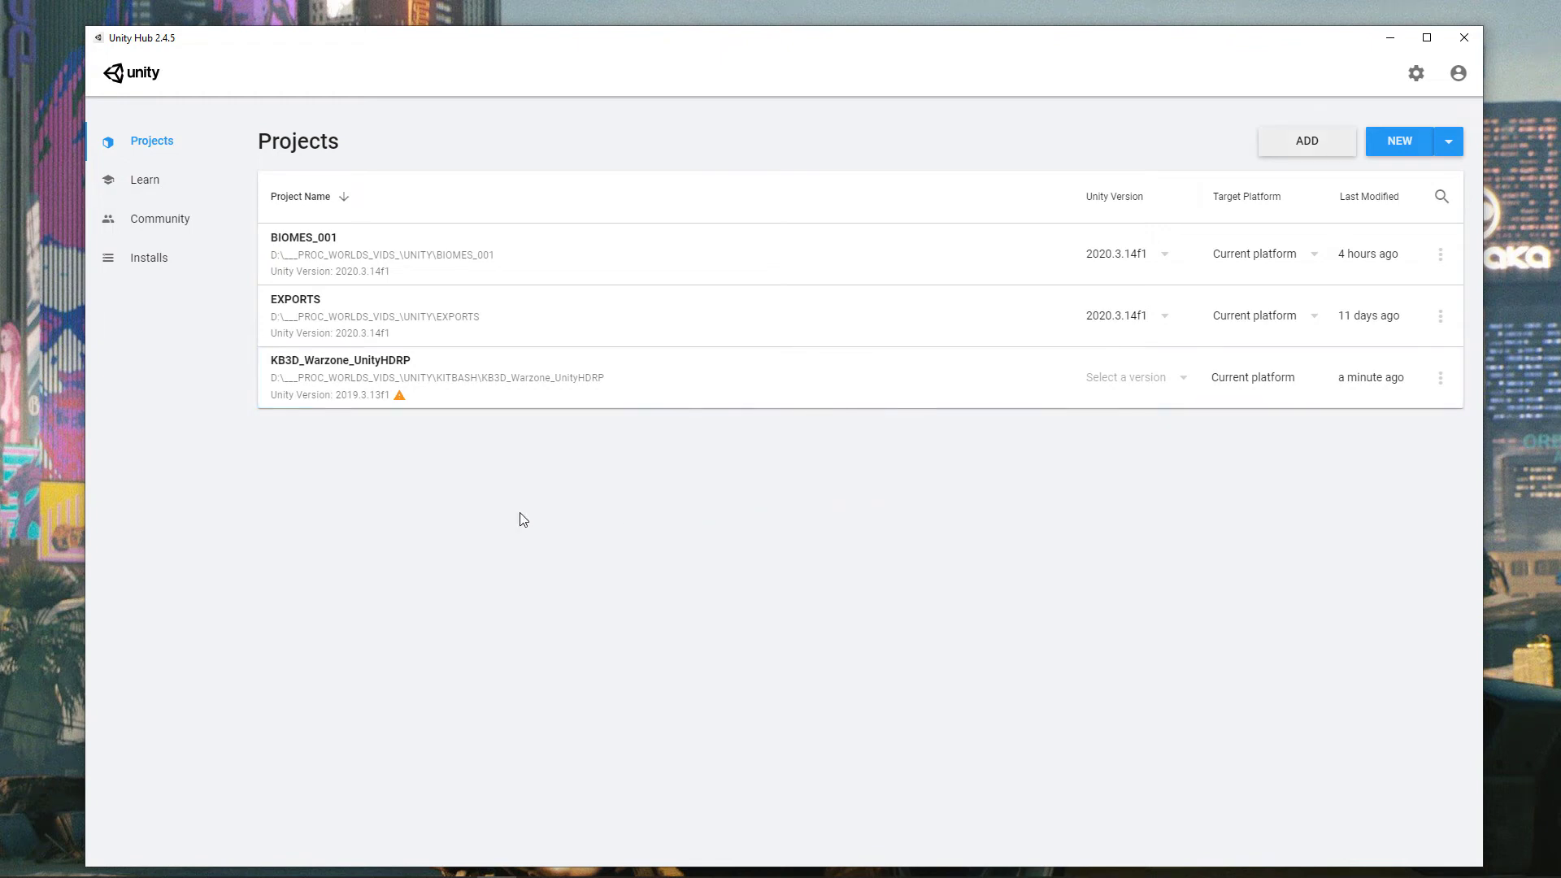
{"action": "mouse_move", "coordinate": [432, 420]}
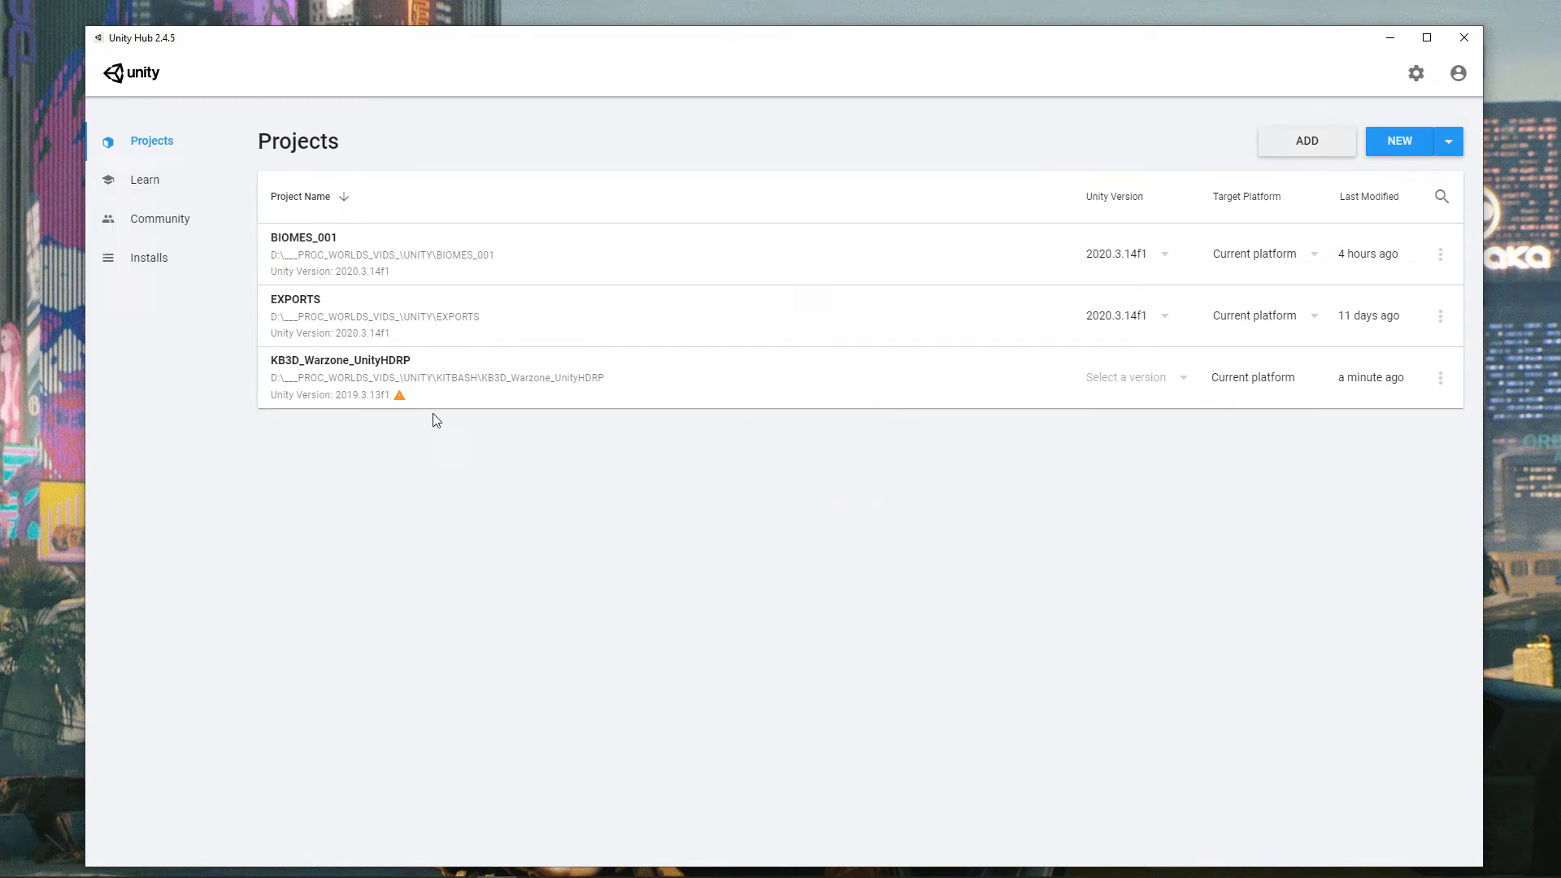
{"action": "mouse_move", "coordinate": [398, 395]}
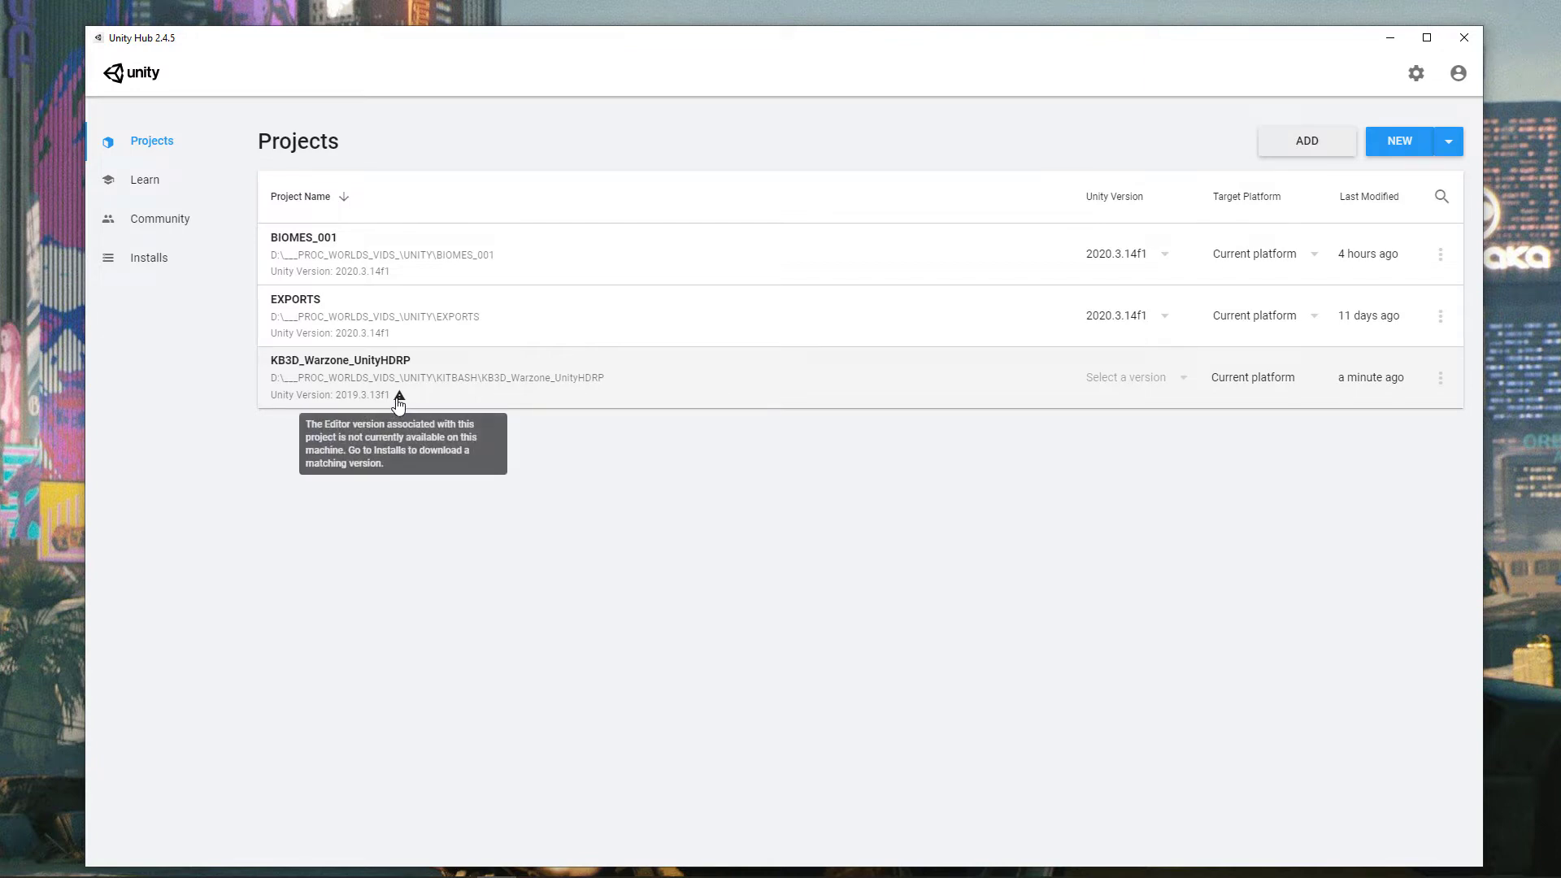
{"action": "mouse_move", "coordinate": [834, 498]}
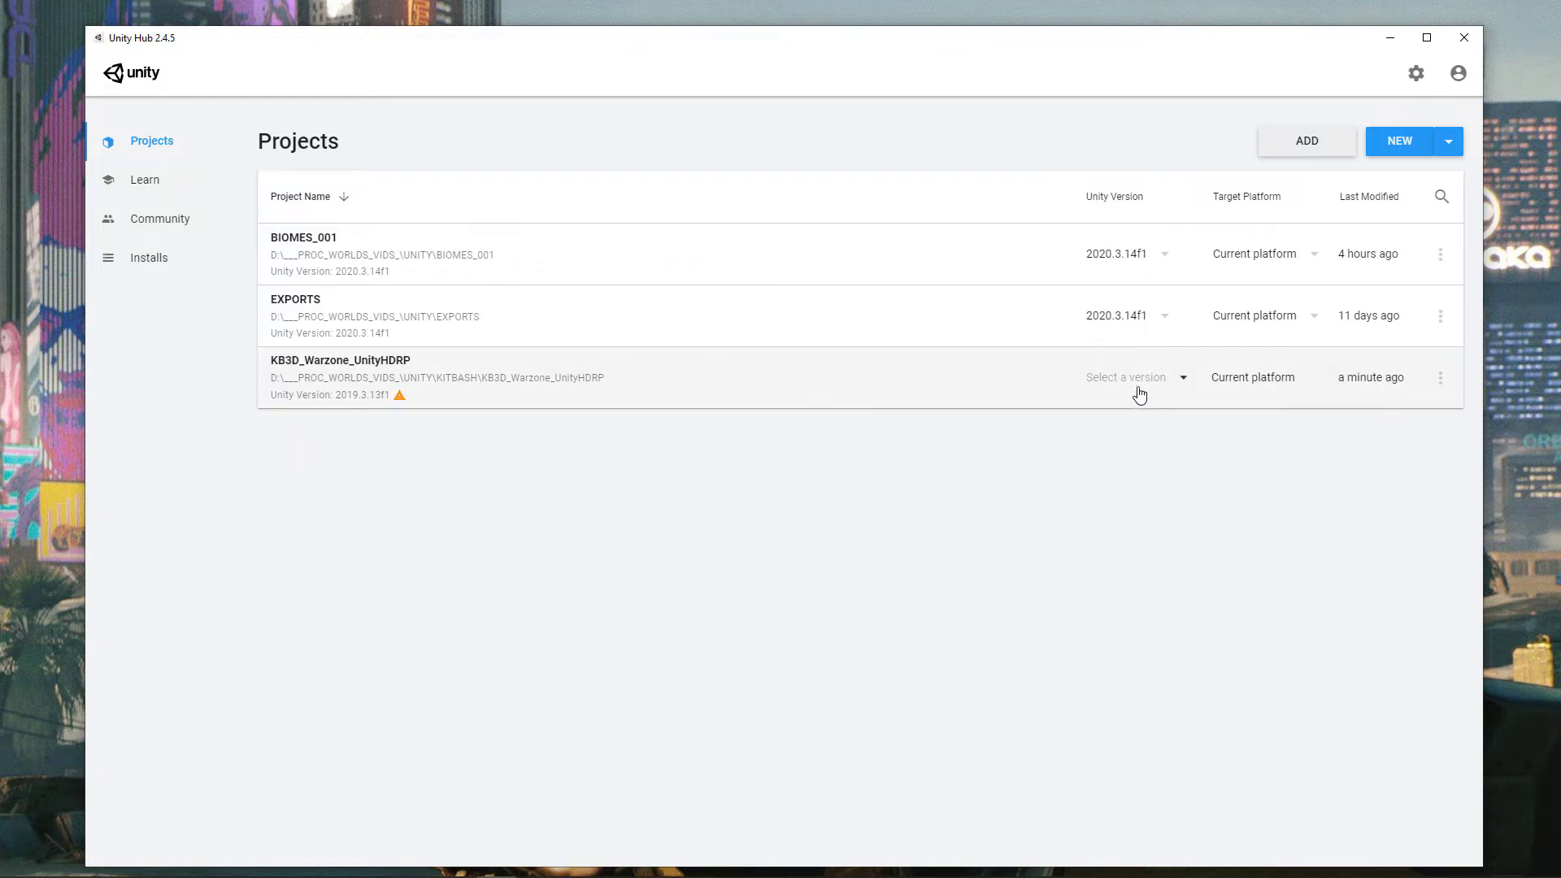
- Assign editor version 2020.3.14f1 to the KB3D_Warzone_UnityHDRP project
{"action": "left_click", "coordinate": [1135, 378]}
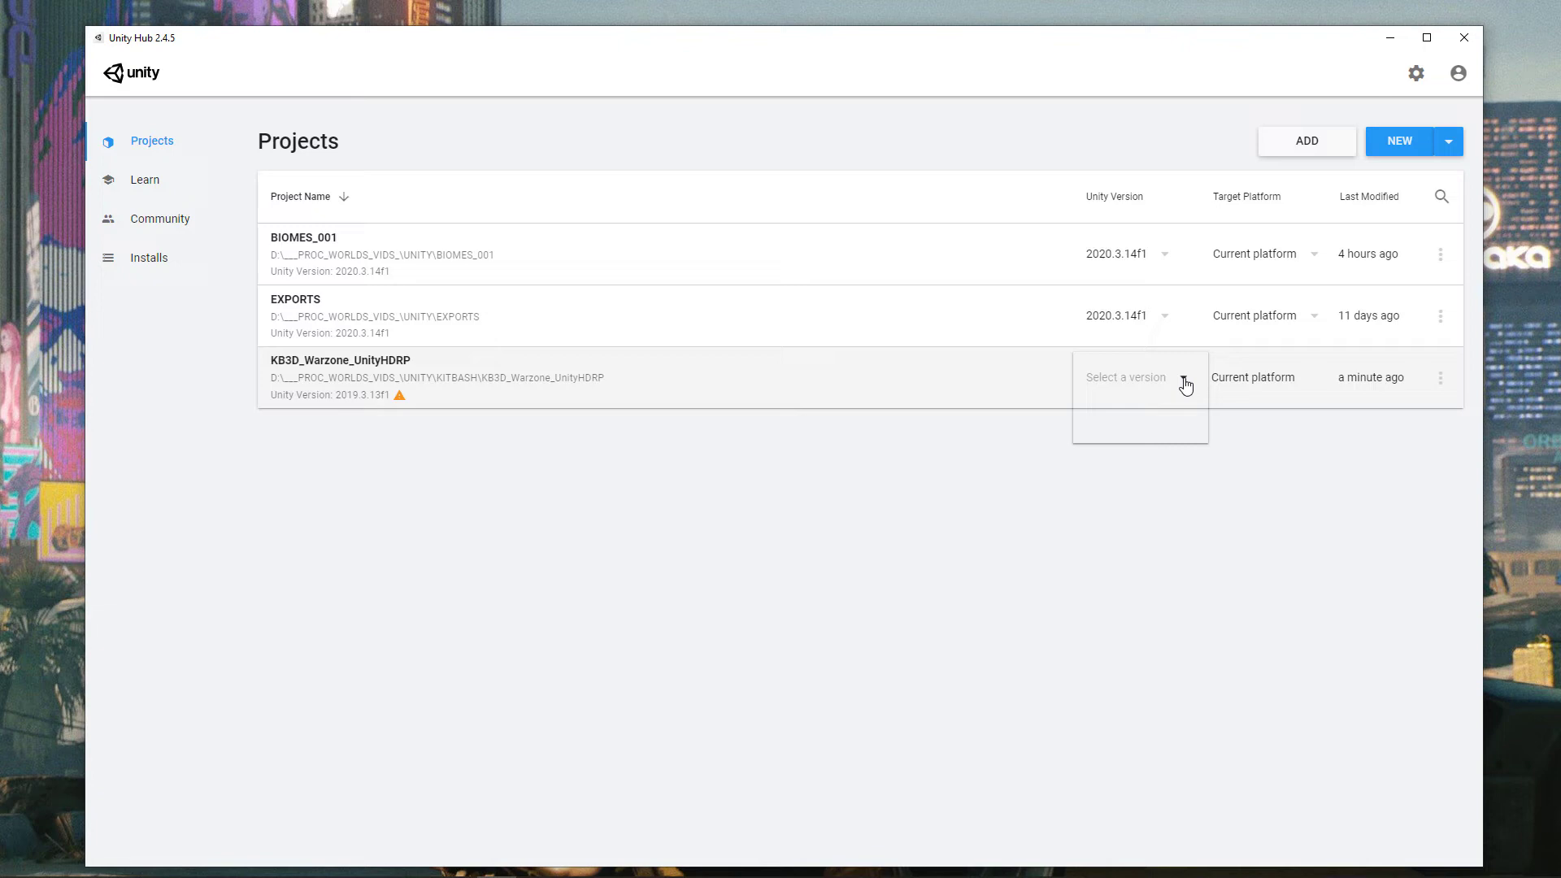
{"action": "left_click", "coordinate": [1138, 377]}
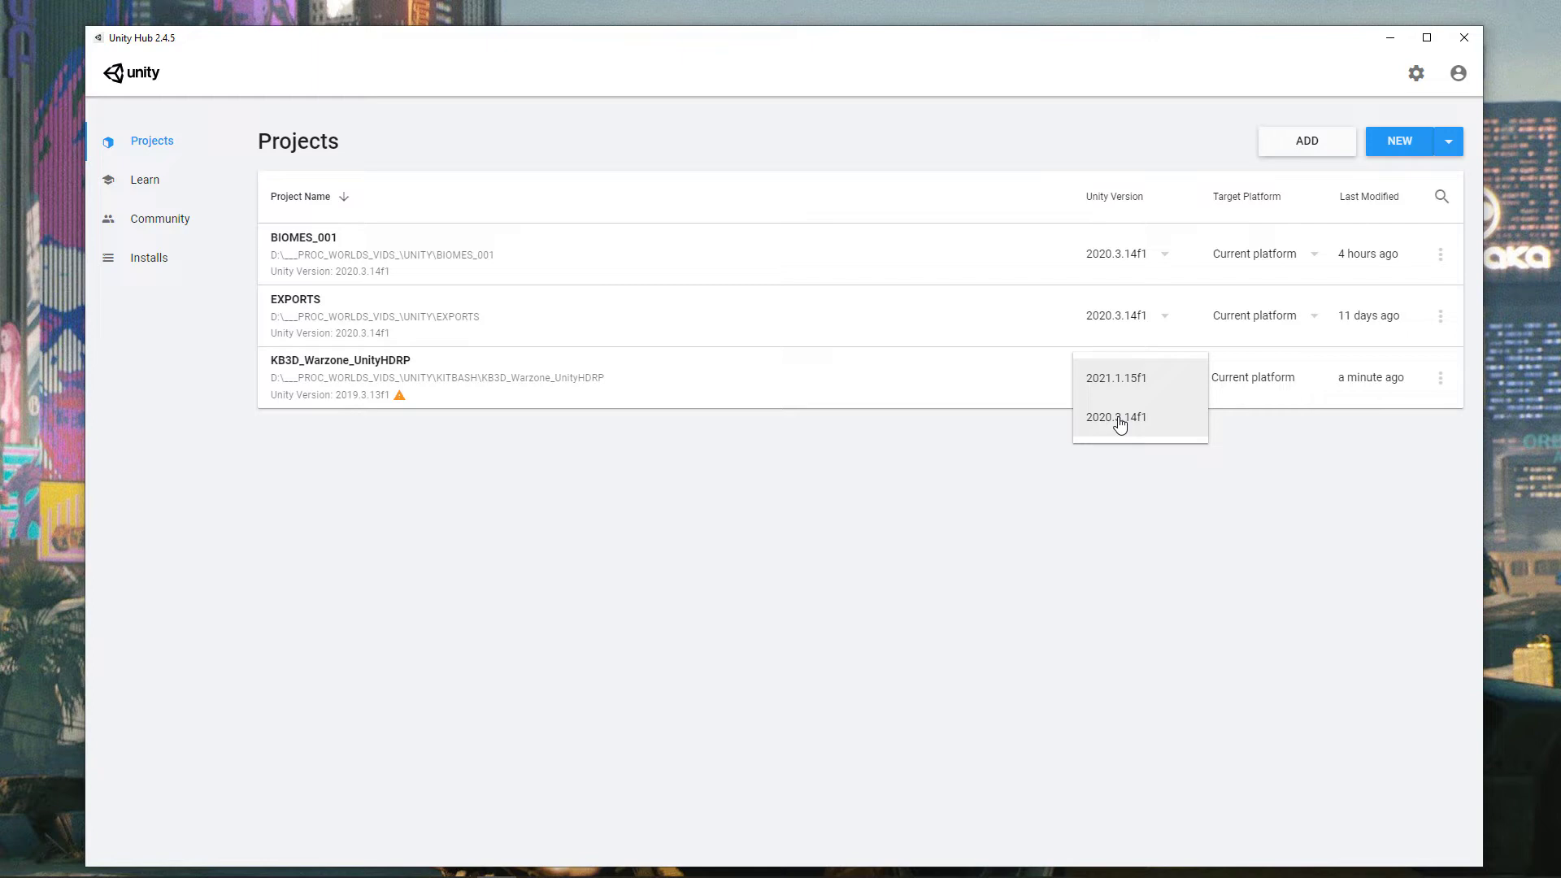
{"action": "left_click", "coordinate": [1115, 417]}
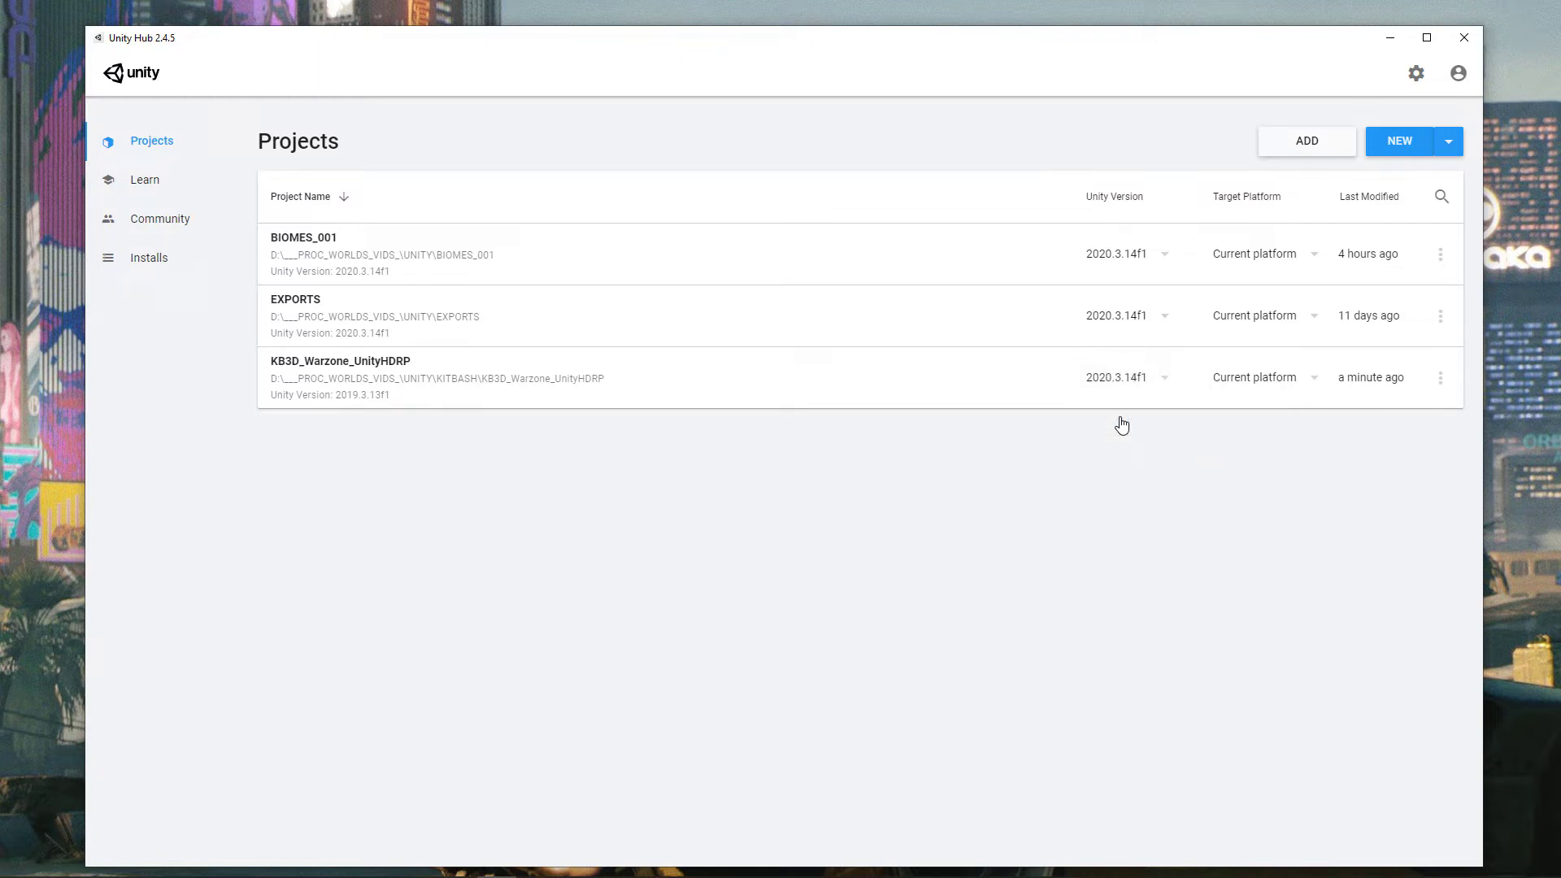
{"action": "mouse_move", "coordinate": [1112, 434]}
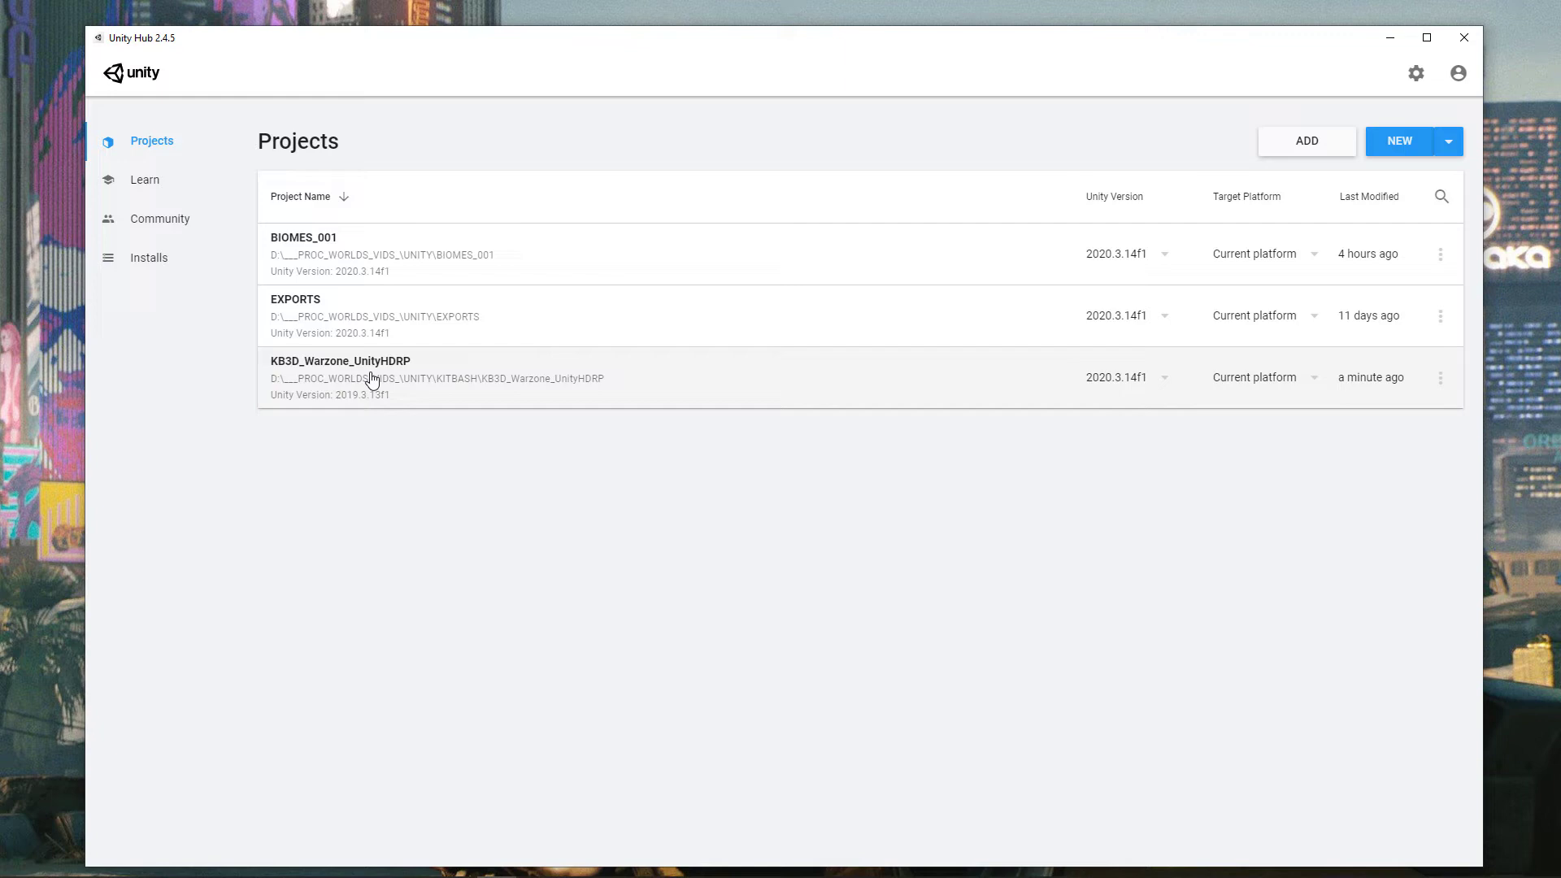
- Launch KB3D_Warzone_UnityHDRP with the upgrade accepted and minimize File Explorer
{"action": "left_click", "coordinate": [340, 376]}
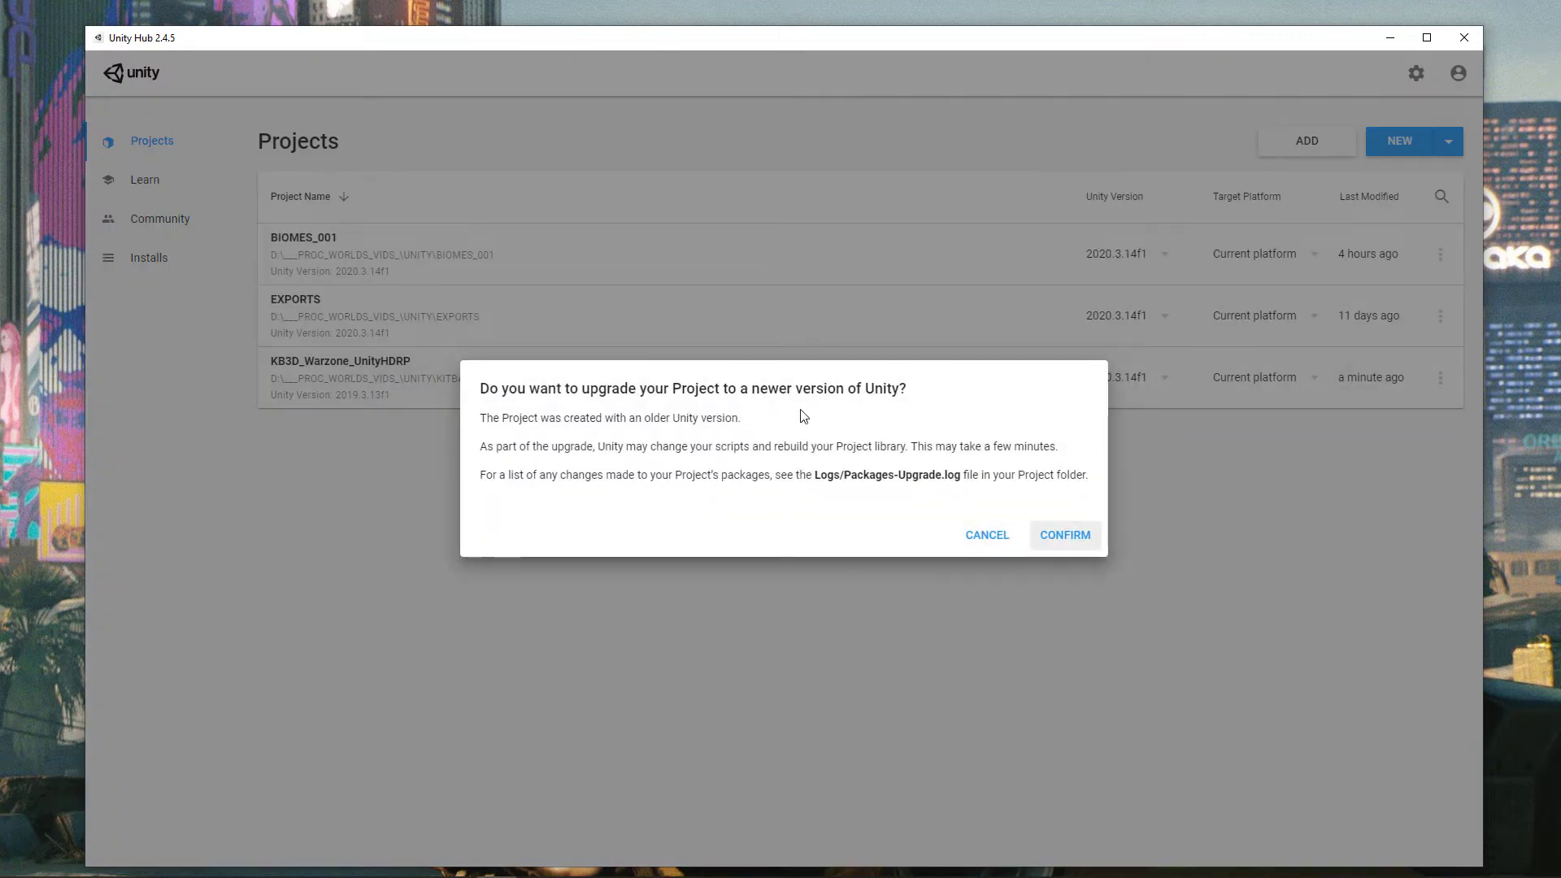
{"action": "mouse_move", "coordinate": [756, 535]}
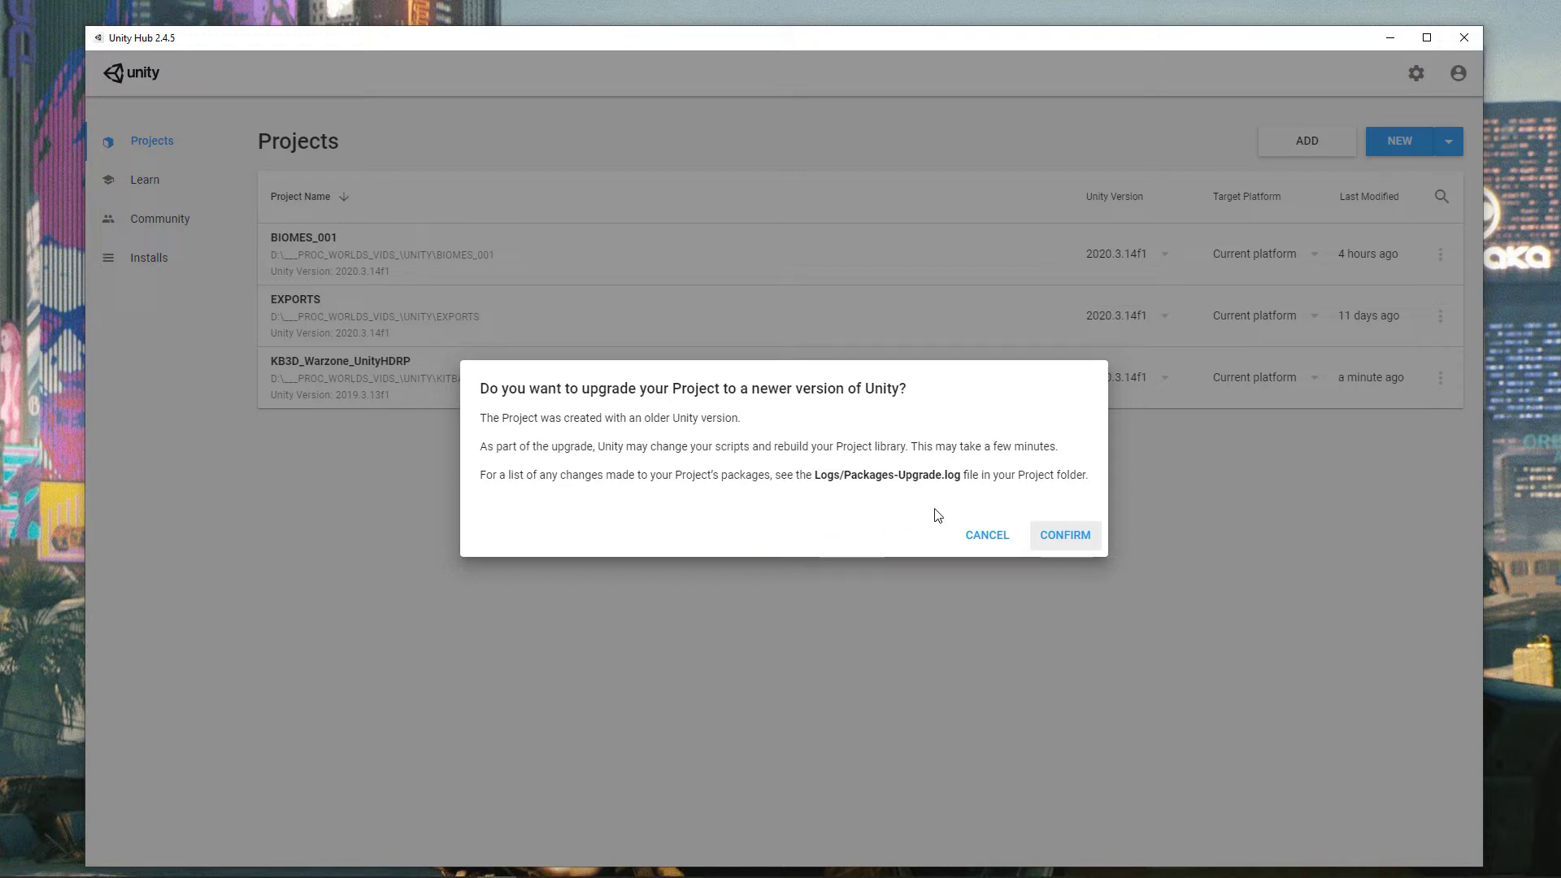
{"action": "mouse_move", "coordinate": [1064, 540]}
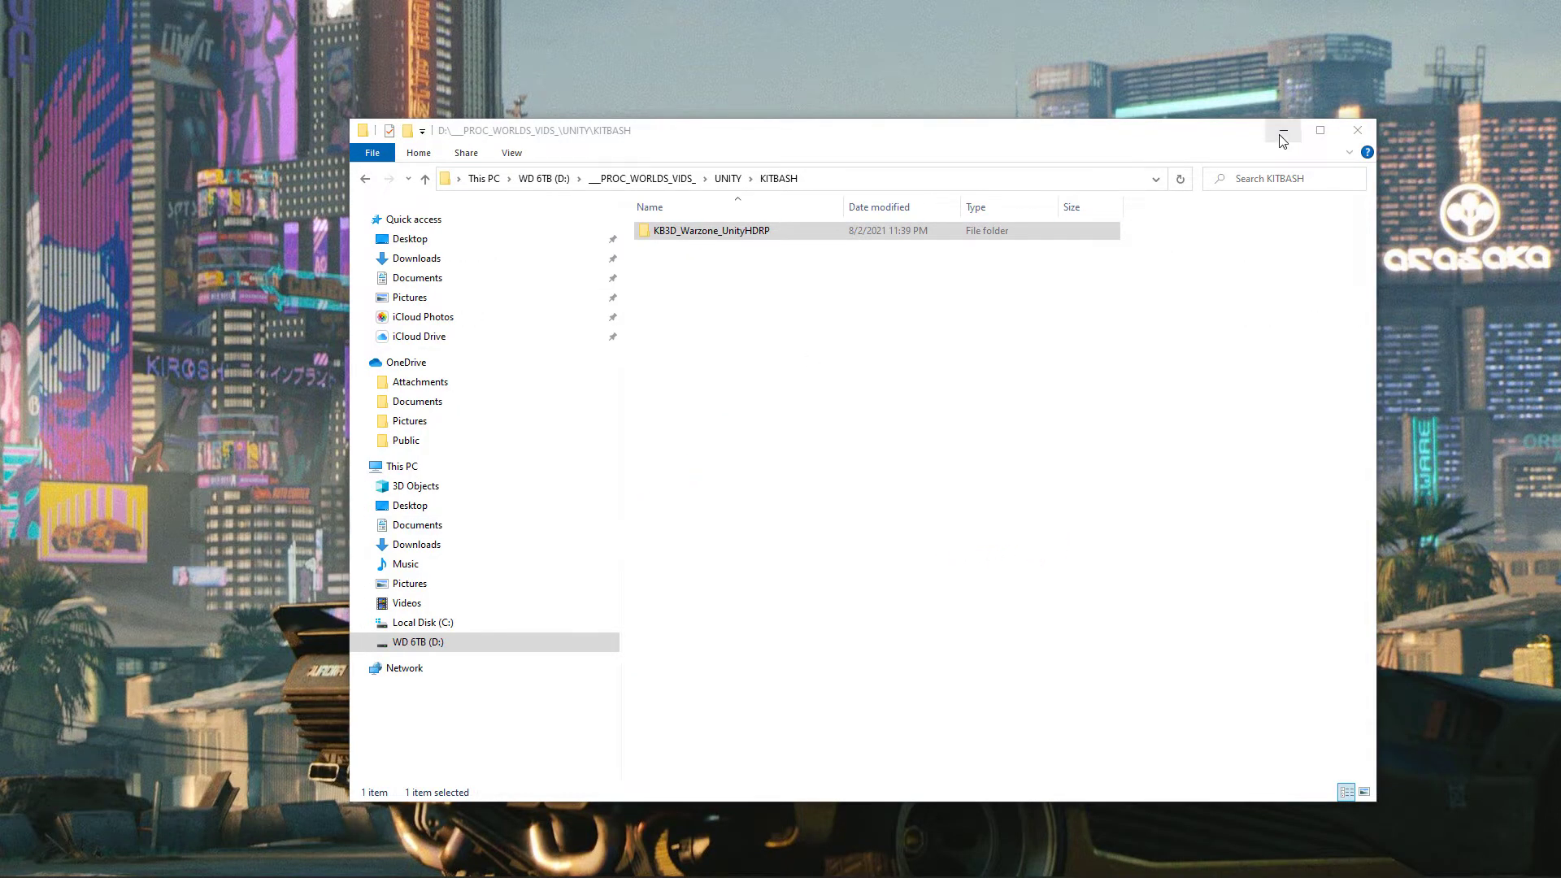
{"action": "left_click", "coordinate": [1283, 131]}
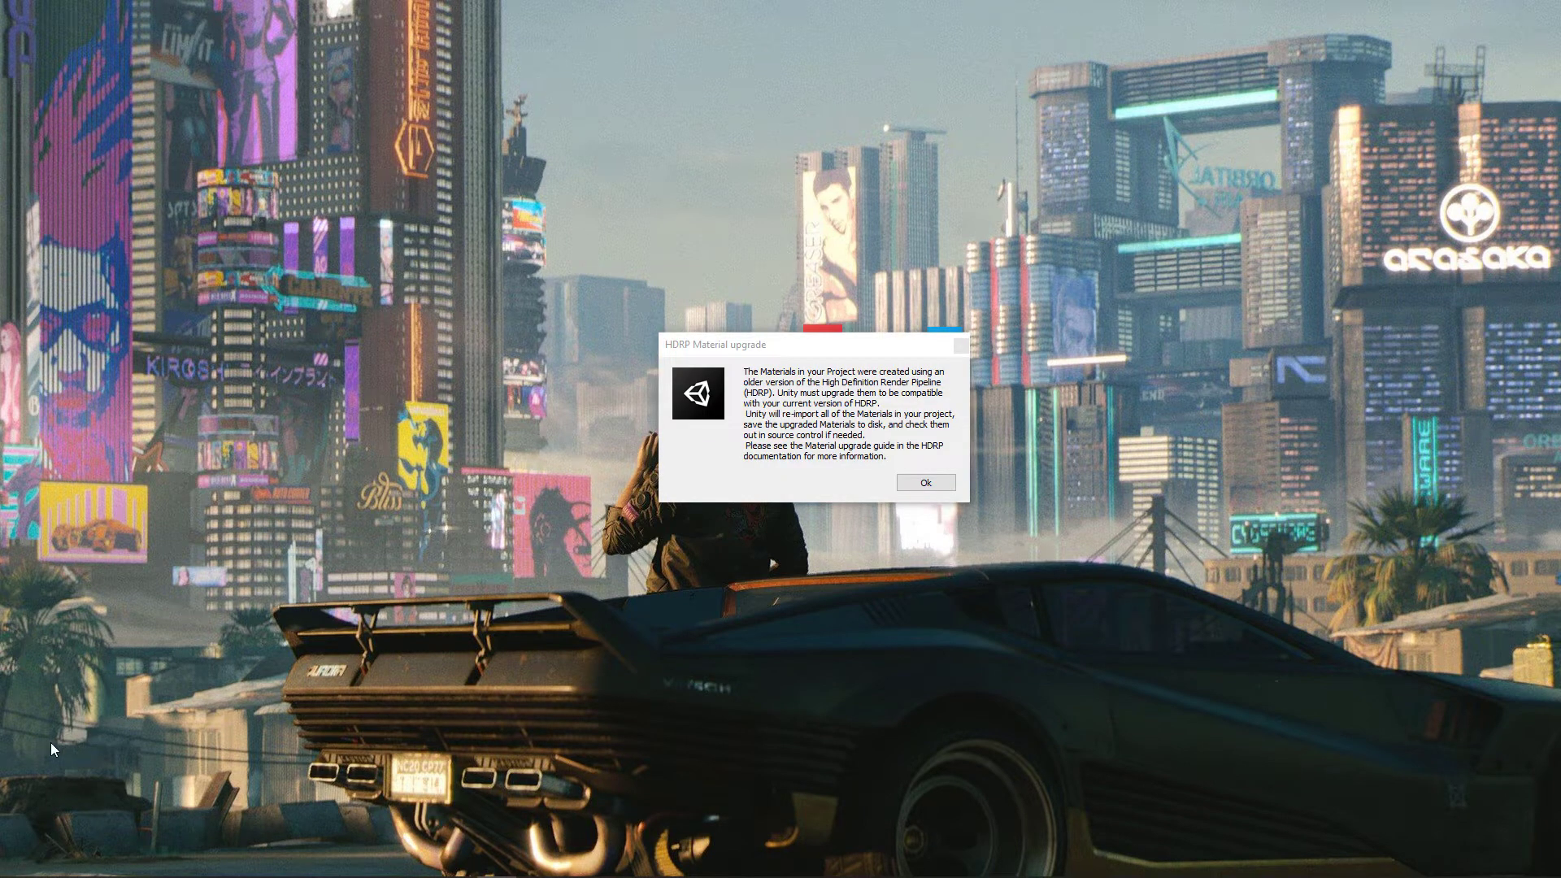
{"action": "mouse_move", "coordinate": [901, 403]}
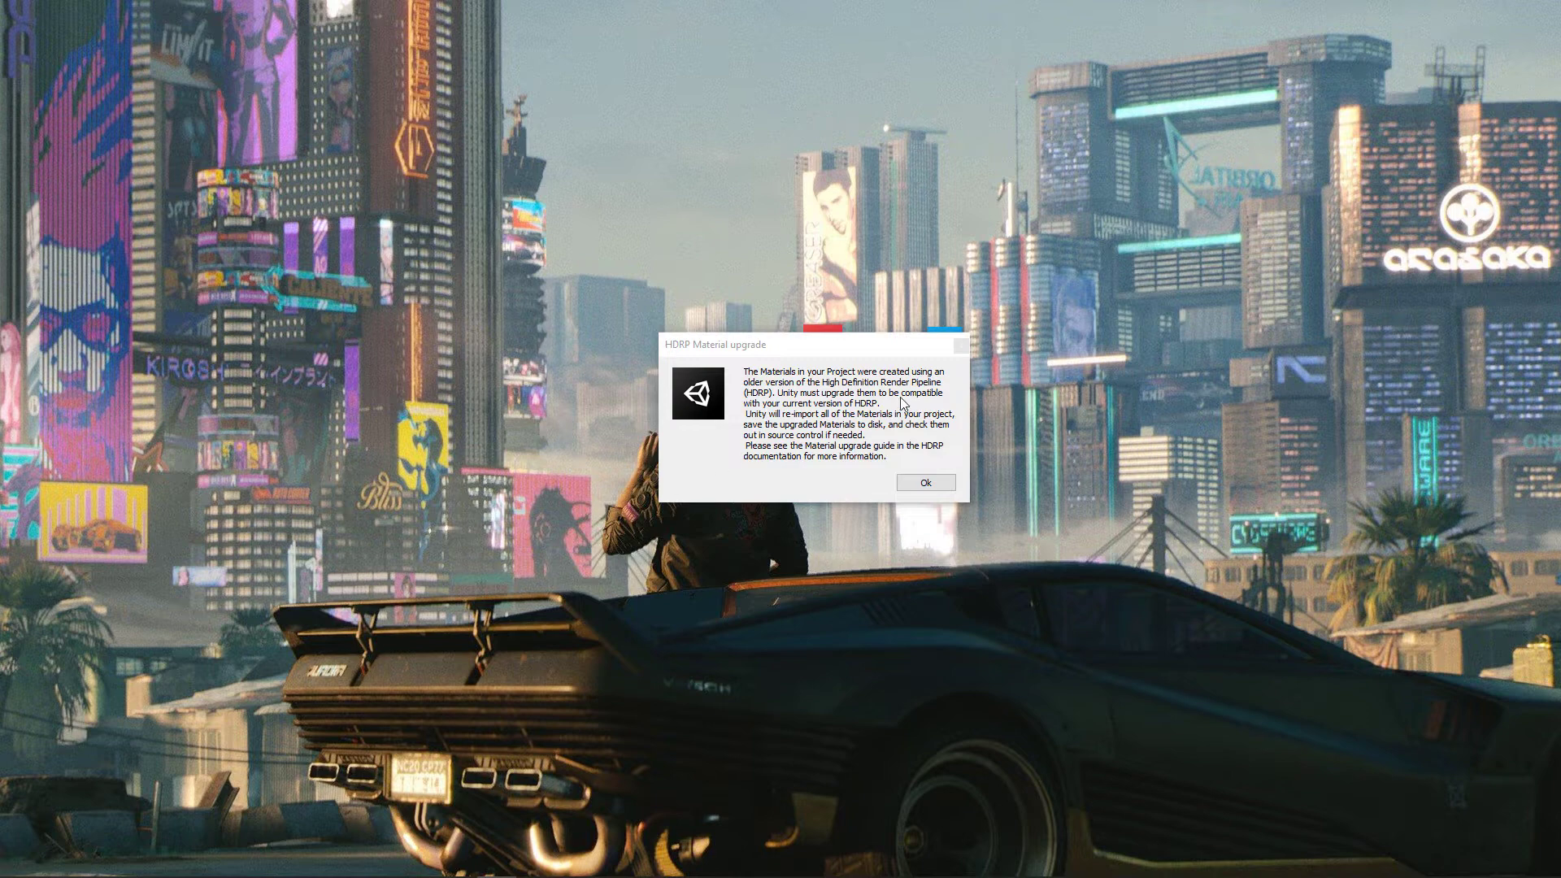
{"action": "mouse_move", "coordinate": [901, 405]}
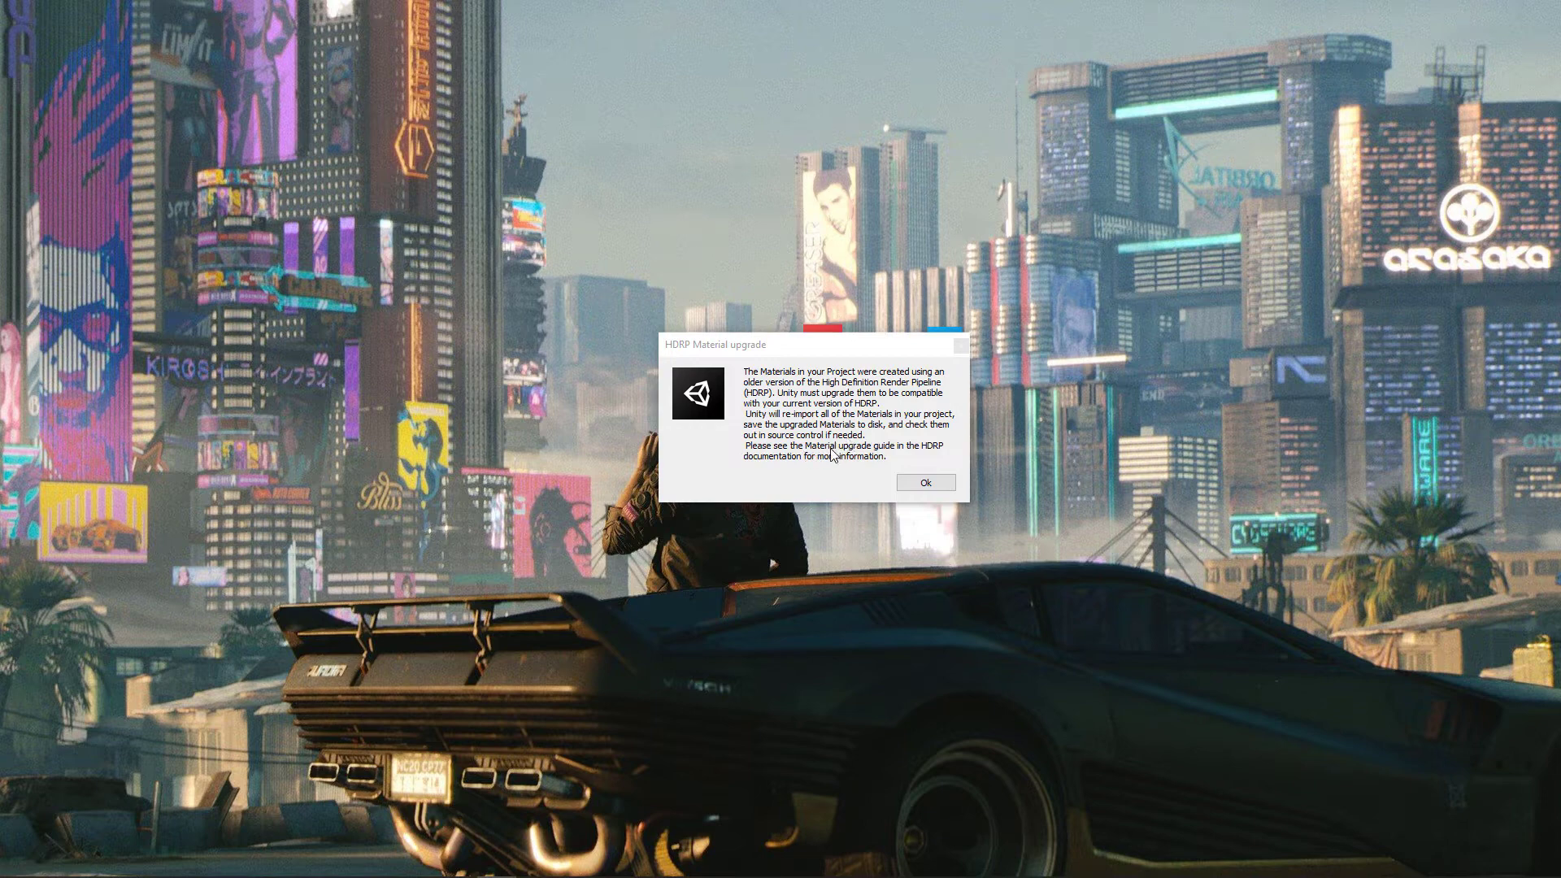
{"action": "mouse_move", "coordinate": [809, 466]}
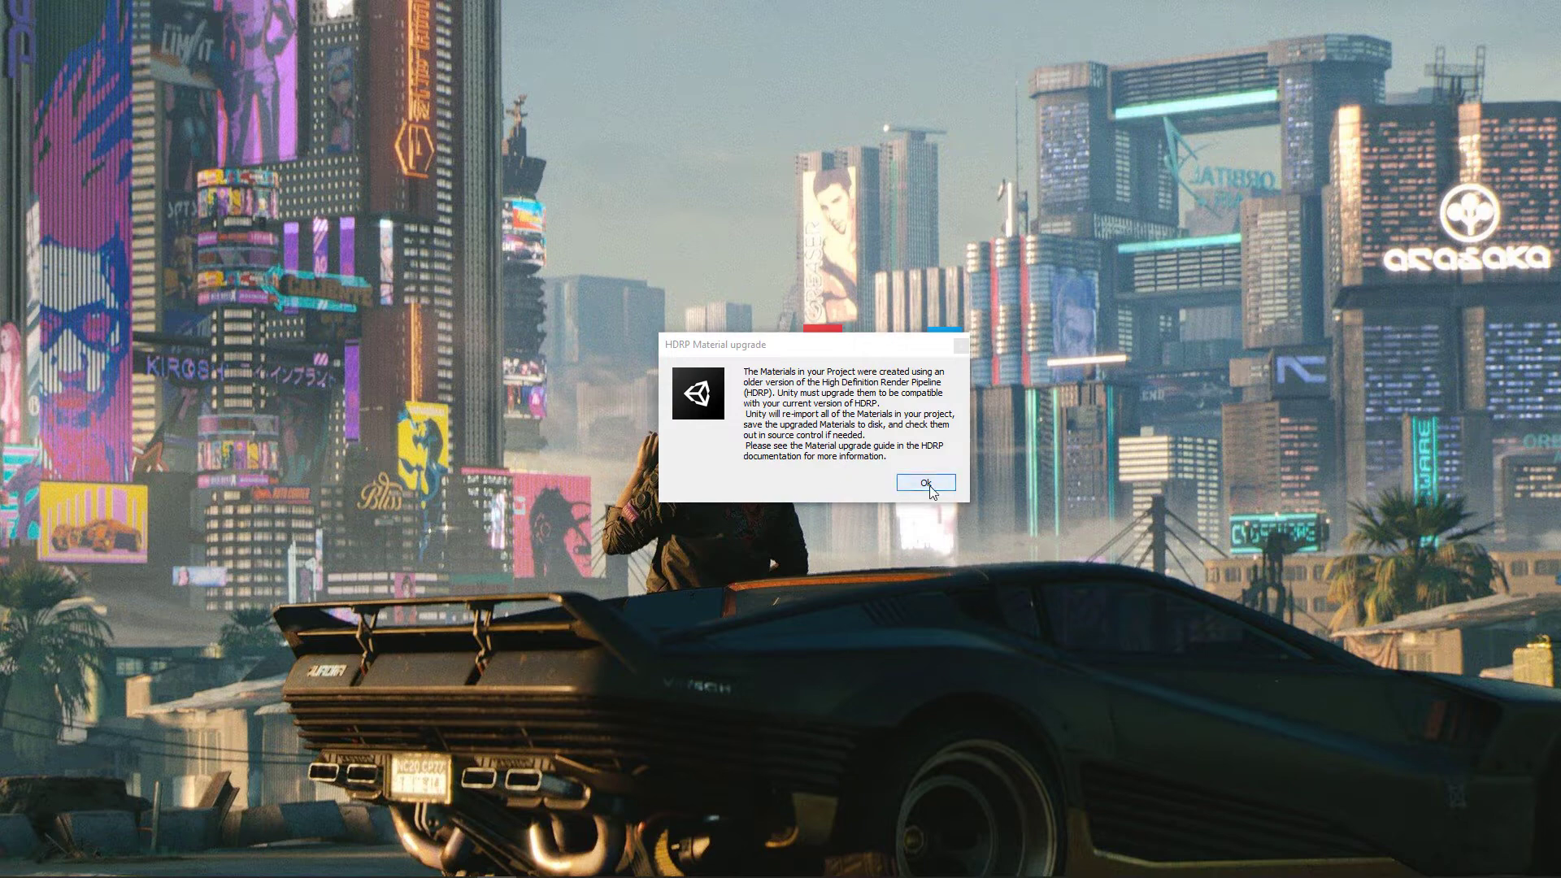
- Dismiss the HDRP Material upgrade notice with Ok
{"action": "left_click", "coordinate": [924, 483]}
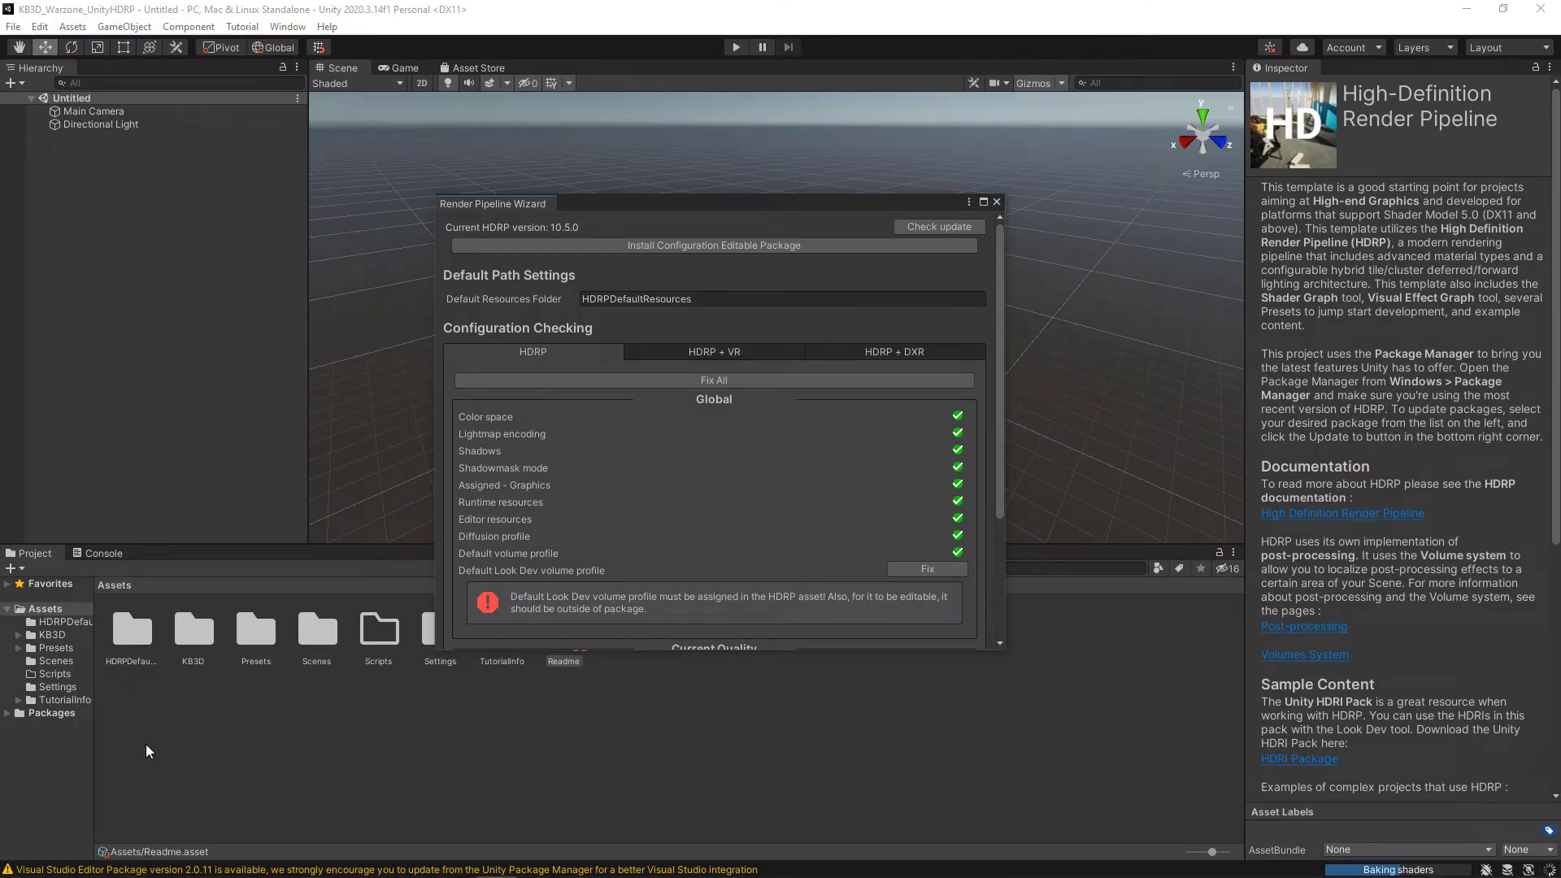
- Scroll through the Render Pipeline Wizard to confirm all HDRP checks pass
{"action": "scroll", "scroll_direction": "down", "scroll_amount": 3}
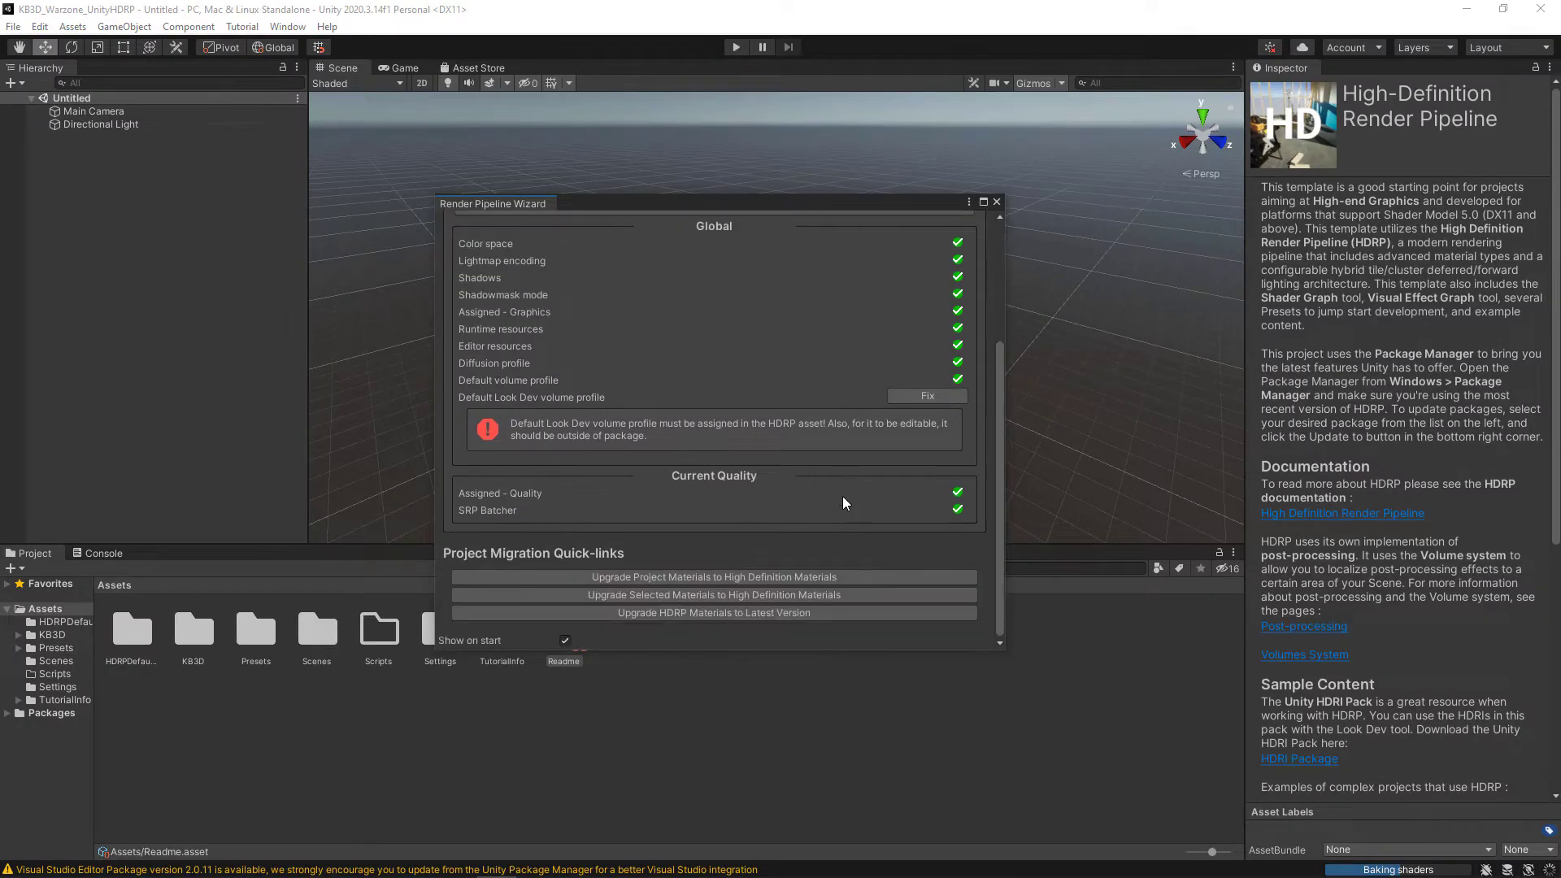
{"action": "mouse_move", "coordinate": [797, 457]}
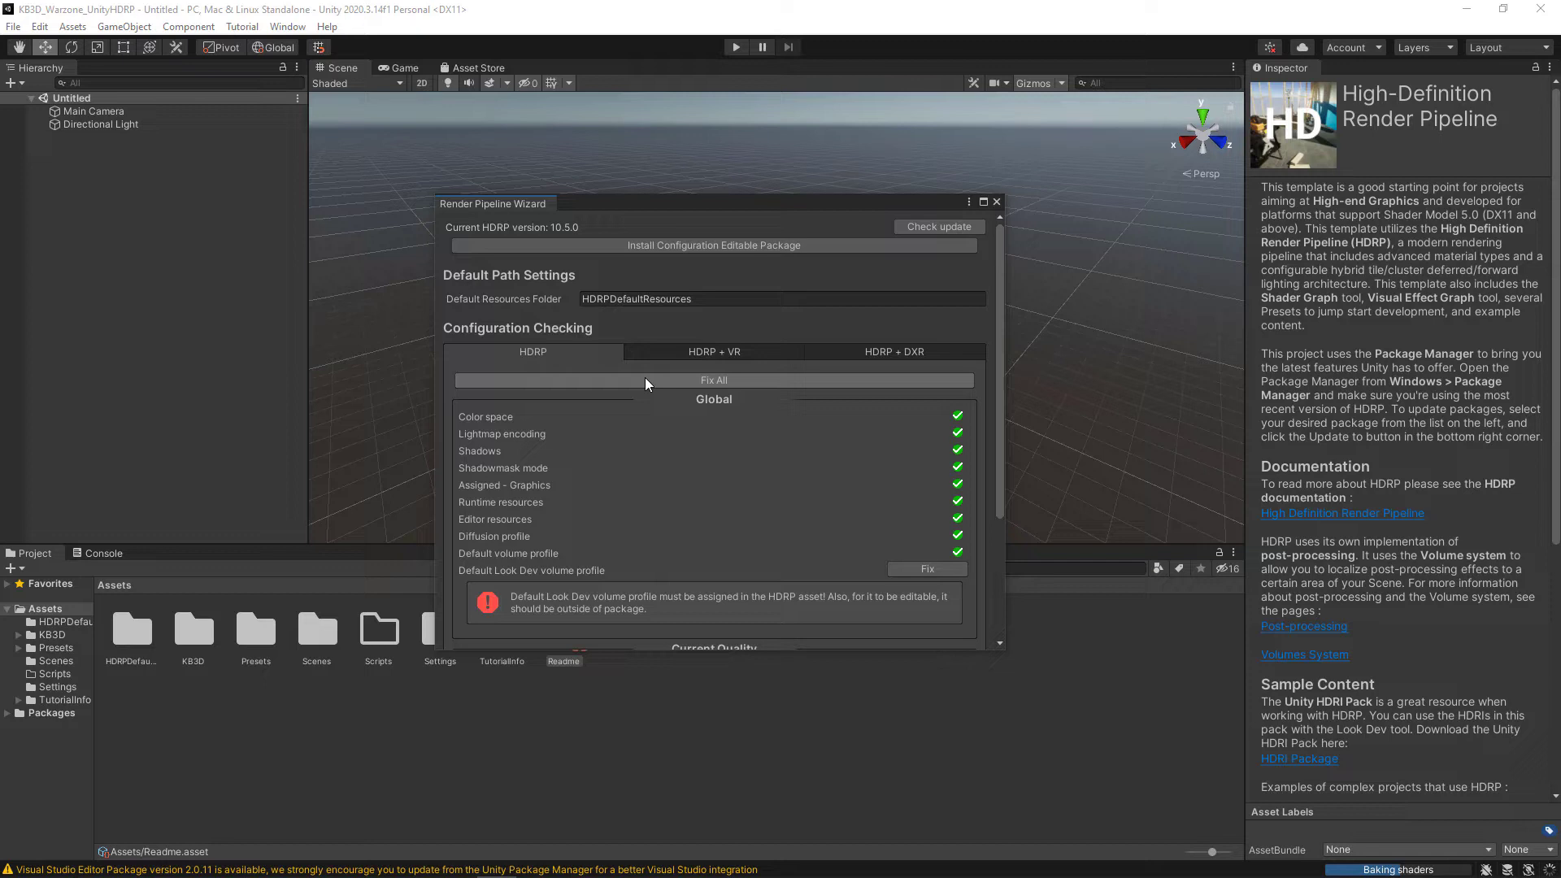
{"action": "mouse_move", "coordinate": [698, 381]}
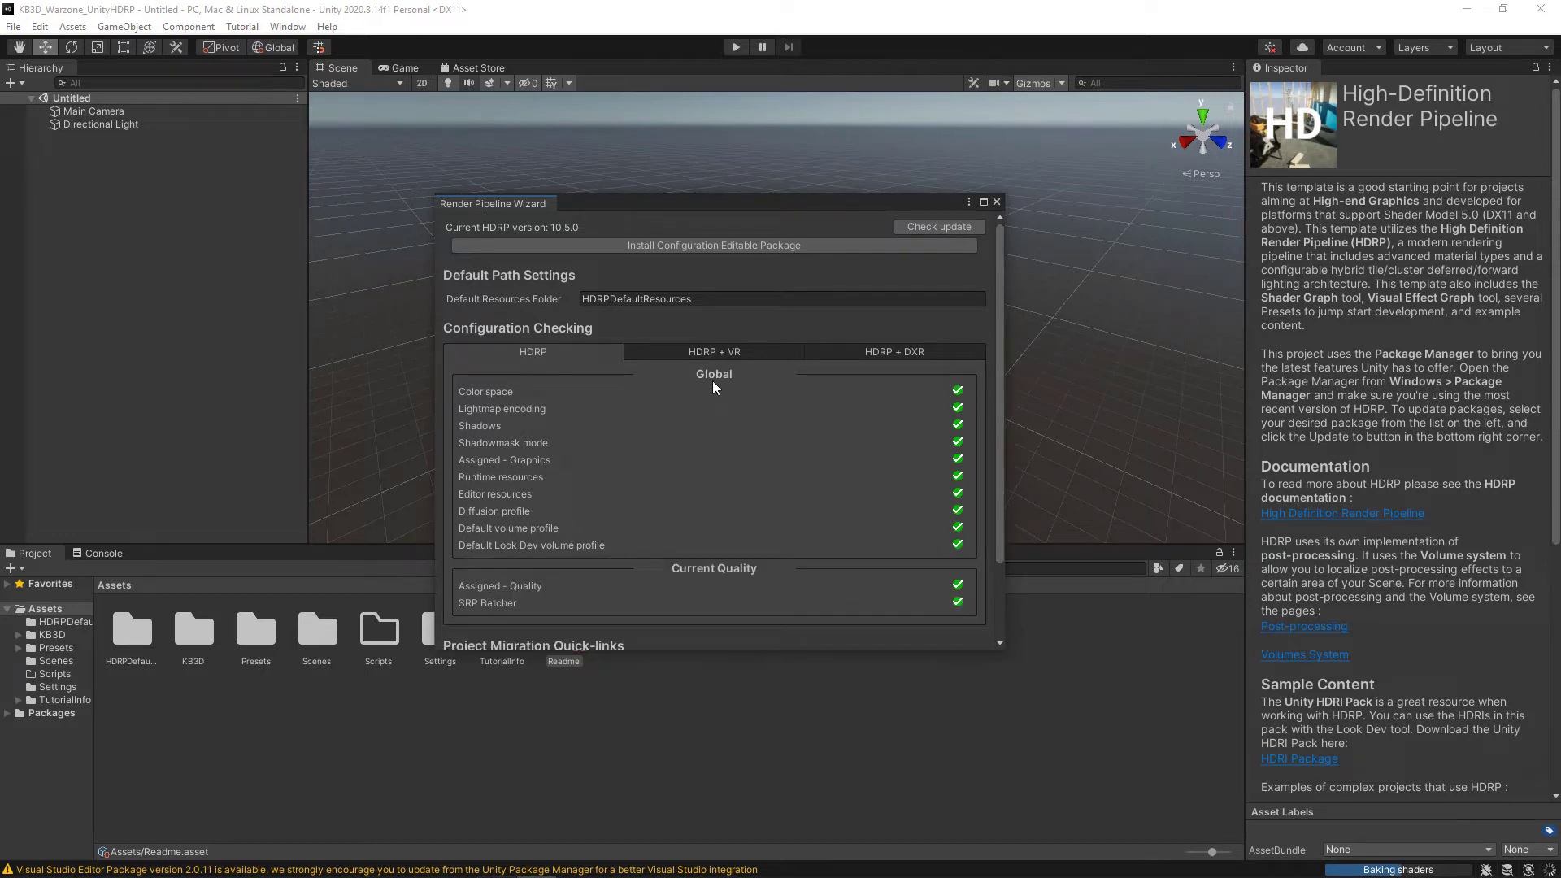
{"action": "scroll", "scroll_direction": "down", "scroll_amount": 3}
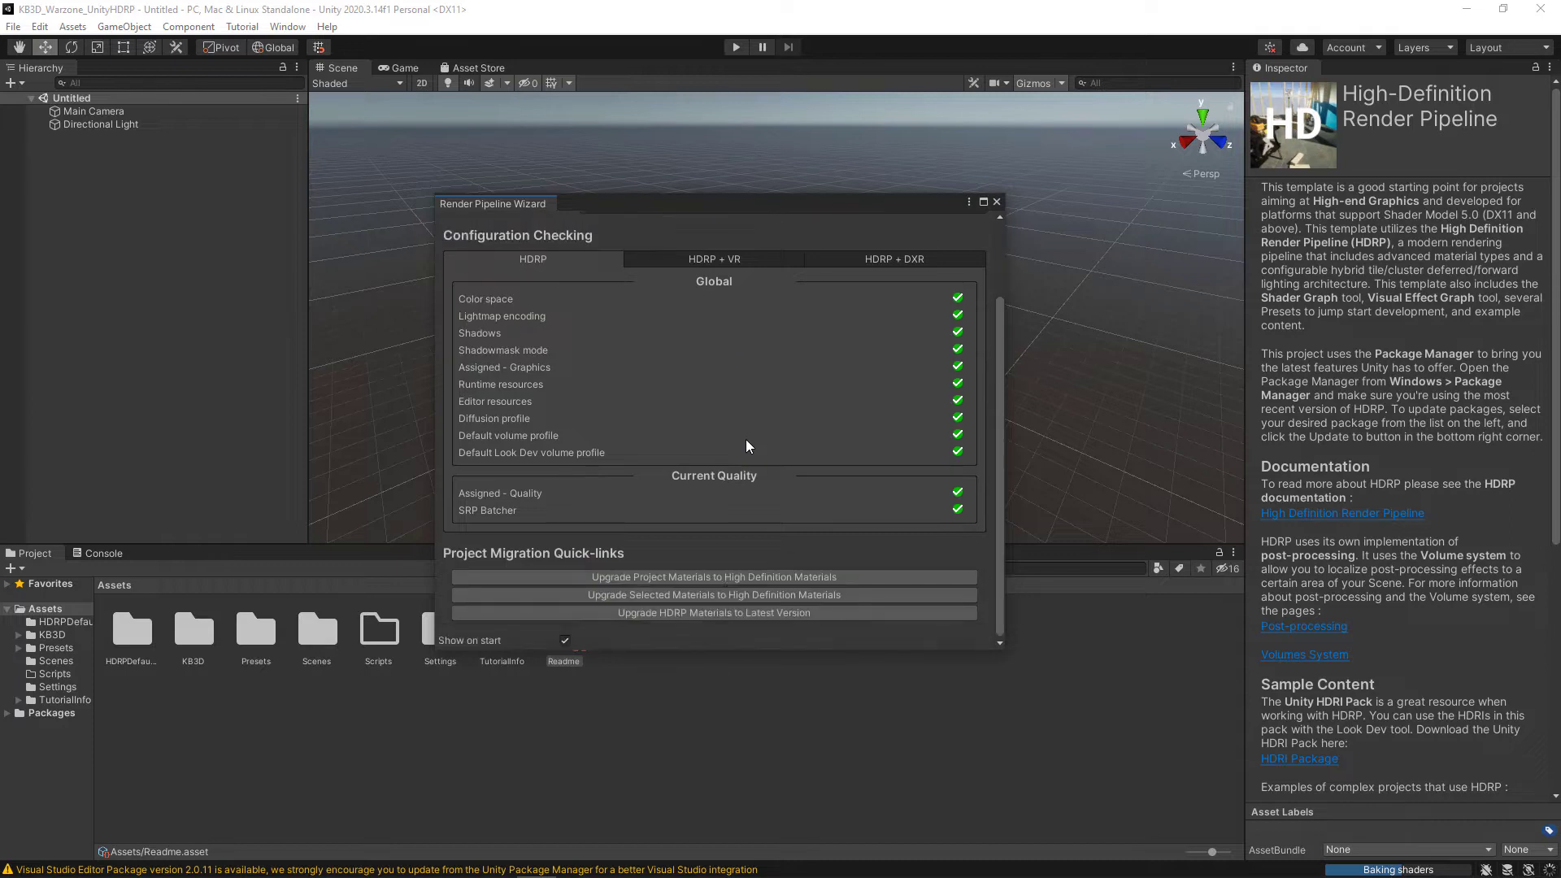
{"action": "mouse_move", "coordinate": [780, 455]}
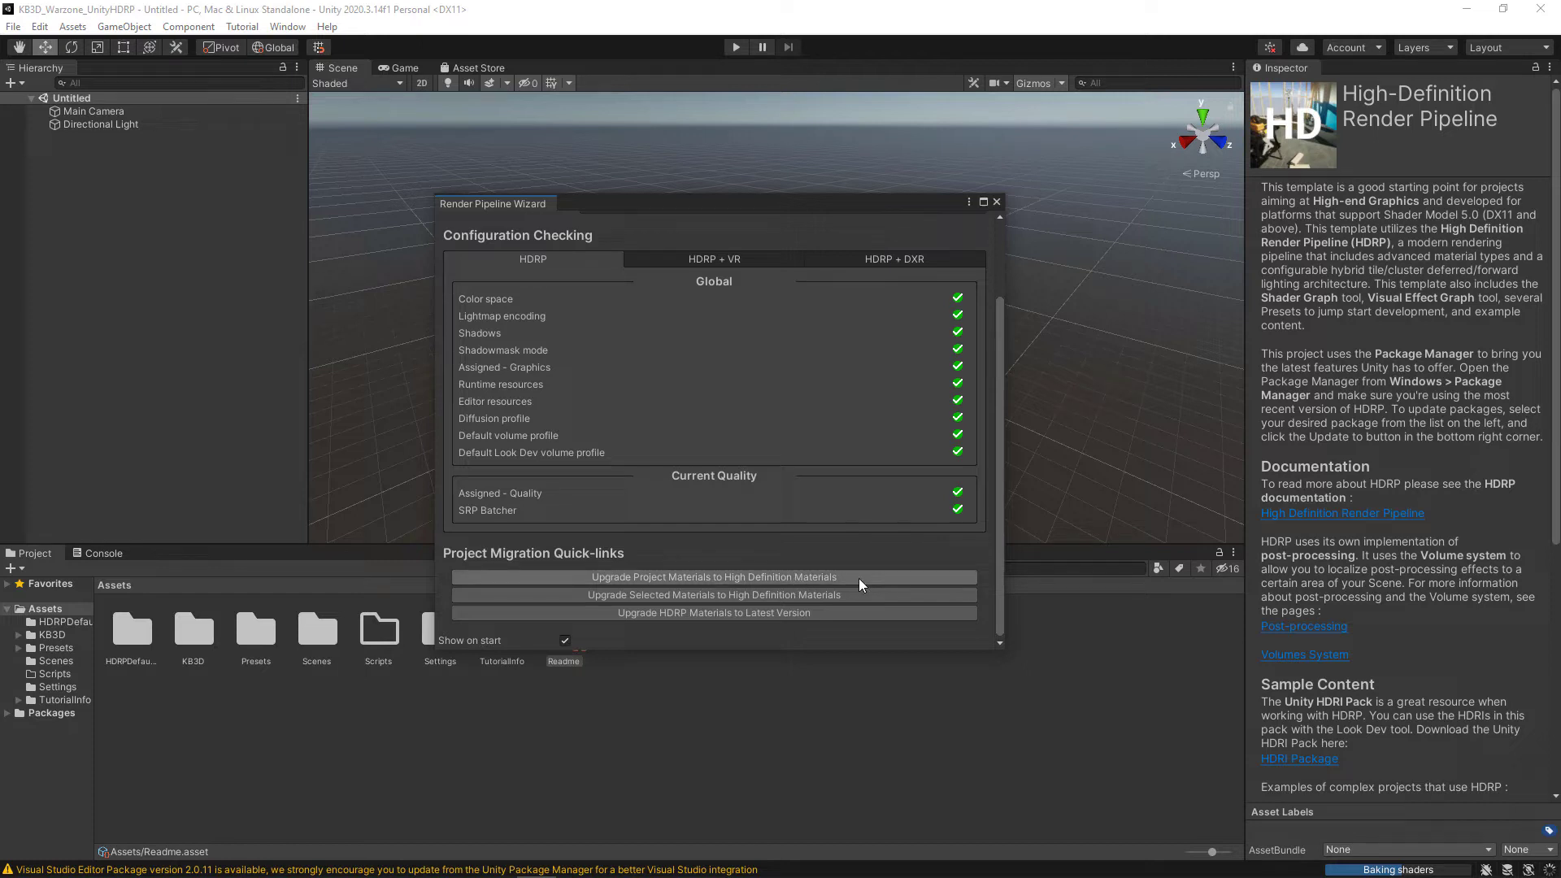
{"action": "mouse_move", "coordinate": [874, 595]}
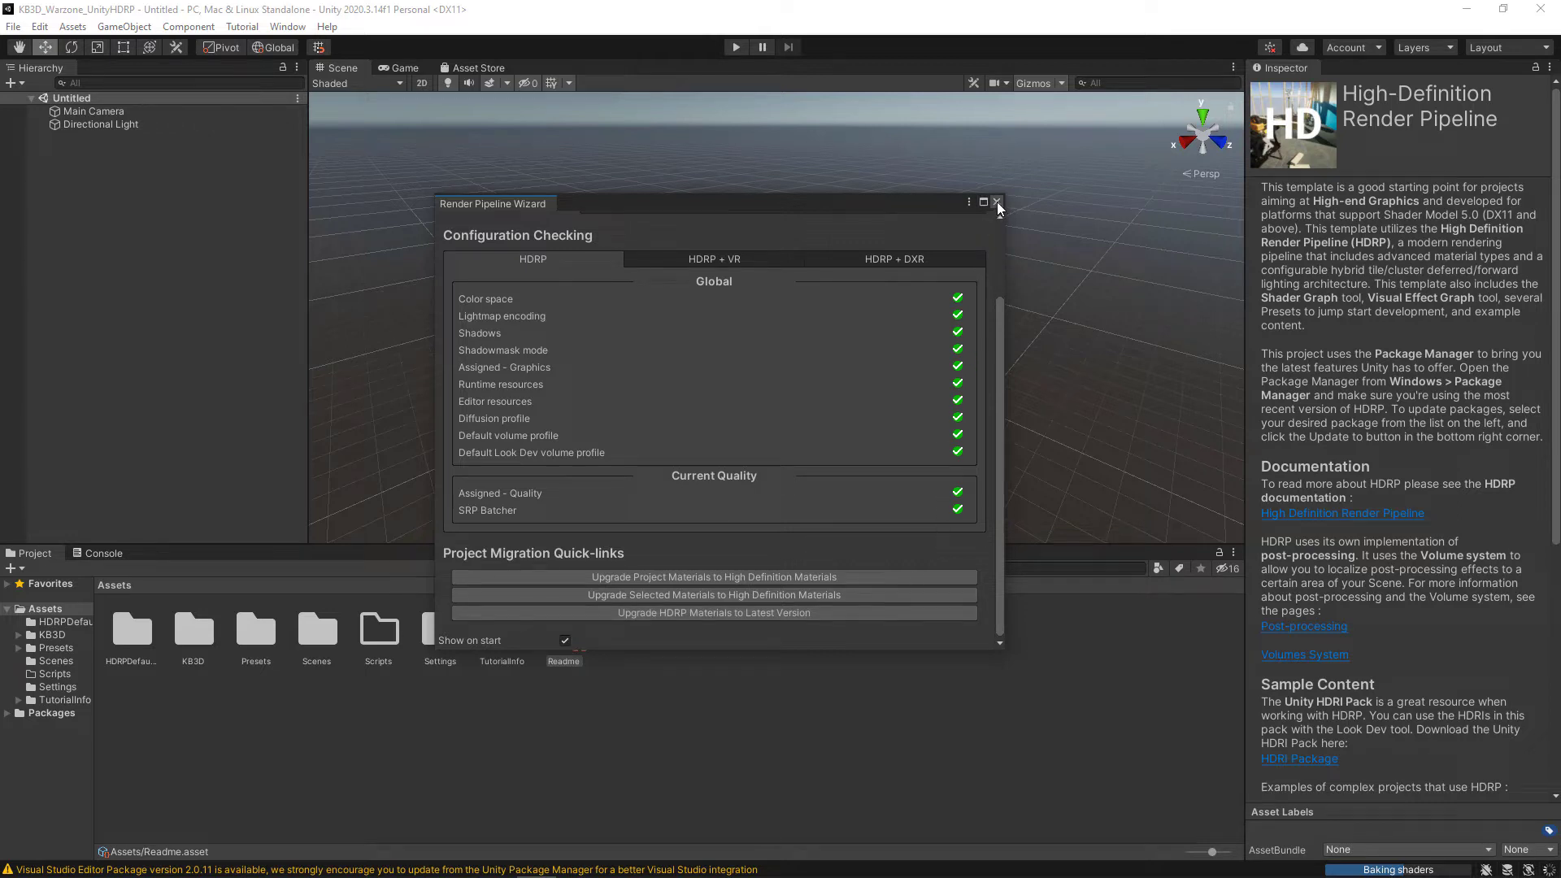
- Close the Render Pipeline Wizard and switch the editor to the Wide layout from Window > Layouts
{"action": "left_click", "coordinate": [997, 202]}
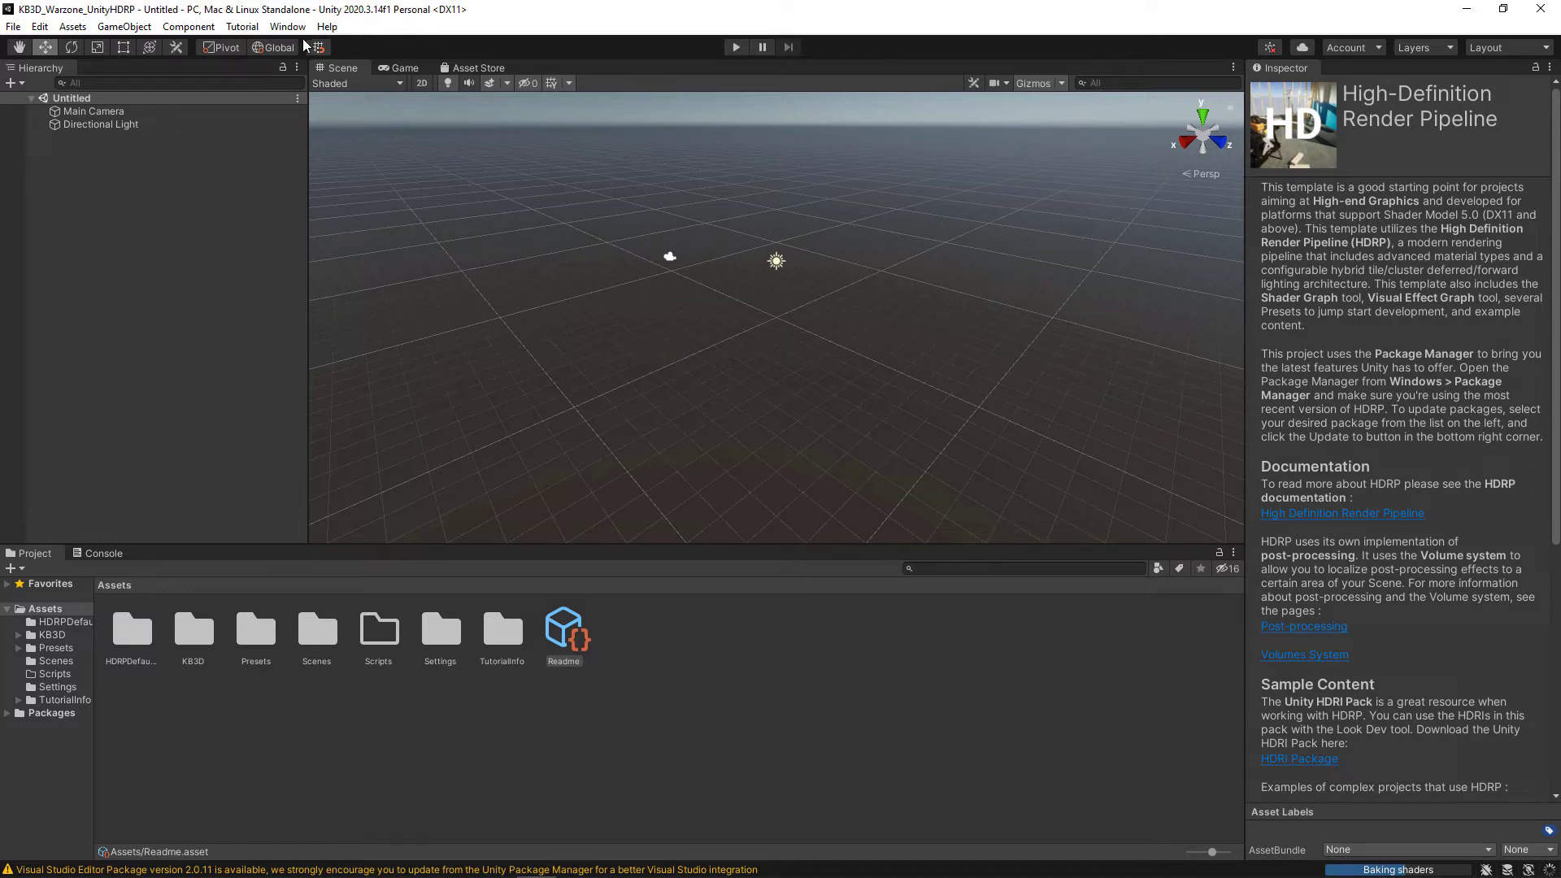
{"action": "left_click", "coordinate": [286, 26]}
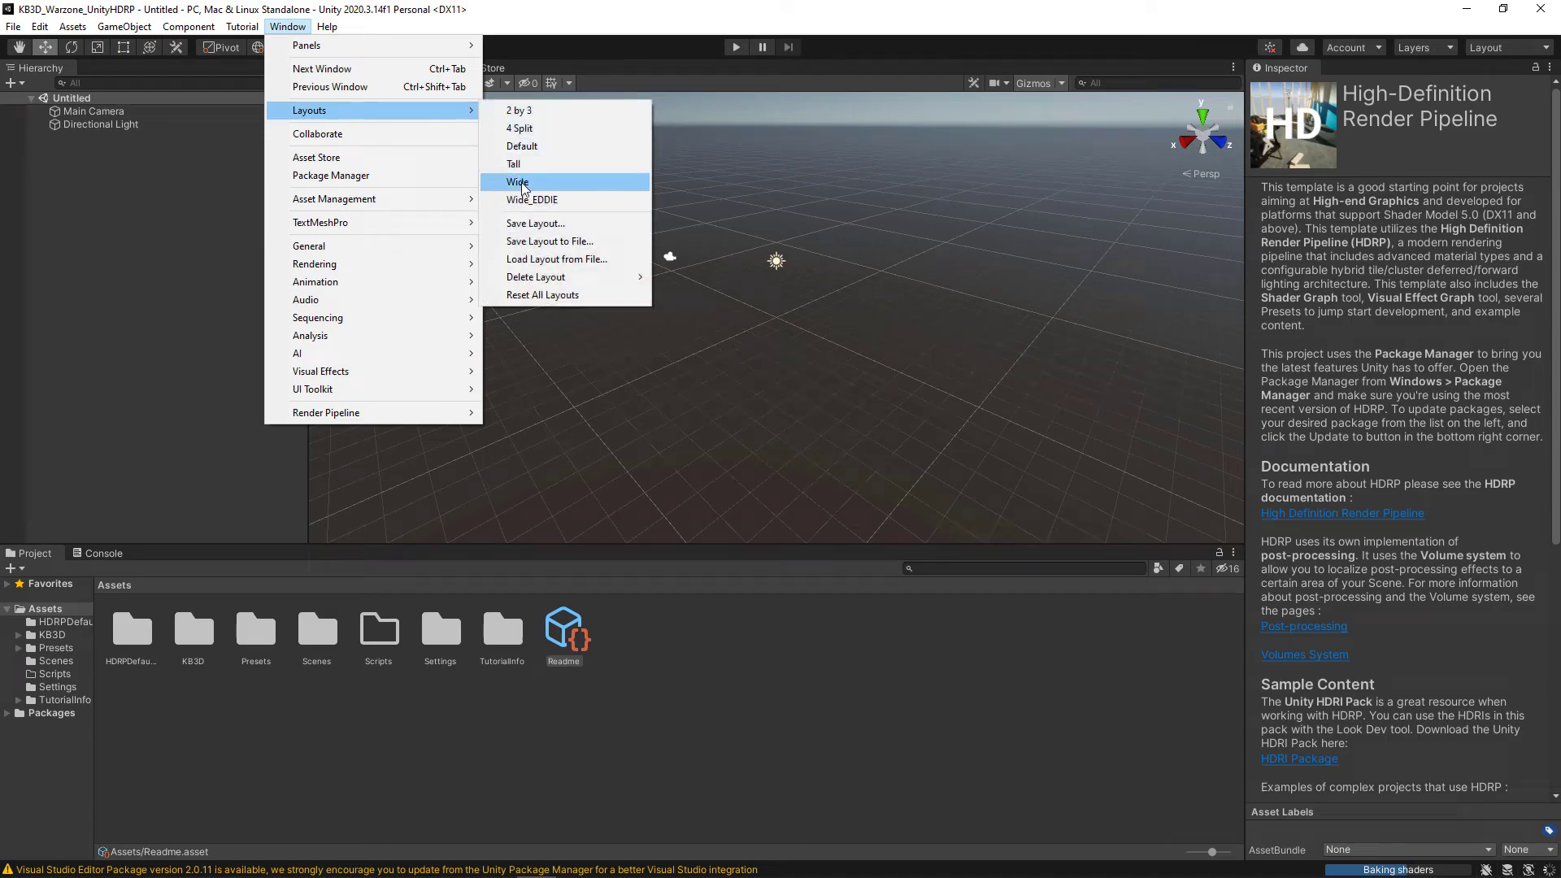
{"action": "left_click", "coordinate": [517, 180]}
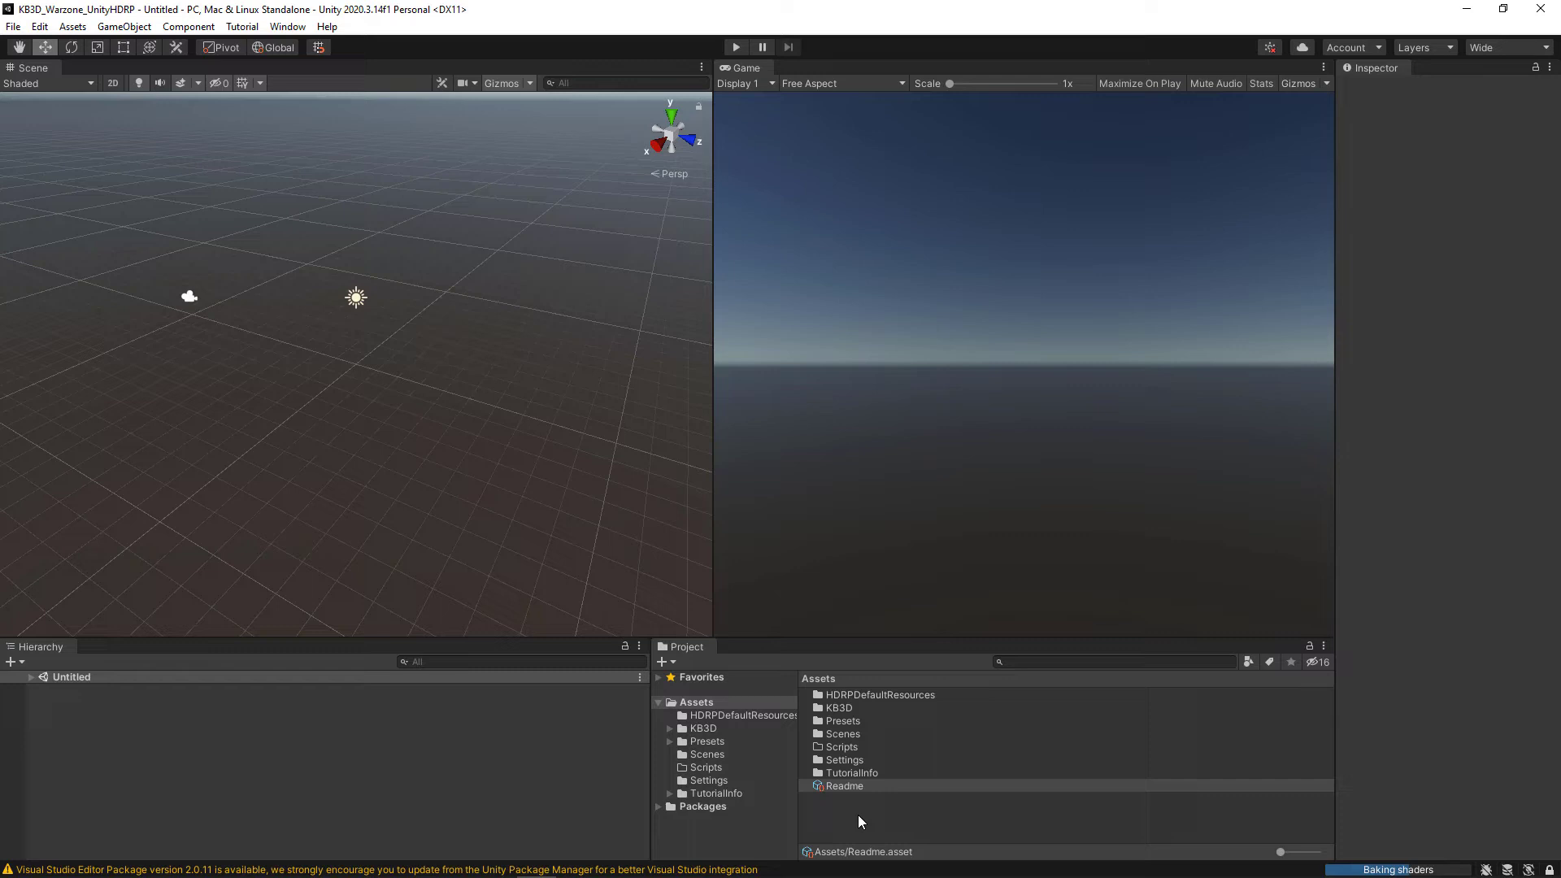
{"action": "left_click", "coordinate": [13, 26]}
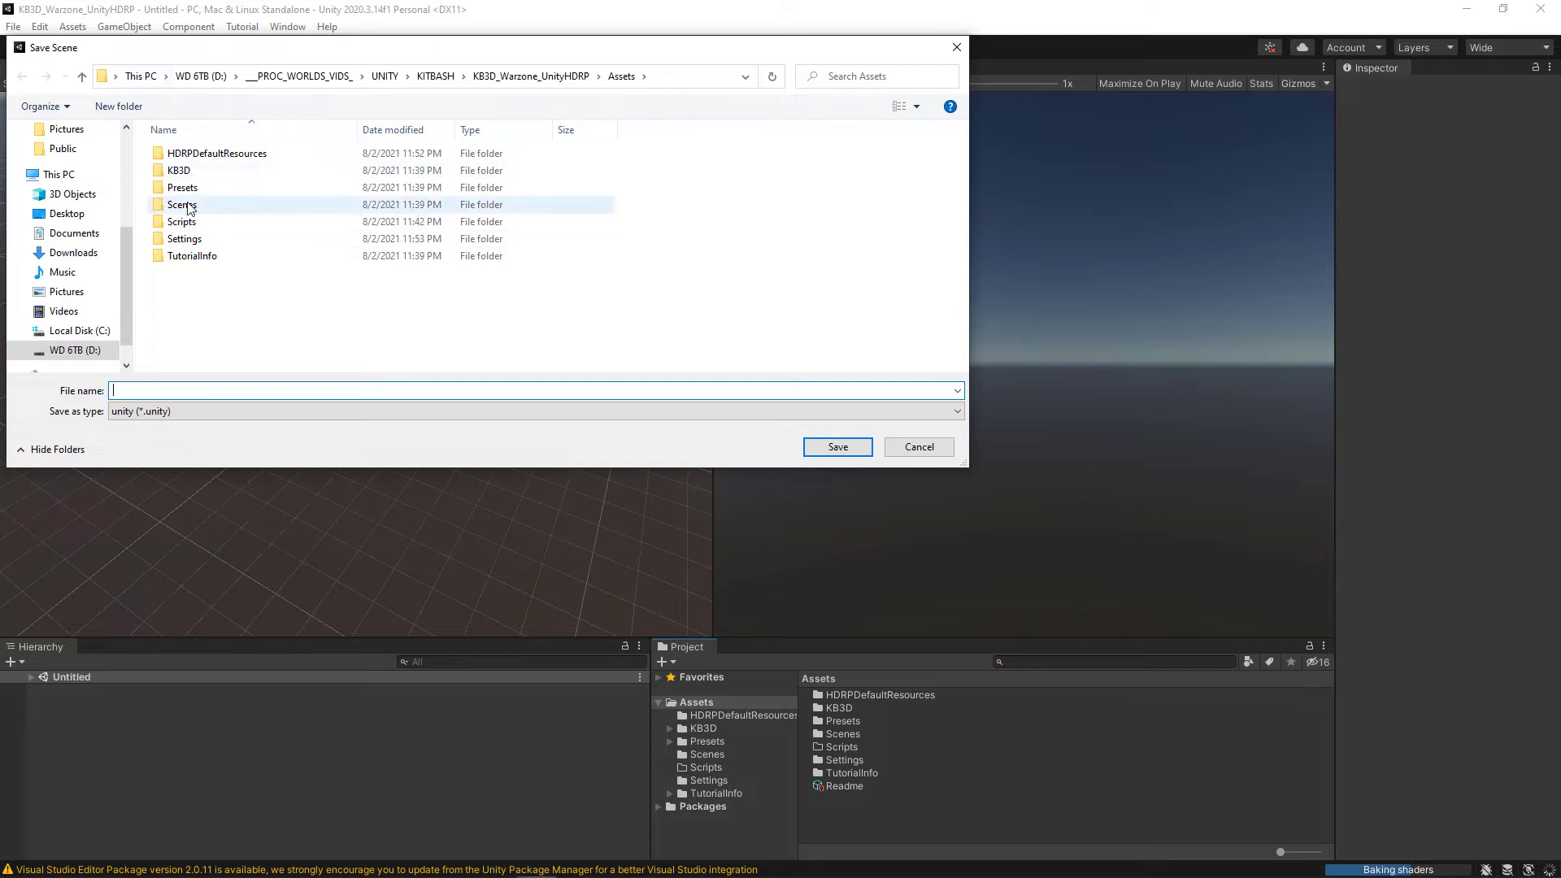
- Save the untitled scene as TEST inside the Assets Scenes folder
{"action": "double_click", "coordinate": [182, 204]}
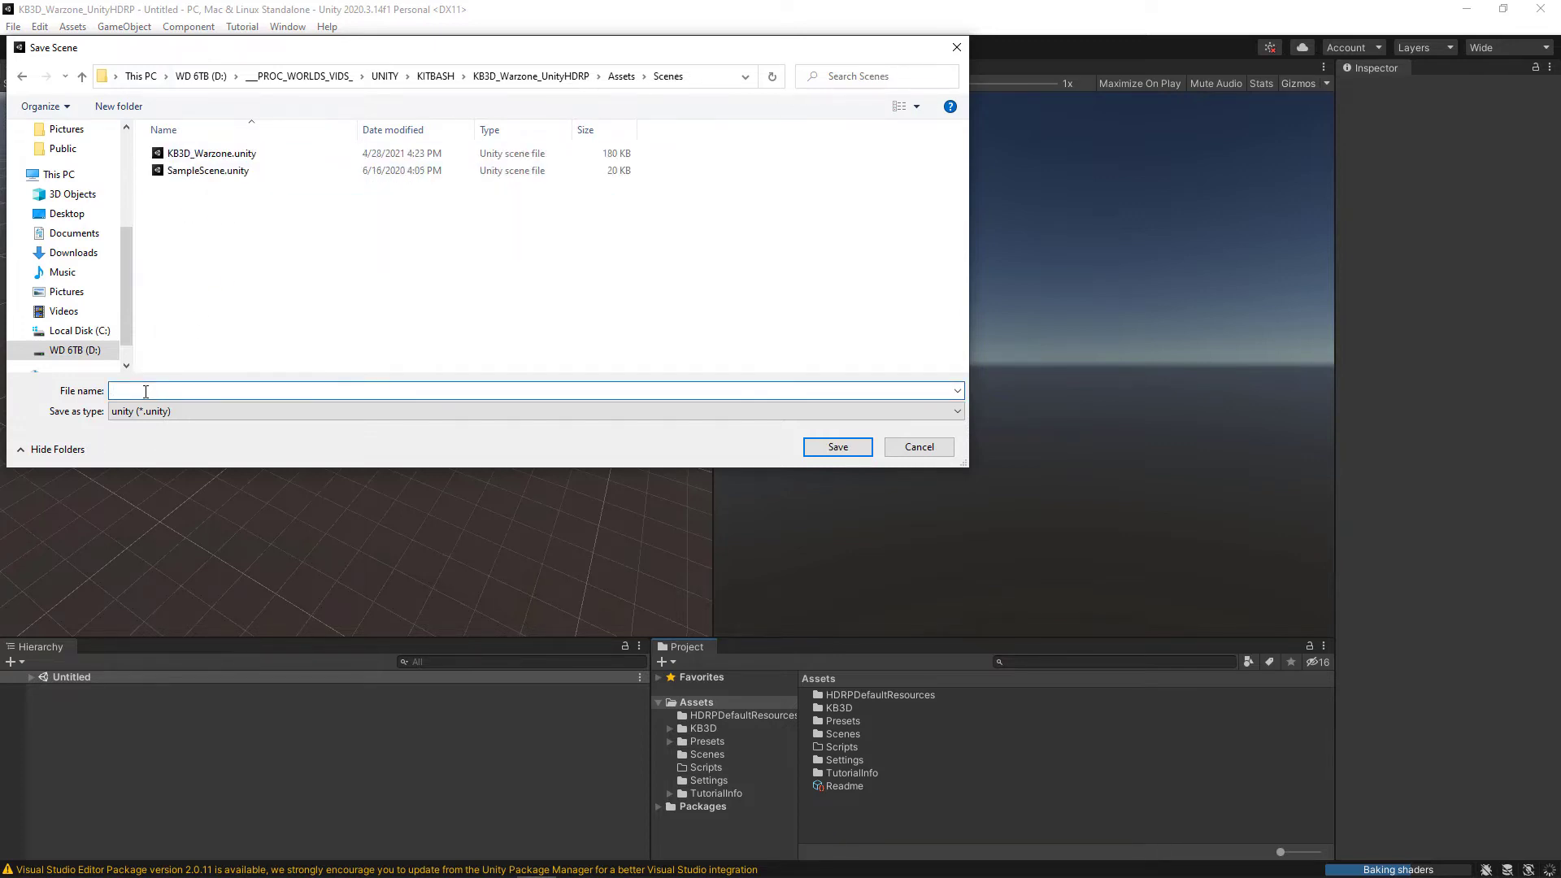
{"action": "type", "text": "TEST"}
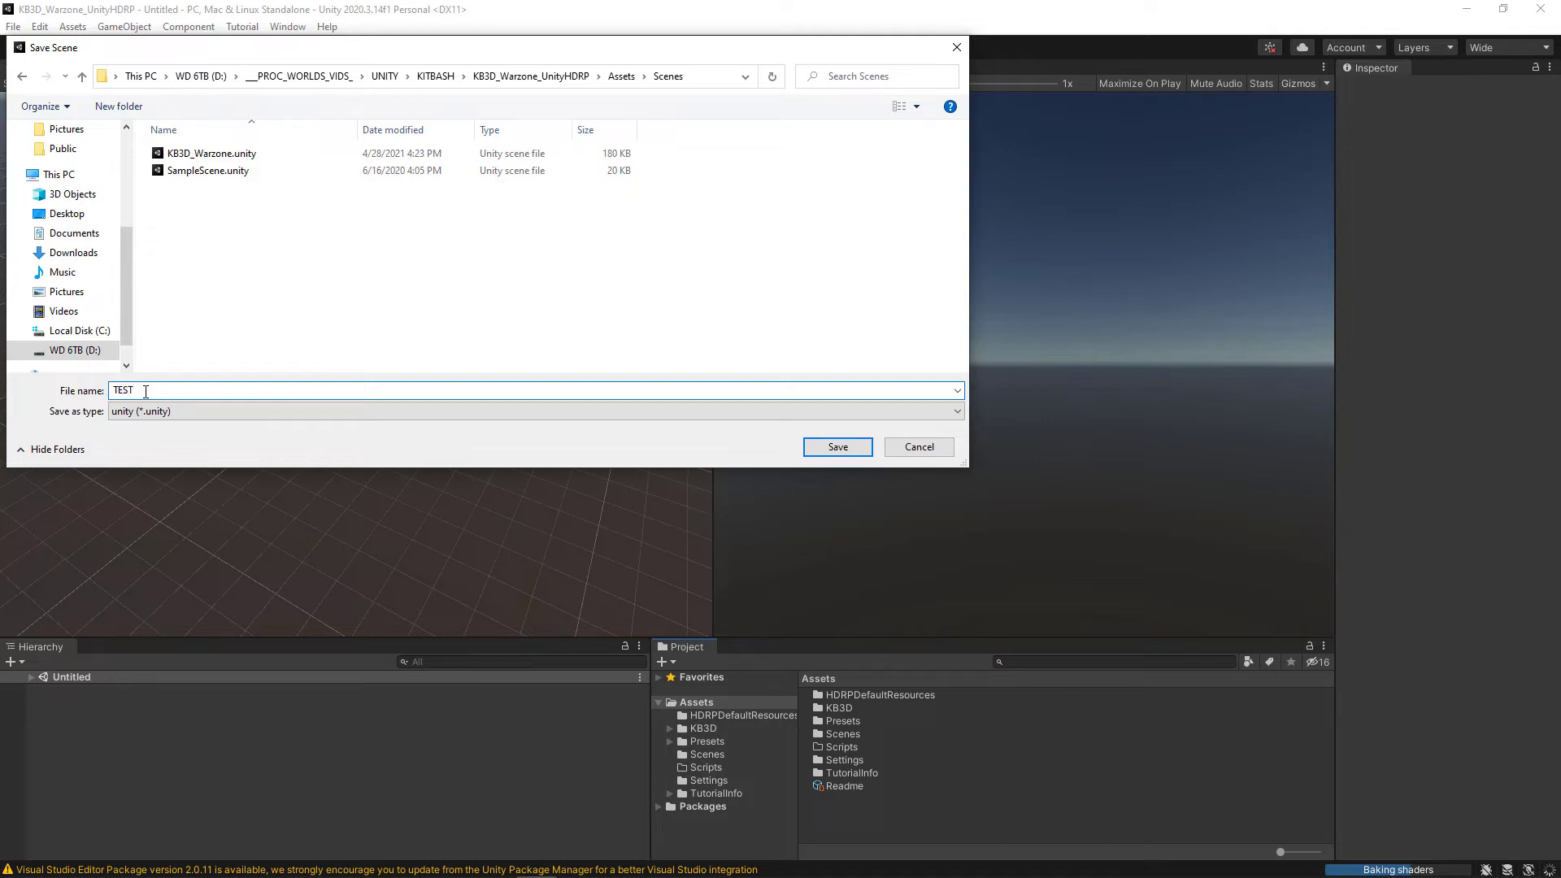
{"action": "left_click", "coordinate": [836, 445]}
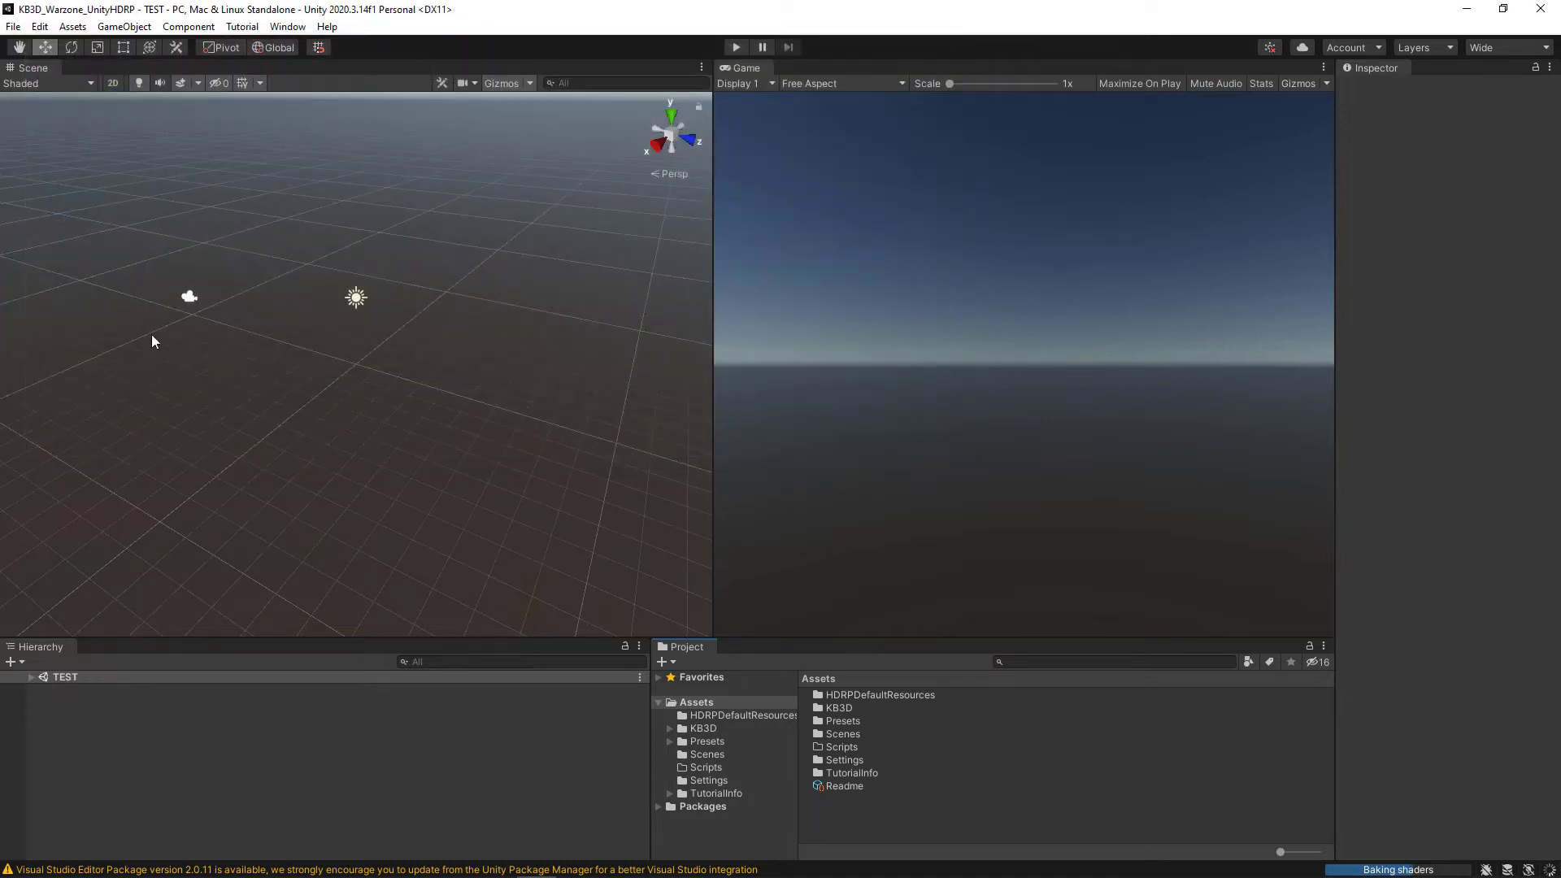
{"action": "left_click", "coordinate": [13, 26]}
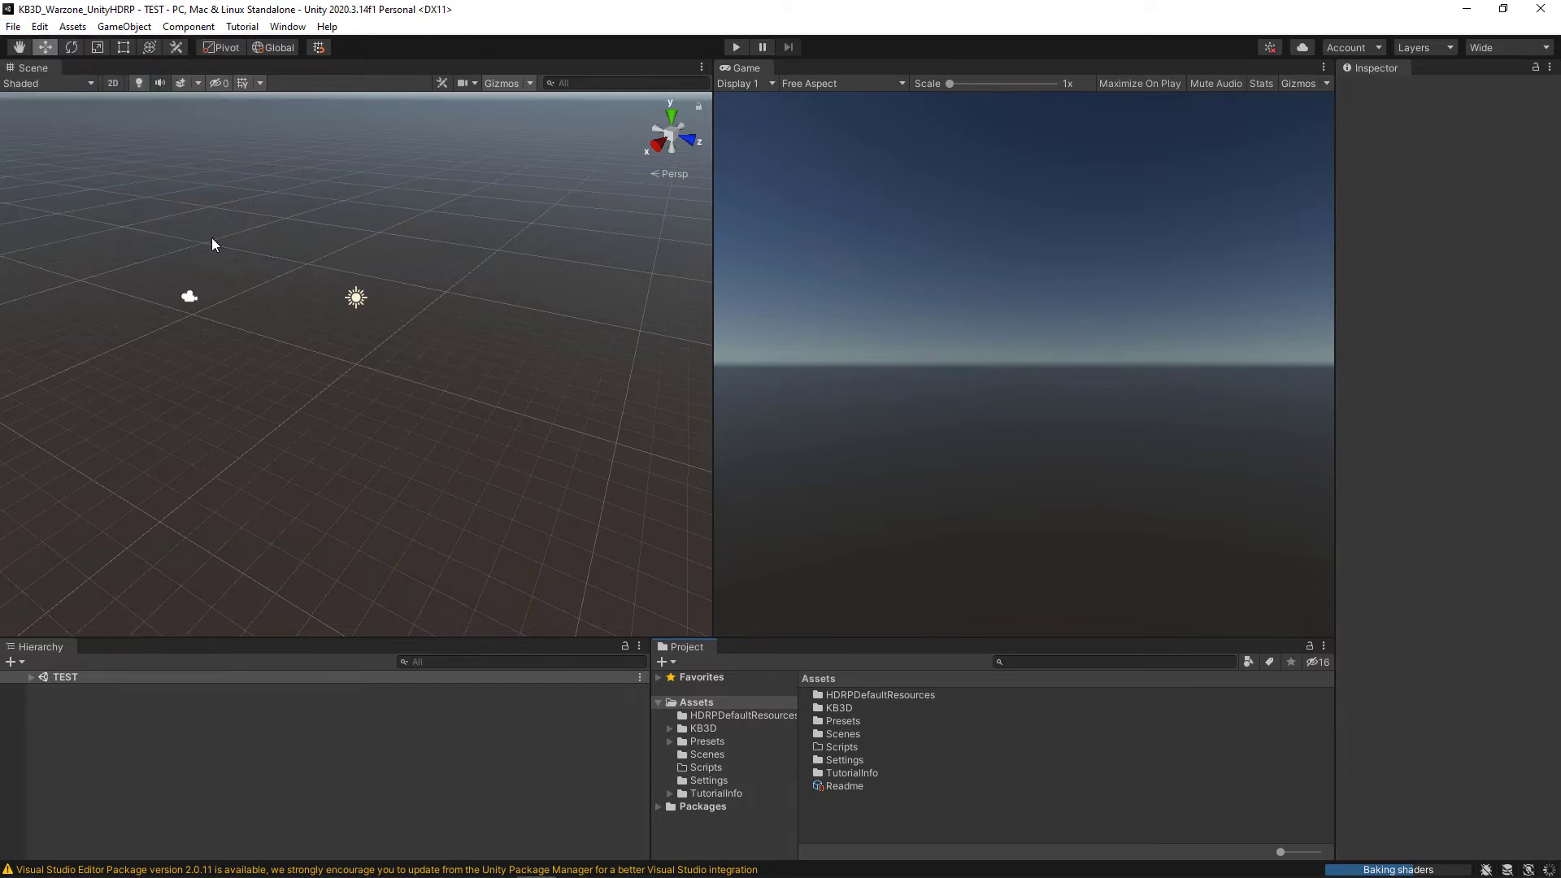
{"action": "mouse_move", "coordinate": [329, 558]}
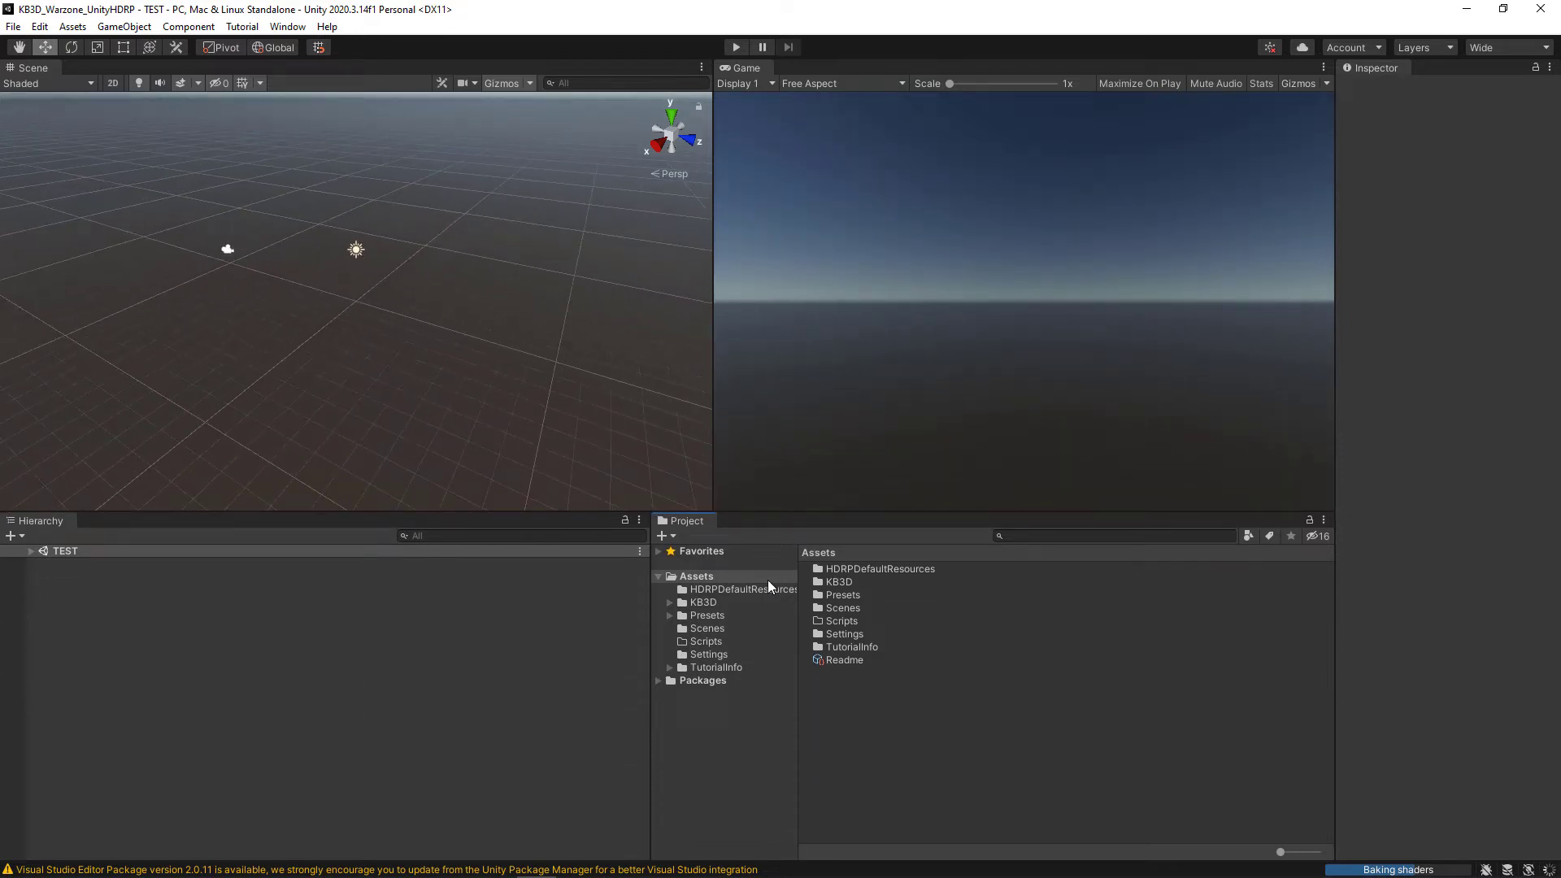
{"action": "mouse_move", "coordinate": [854, 597]}
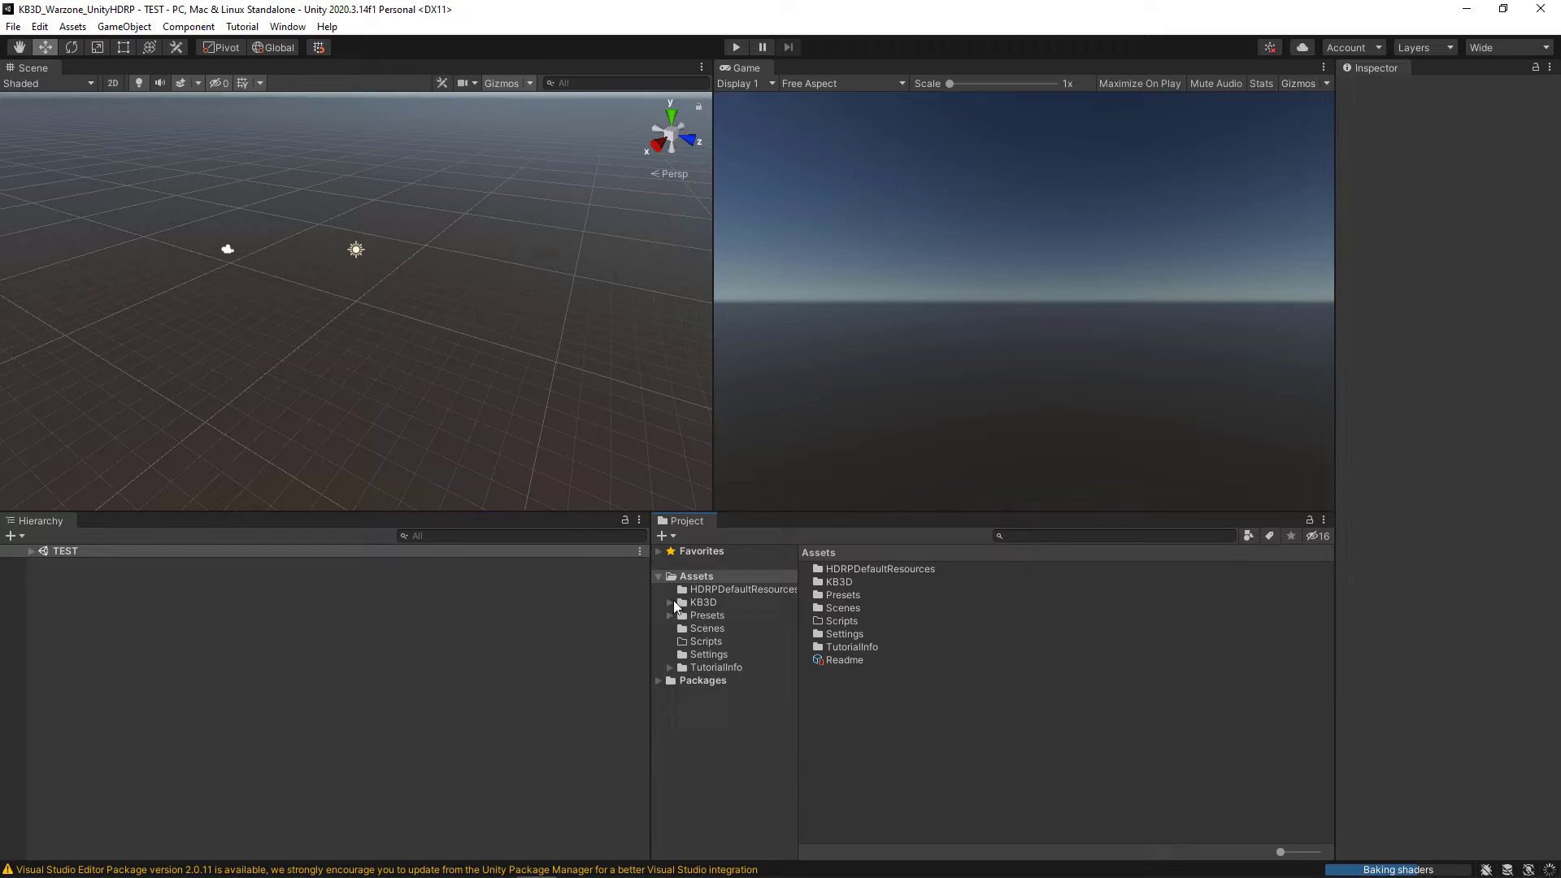
- Expand Assets > KB3D and open the Warzone subfolder listing its Materials and building prefabs
{"action": "left_click", "coordinate": [670, 602]}
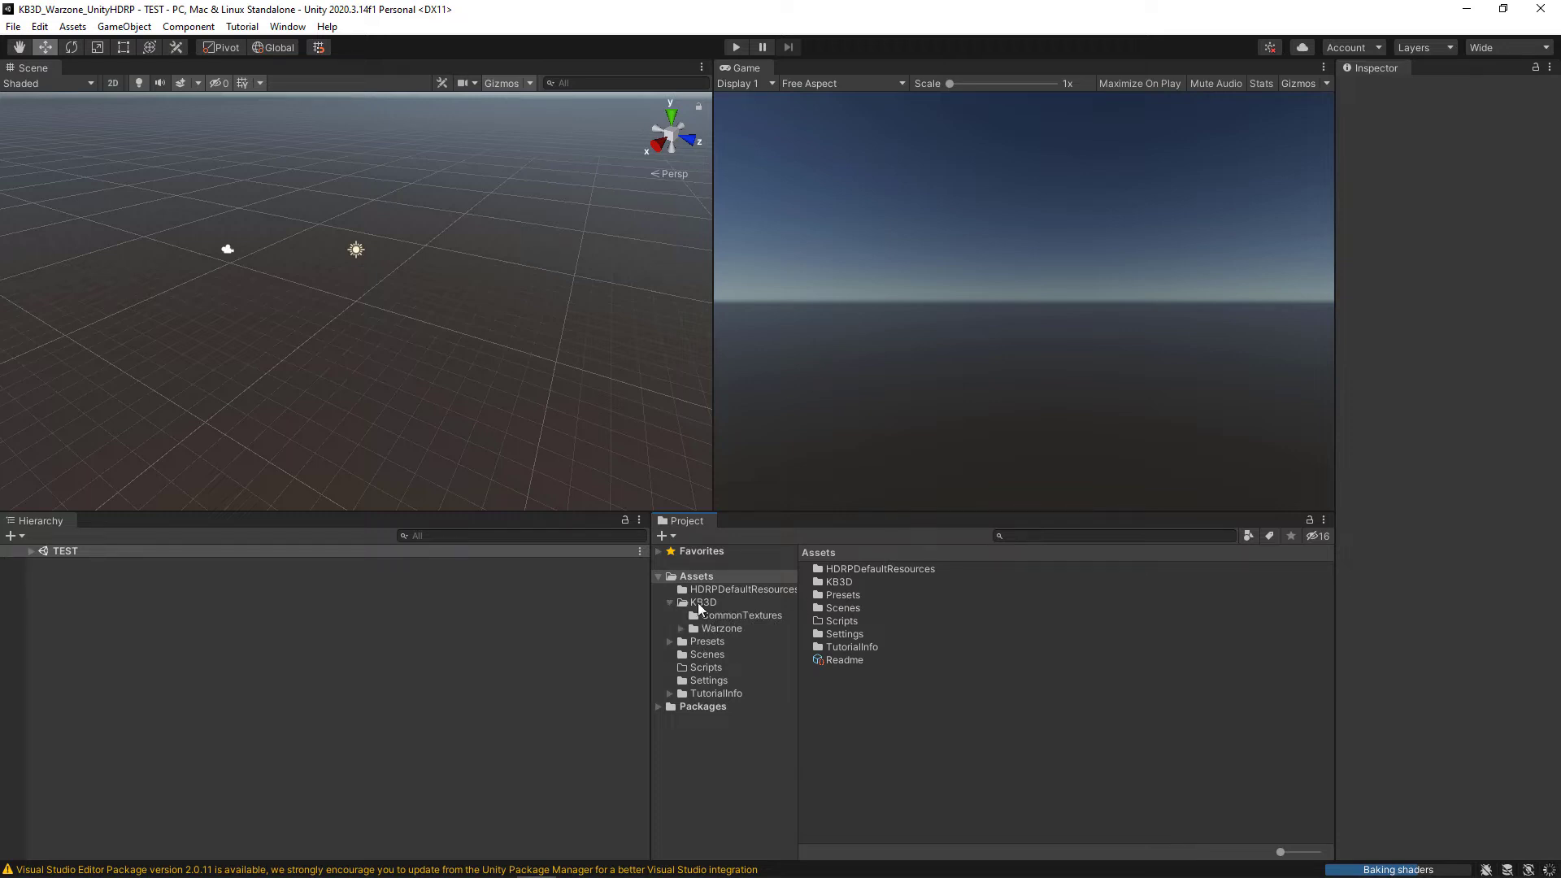
{"action": "left_click", "coordinate": [702, 601]}
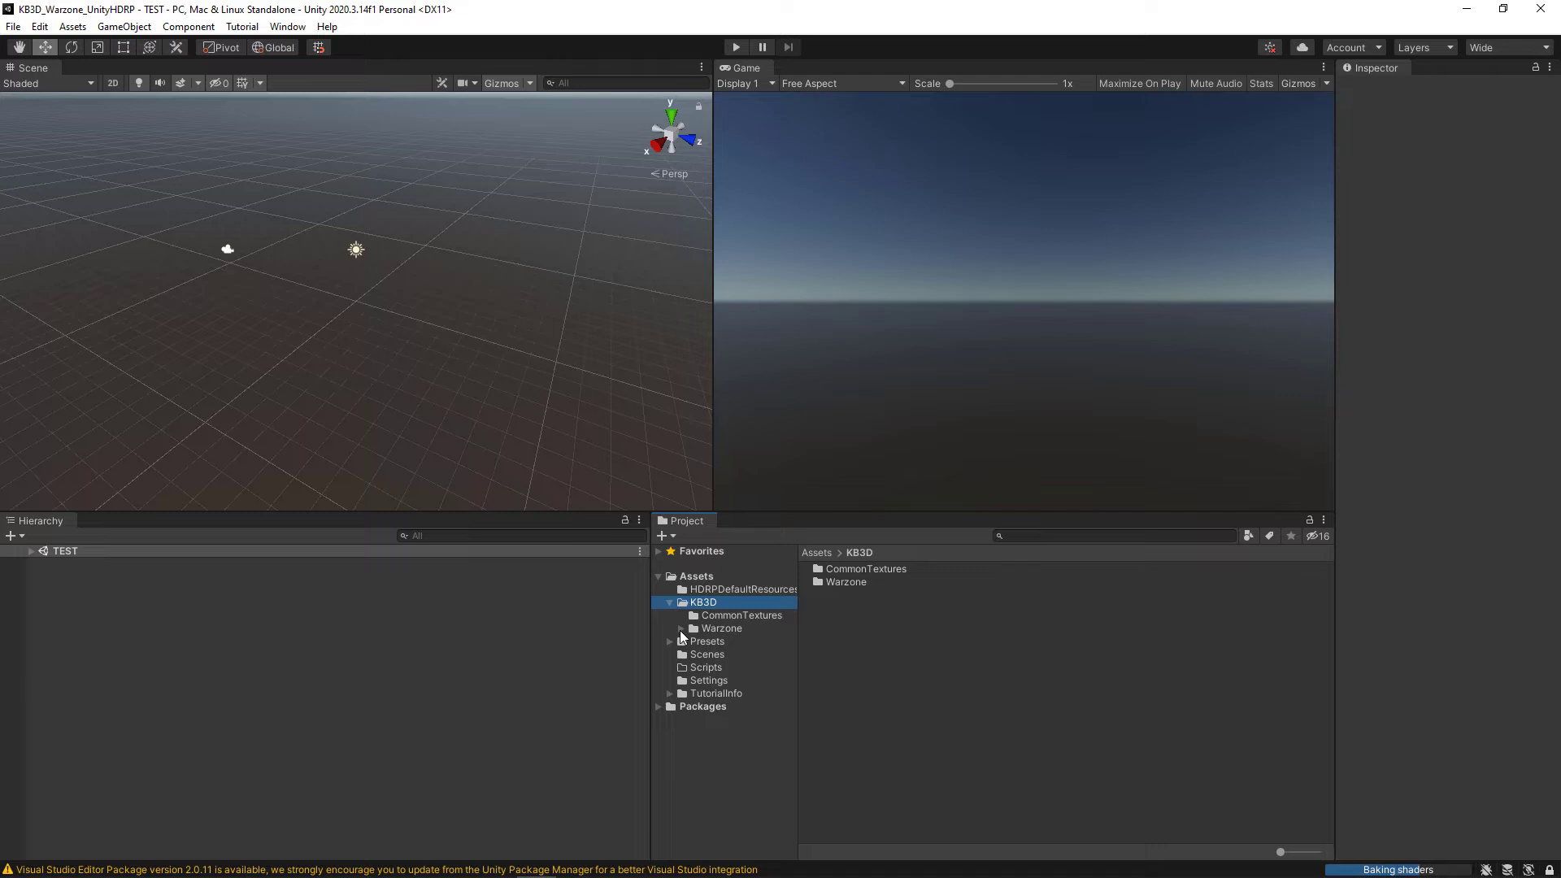
{"action": "left_click", "coordinate": [722, 628]}
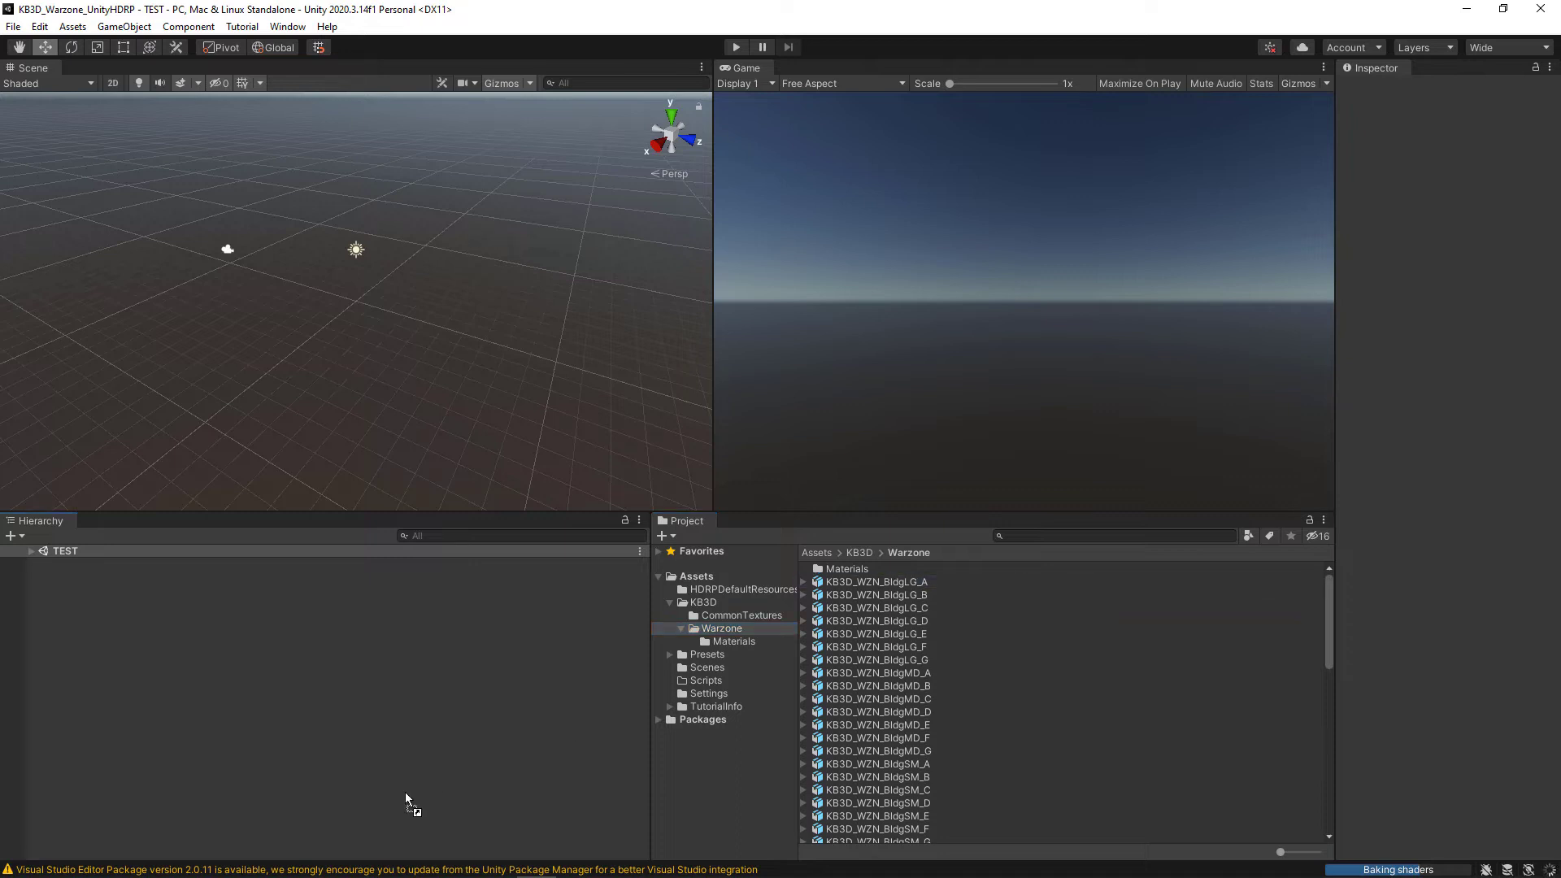
{"action": "mouse_move", "coordinate": [286, 762]}
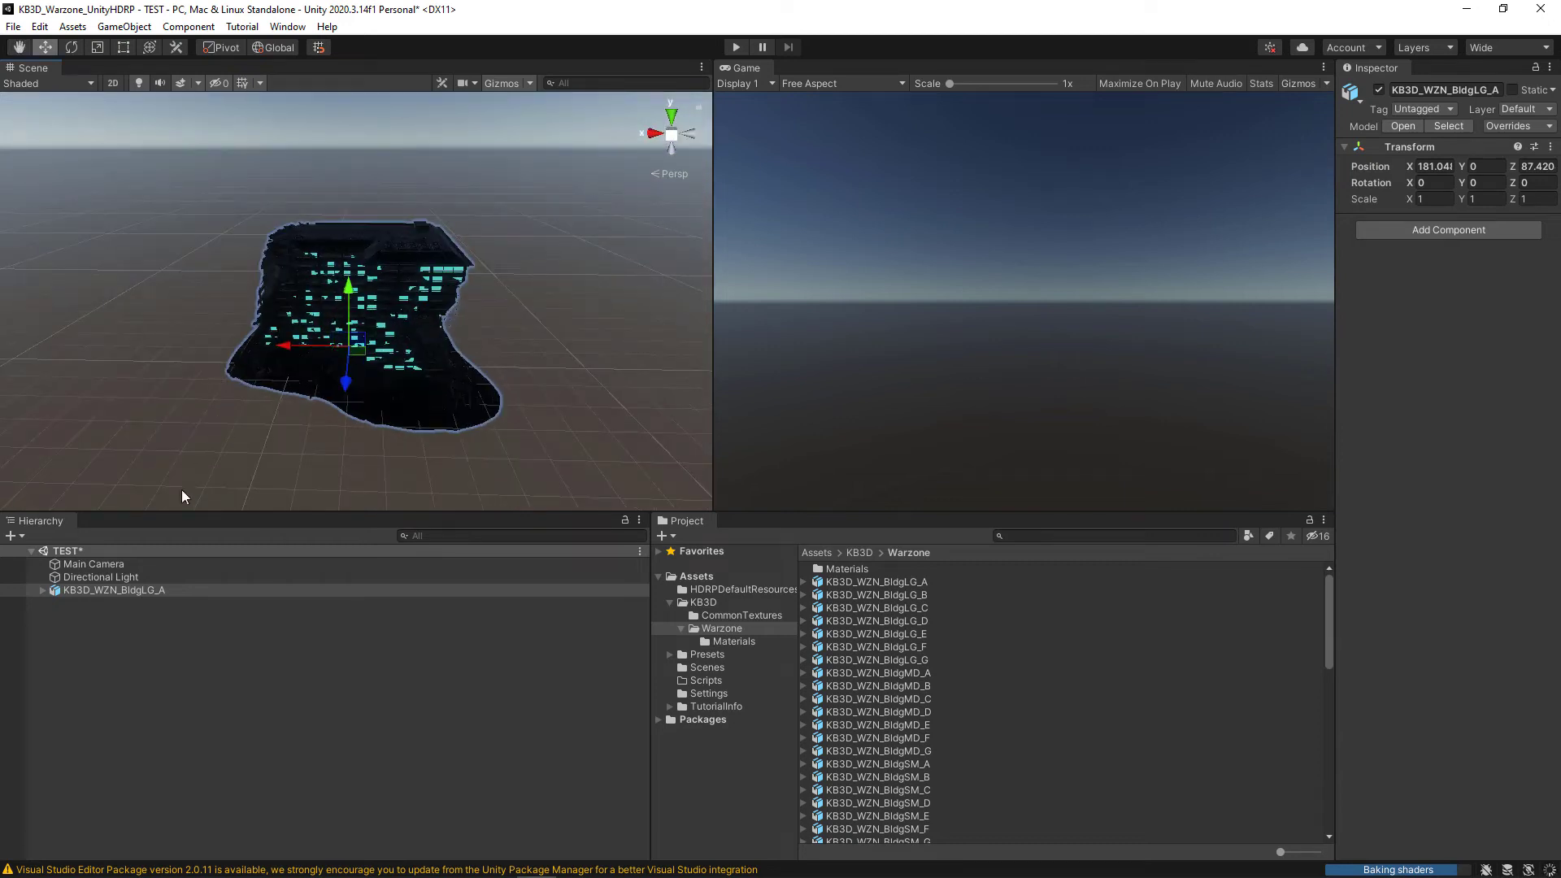
- Place KB3D_WZN_BldgLG_A in the TEST scene and select the Main Camera in the Hierarchy
{"action": "left_click", "coordinate": [95, 564]}
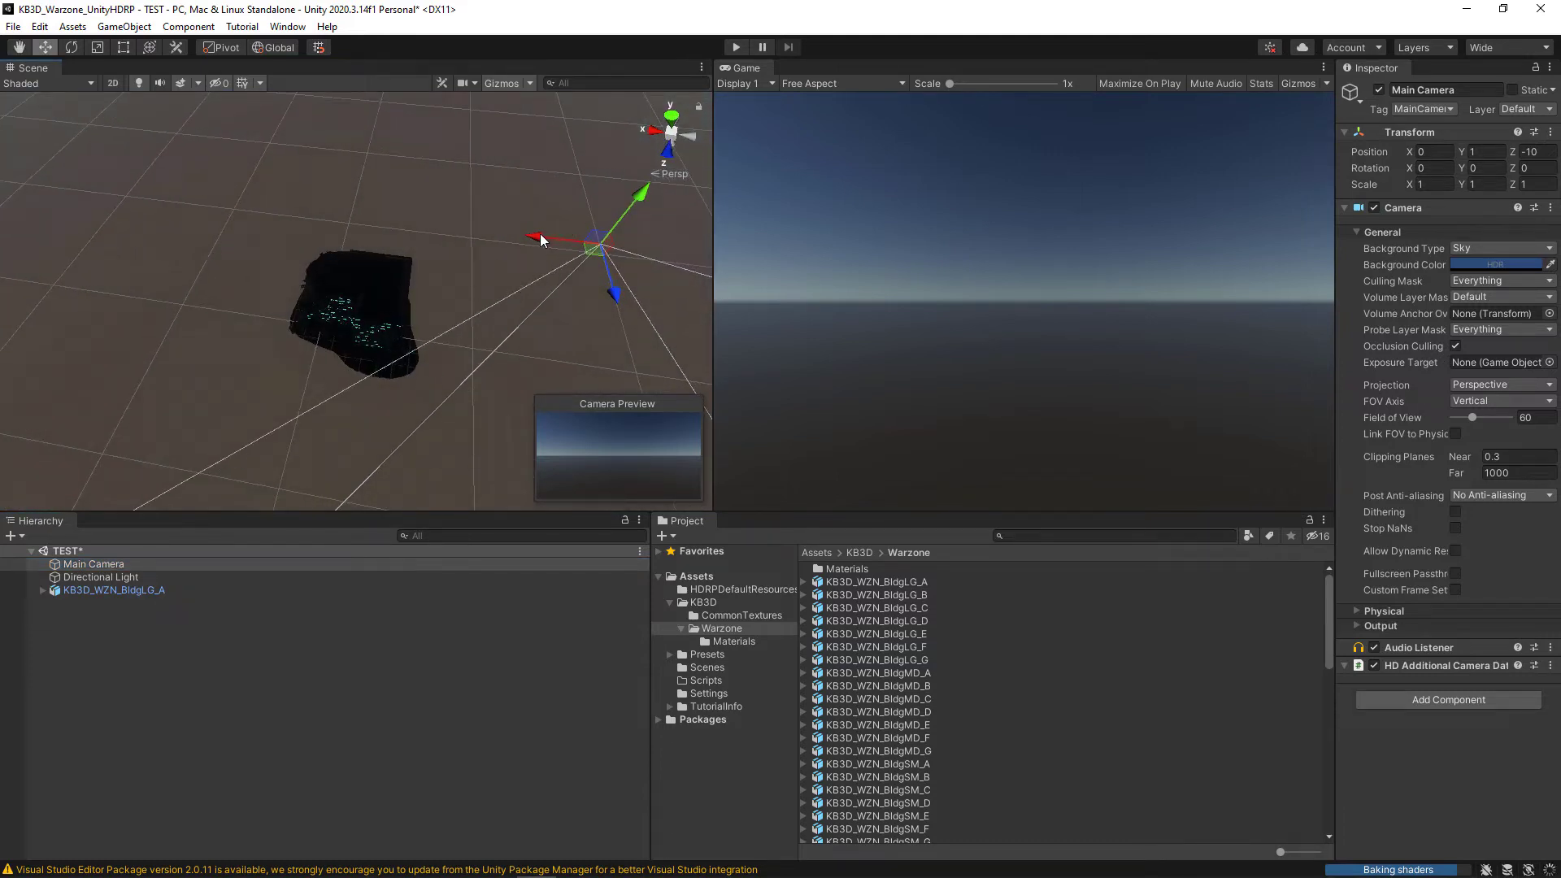
- Slide the Main Camera along X to about 22.1 so the building fills the Game view
{"action": "left_click_drag", "start_coordinate": [533, 239], "coordinate": [508, 234]}
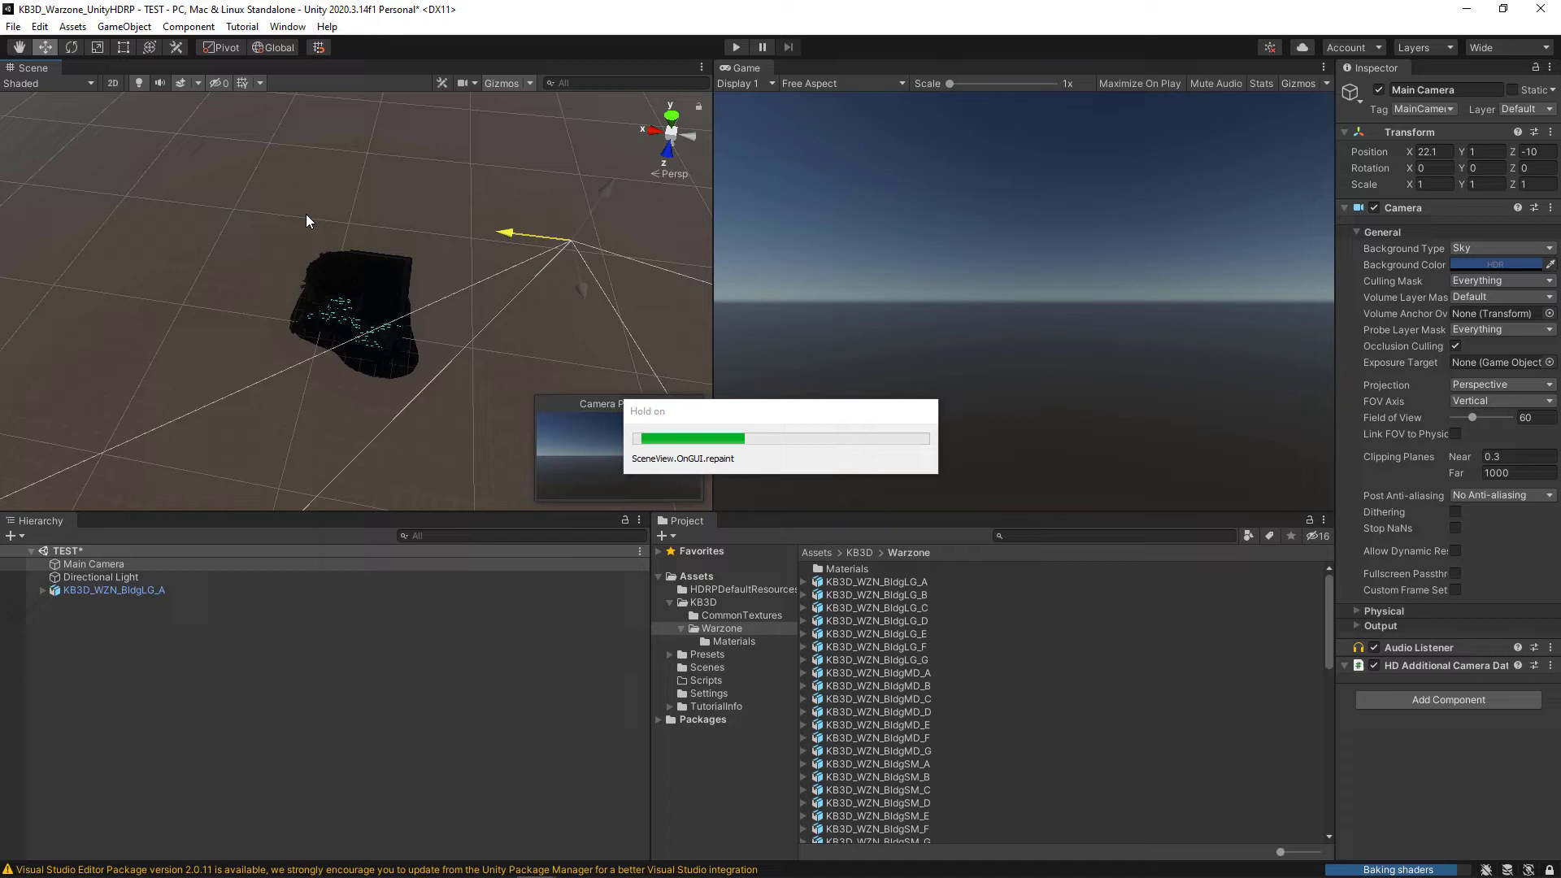
{"action": "mouse_move", "coordinate": [340, 215]}
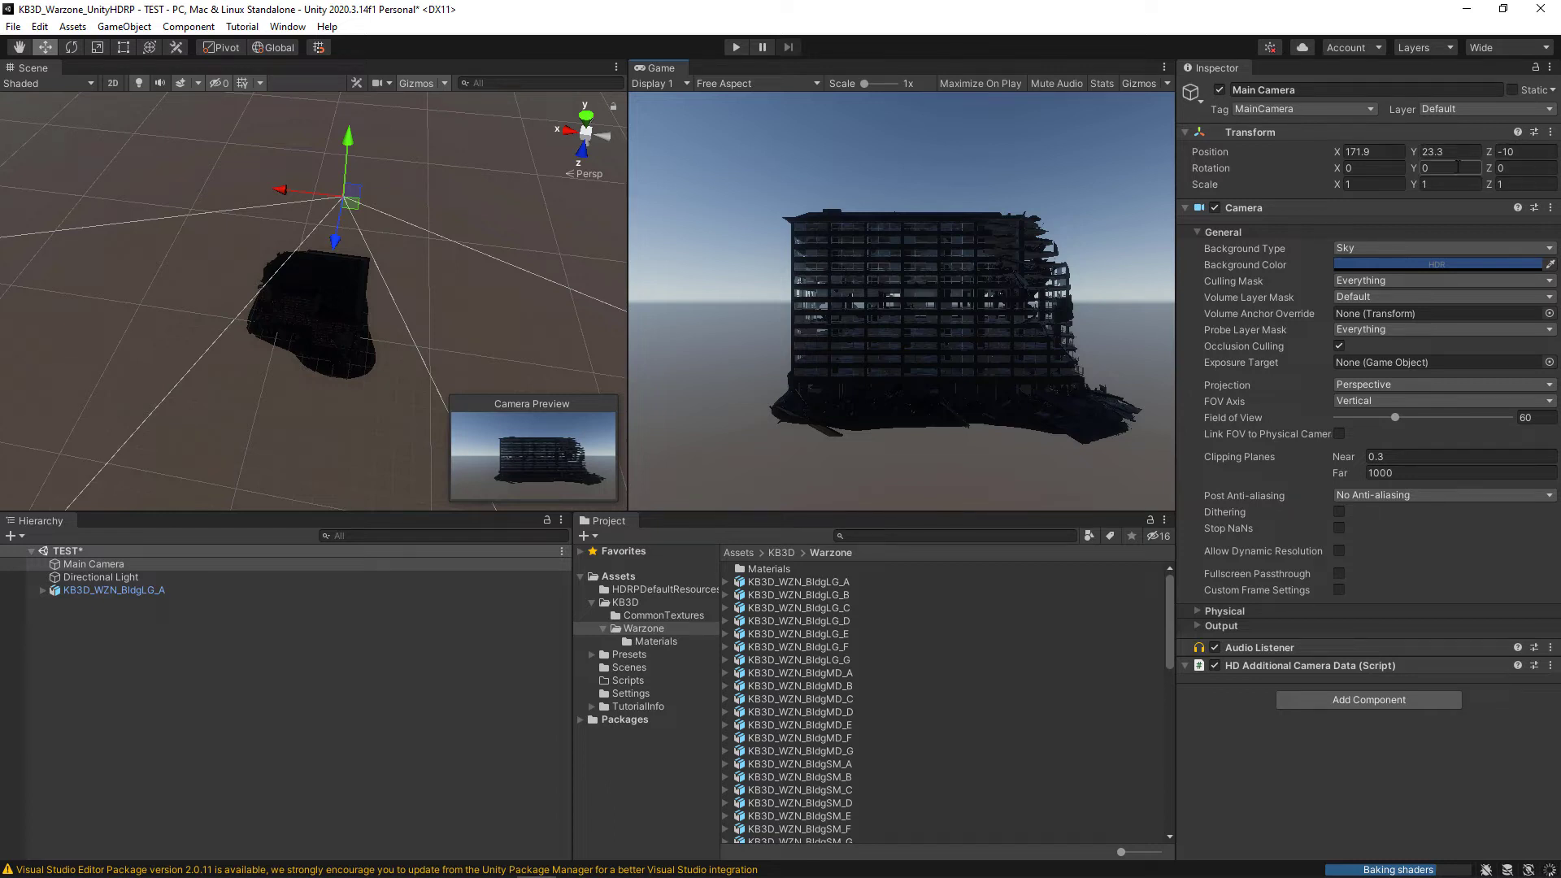
{"action": "mouse_move", "coordinate": [636, 245]}
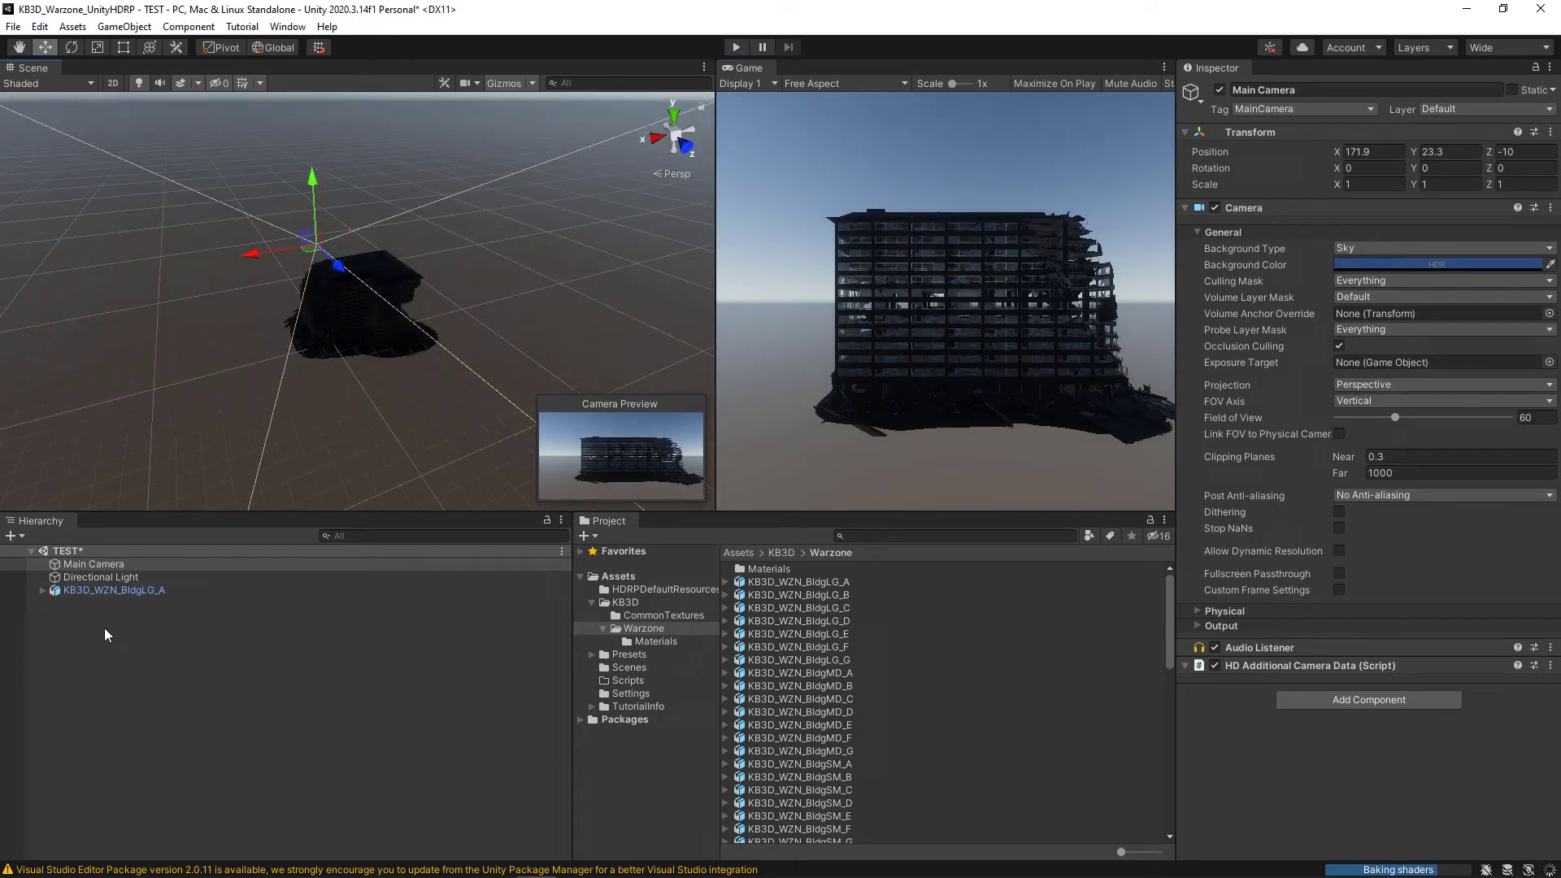
{"action": "left_click", "coordinate": [113, 589]}
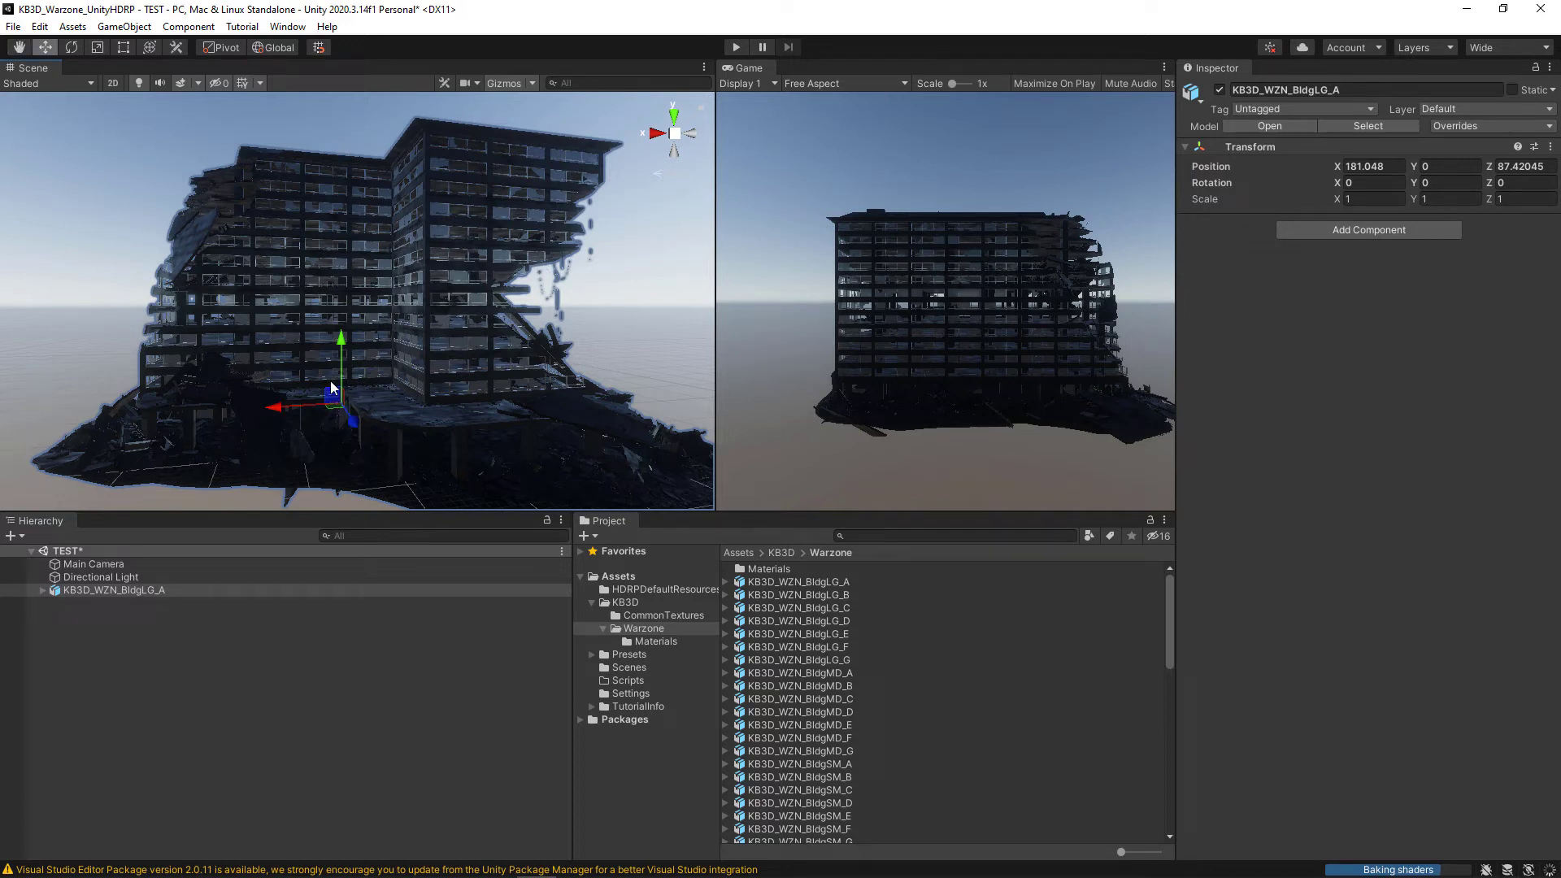
{"action": "left_click", "coordinate": [72, 47]}
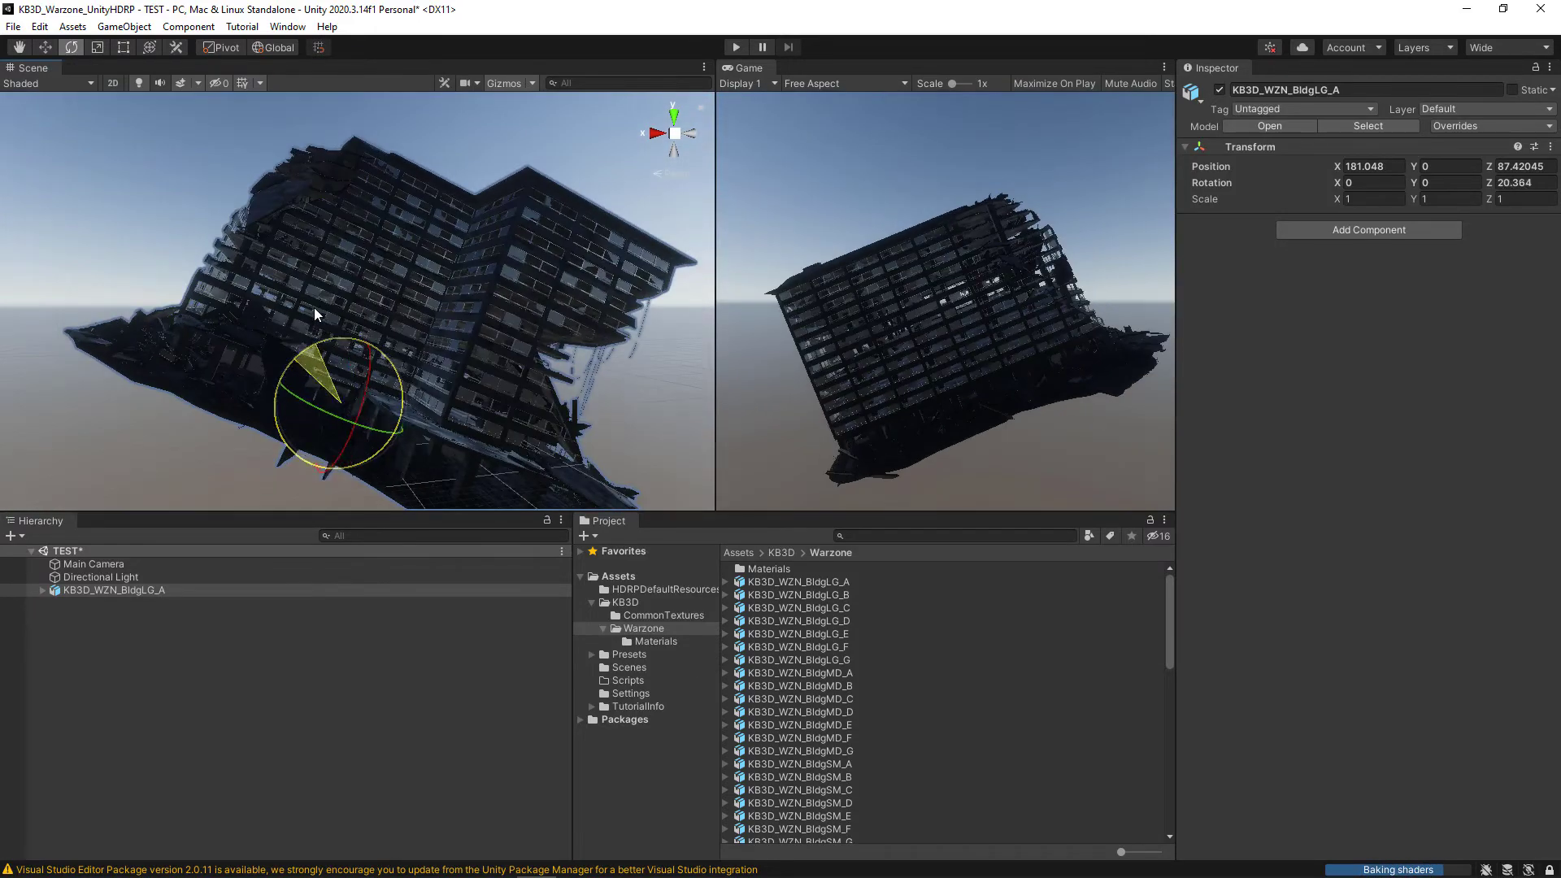
{"action": "left_click", "coordinate": [39, 26]}
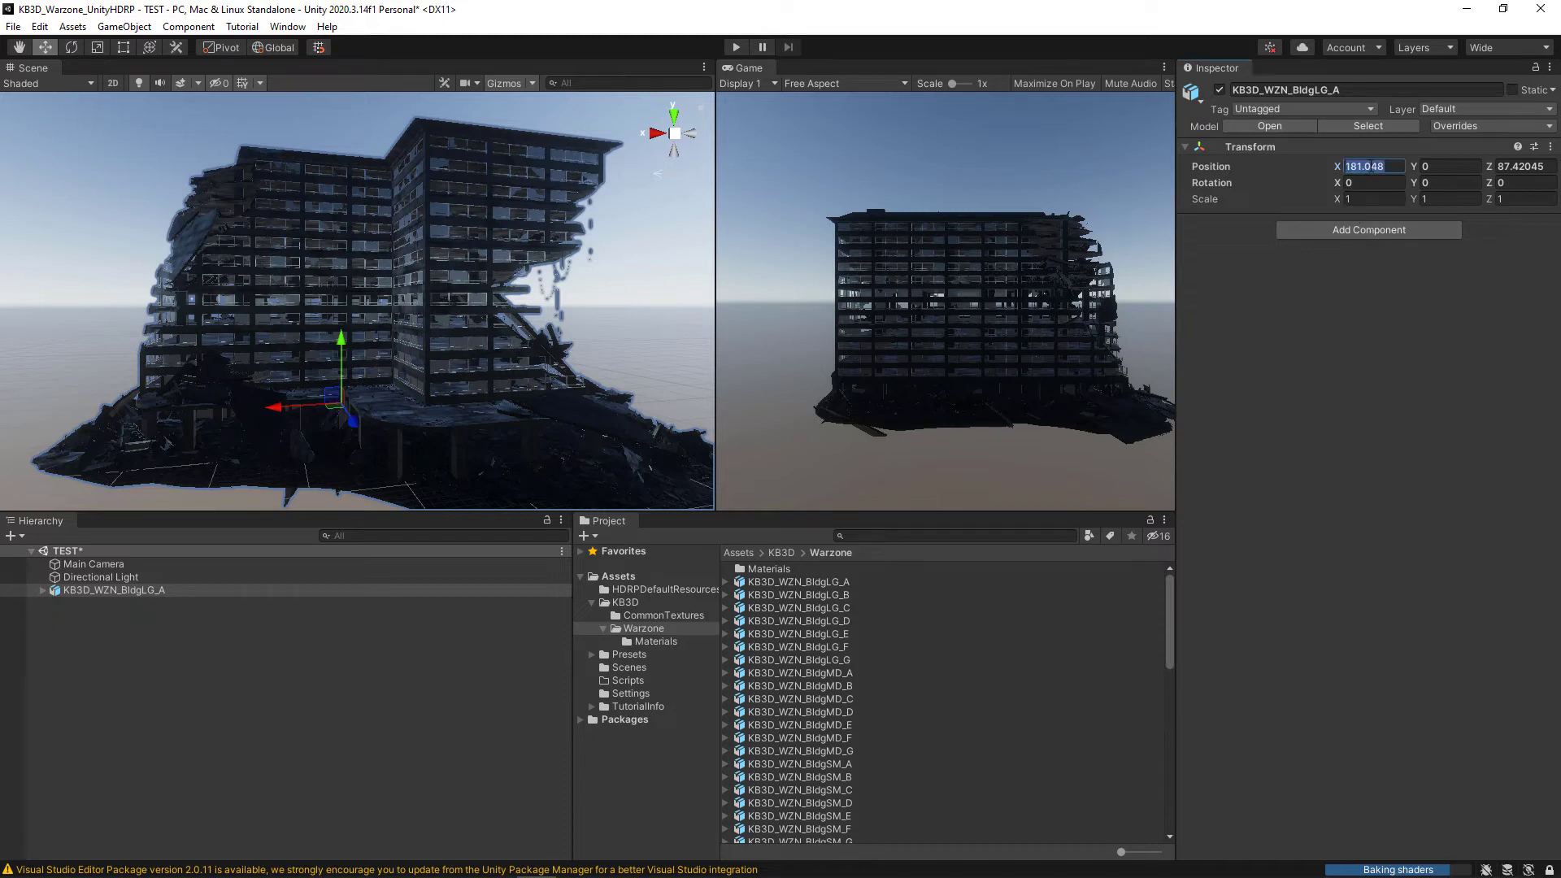
- Set the building's Position X and Z to 0, then select the Main Camera to reframe it
{"action": "type", "text": "0"}
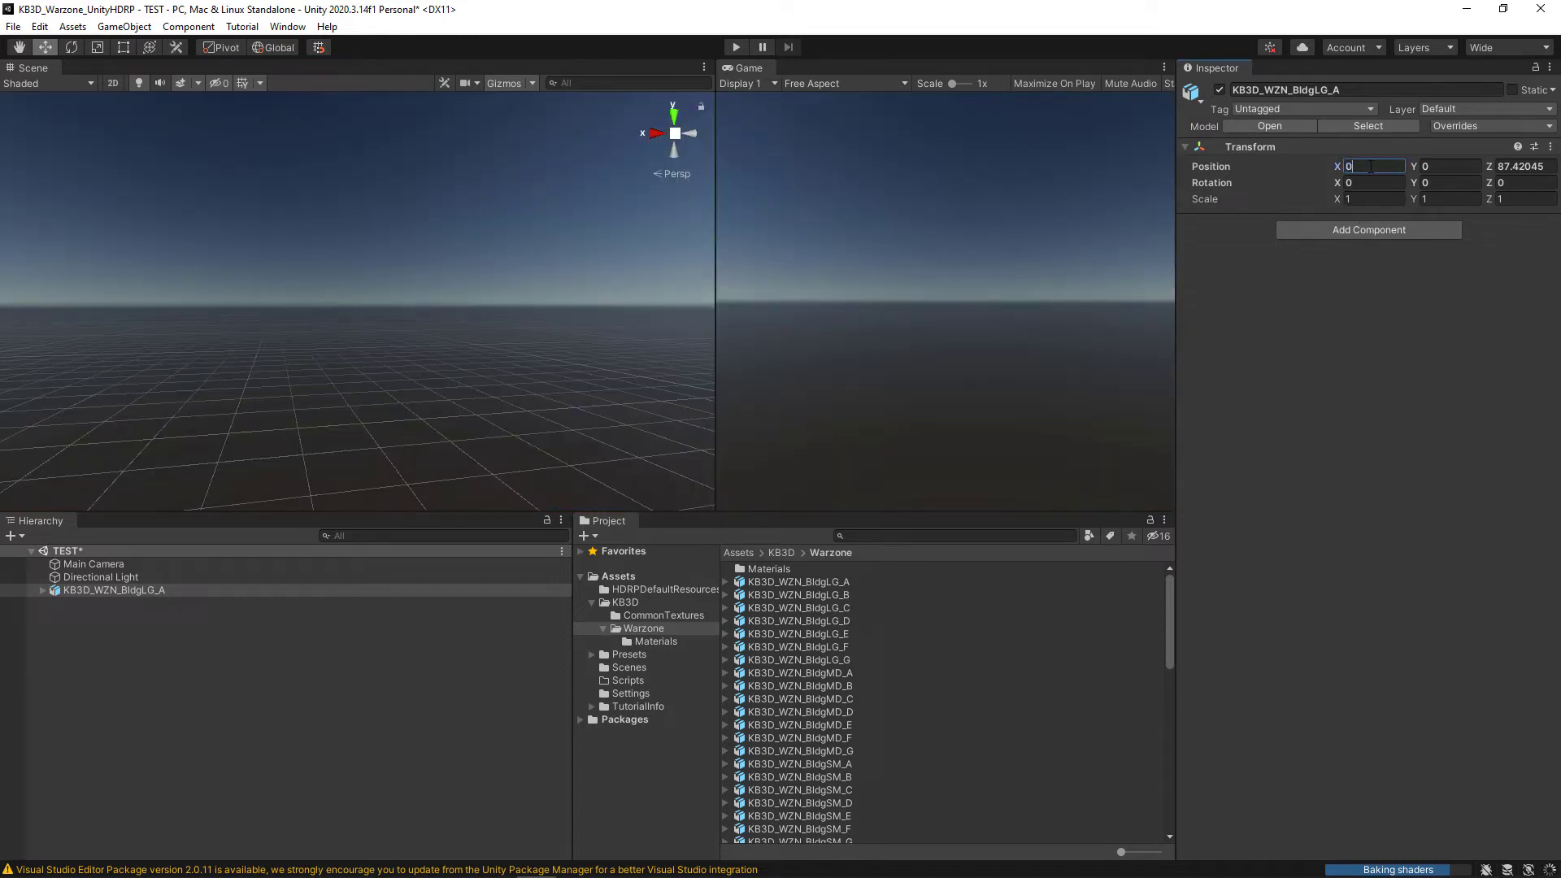
{"action": "left_click", "coordinate": [1521, 166]}
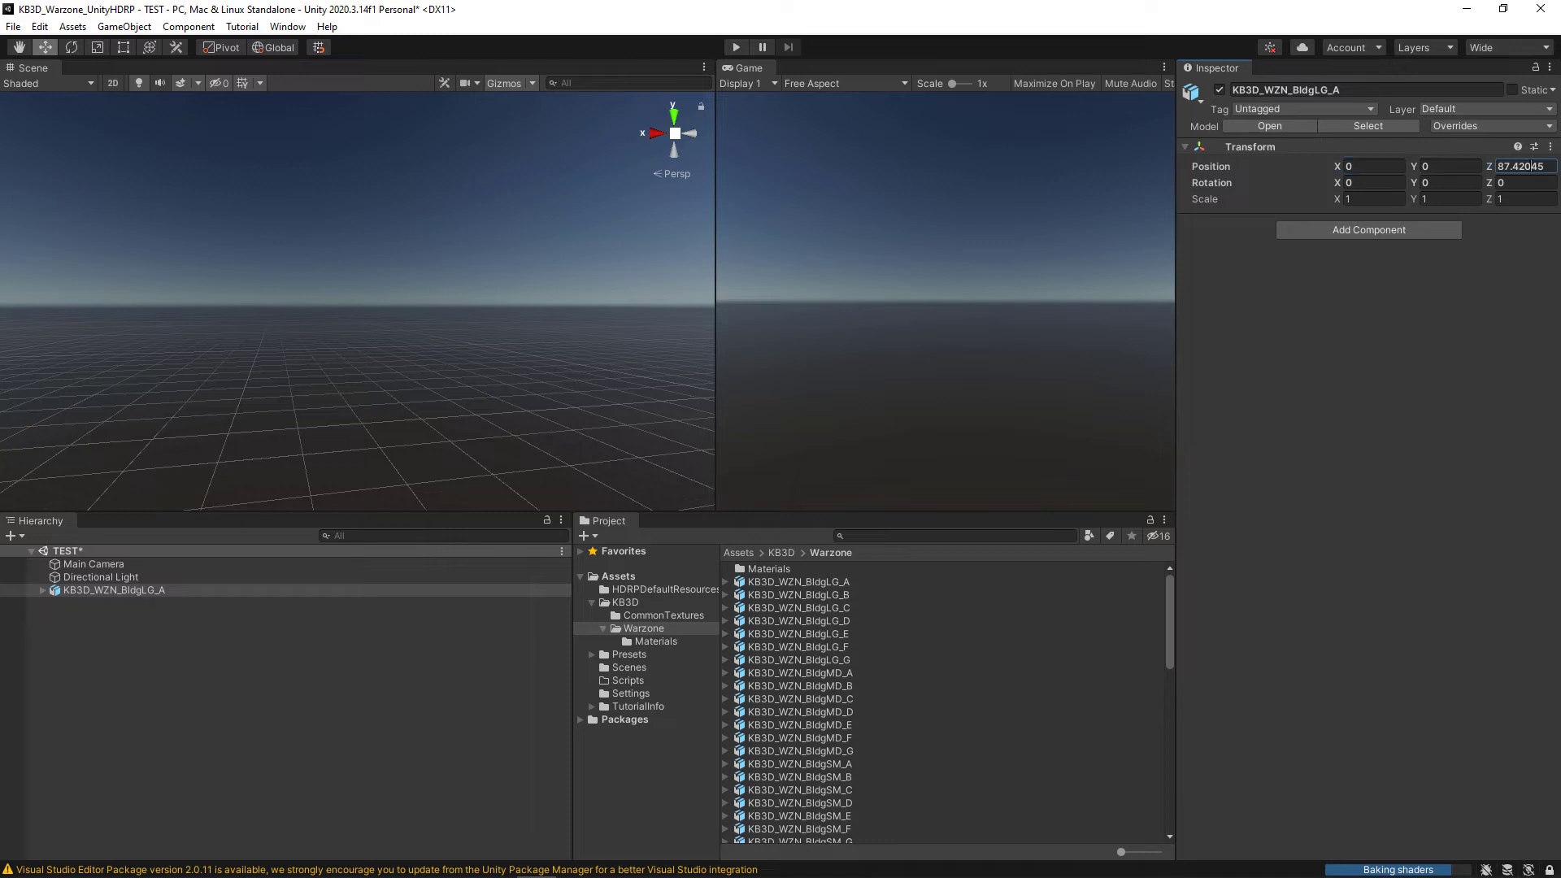
{"action": "type", "text": "0"}
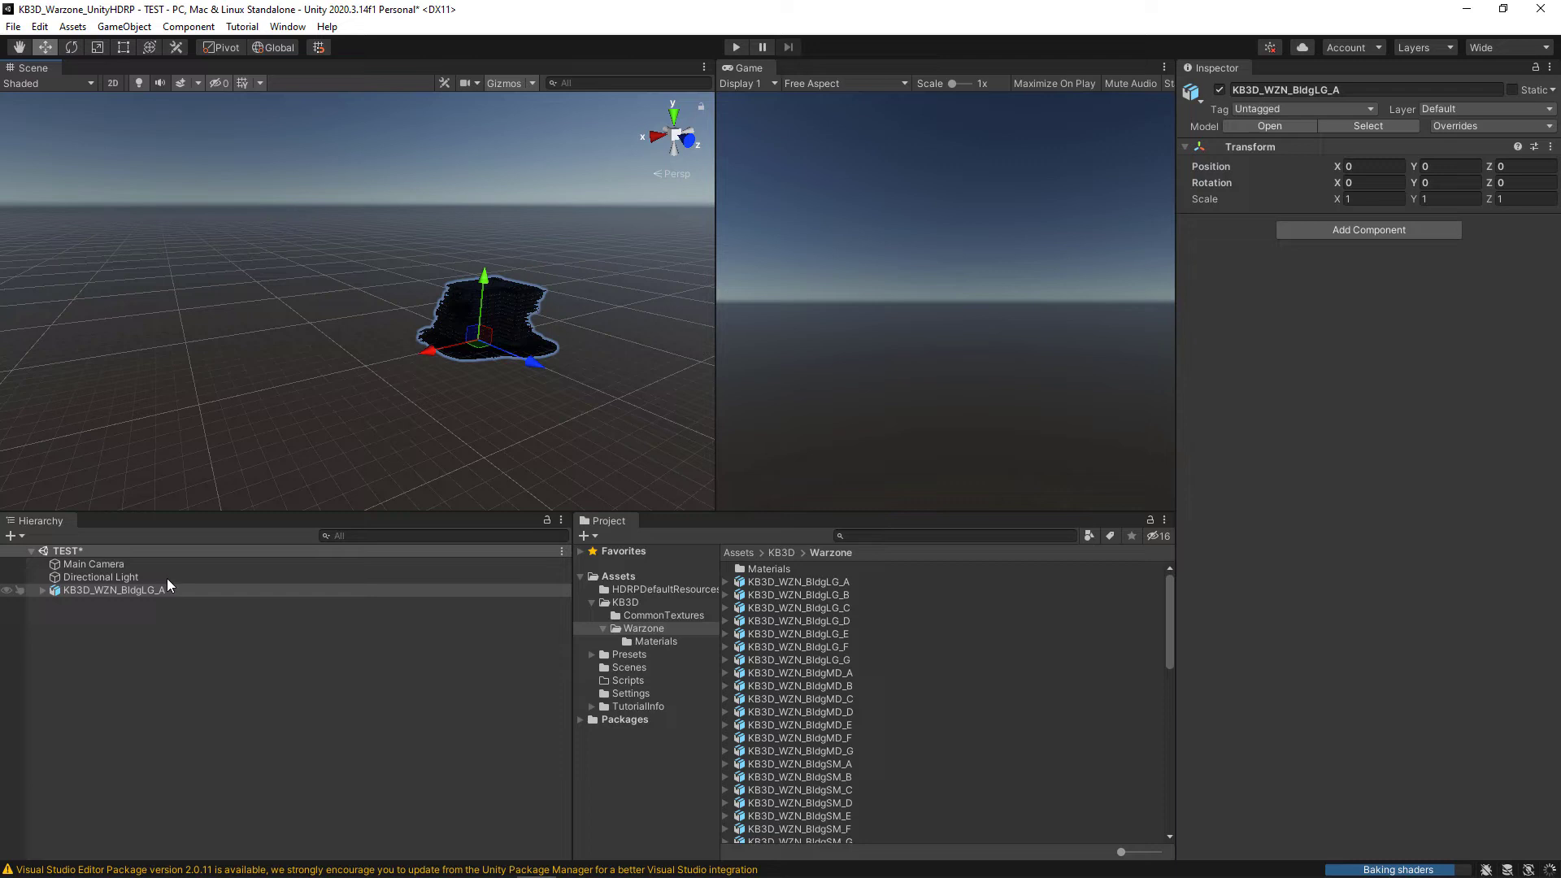
{"action": "left_click", "coordinate": [94, 564]}
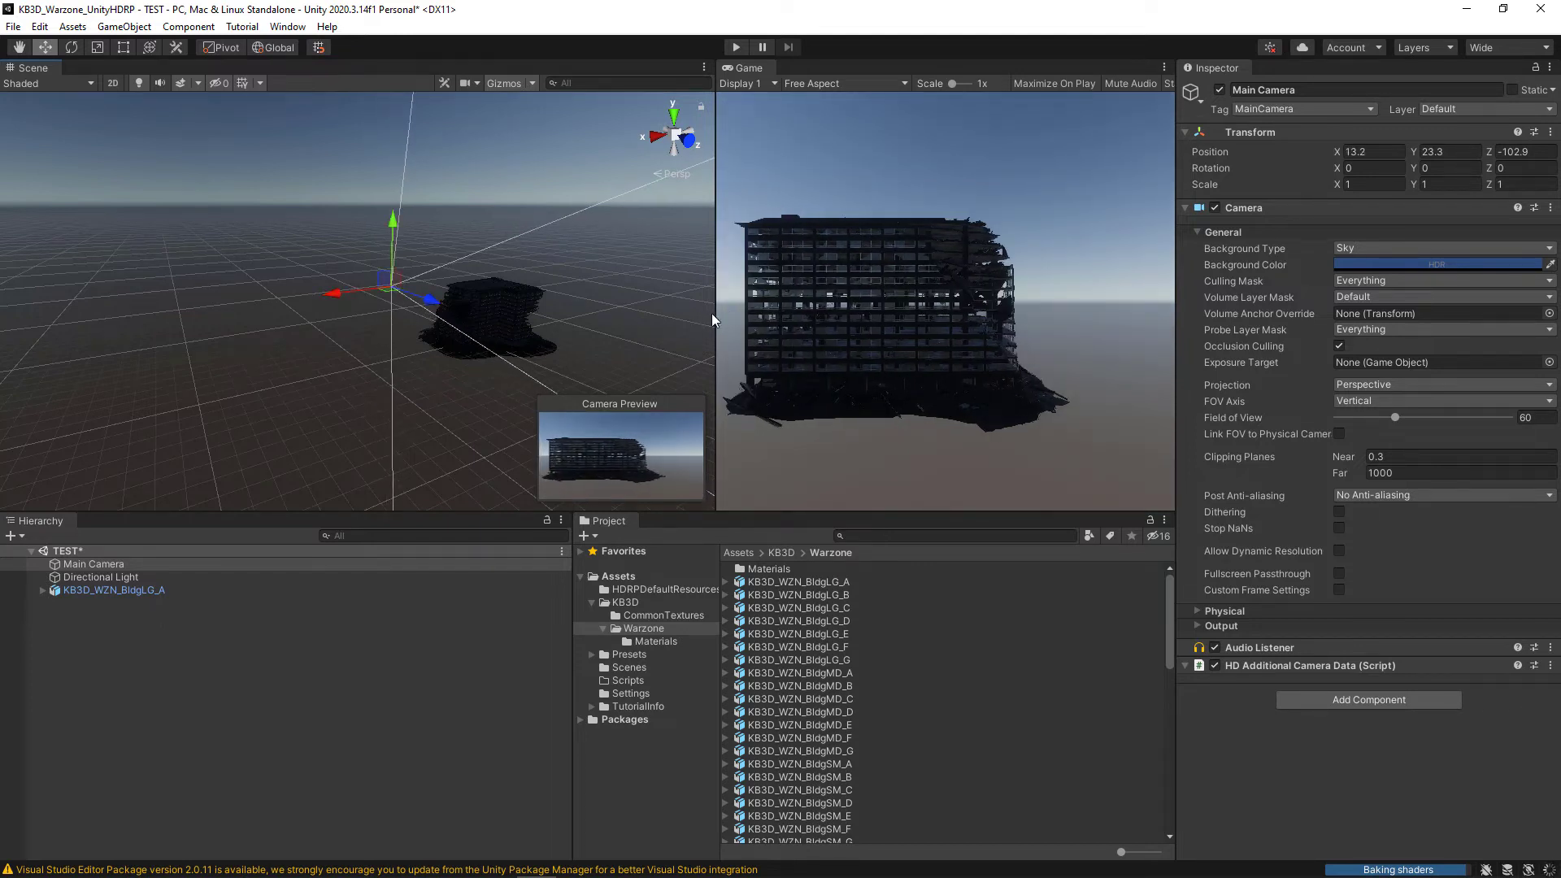
- Move the camera to X 1.7 to line up with the building and enlarge the Game preview
{"action": "left_click_drag", "start_coordinate": [714, 319], "coordinate": [561, 318]}
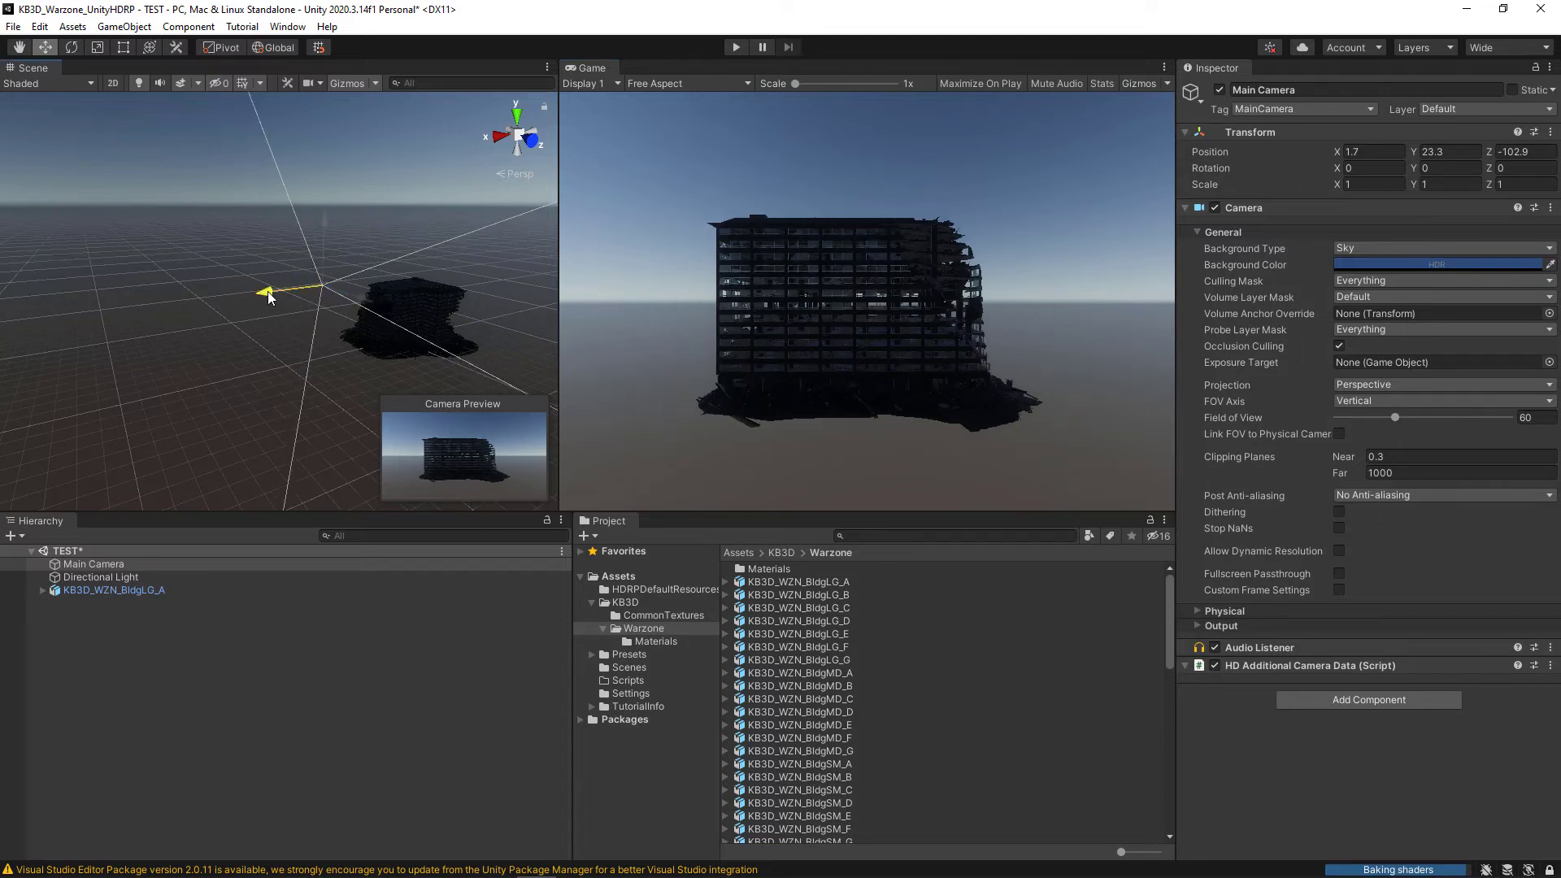
{"action": "left_click_drag", "start_coordinate": [571, 299], "coordinate": [615, 304]}
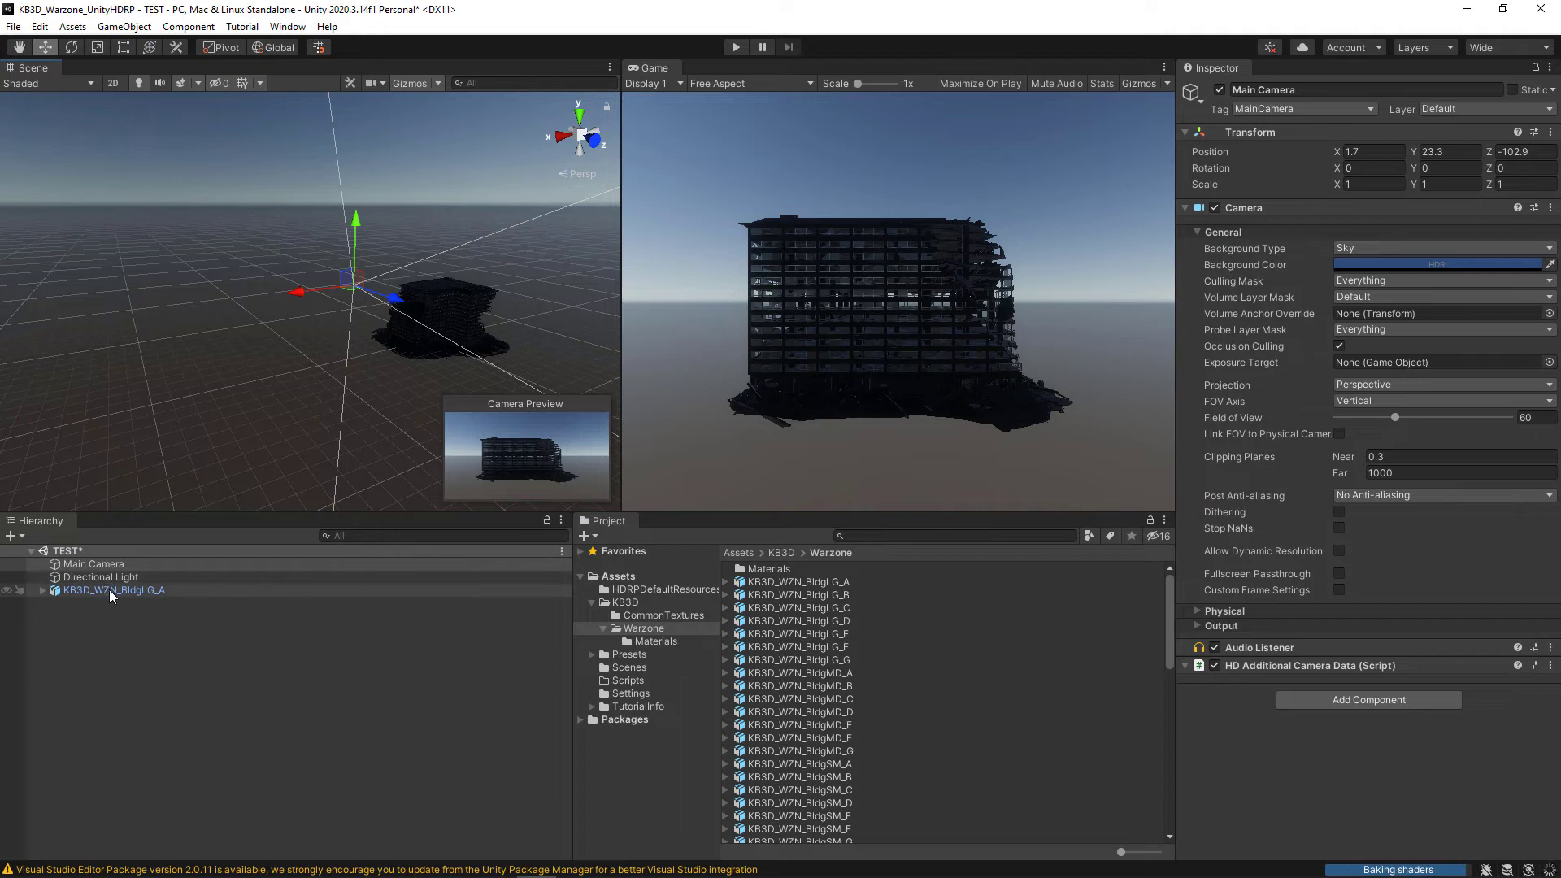
{"action": "left_click", "coordinate": [623, 601]}
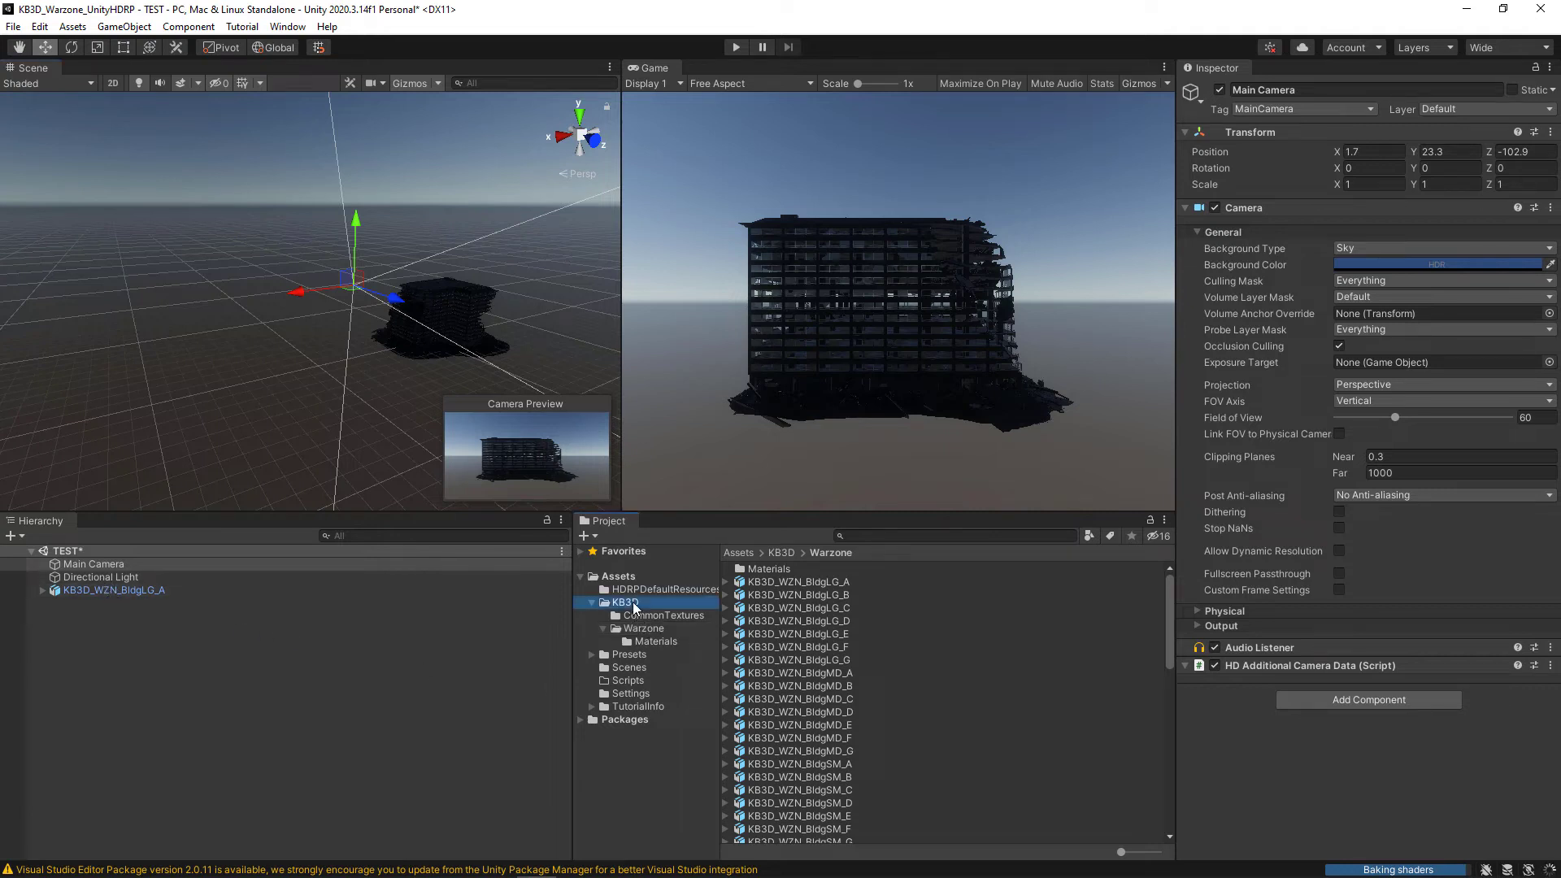
{"action": "left_click", "coordinate": [593, 601]}
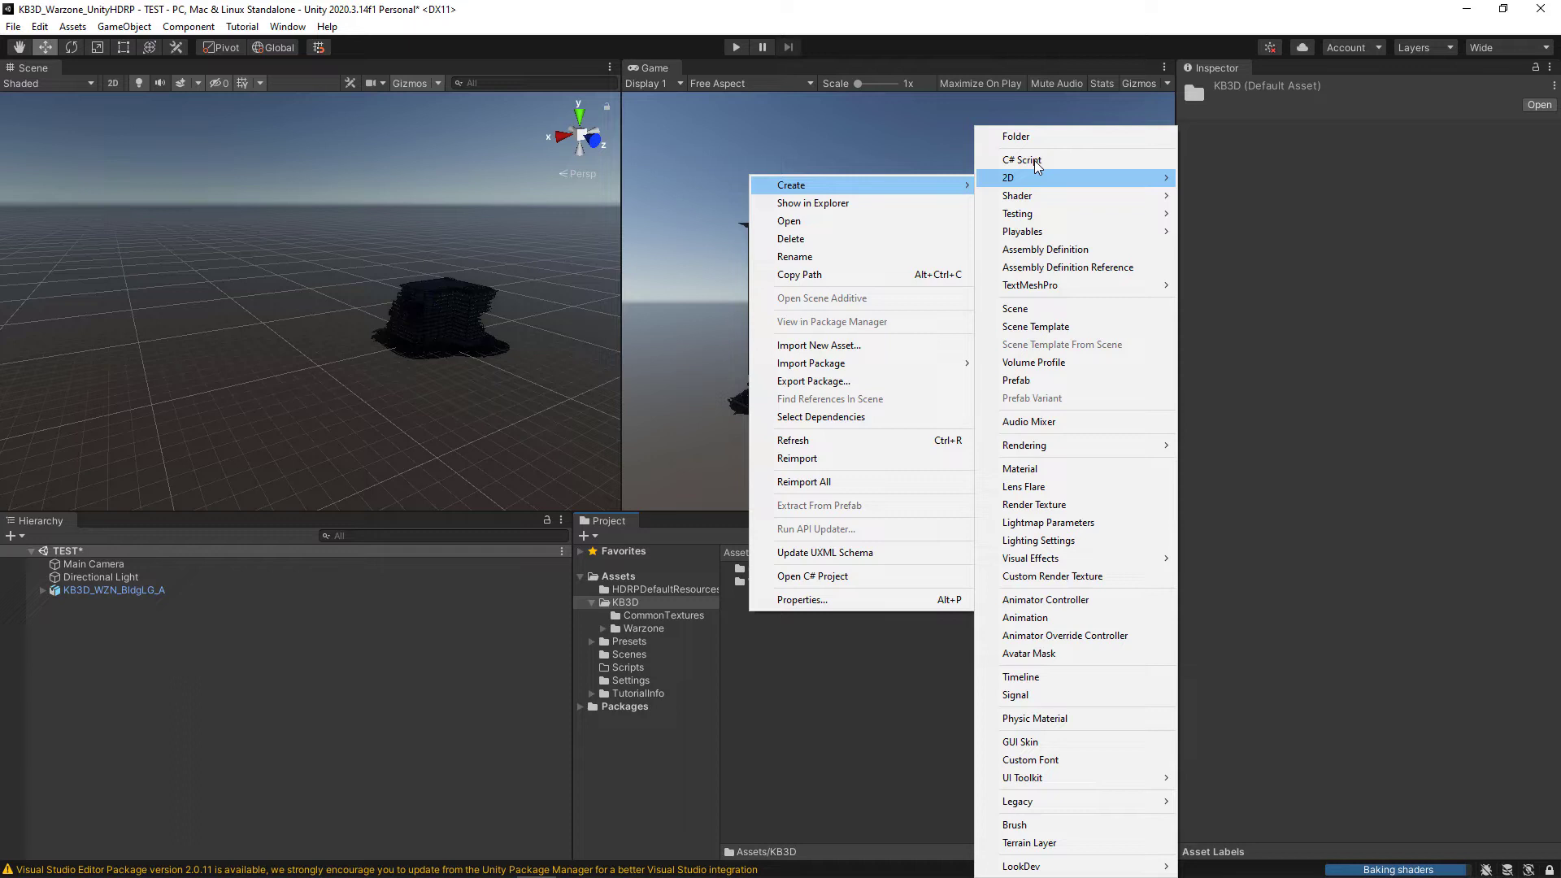
- Create a new folder named Prefabs inside the KB3D folder
{"action": "left_click", "coordinate": [1015, 137]}
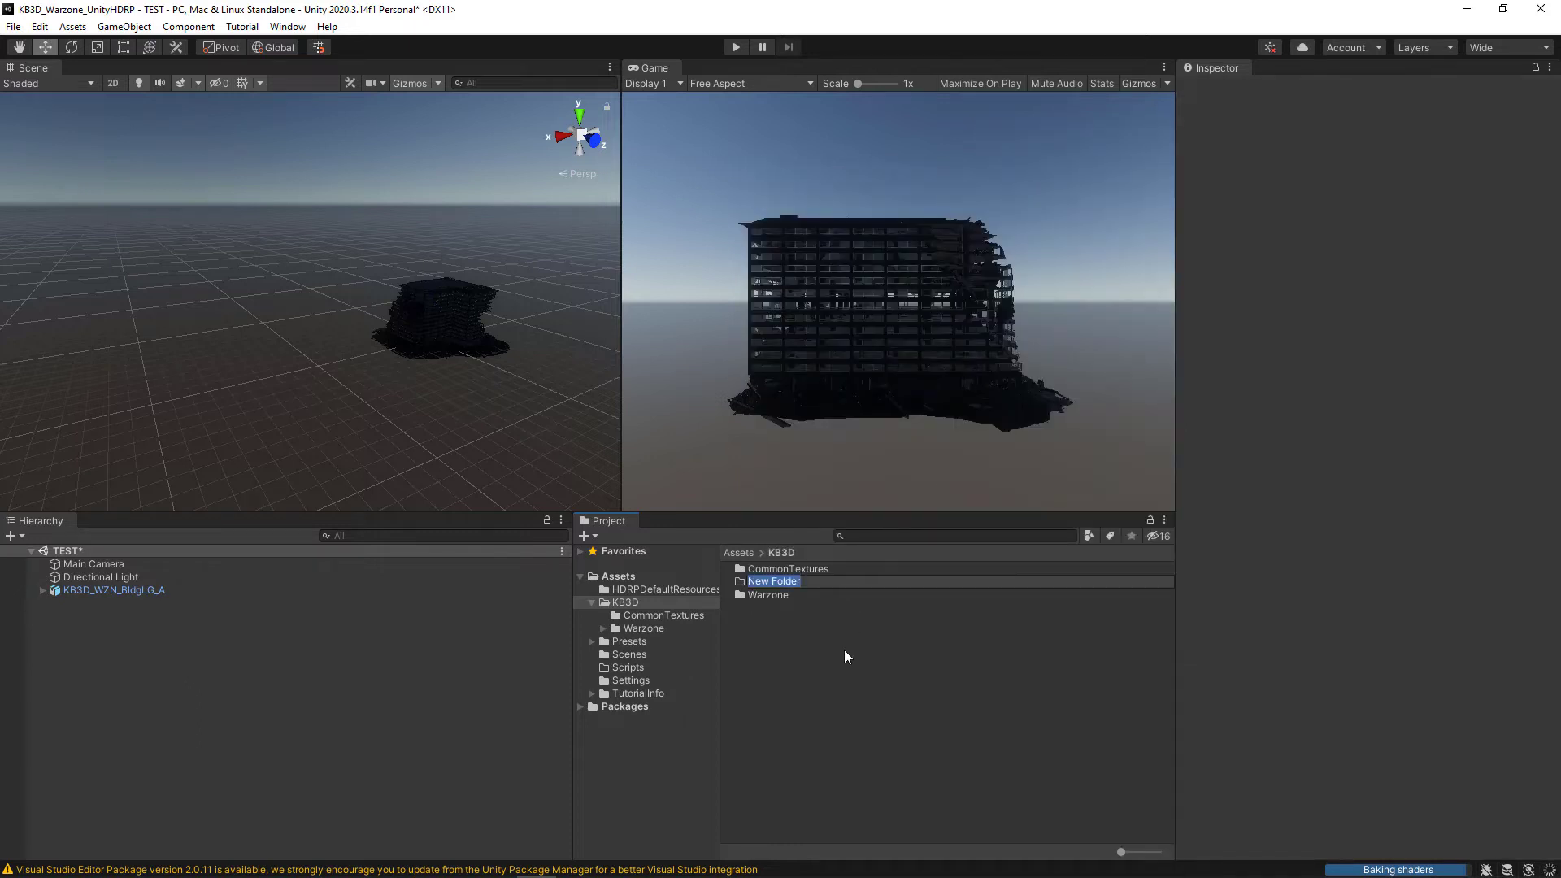
{"action": "type", "text": "Prefabs"}
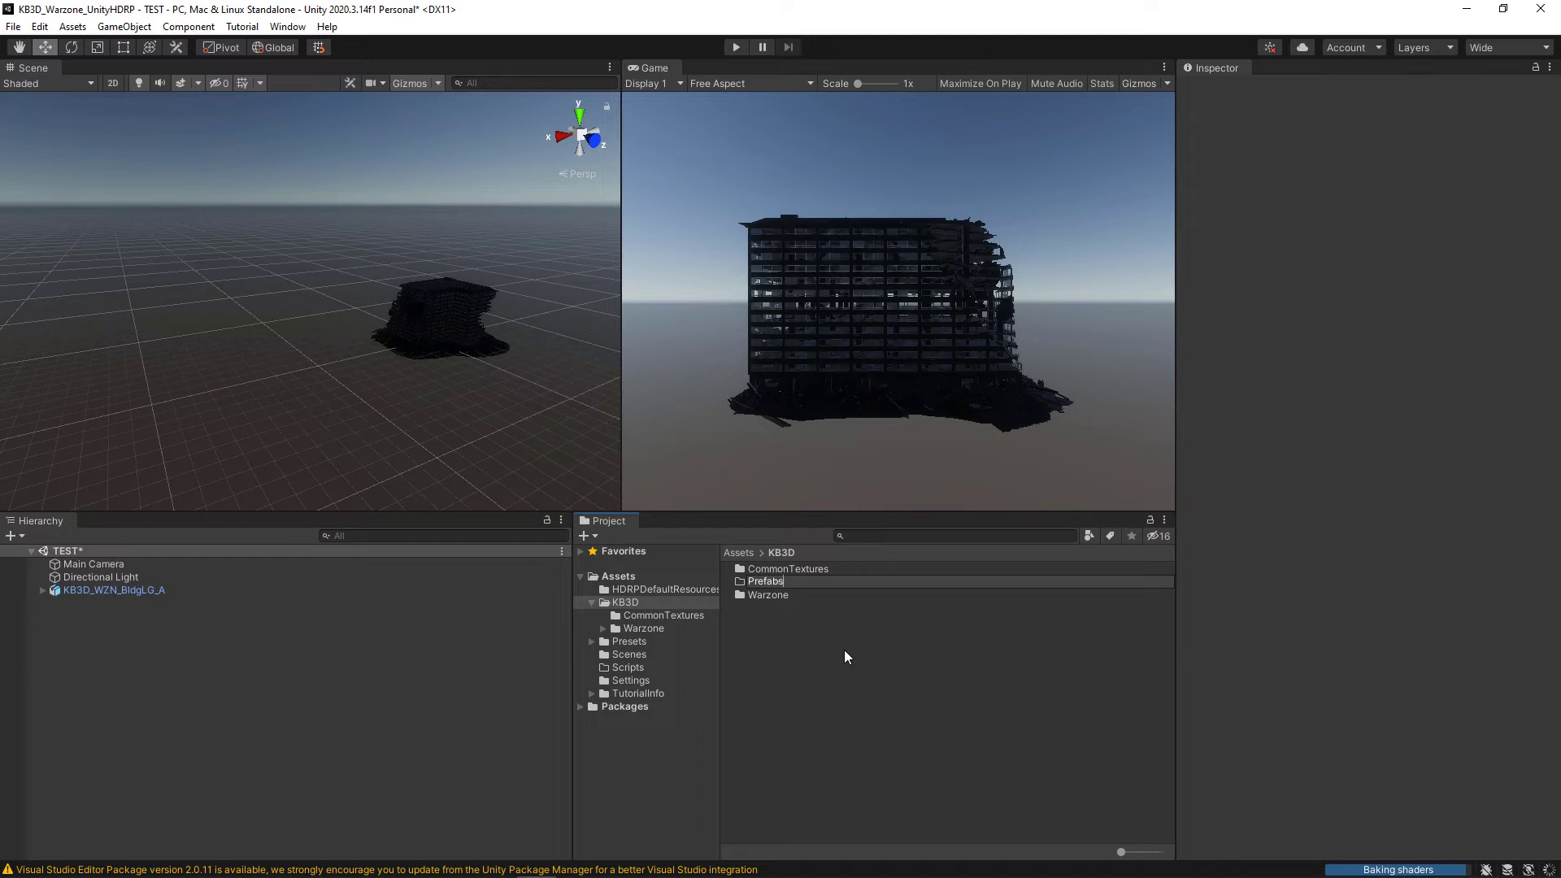
{"action": "left_click", "coordinate": [766, 581]}
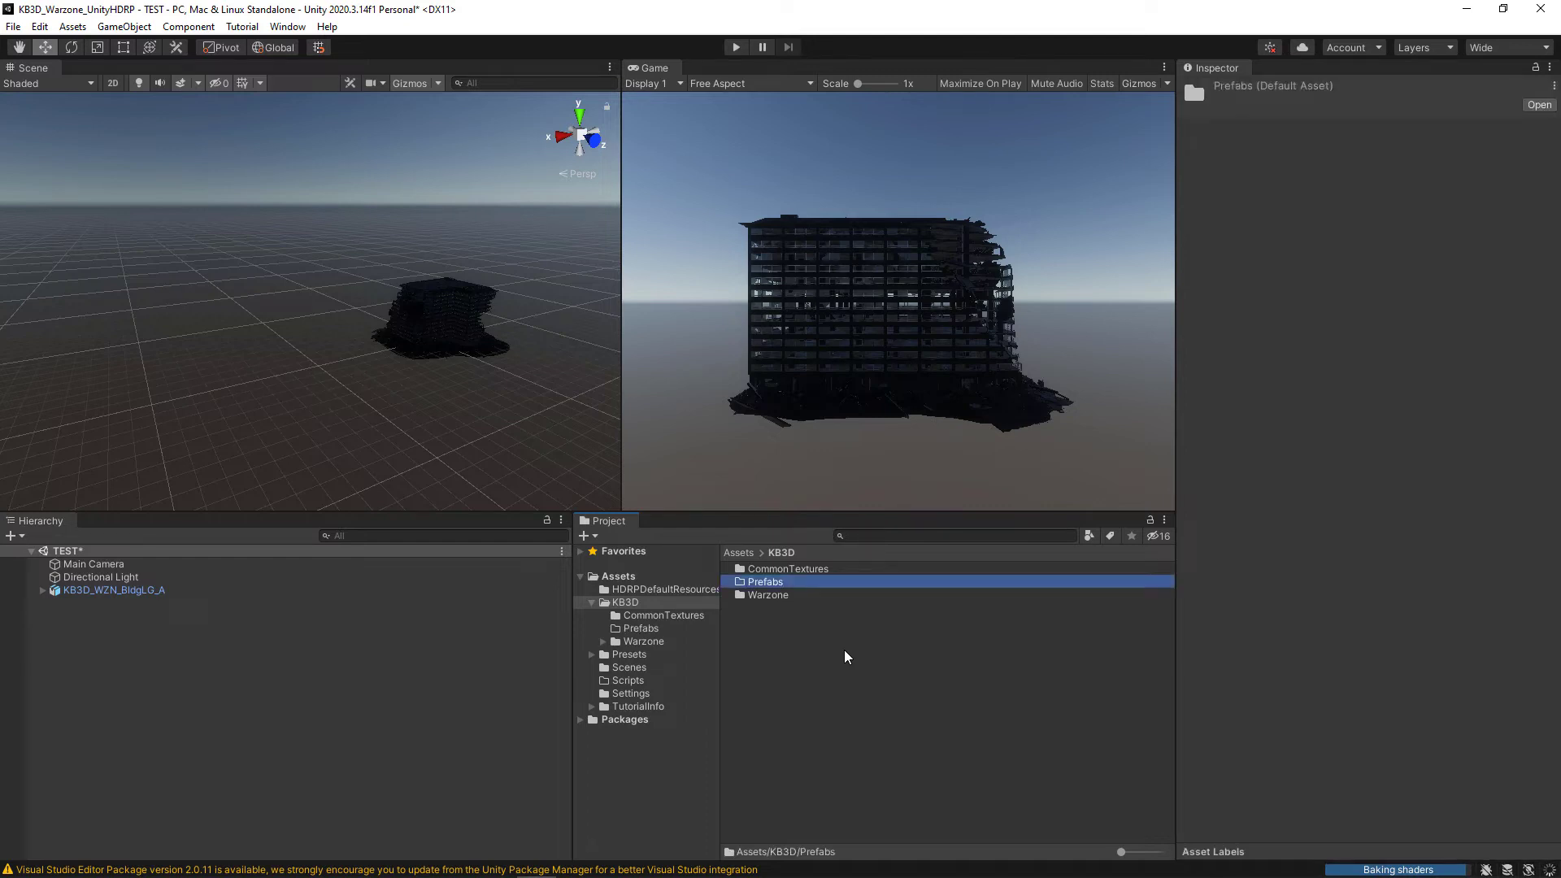
{"action": "mouse_move", "coordinate": [509, 661]}
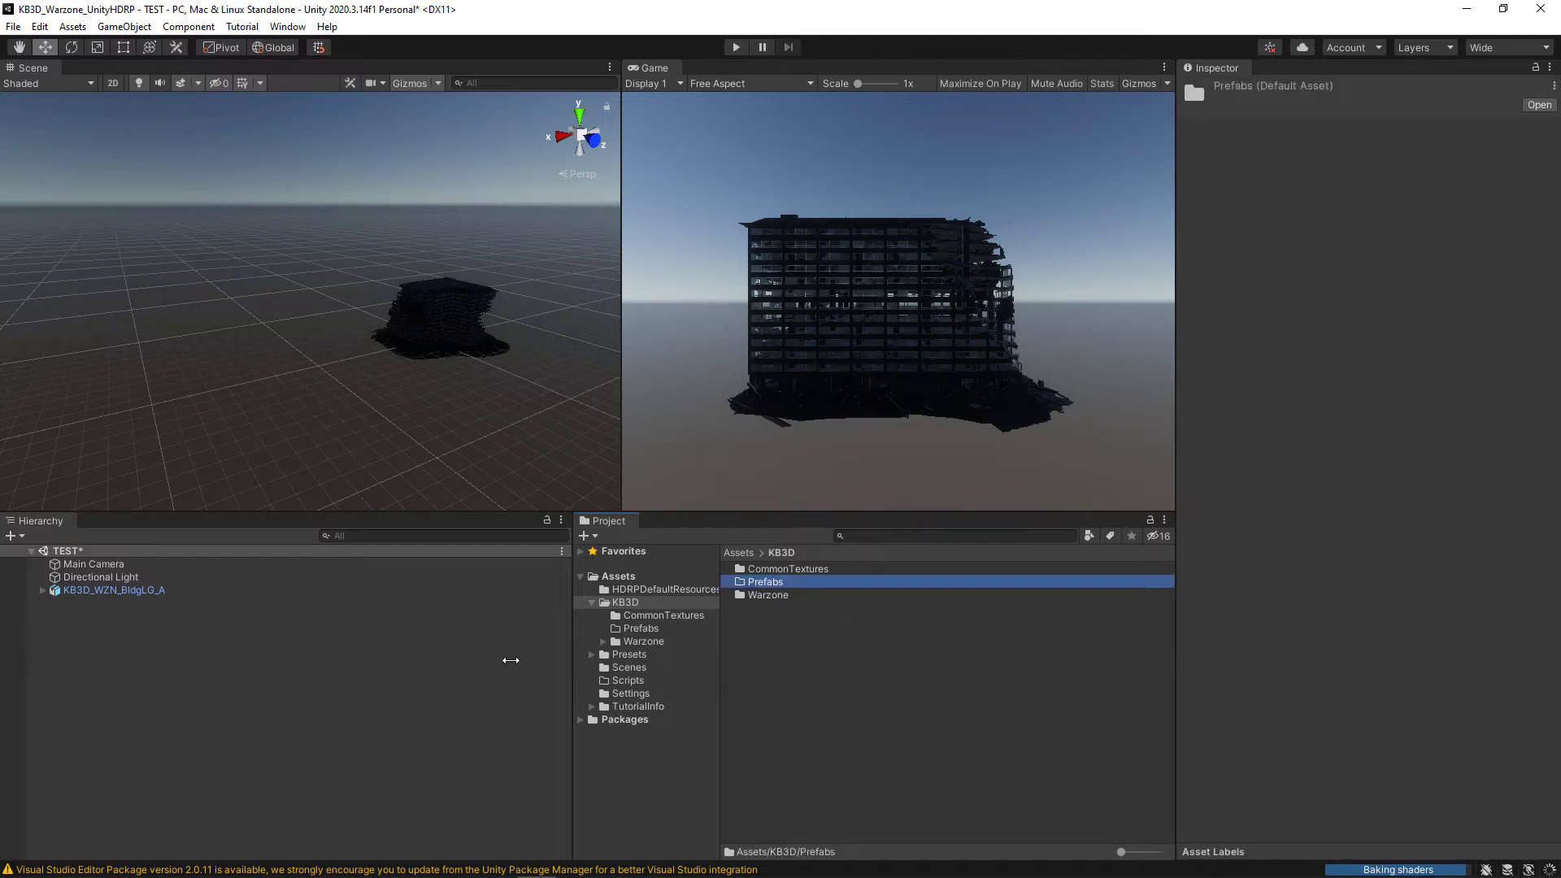
- Save KB3D_WZN_BldgLG_A as an original prefab in KB3D Prefabs, then select its scene instance for removal
{"action": "left_click", "coordinate": [112, 588]}
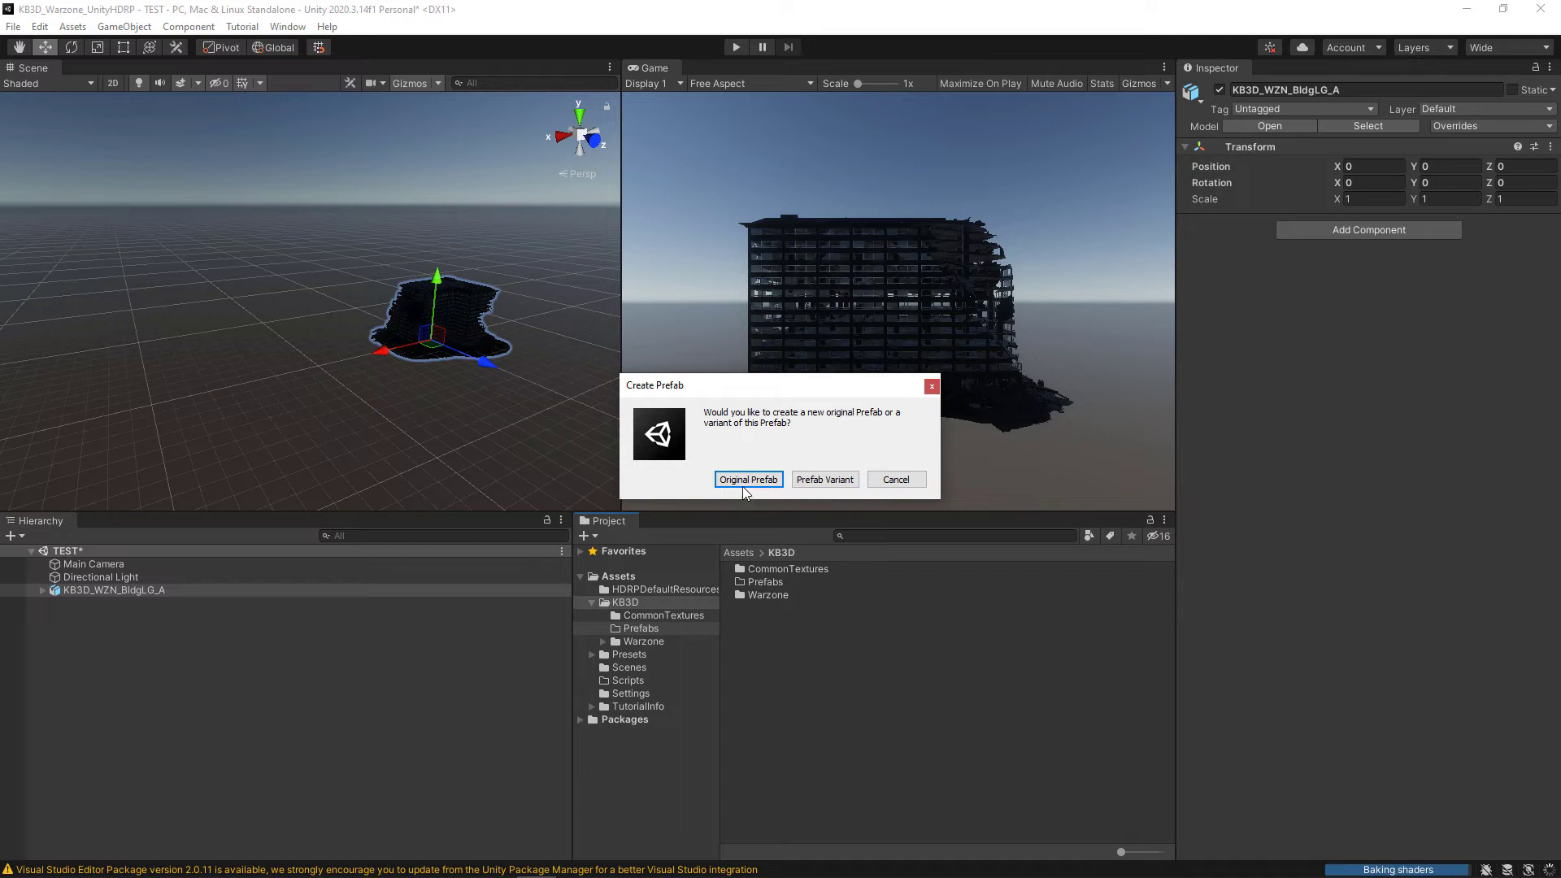
{"action": "left_click", "coordinate": [749, 478]}
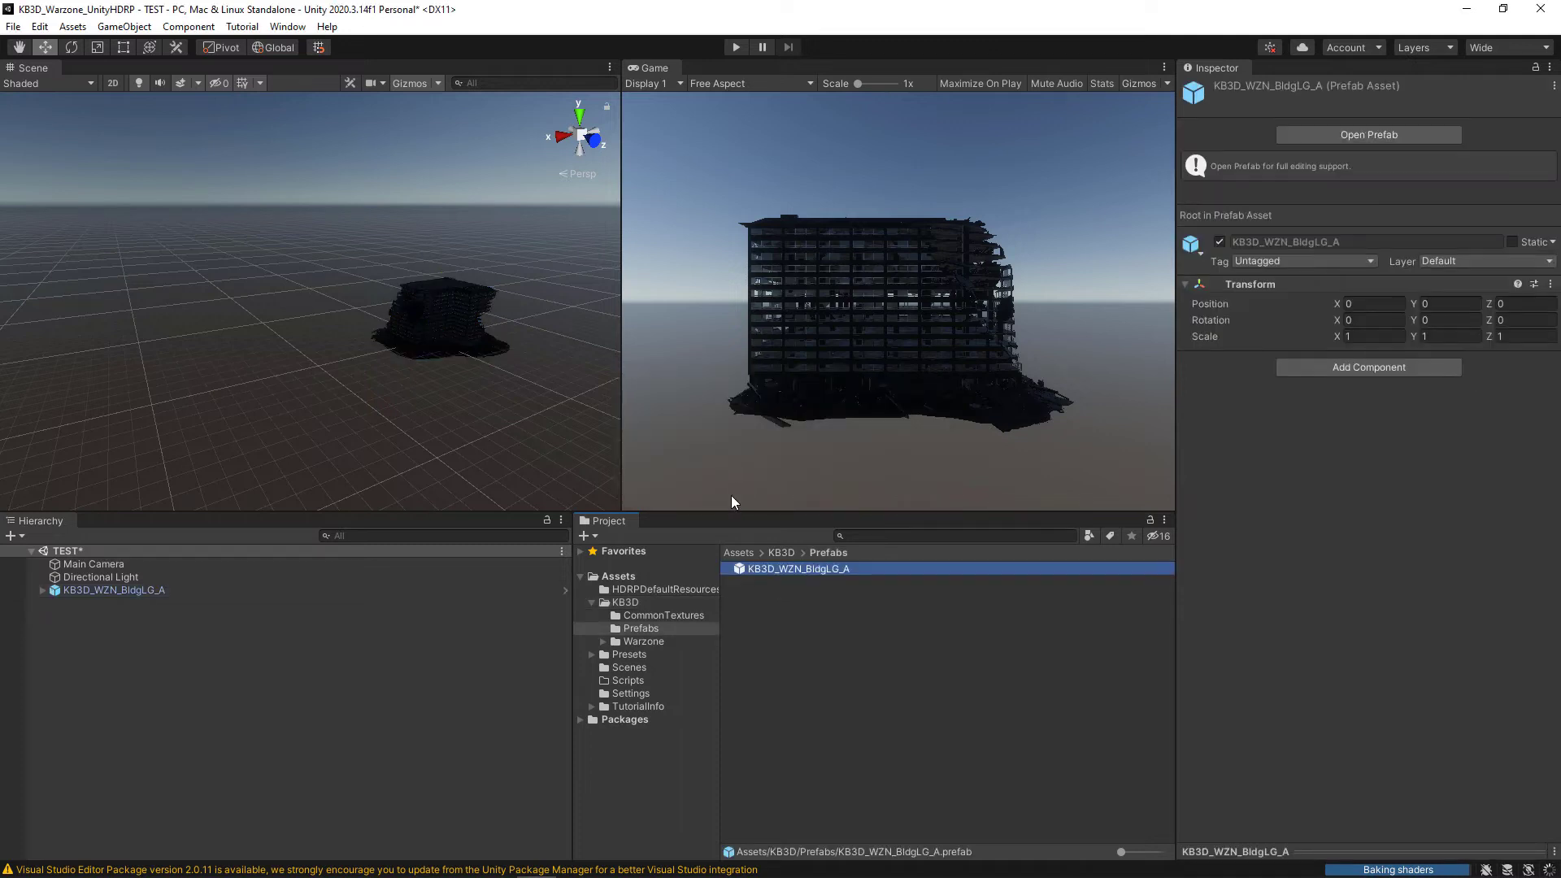
{"action": "left_click", "coordinate": [644, 641]}
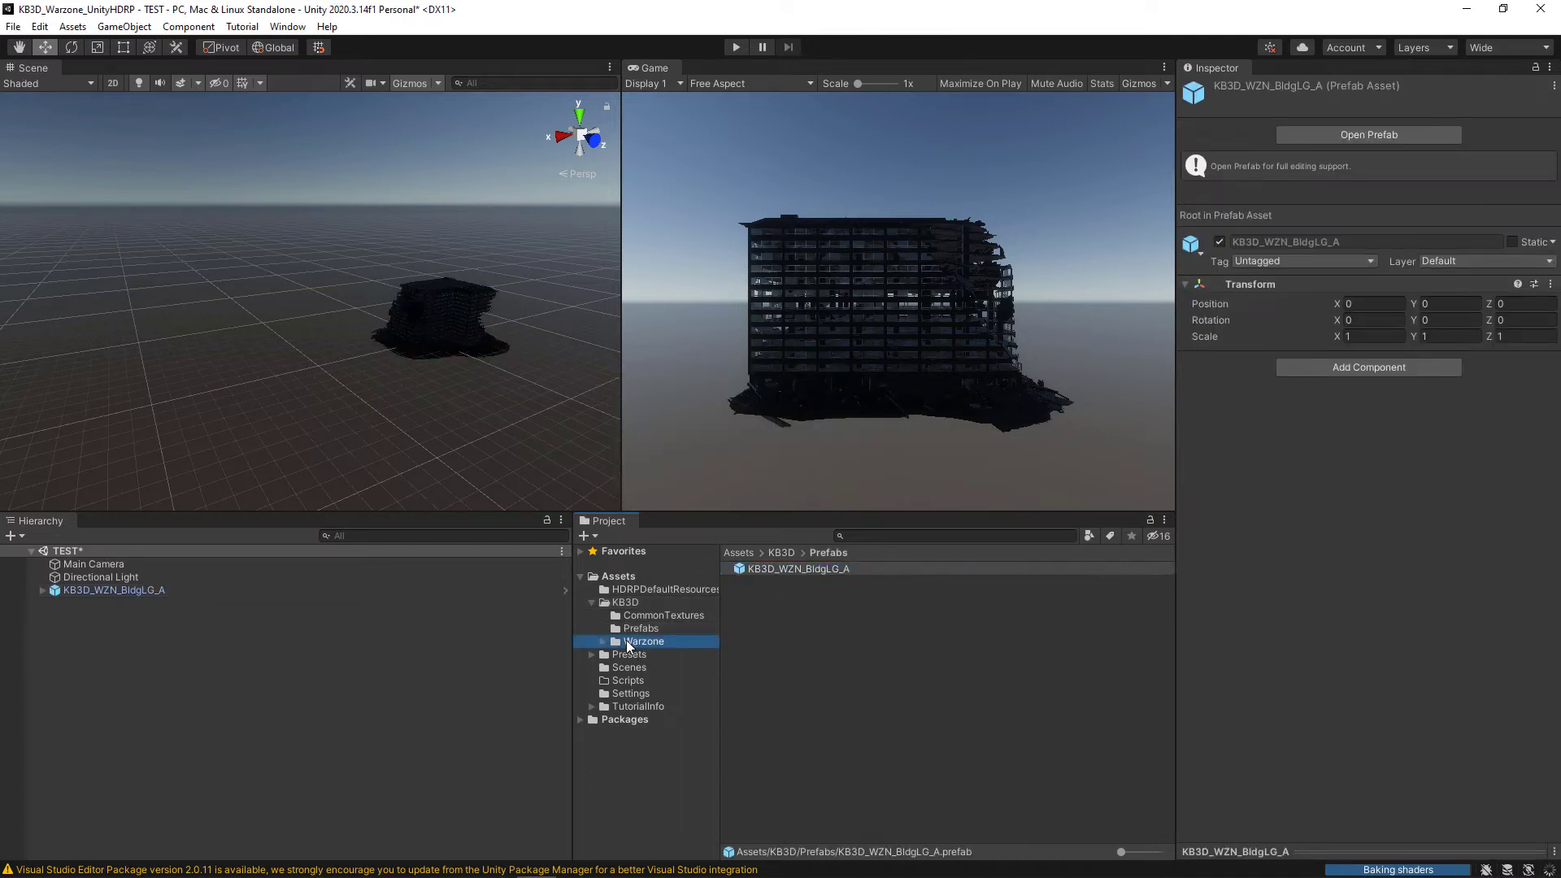
{"action": "left_click", "coordinate": [640, 628]}
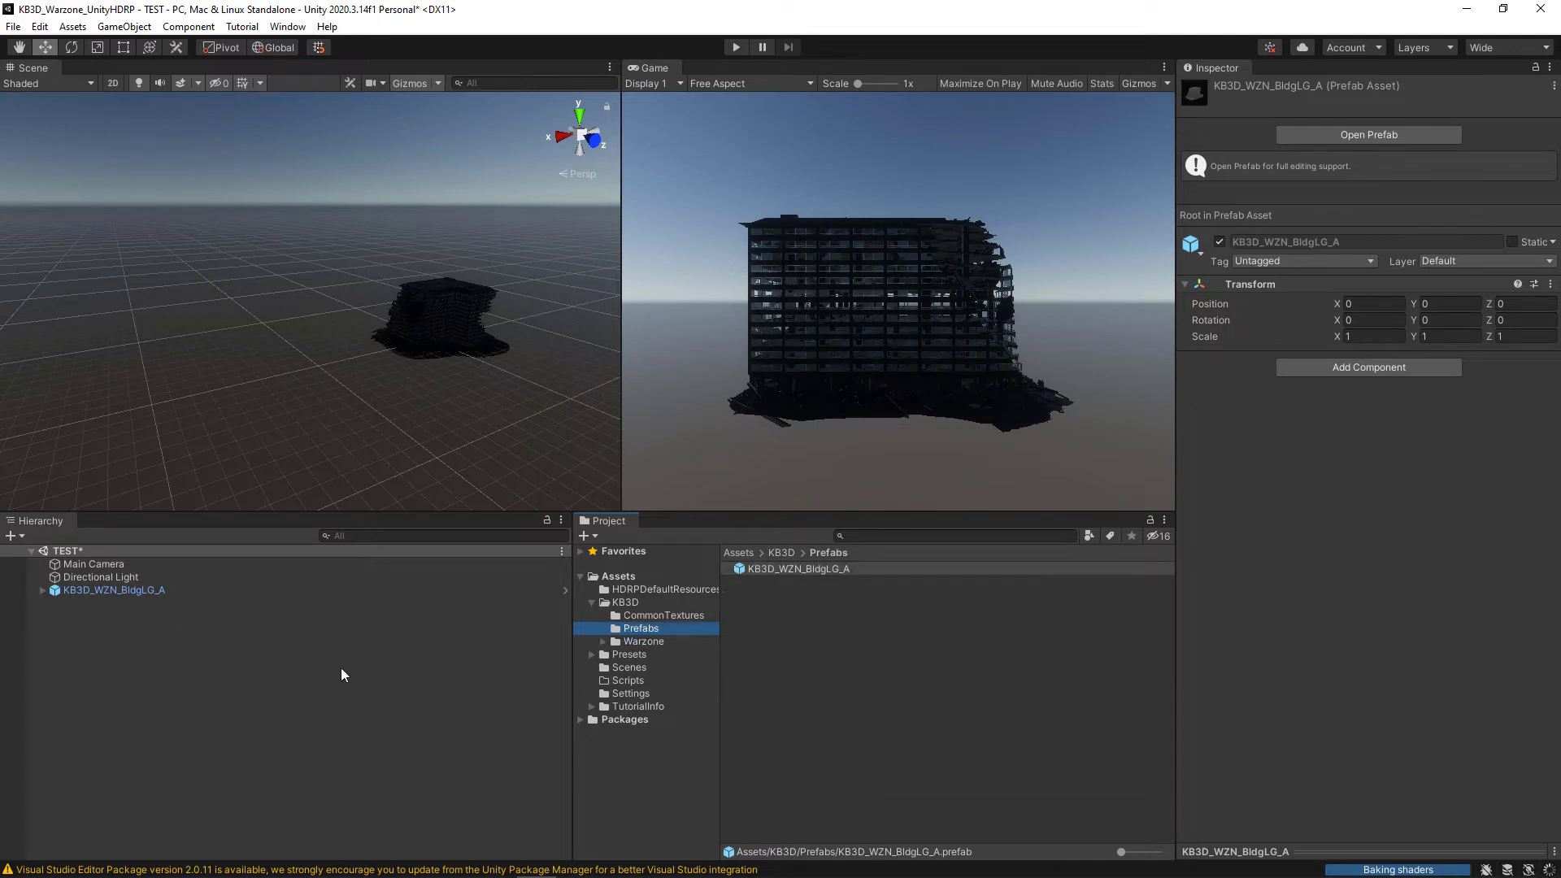
{"action": "left_click", "coordinate": [113, 589]}
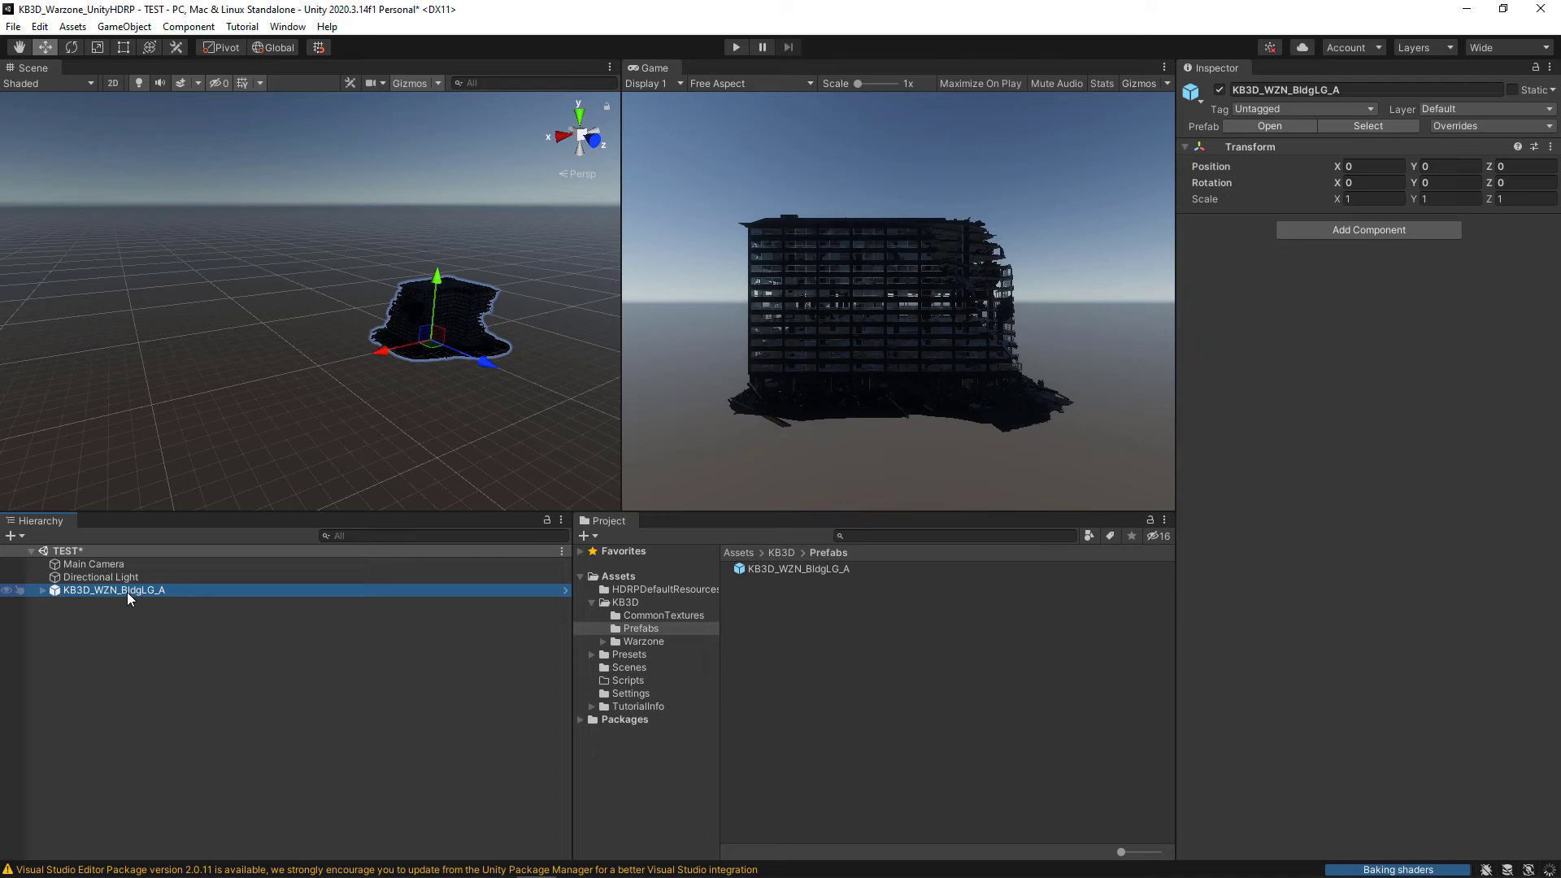
{"action": "mouse_move", "coordinate": [160, 620]}
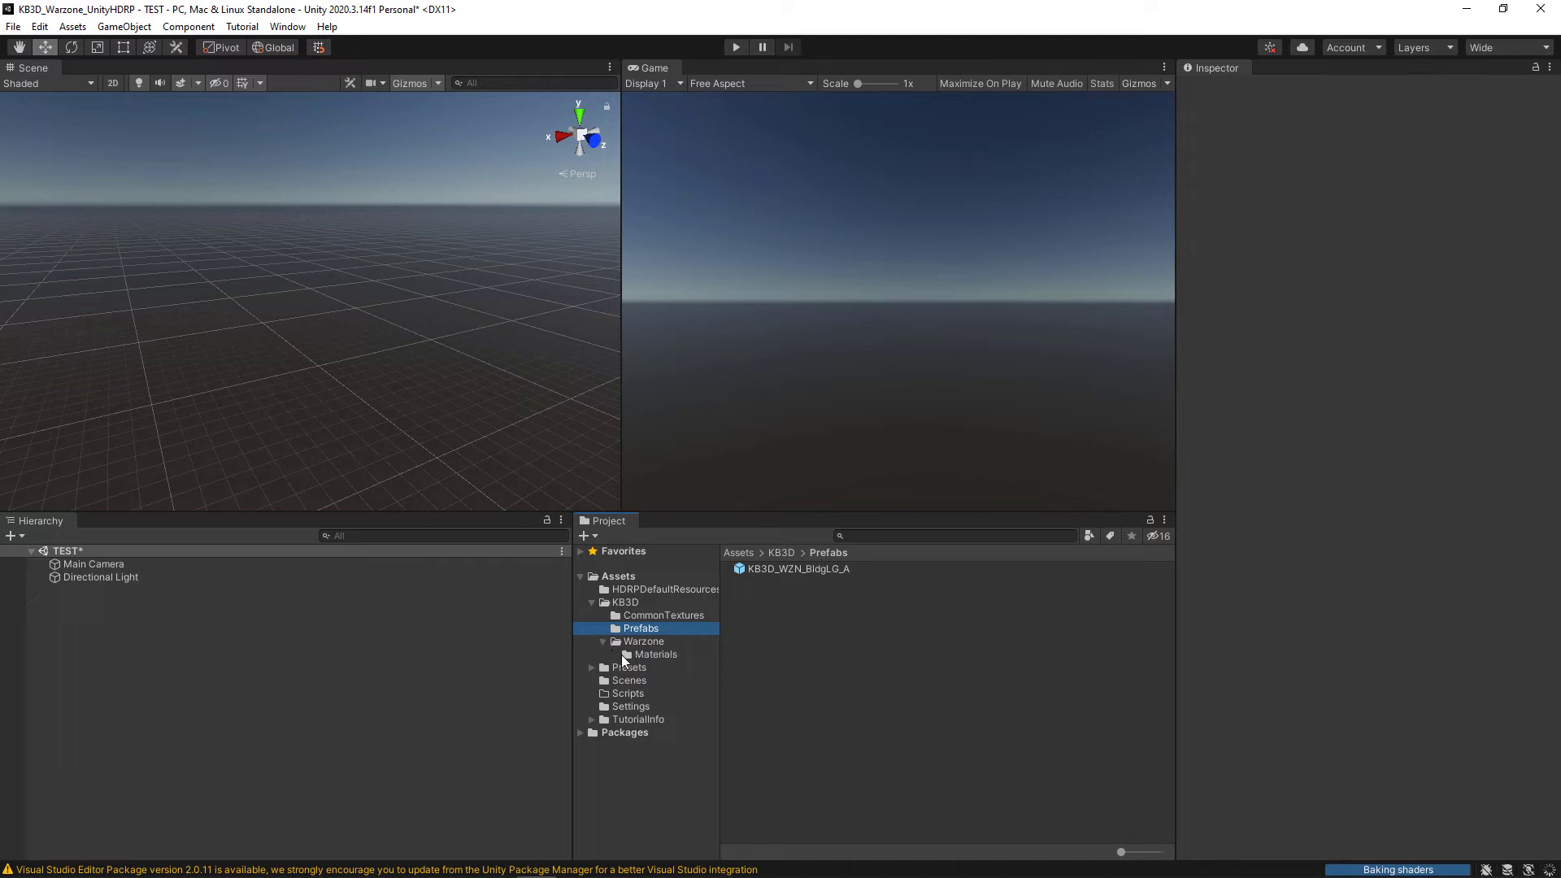
- Place KB3D_WZN_BldgLG_B at X 0, Z 0 and save it as an original prefab in KB3D Prefabs
{"action": "left_click", "coordinate": [644, 641]}
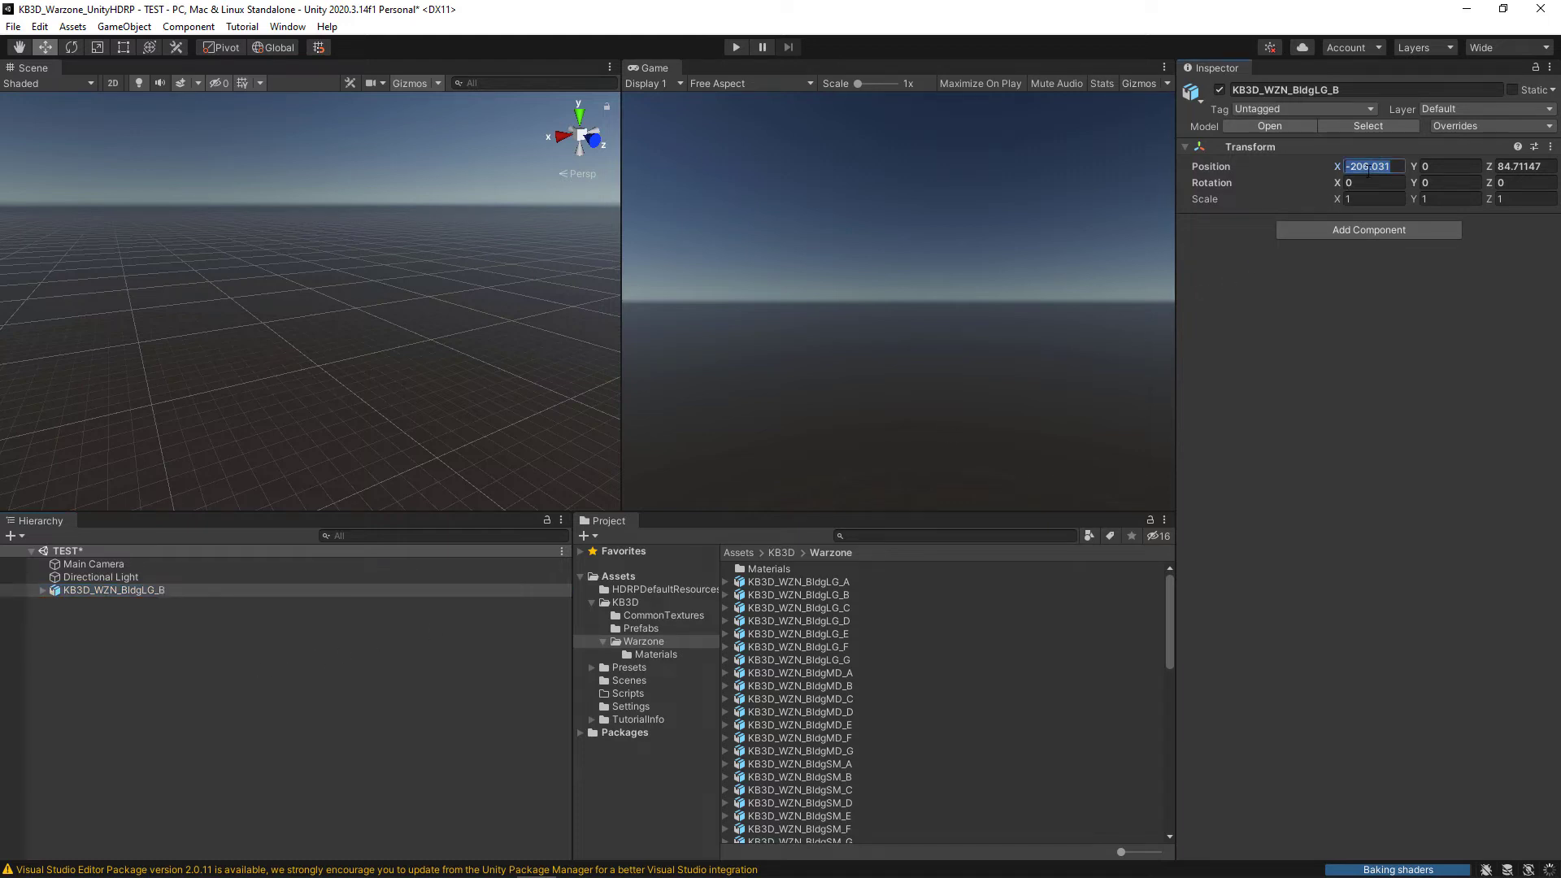
{"action": "type", "text": "0"}
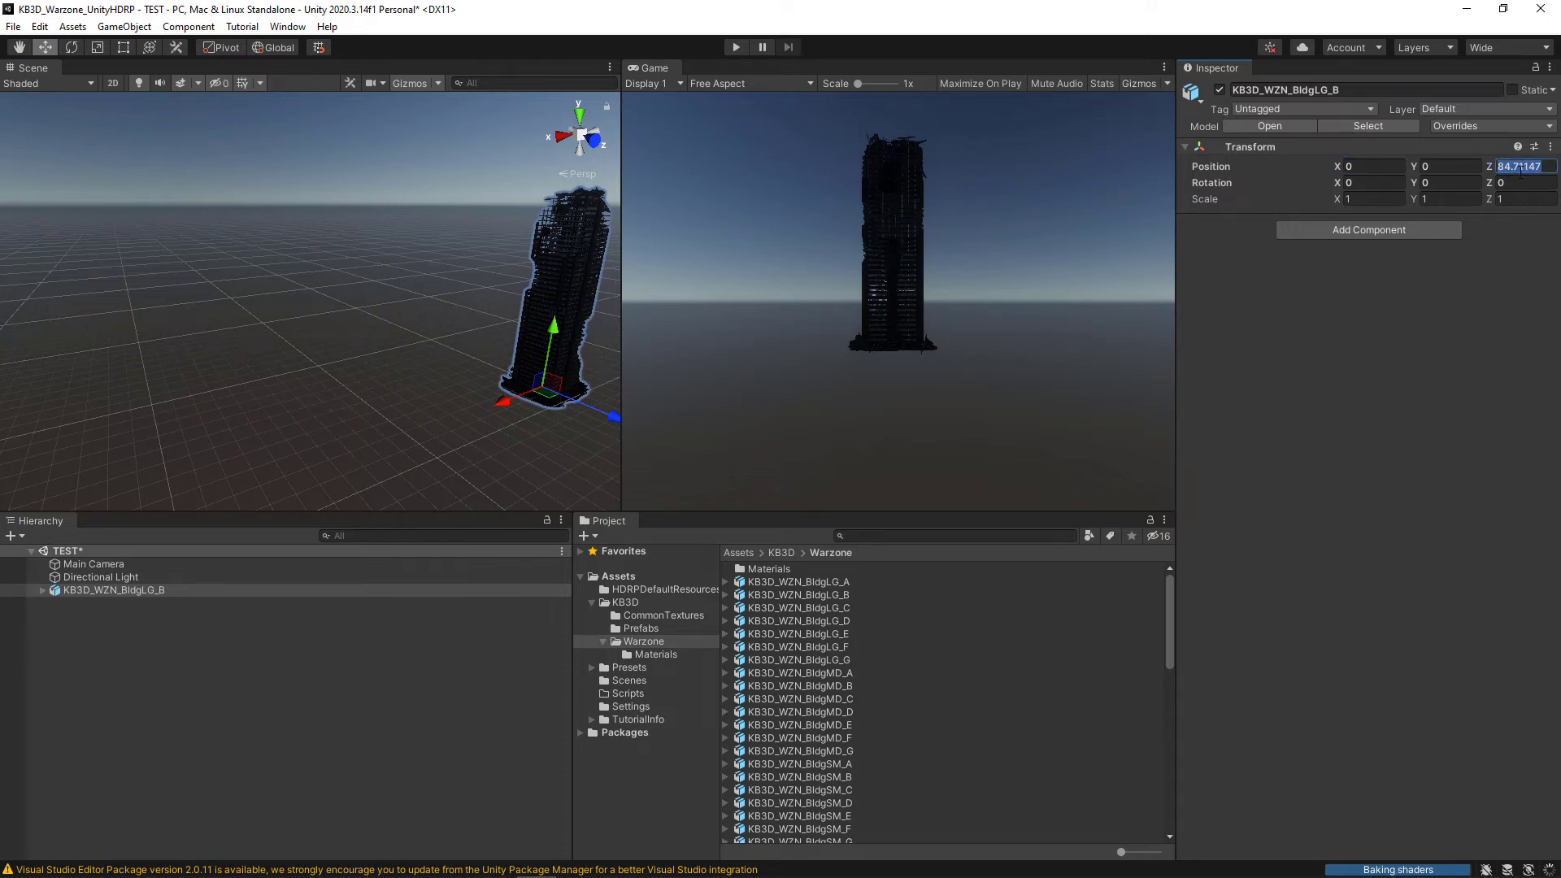
{"action": "type", "text": "0"}
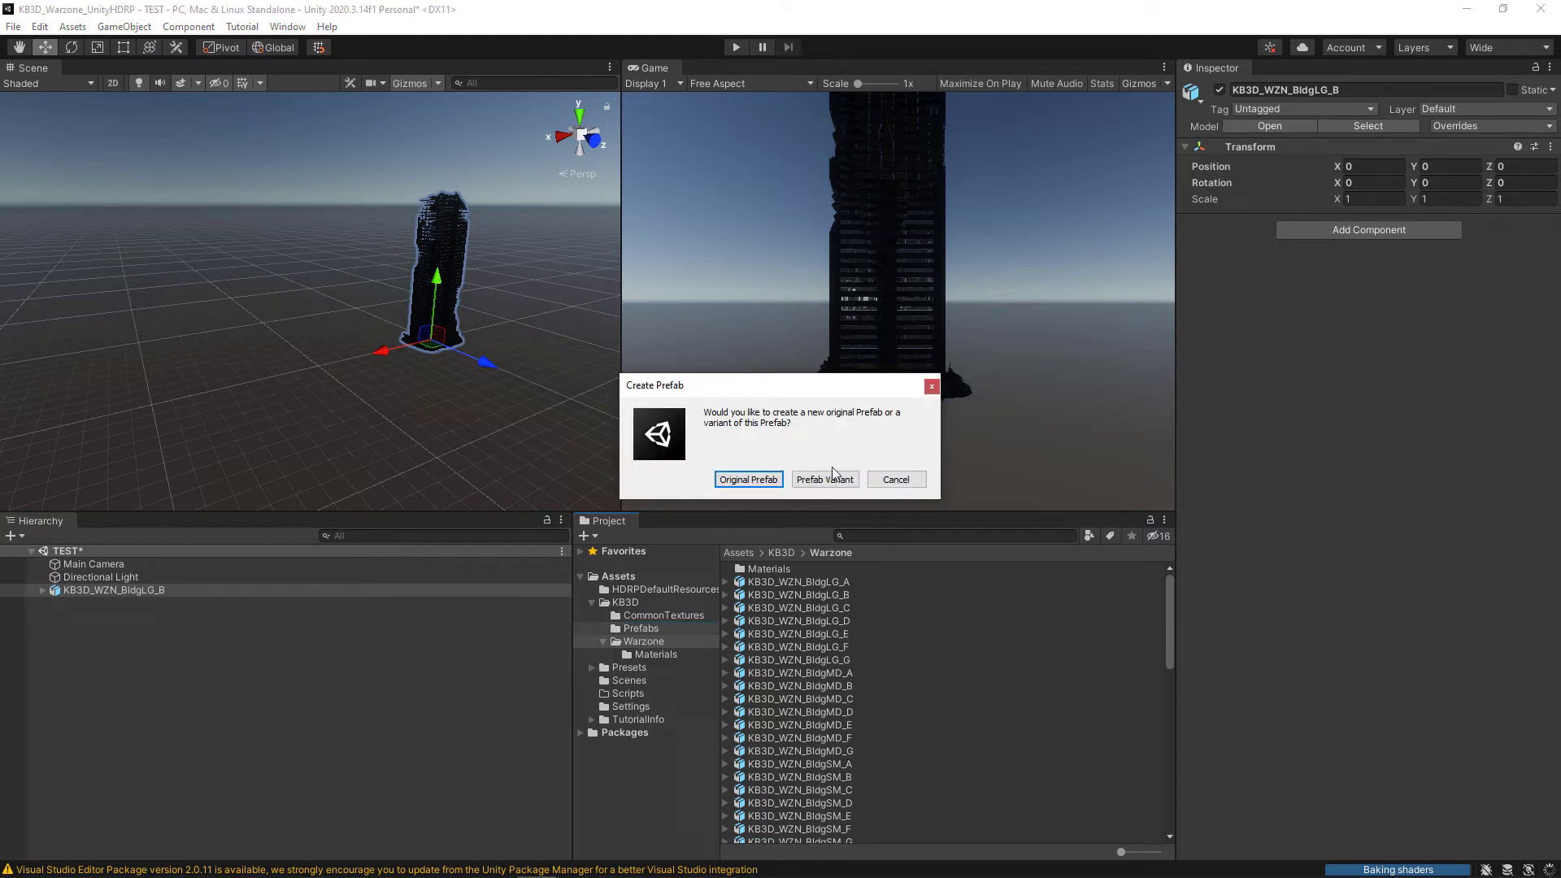
{"action": "left_click", "coordinate": [748, 478]}
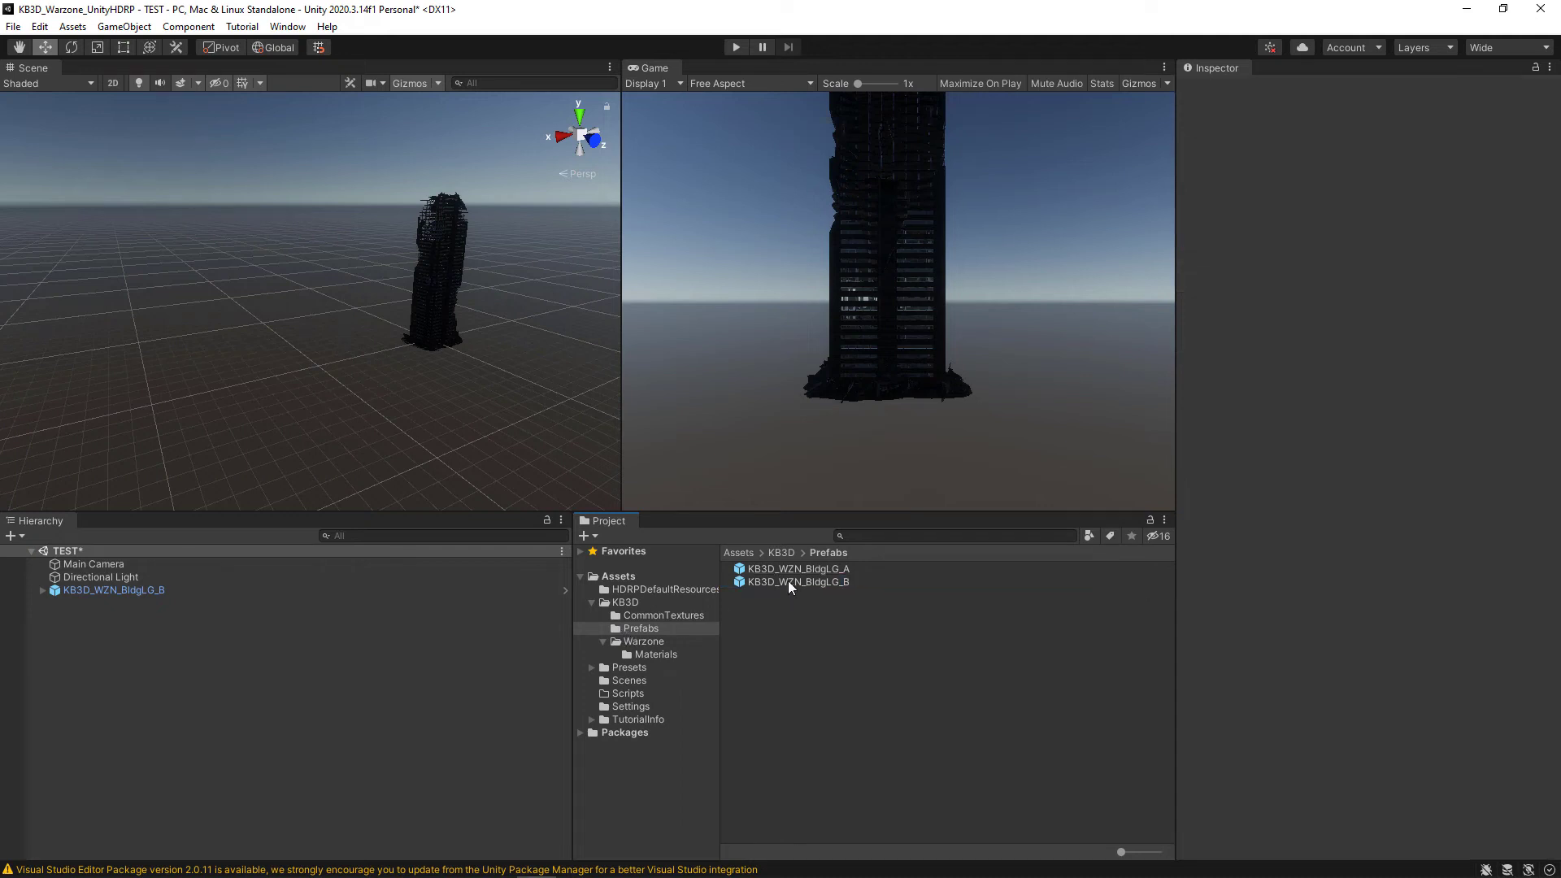
{"action": "left_click", "coordinate": [644, 641]}
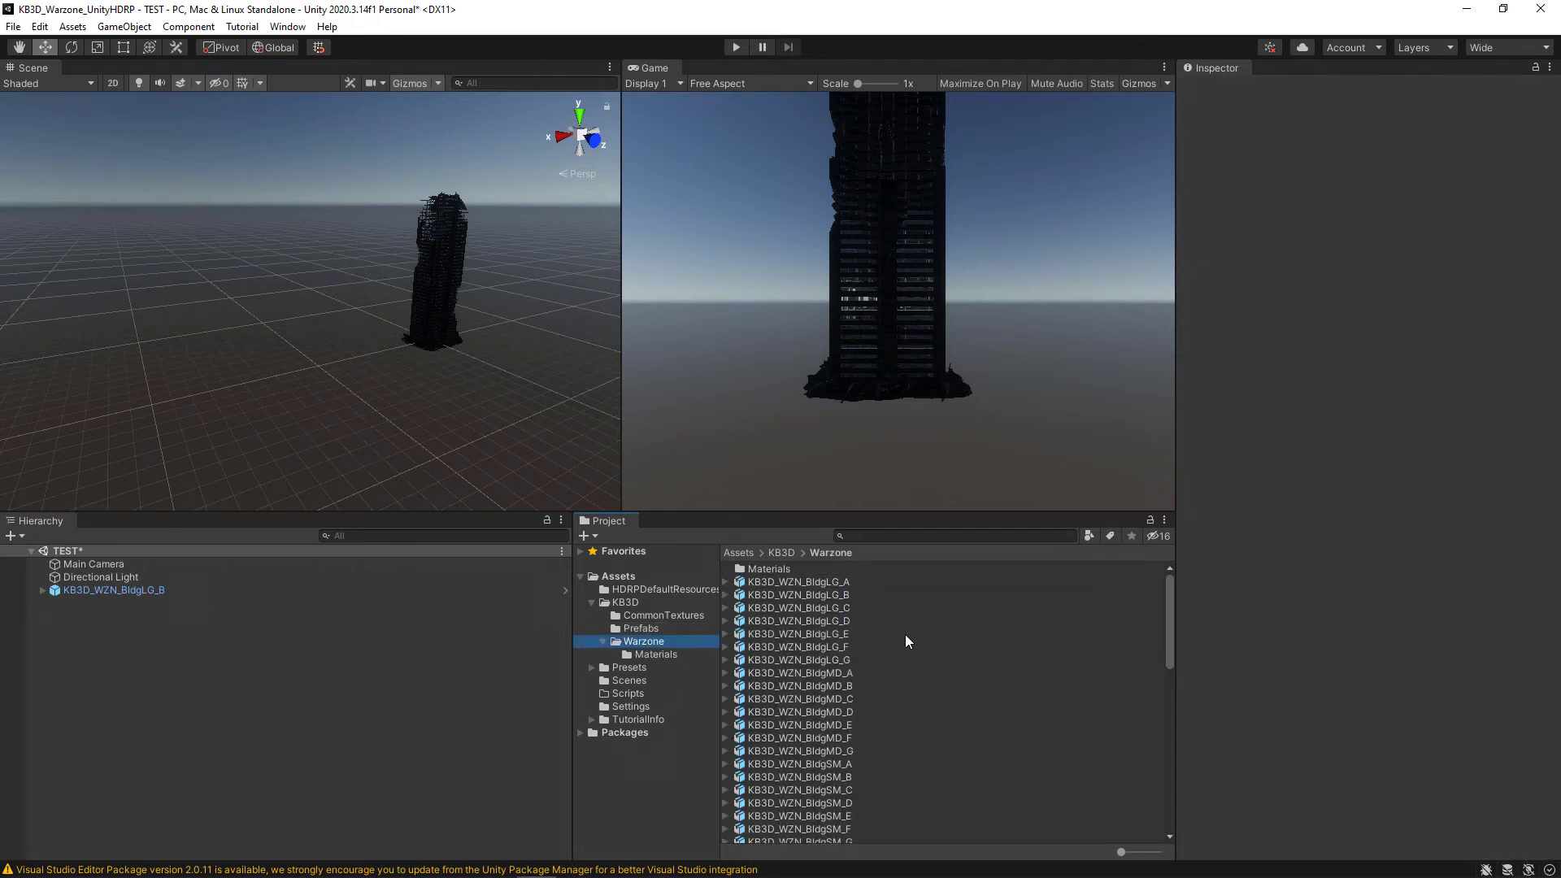
{"action": "scroll", "scroll_direction": "down", "scroll_amount": 3}
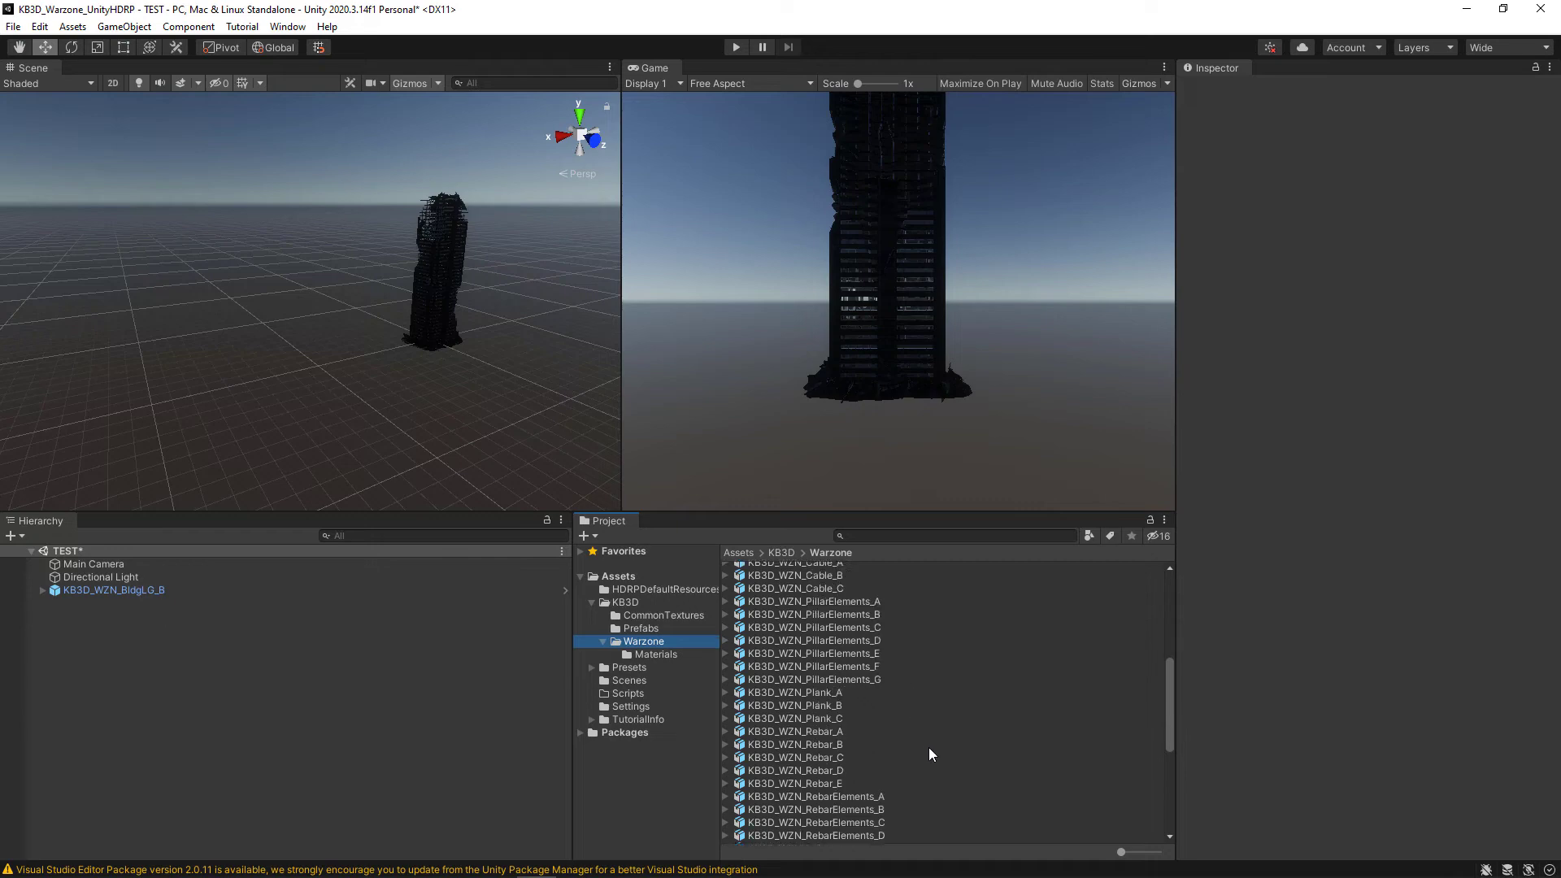
{"action": "scroll", "scroll_direction": "down", "scroll_amount": 3}
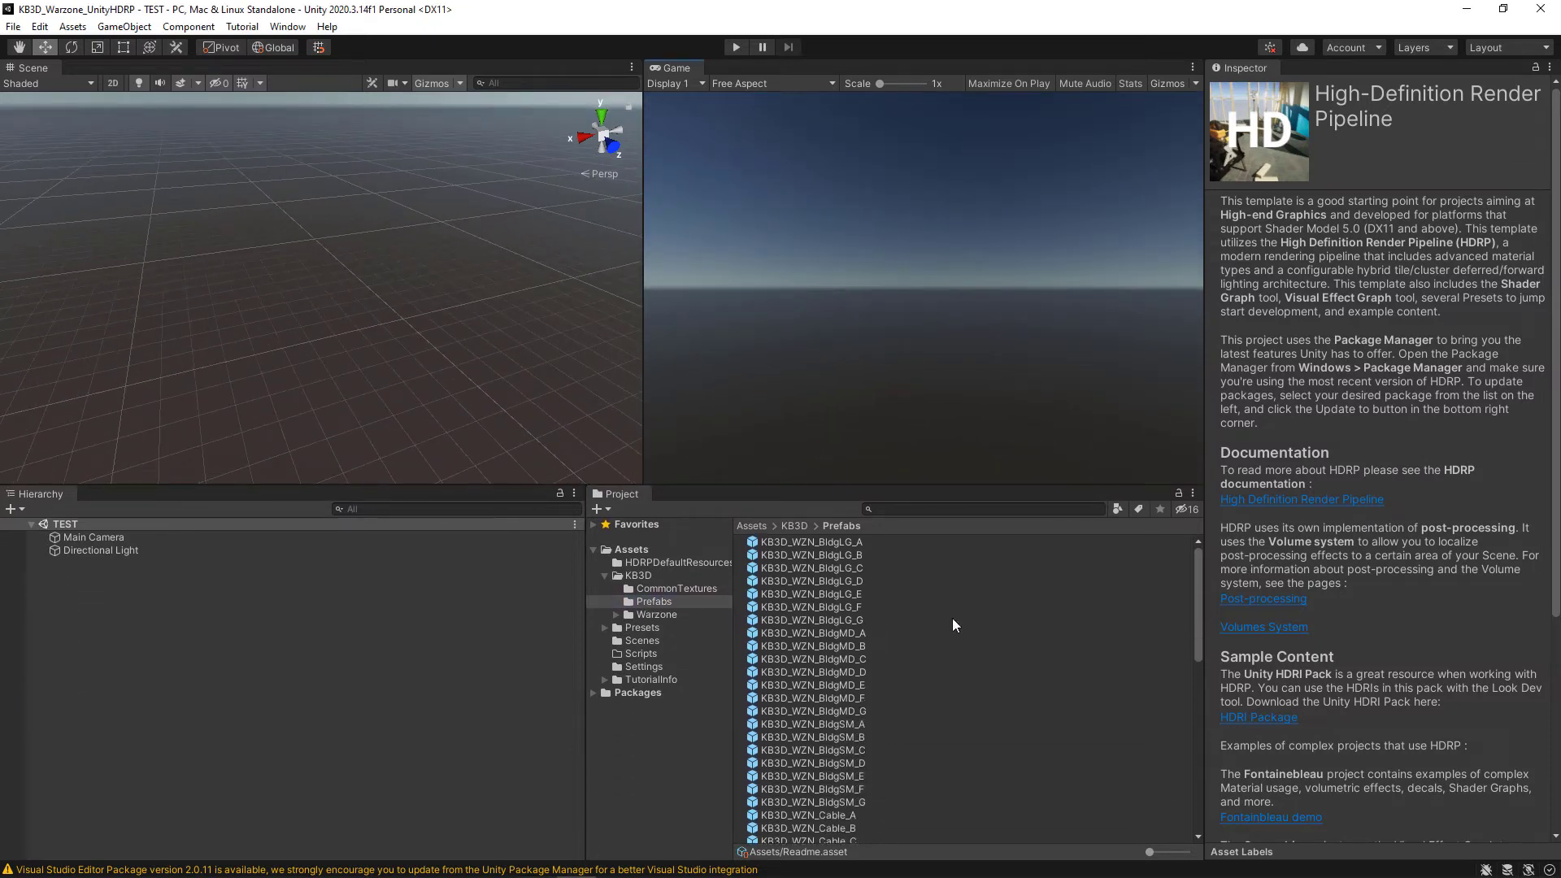
- Create prefabs for the remaining Warzone models and place BldgMD_E in the TEST scene at the origin
{"action": "scroll", "scroll_direction": "down", "scroll_amount": 3}
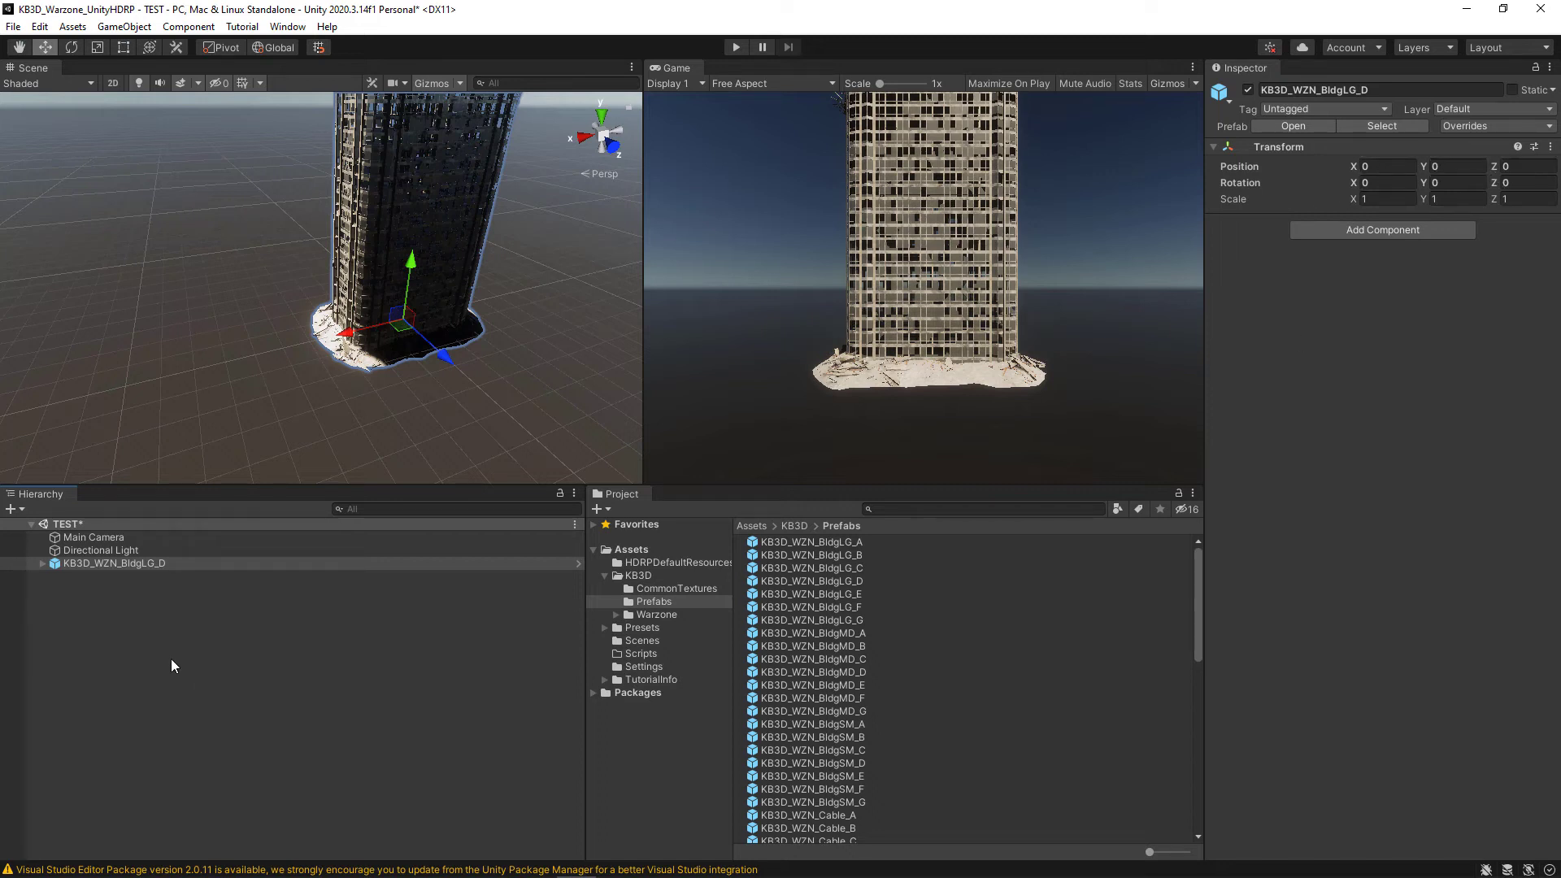
{"action": "left_click", "coordinate": [99, 550]}
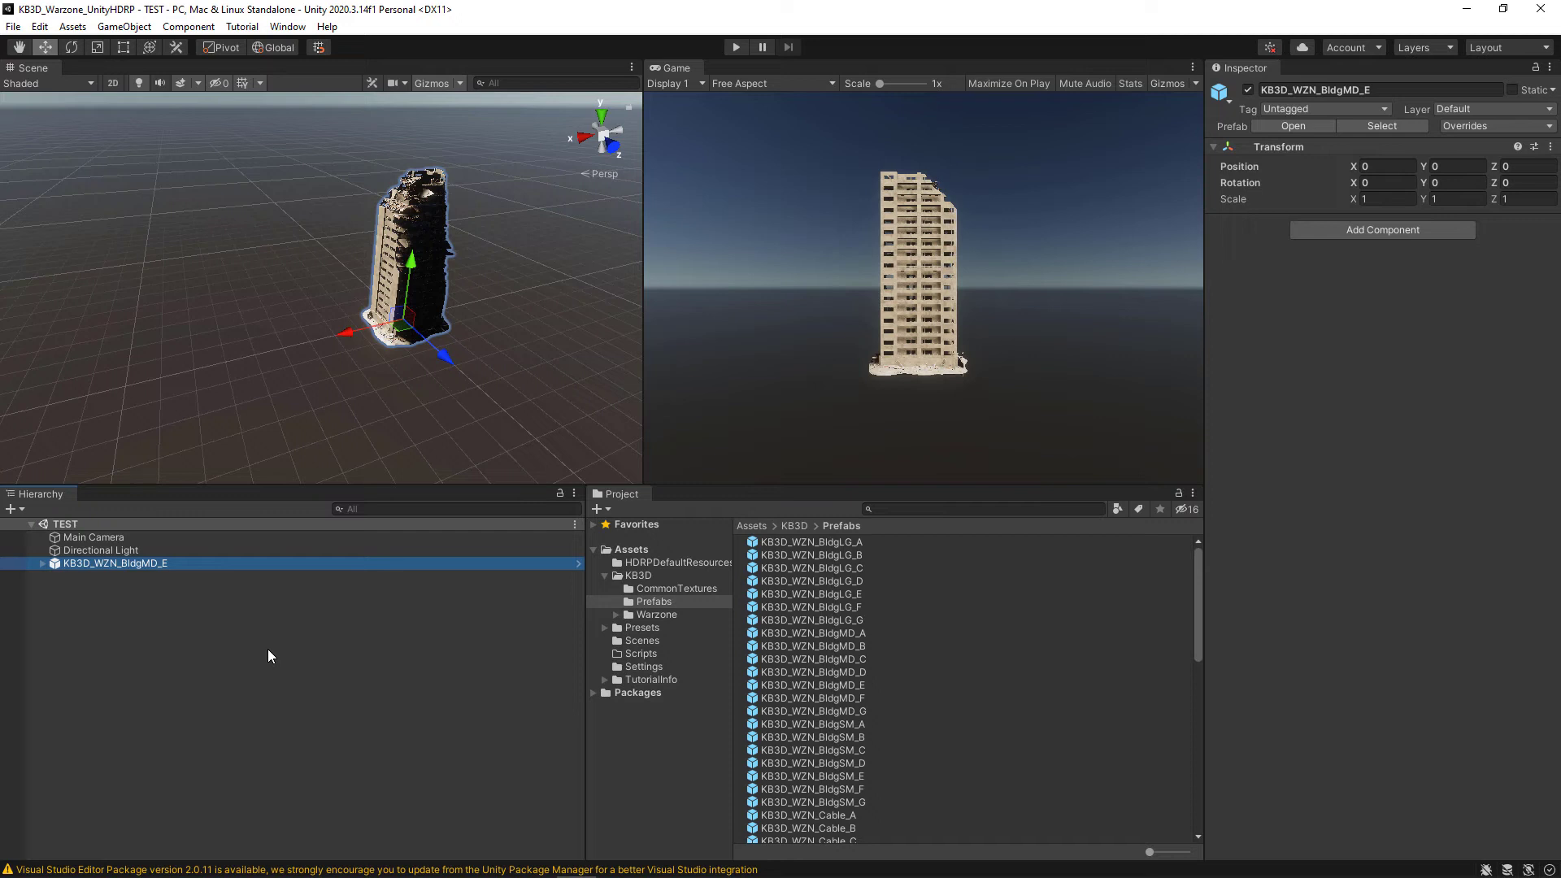
{"action": "mouse_move", "coordinate": [526, 628]}
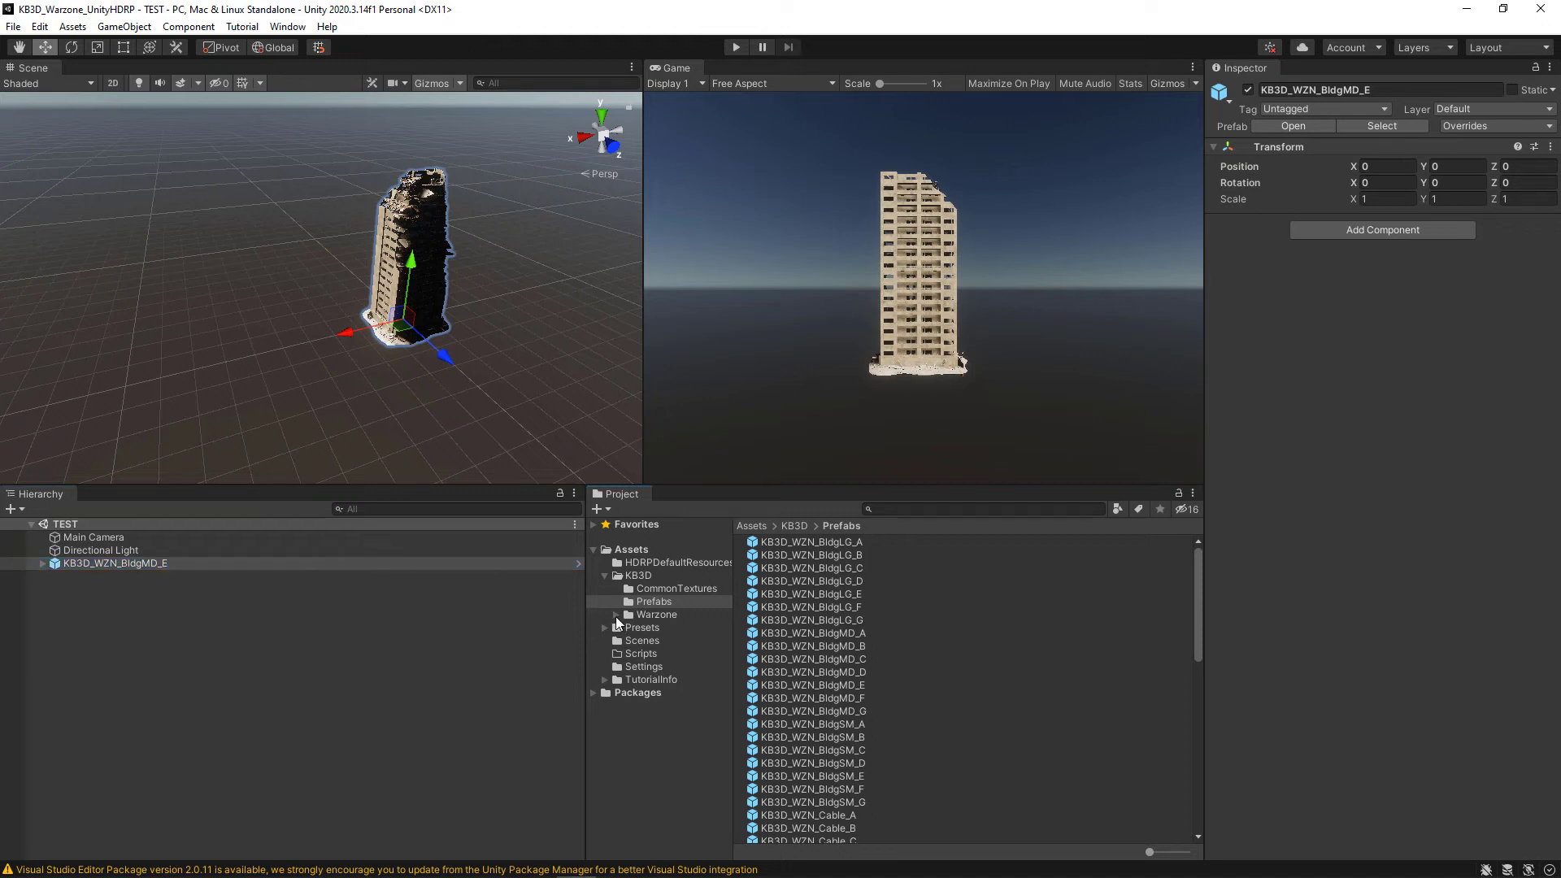
{"action": "left_click", "coordinate": [655, 615]}
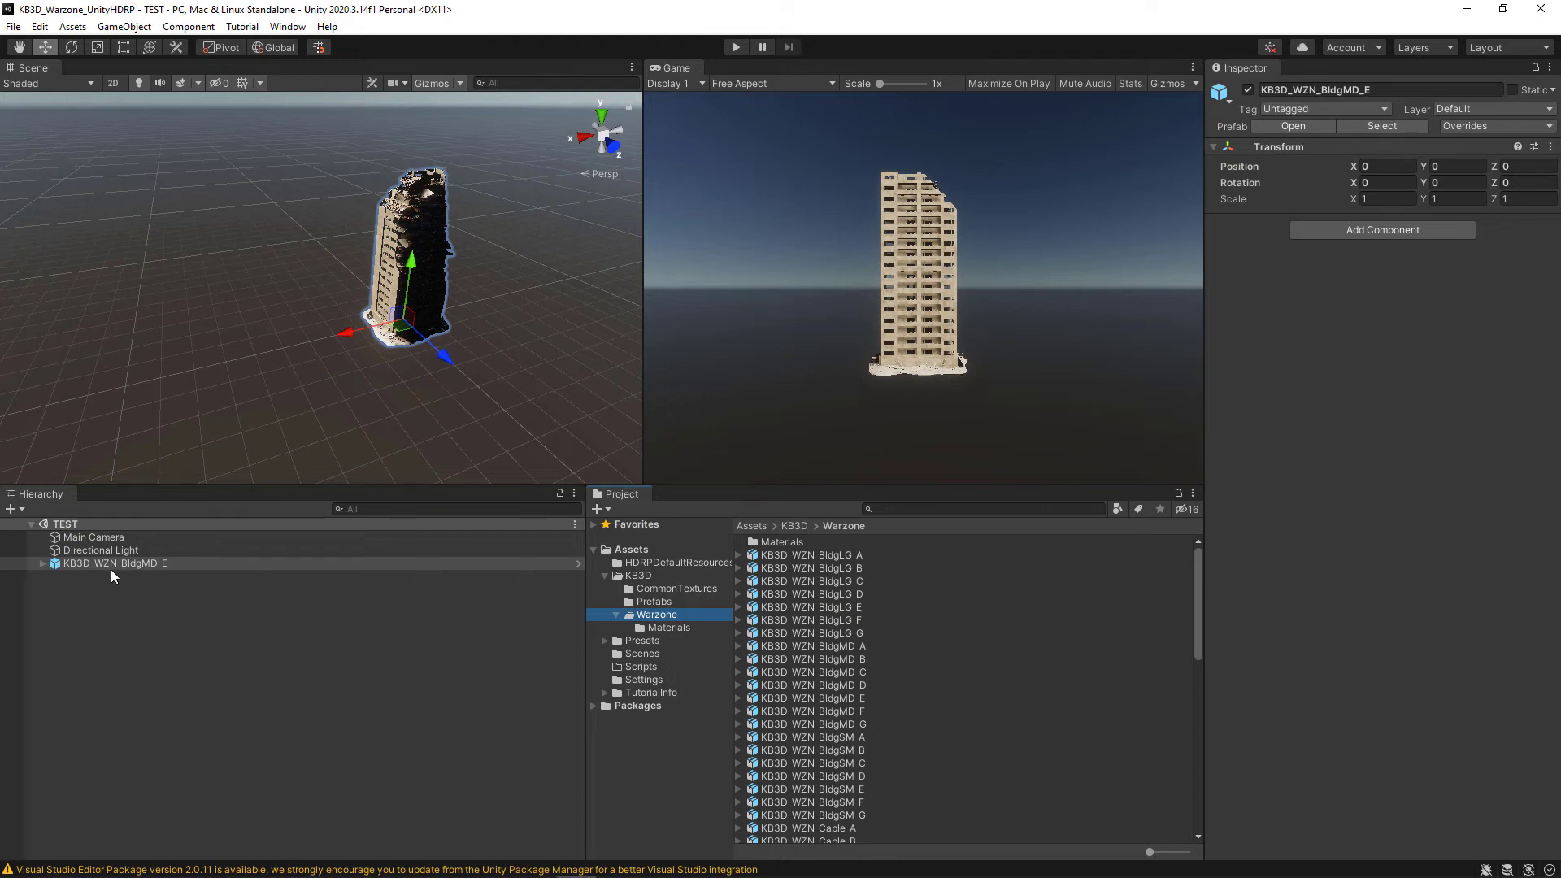
{"action": "mouse_move", "coordinate": [719, 607]}
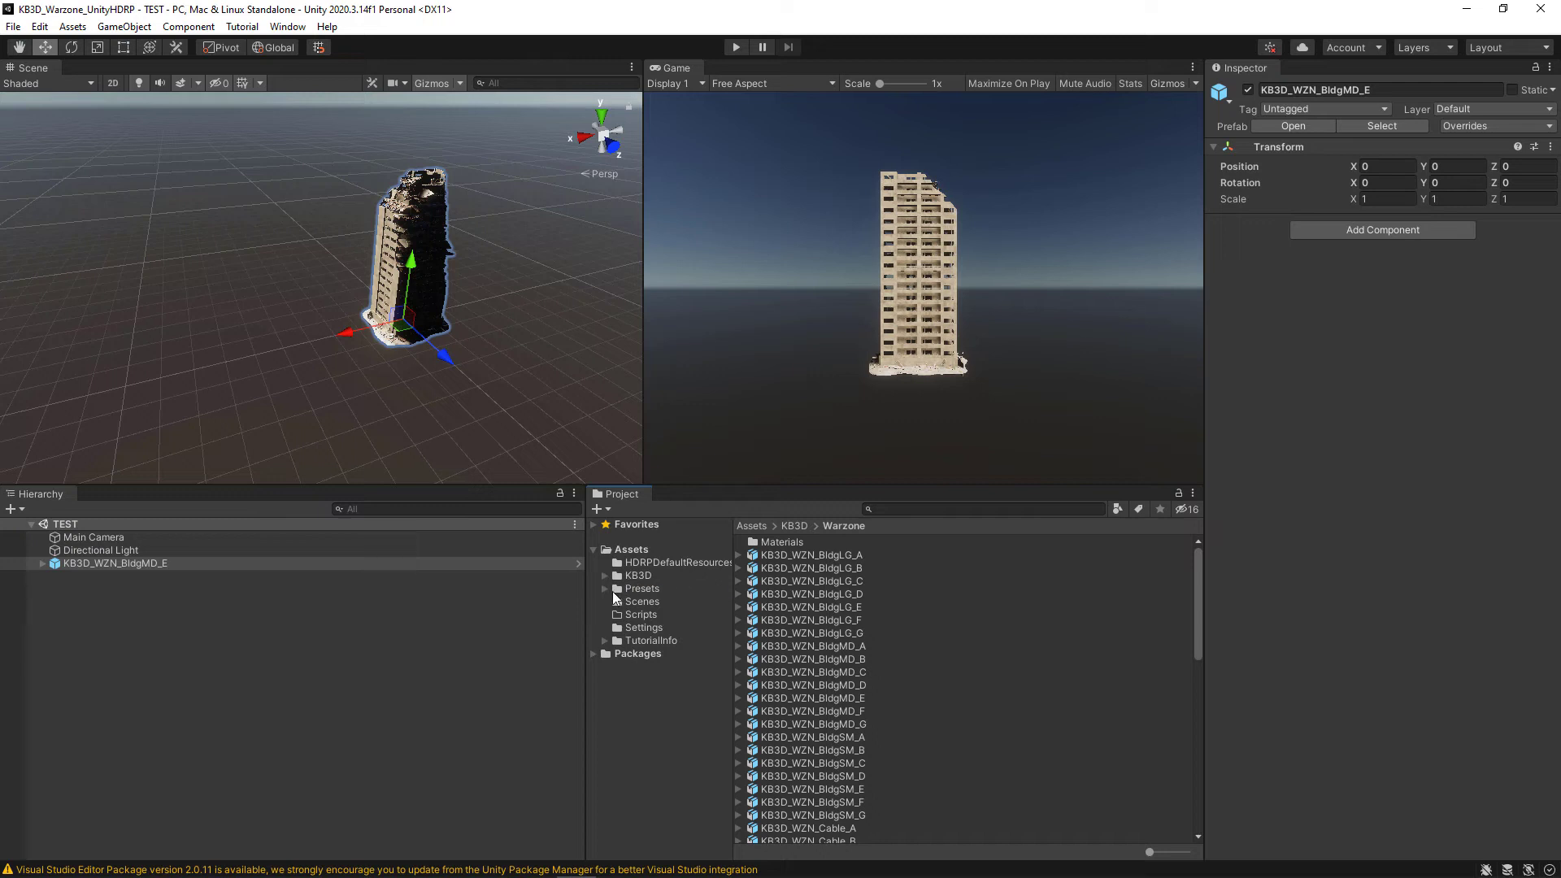
- Open the KB3D_Warzone scene from the project's Scenes folder
{"action": "left_click", "coordinate": [643, 602]}
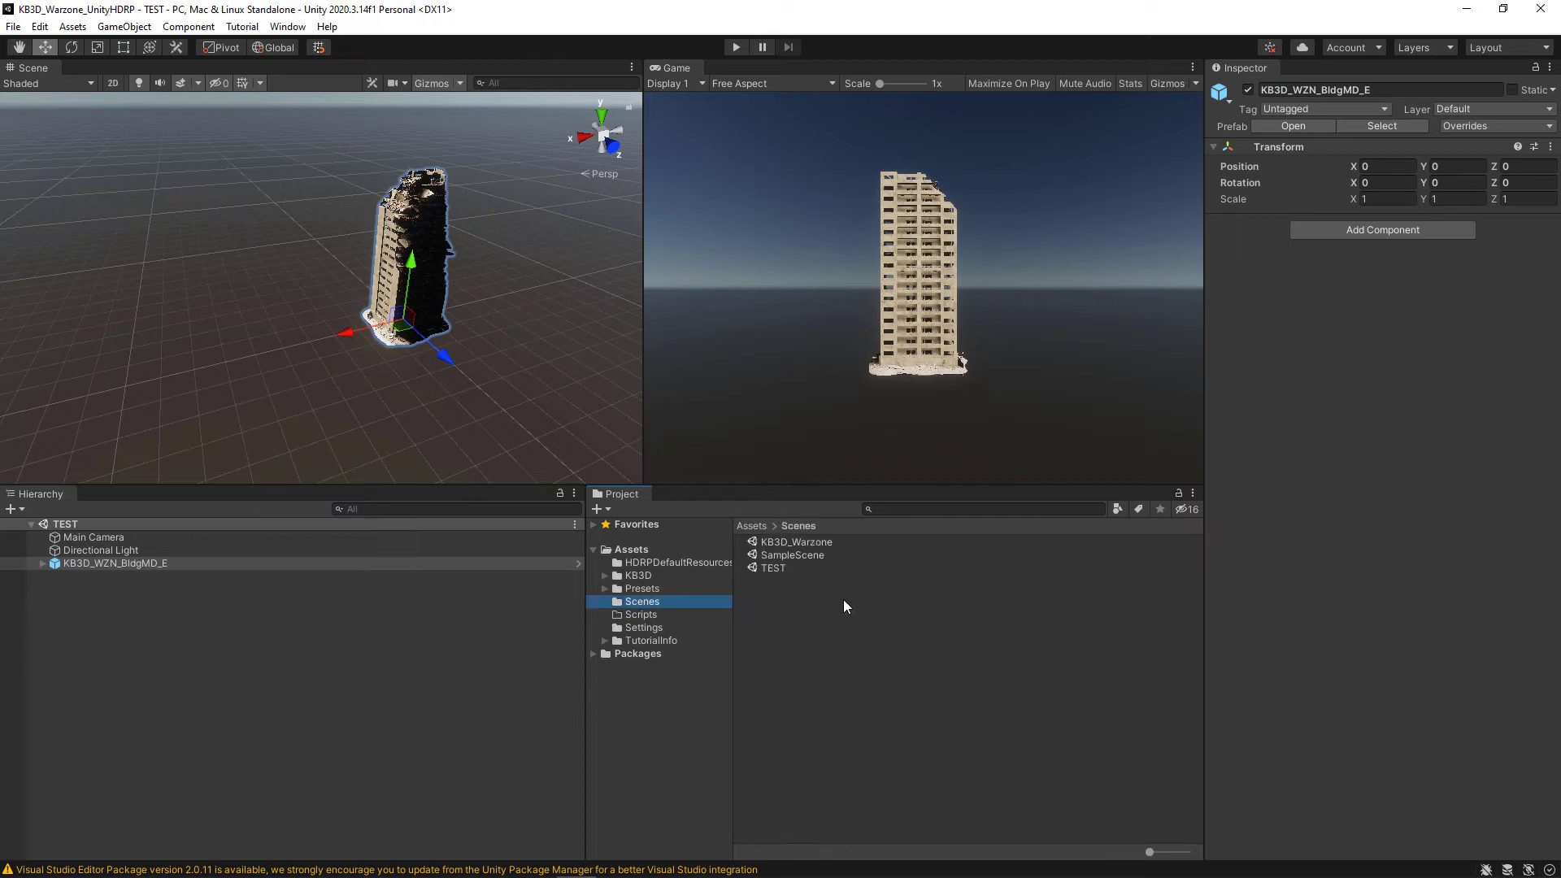
{"action": "left_click", "coordinate": [796, 541]}
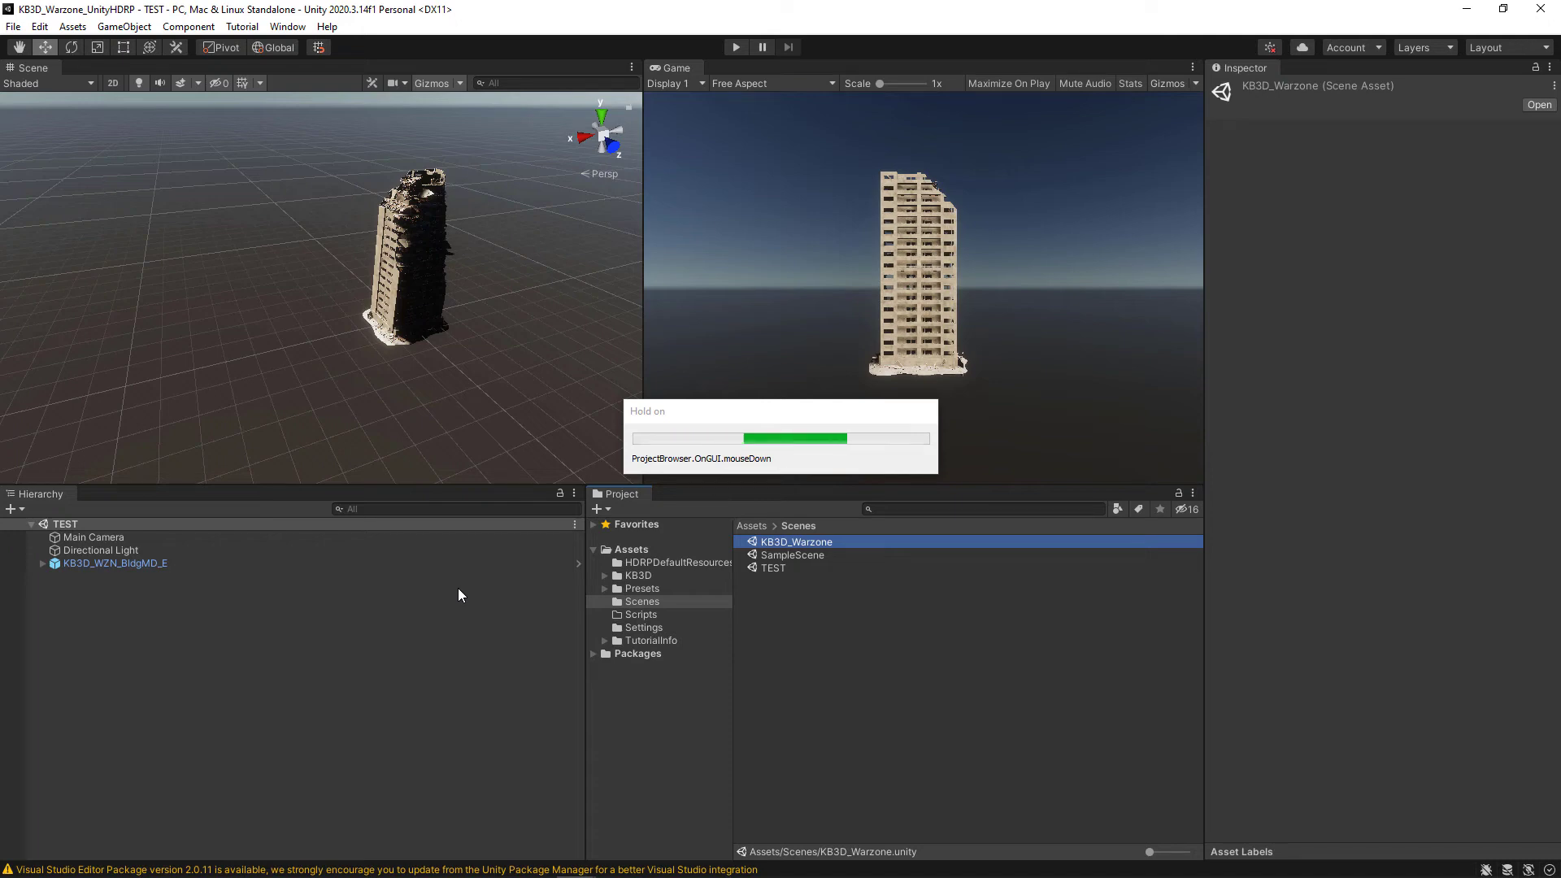
{"action": "double_click", "coordinate": [795, 540]}
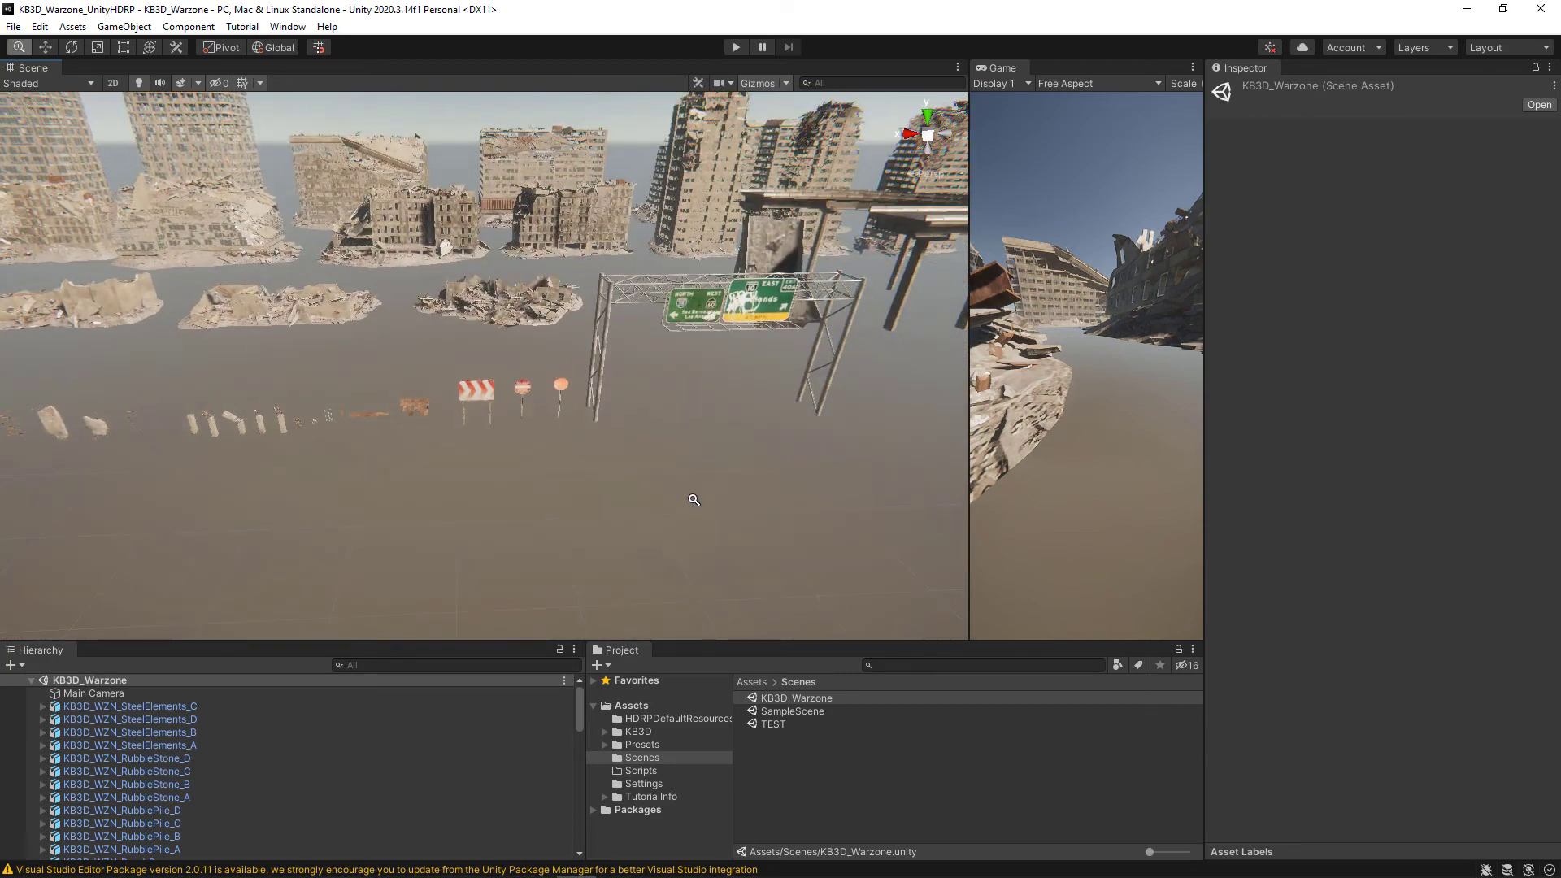
- Inspect SteelElements_C, RubbleStone_B and a mid-size building in the layout, then select the TEST scene
{"action": "left_click_drag", "start_coordinate": [693, 499], "coordinate": [668, 506]}
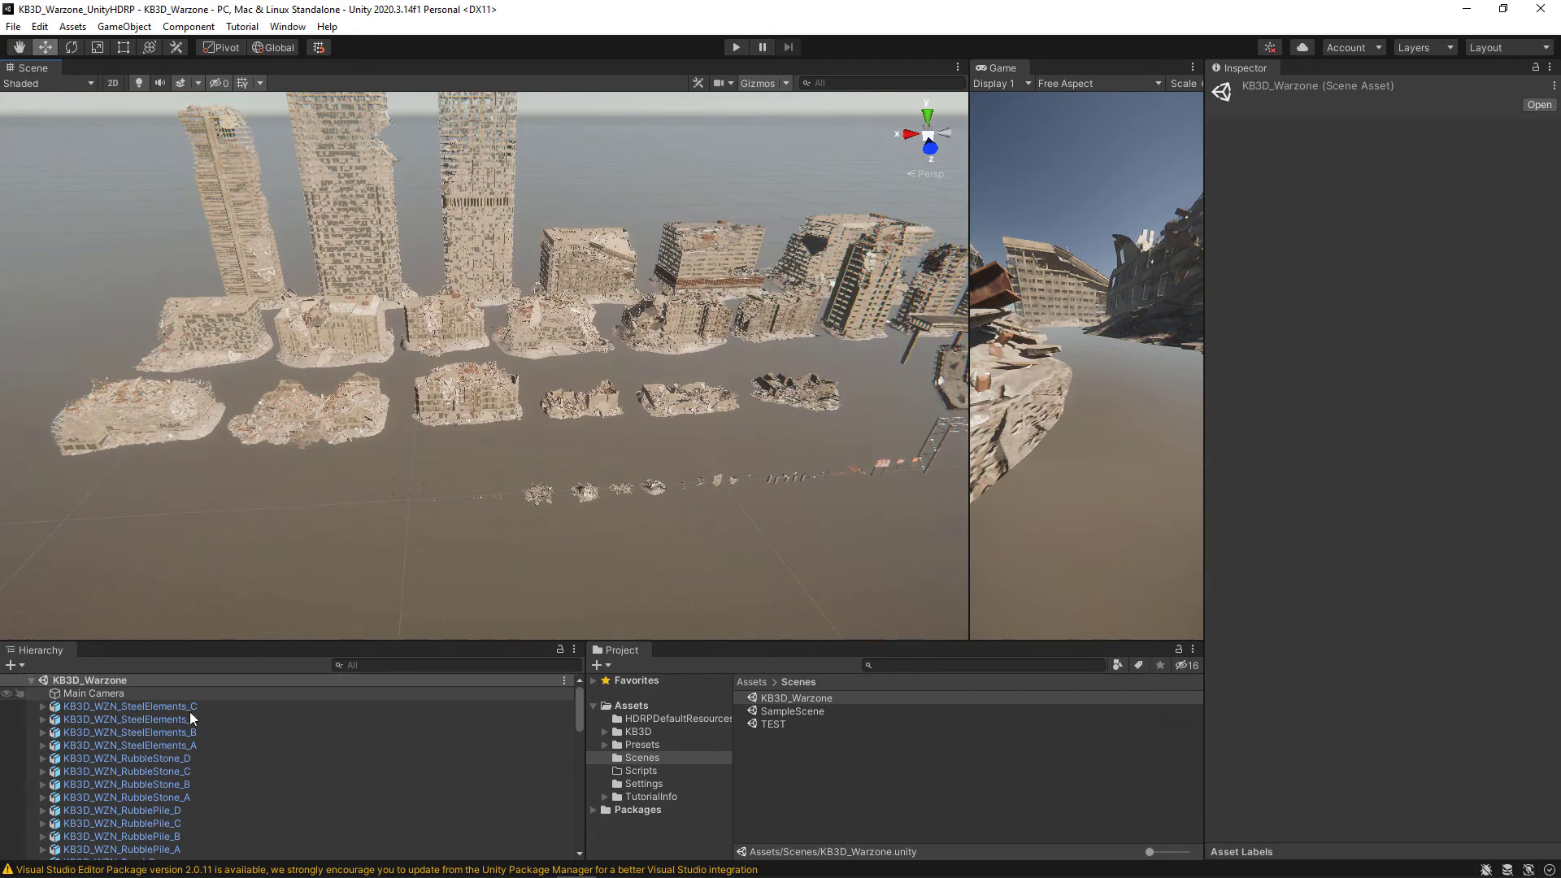
{"action": "left_click", "coordinate": [127, 706]}
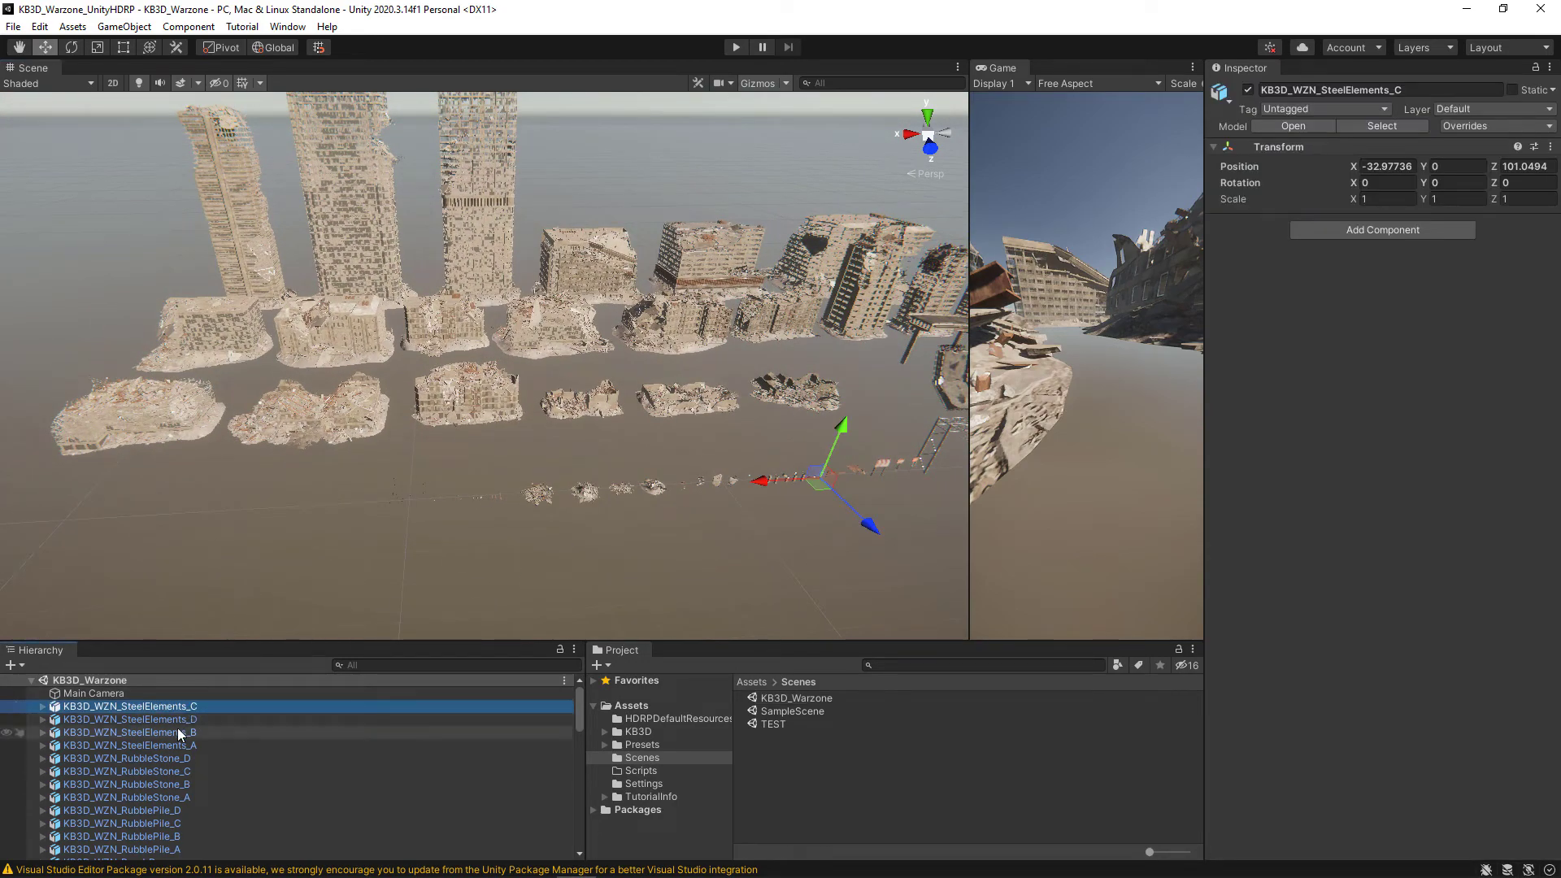
{"action": "left_click", "coordinate": [124, 784]}
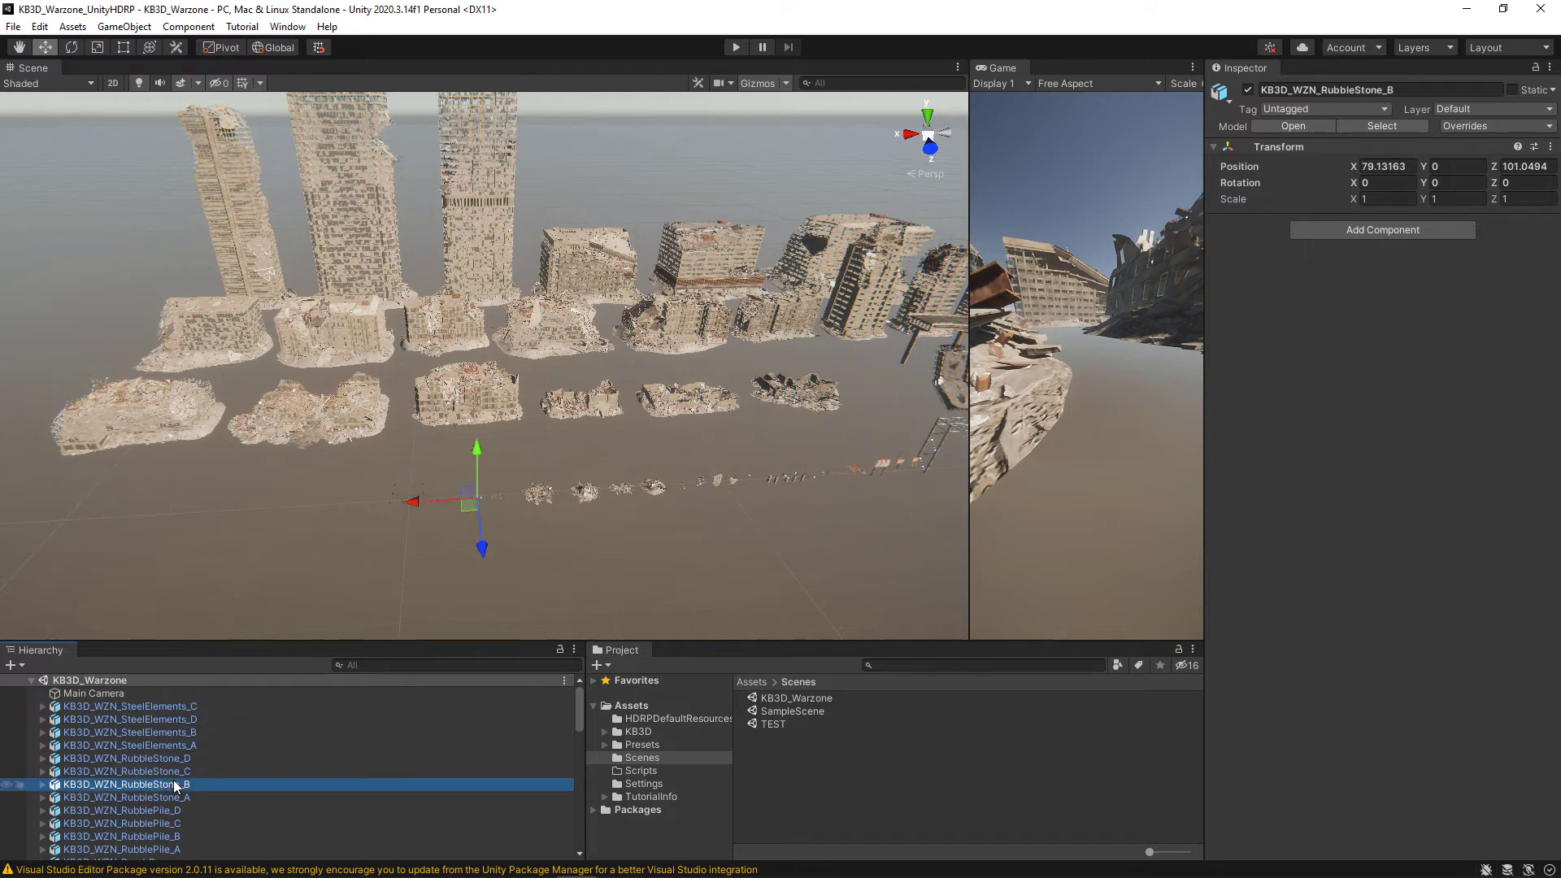
{"action": "left_click", "coordinate": [120, 823]}
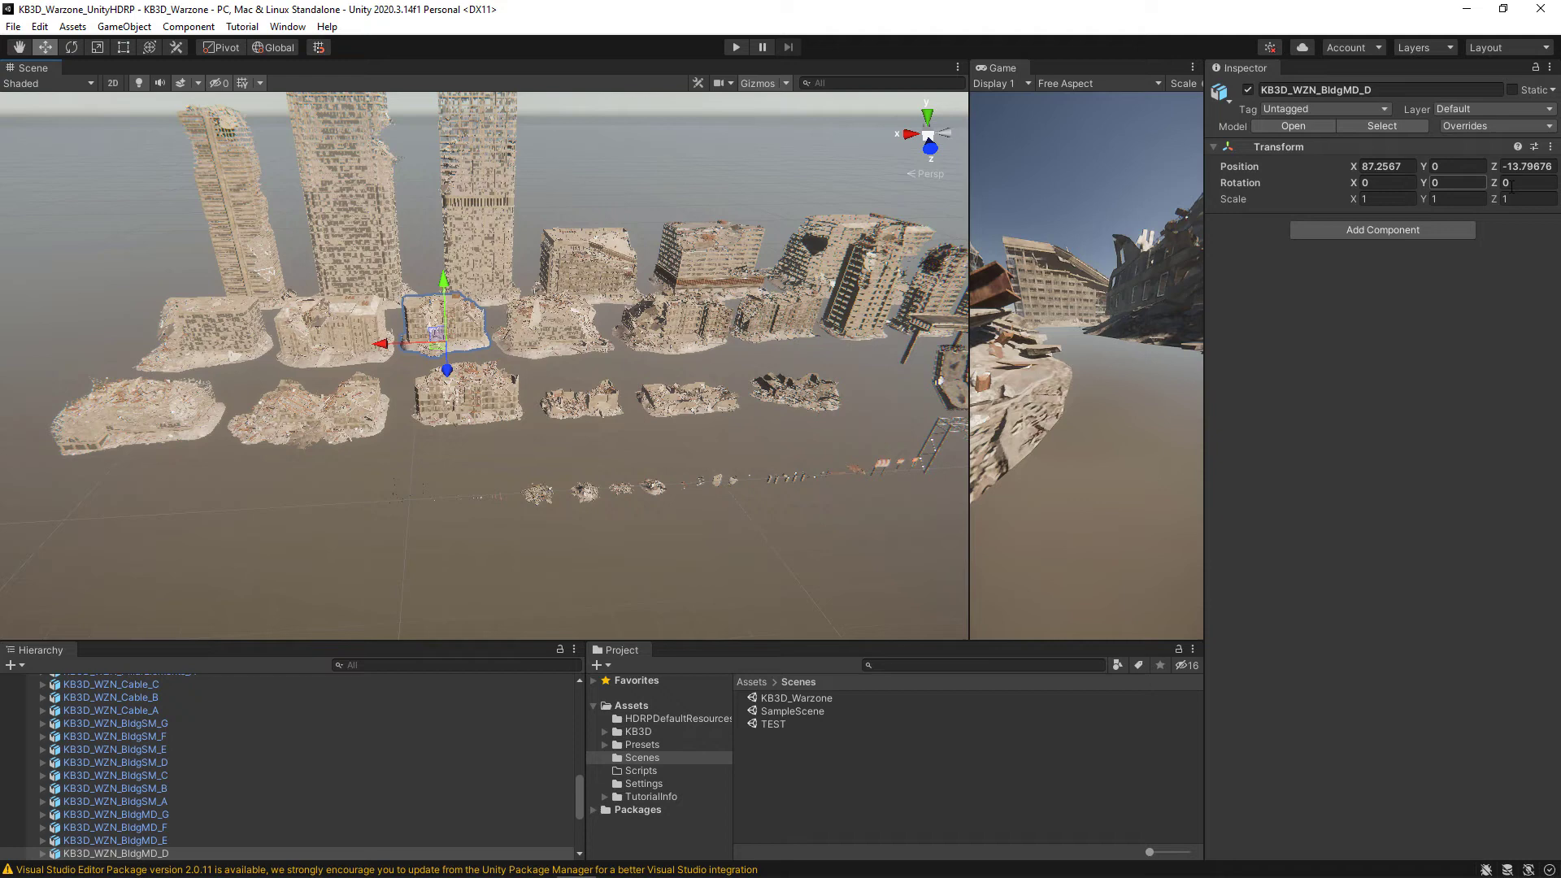
{"action": "scroll", "scroll_direction": "down", "scroll_amount": 3}
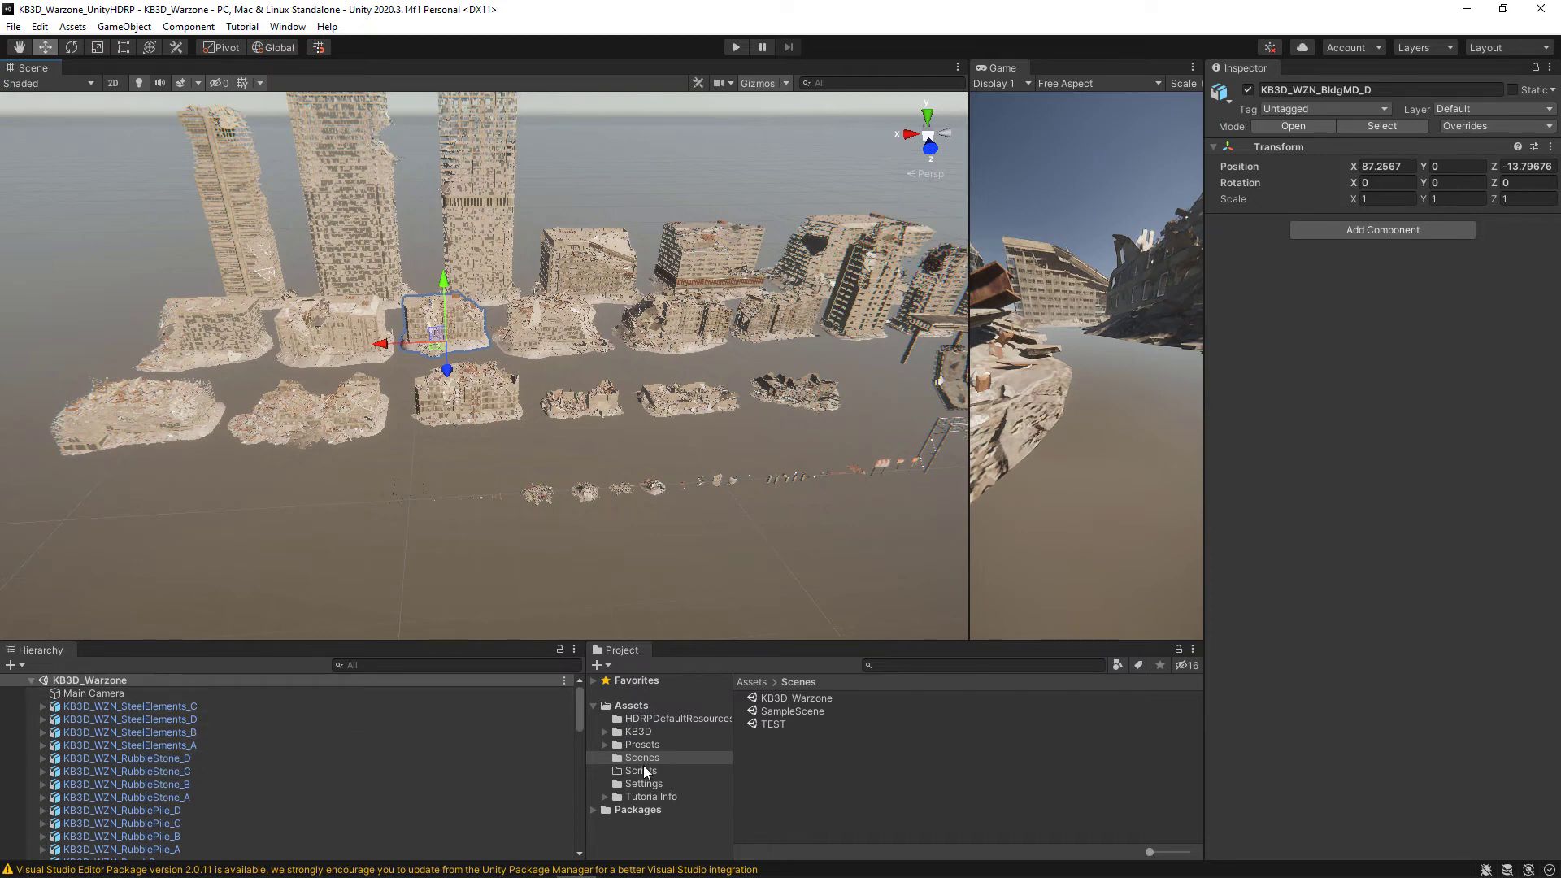
{"action": "left_click", "coordinate": [772, 722]}
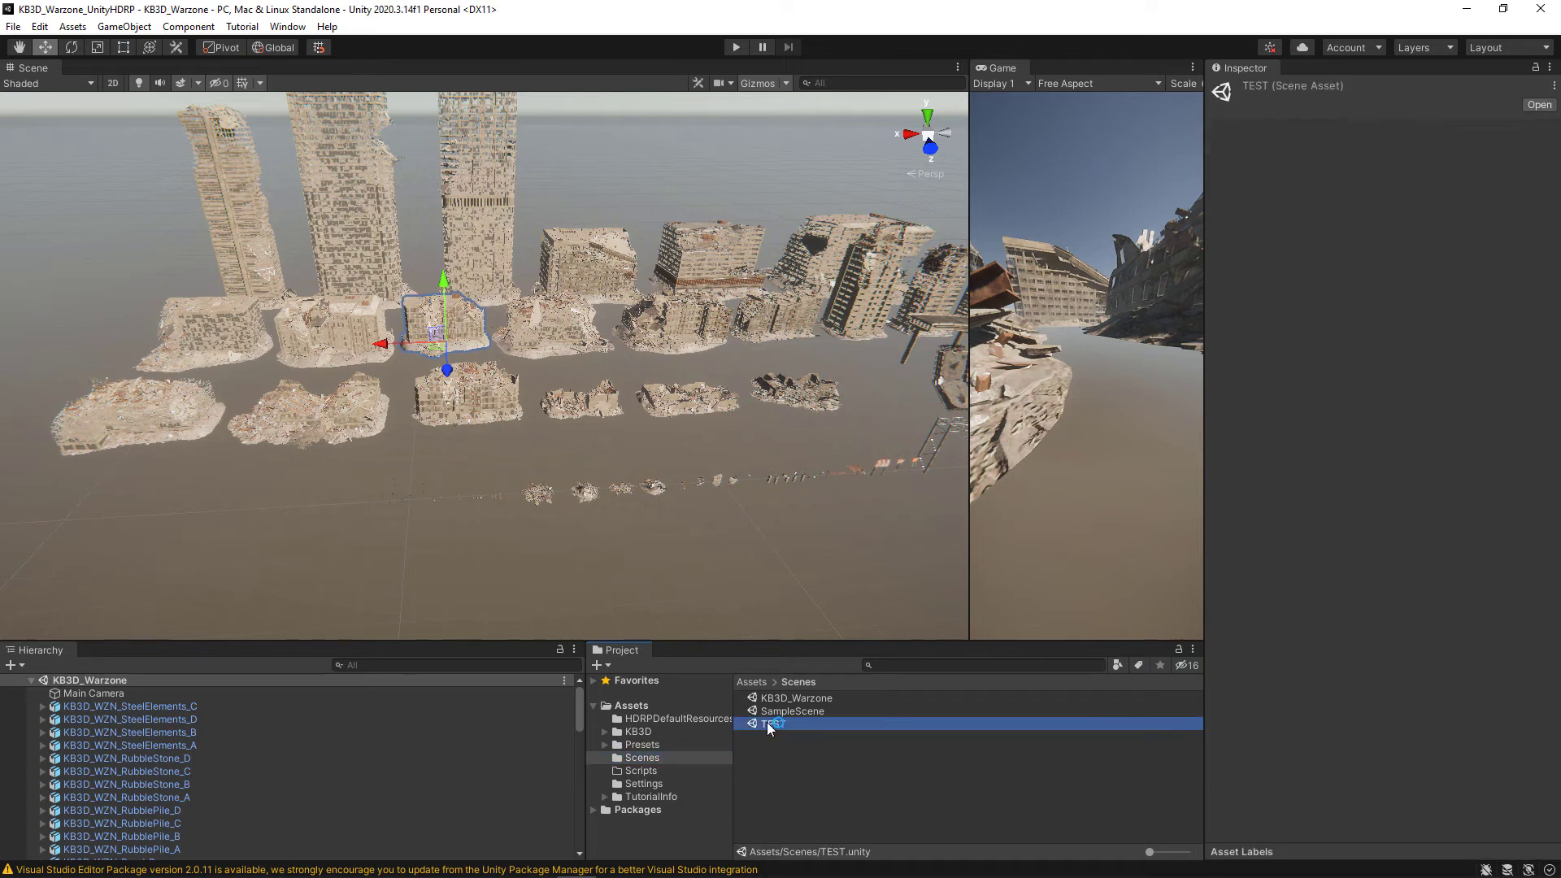
- Reopen the TEST scene, browse the KB3D and Warzone folders, and bring up the KB3D folder's context menu
{"action": "double_click", "coordinate": [771, 724]}
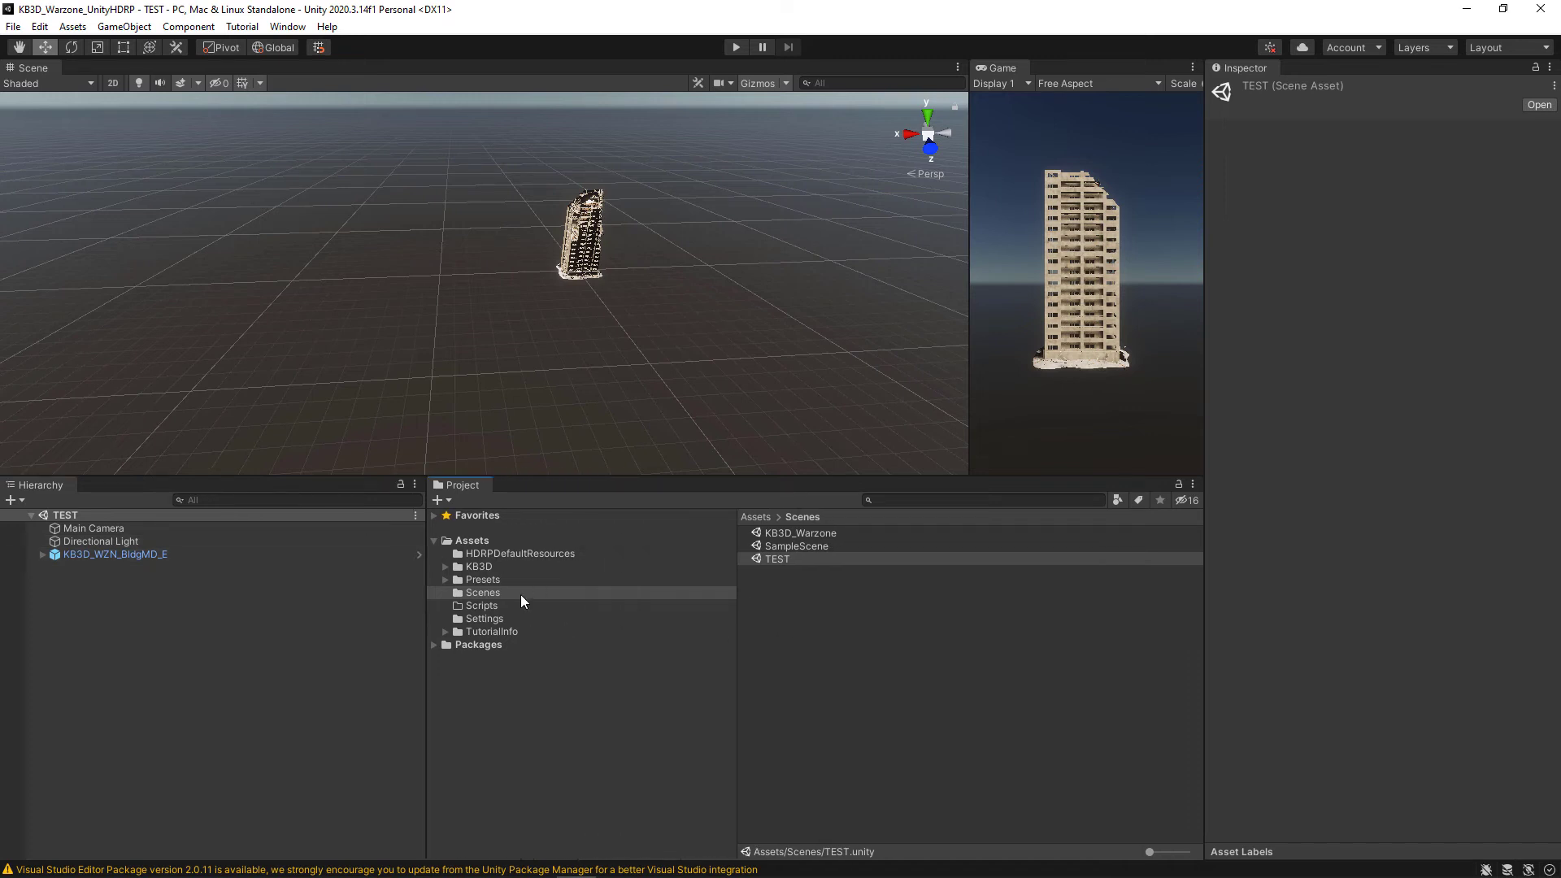
{"action": "left_click", "coordinate": [478, 566]}
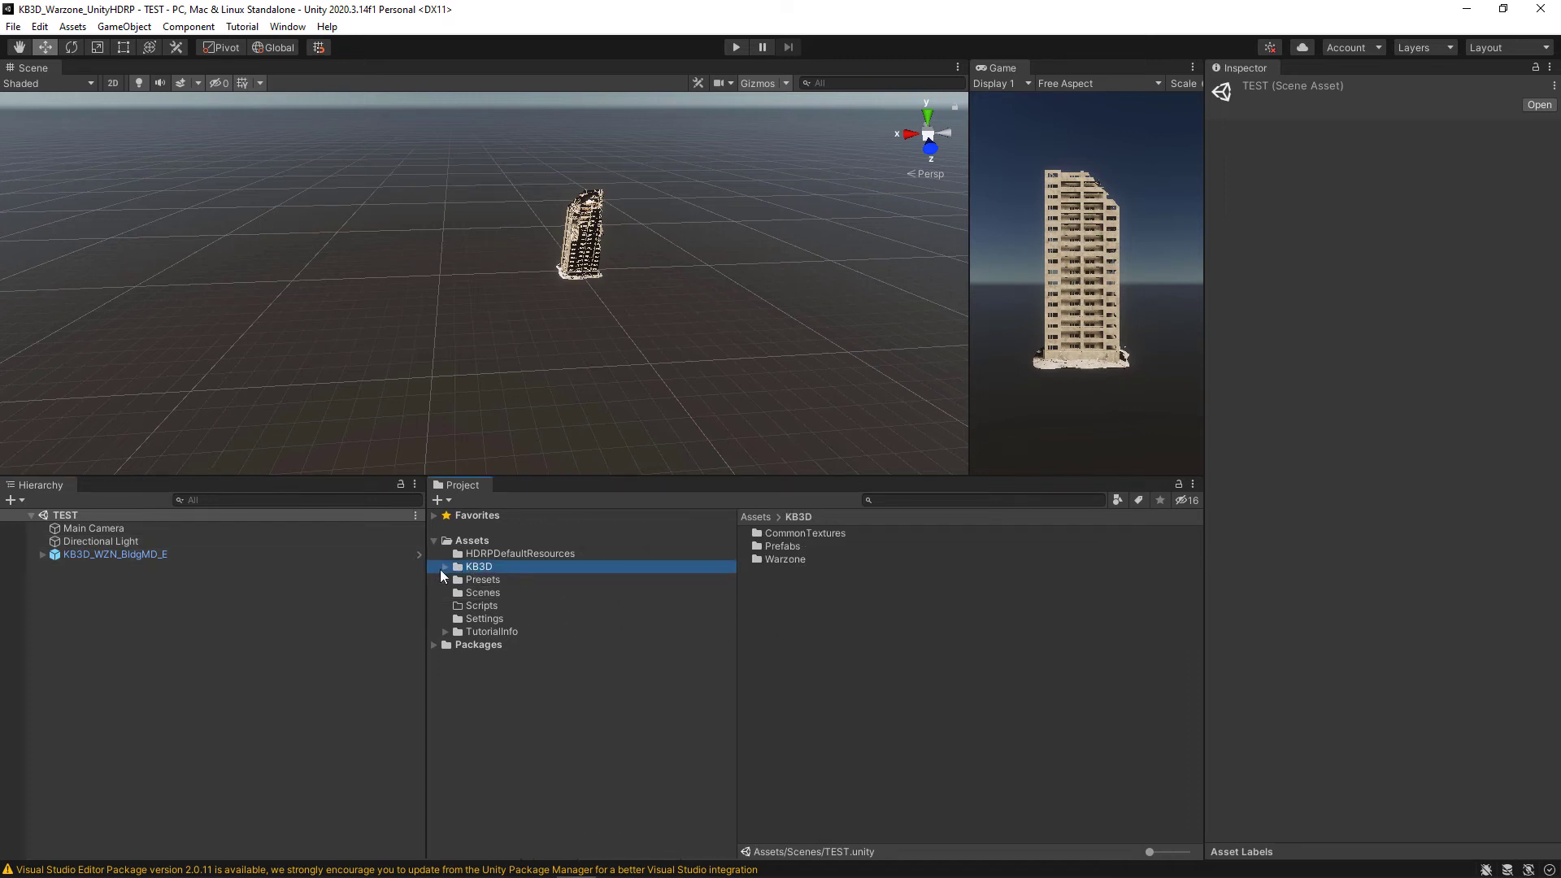
{"action": "left_click", "coordinate": [444, 566]}
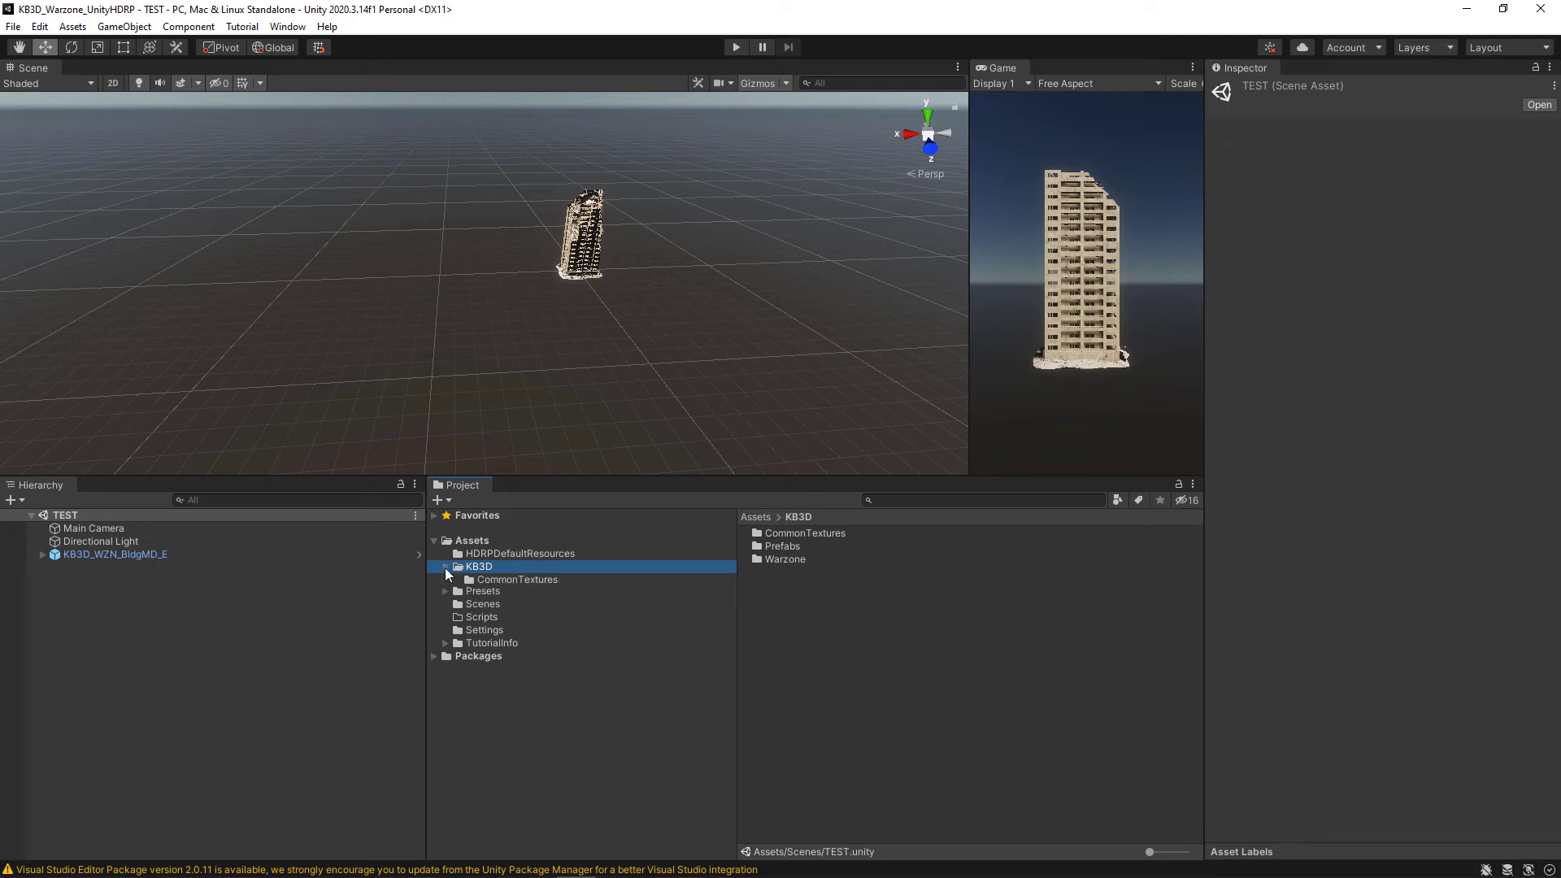
{"action": "left_click", "coordinate": [445, 605]}
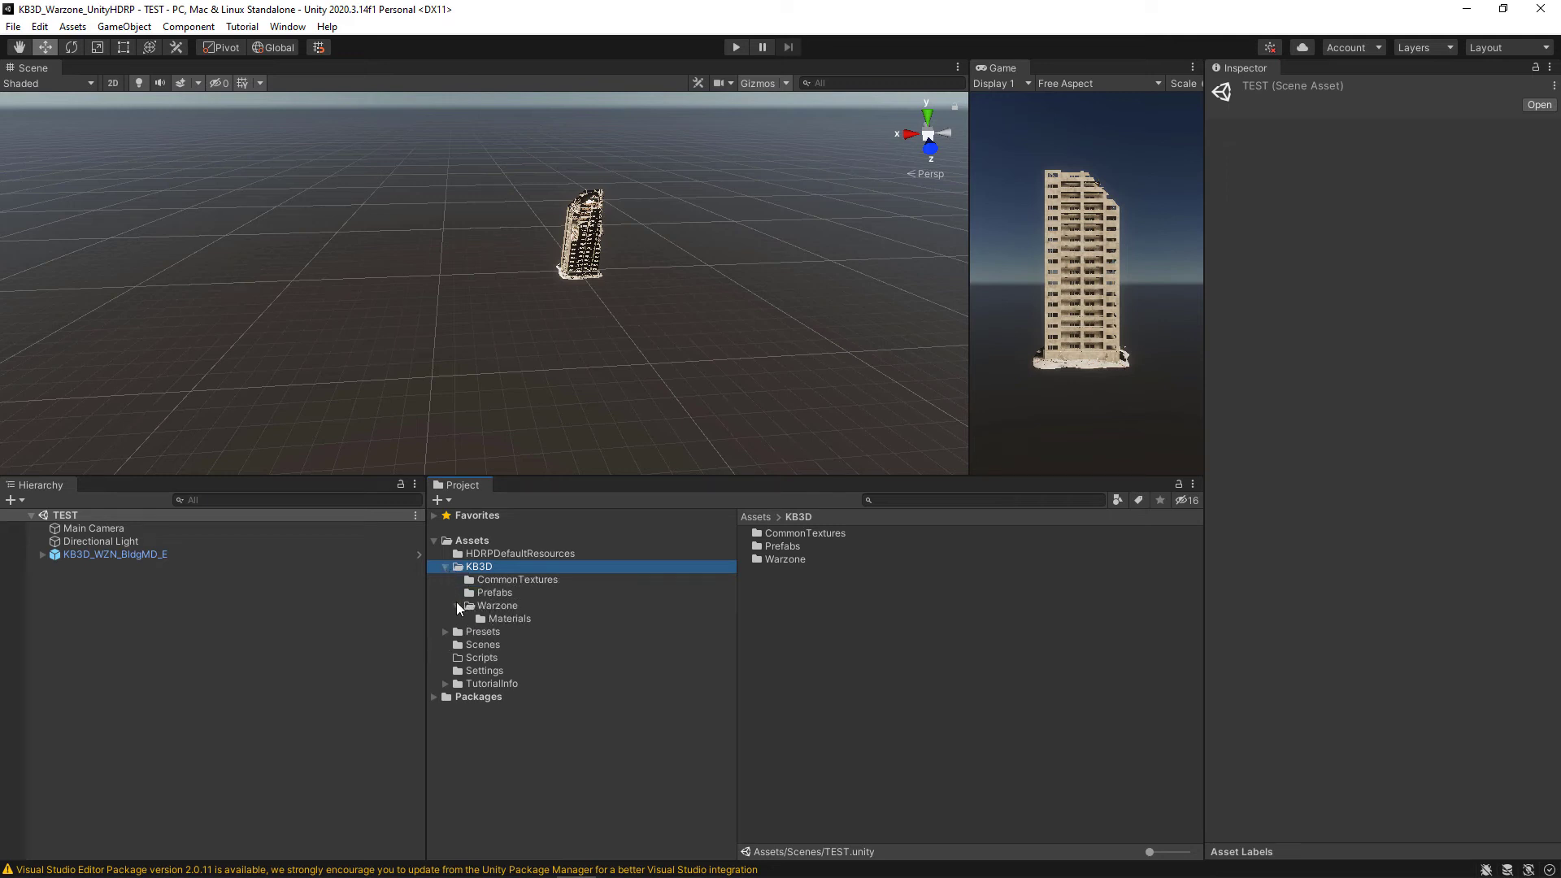
{"action": "left_click", "coordinate": [456, 605]}
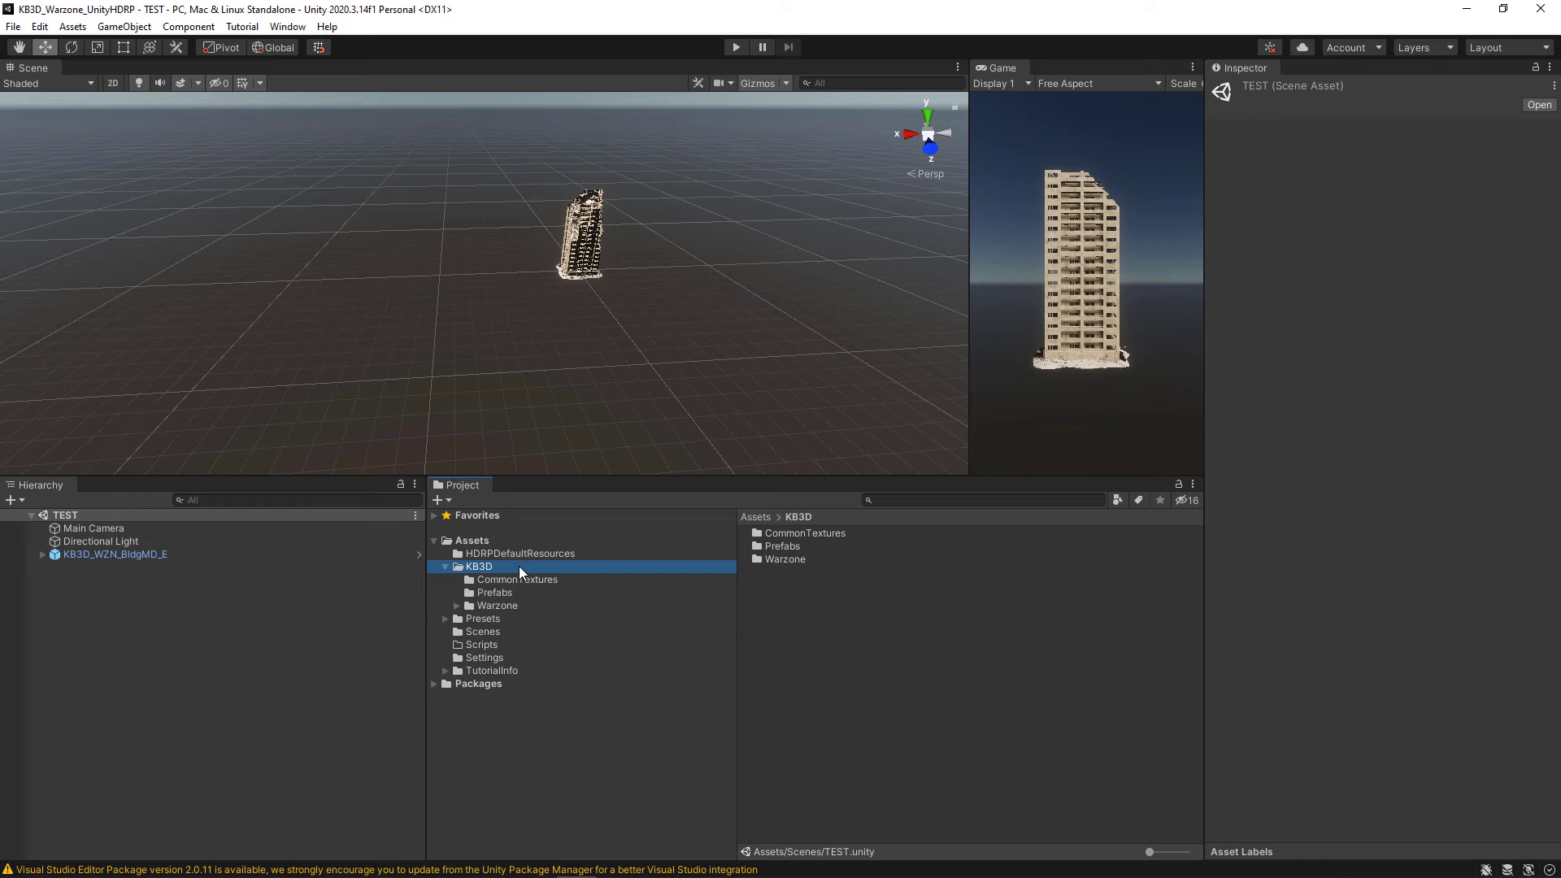
{"action": "right_click", "coordinate": [478, 566]}
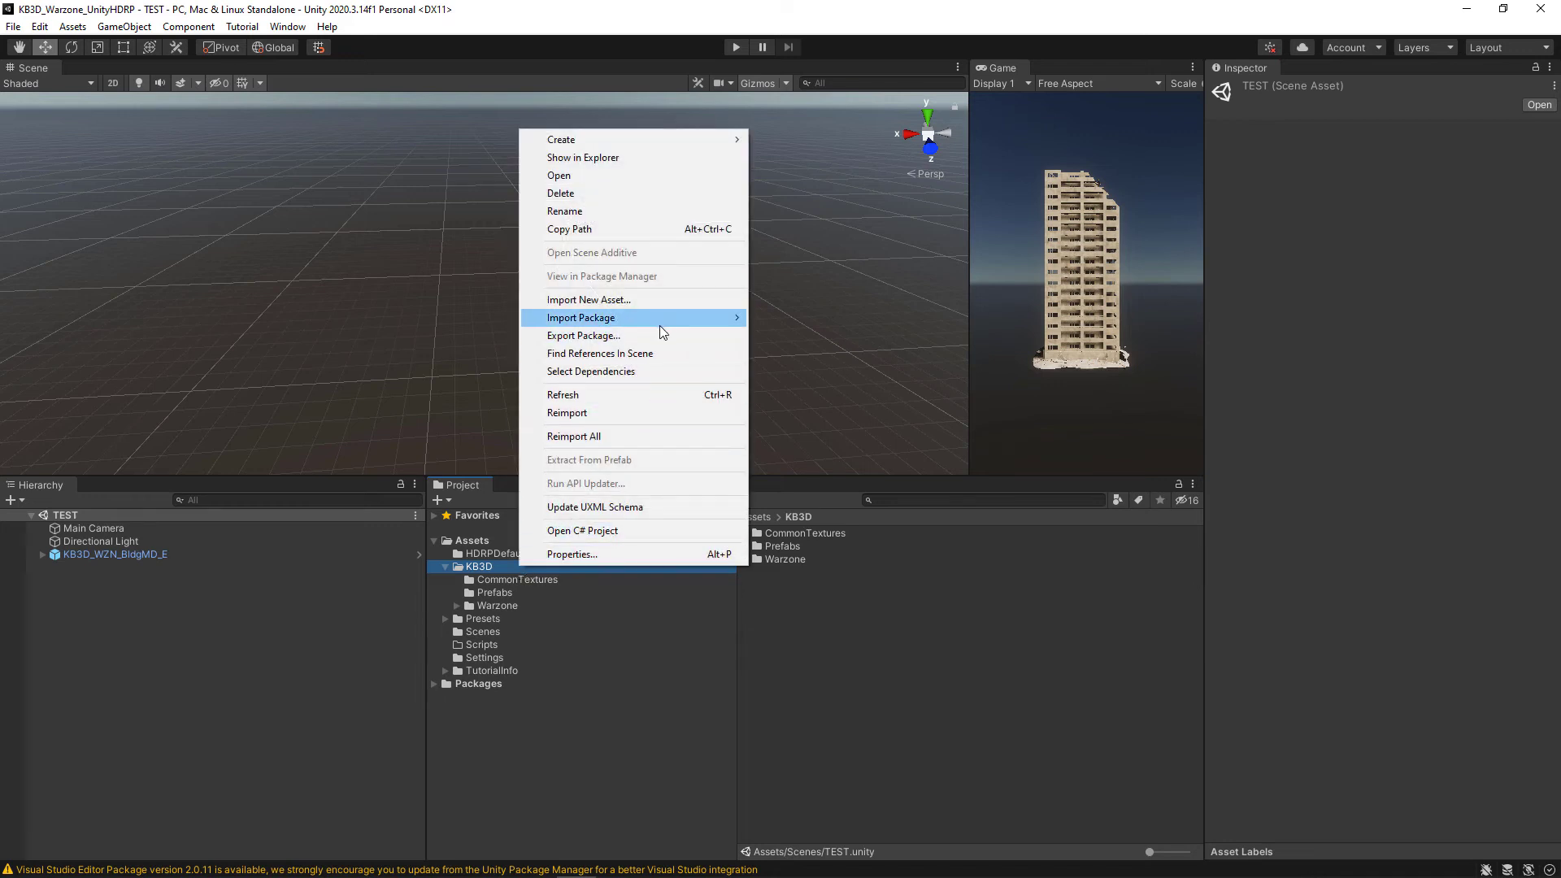
{"action": "mouse_move", "coordinate": [584, 335]}
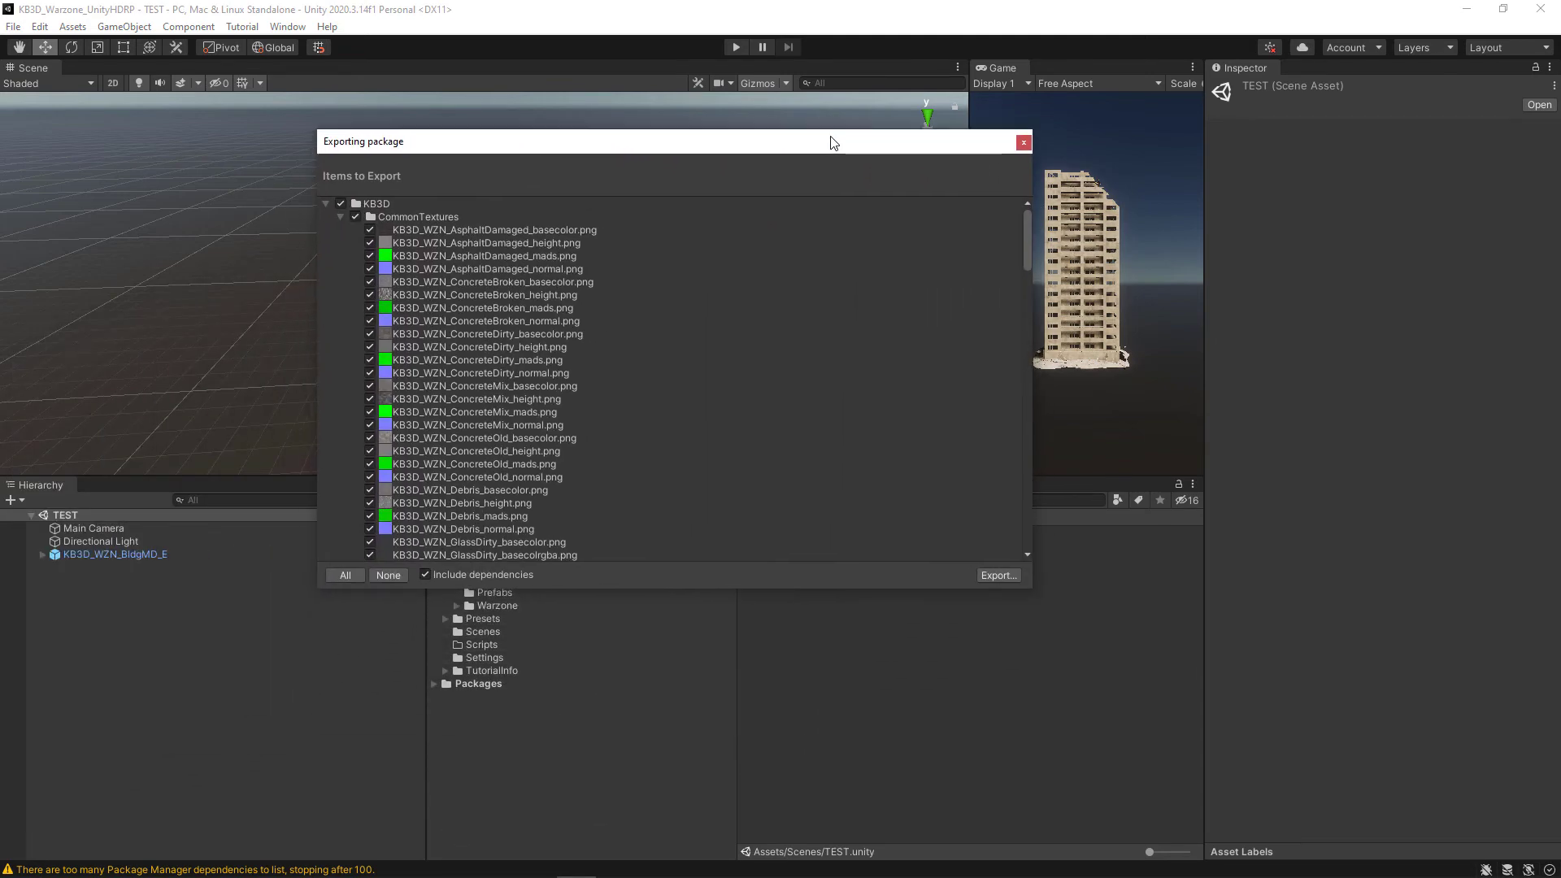
- Export the checked KB3D assets as a package named WARZONE saved in the UNITY folder
{"action": "scroll", "scroll_direction": "down", "scroll_amount": 3}
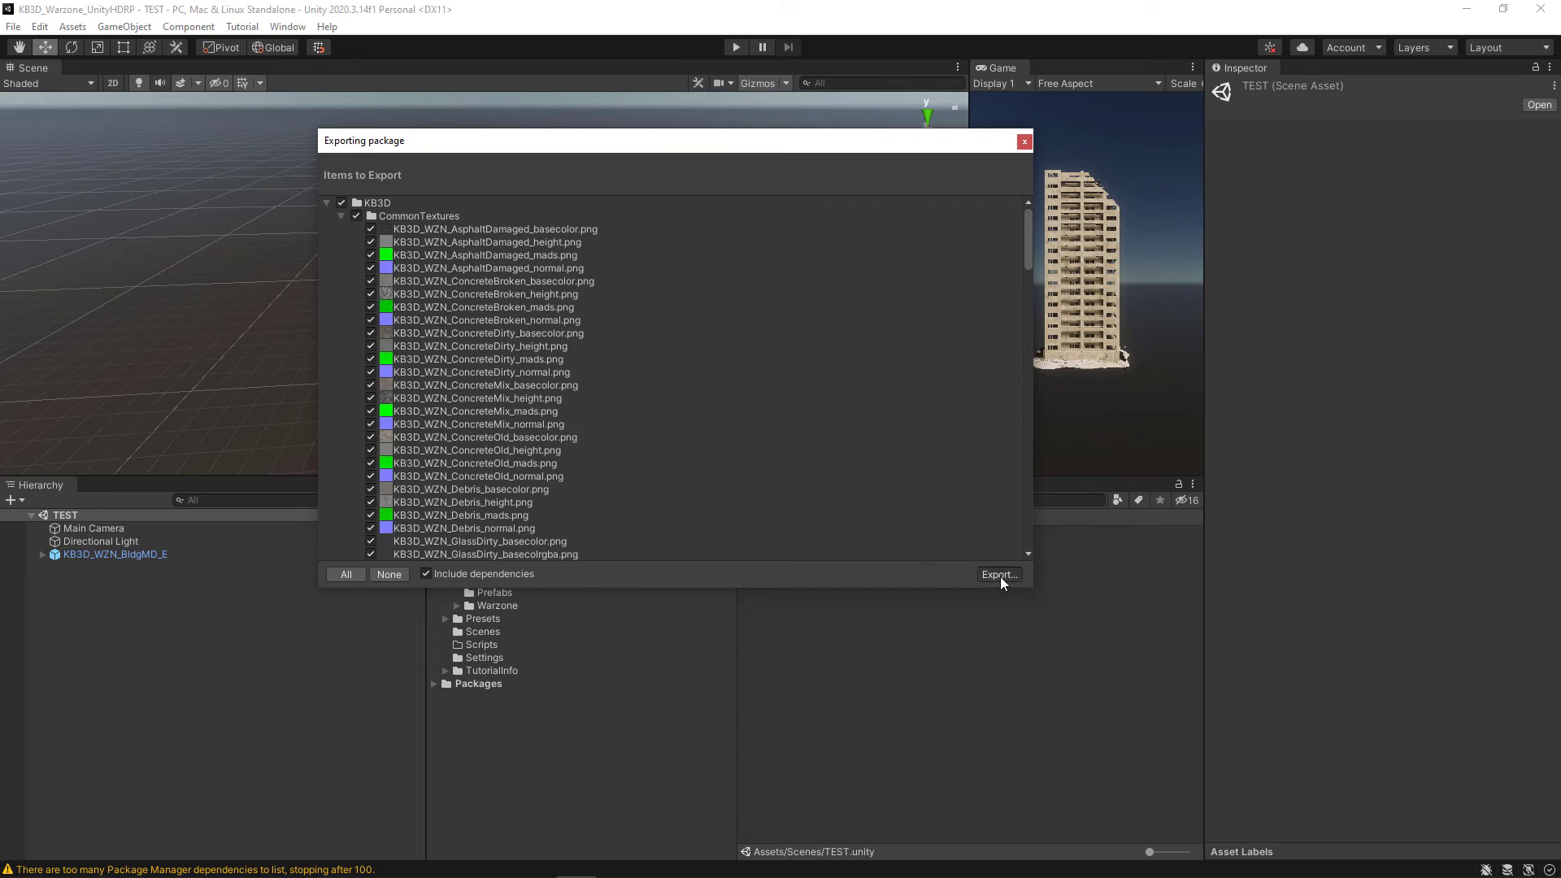
{"action": "left_click", "coordinate": [997, 574]}
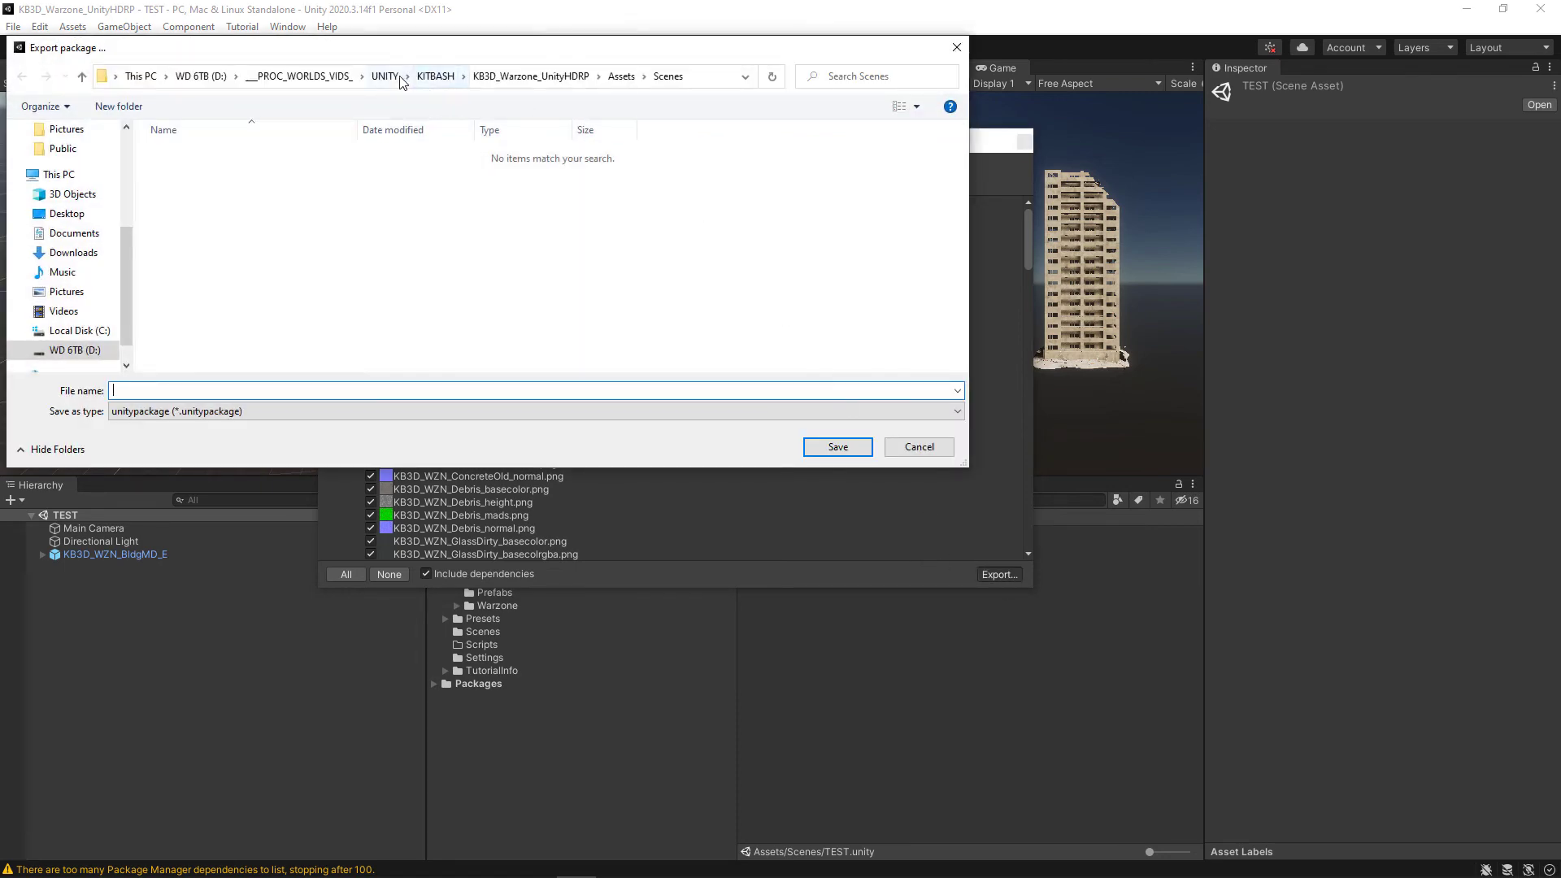
{"action": "left_click", "coordinate": [384, 77]}
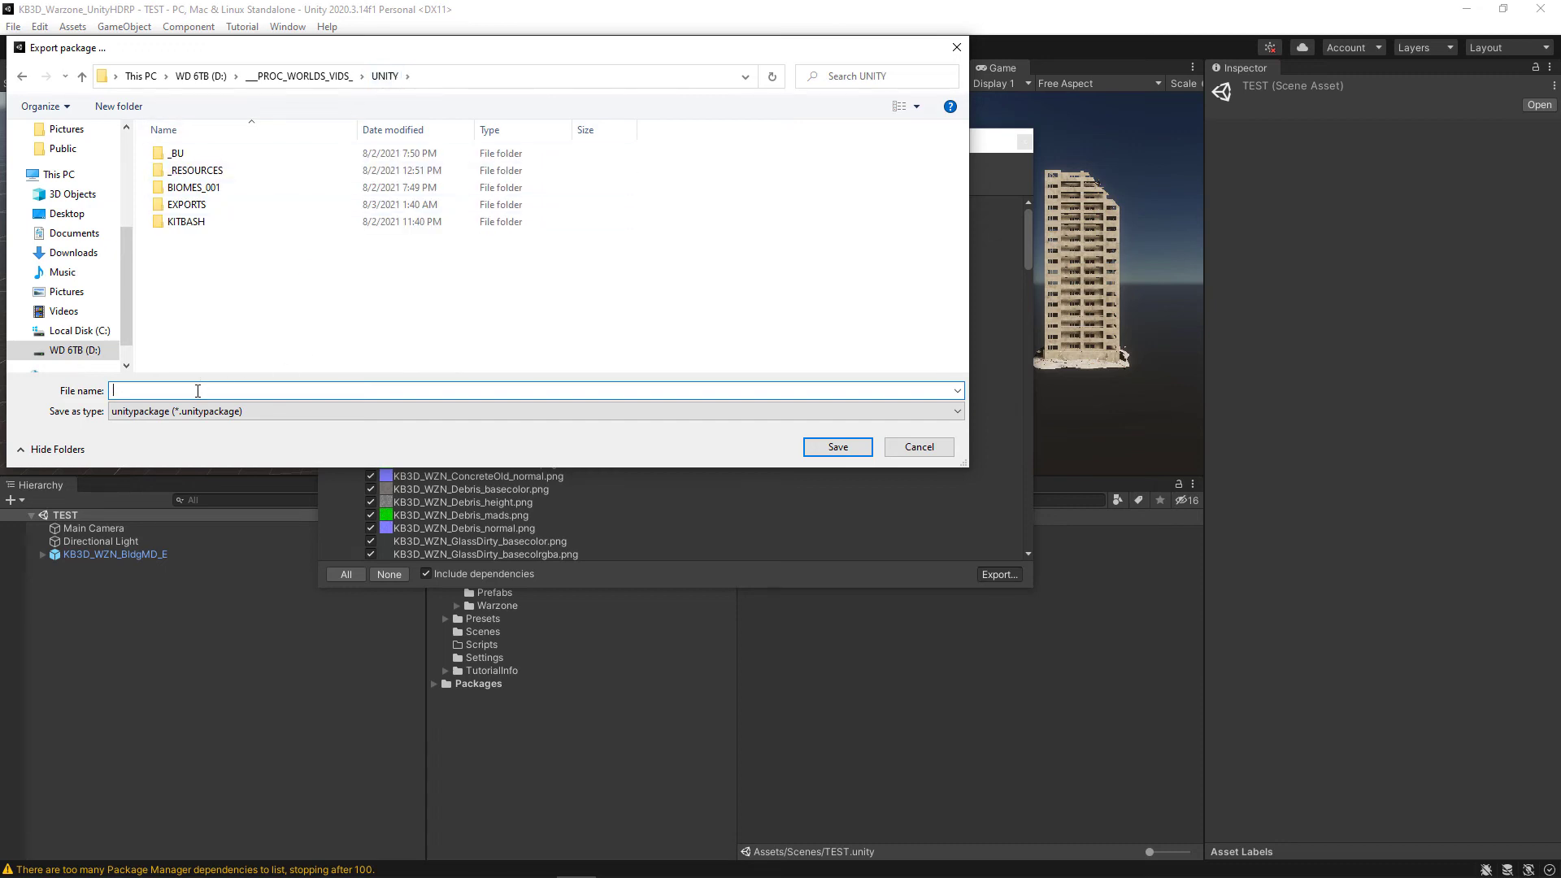
{"action": "type", "text": "WARZO"}
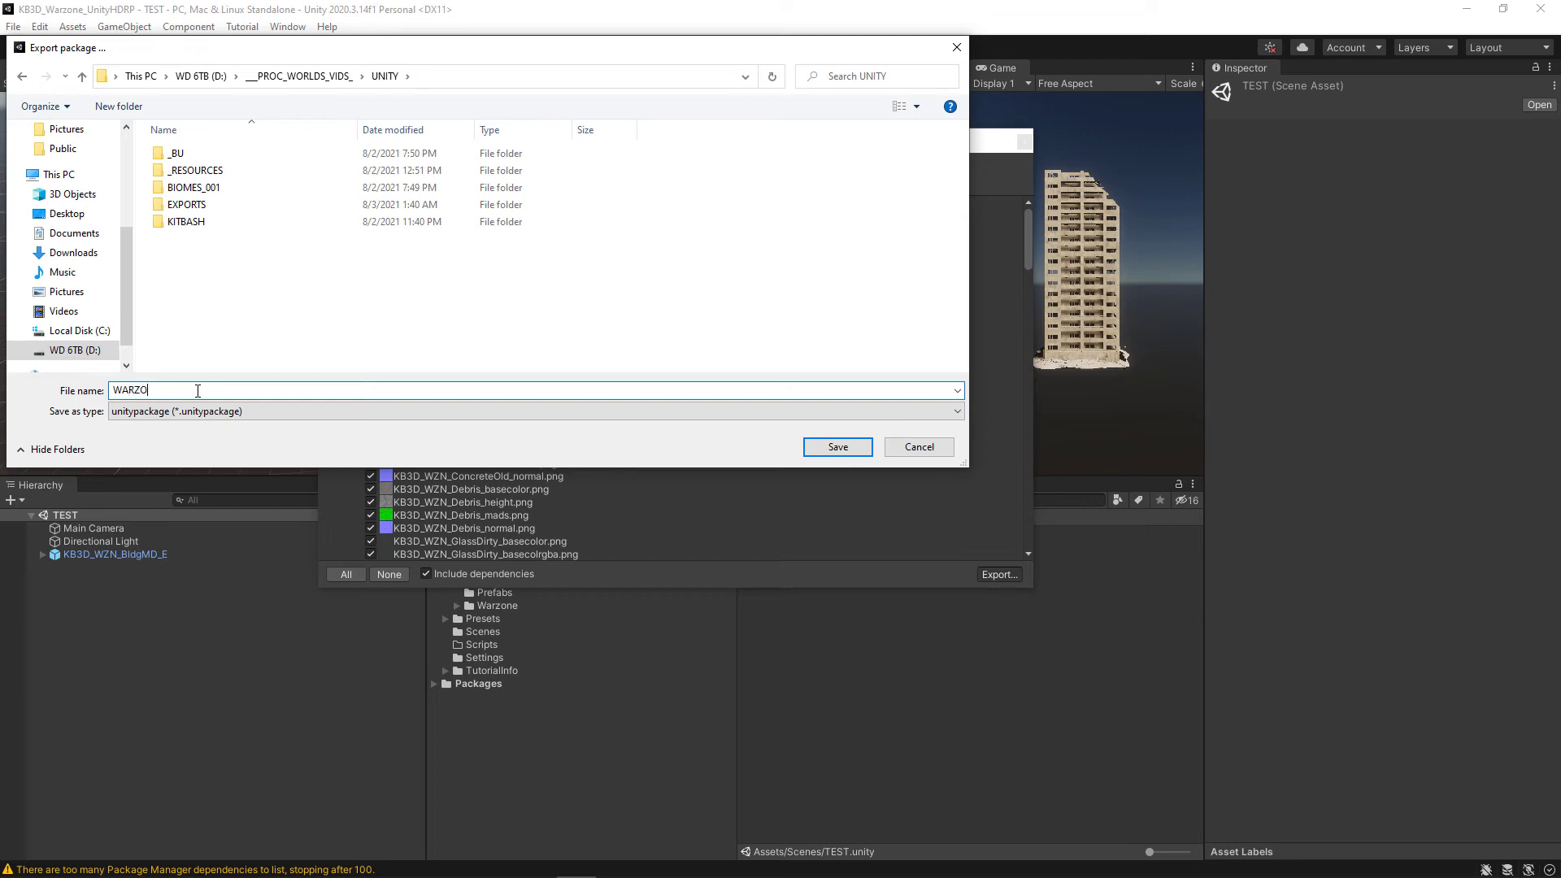
{"action": "type", "text": "NE"}
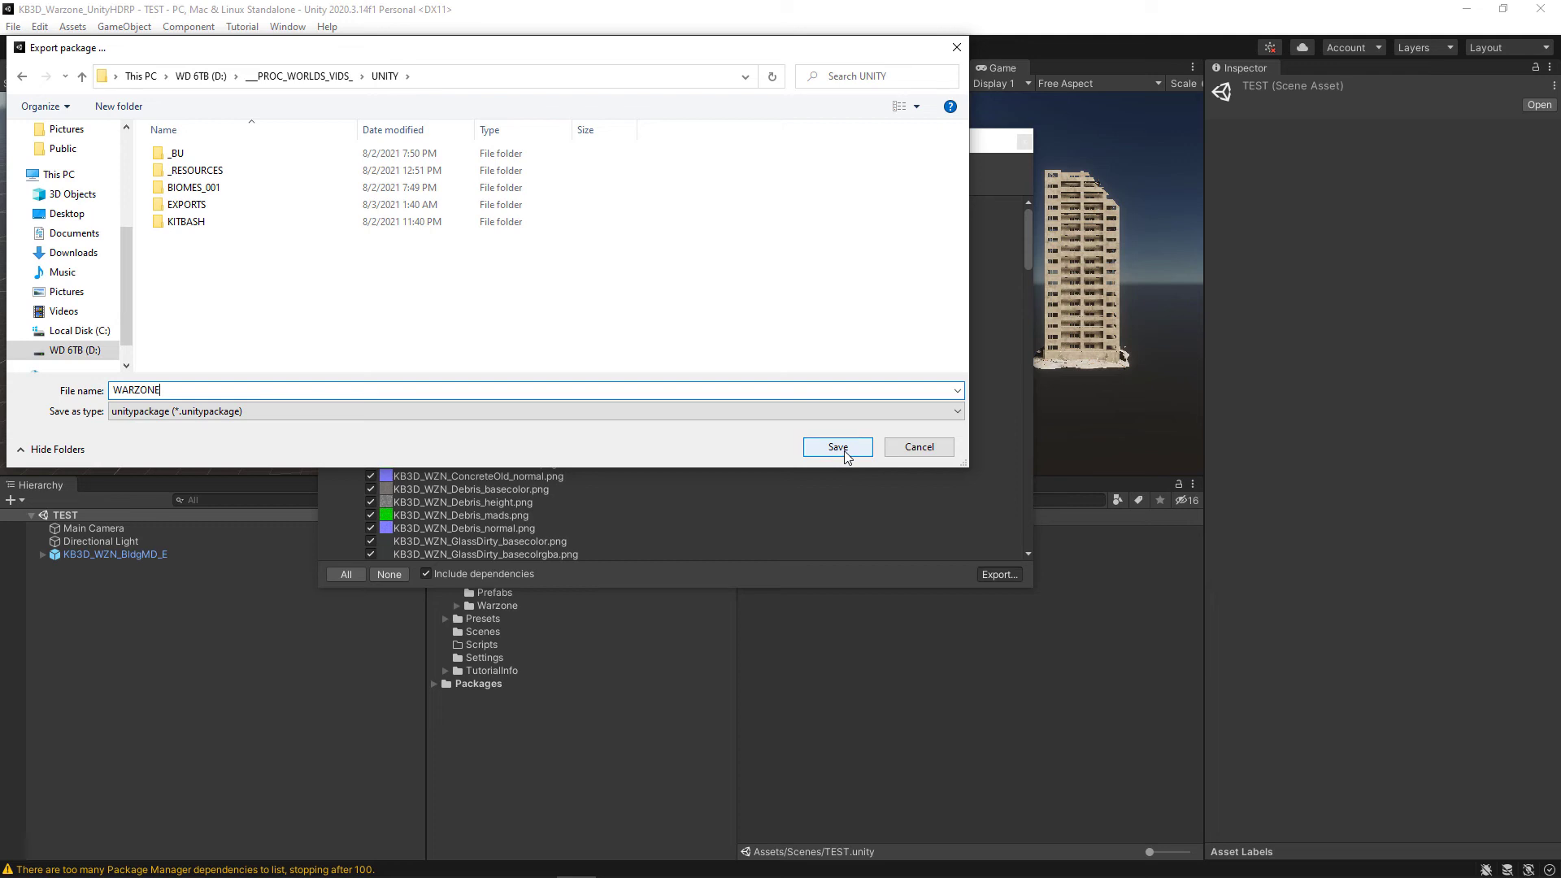
{"action": "left_click", "coordinate": [836, 447]}
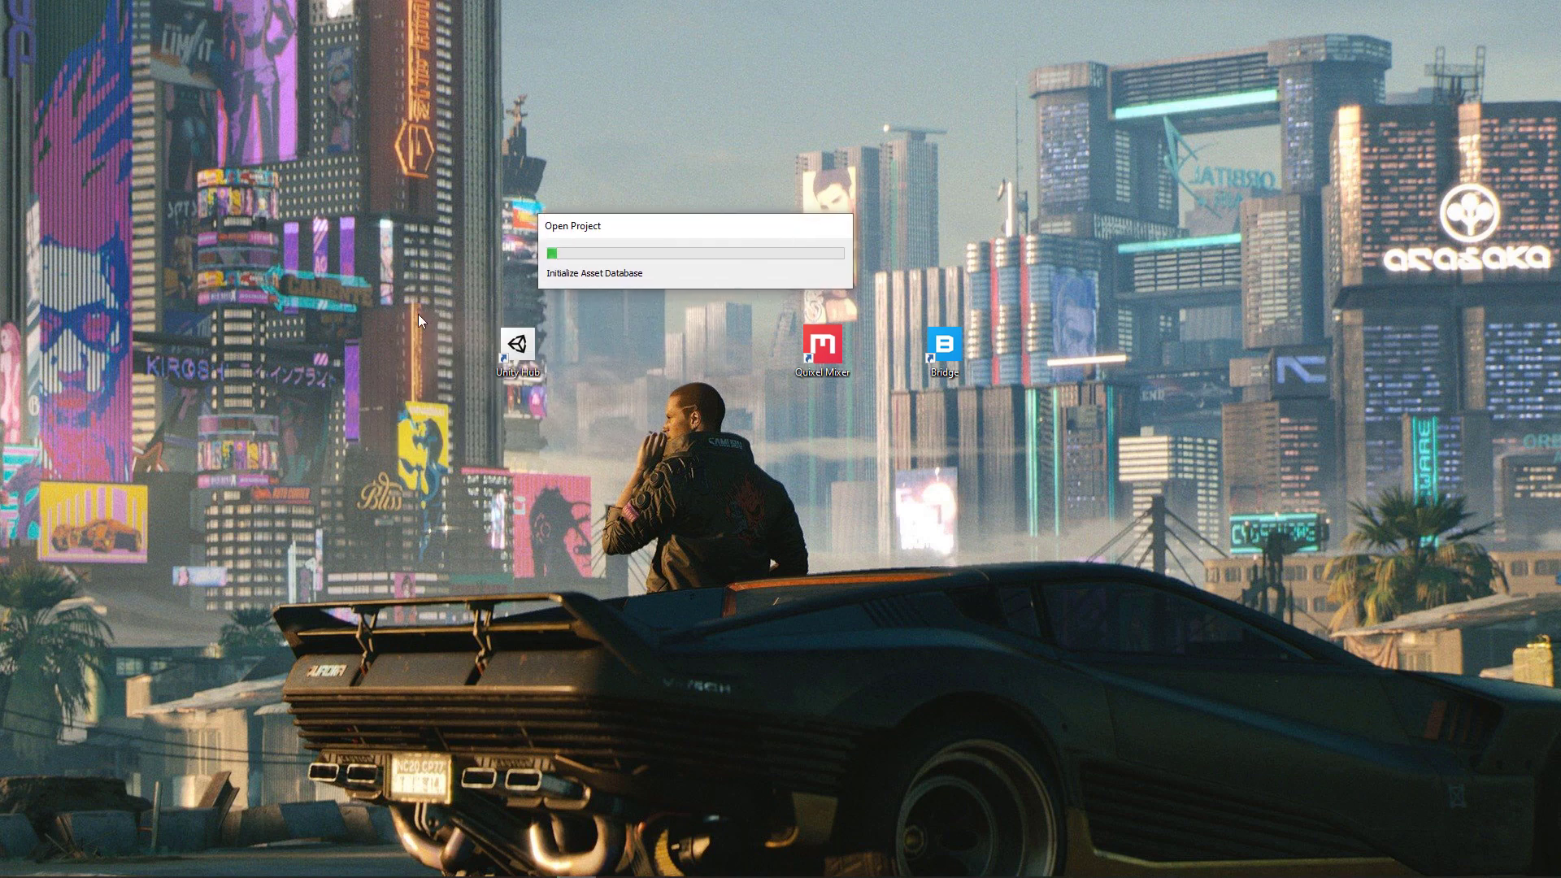
{"action": "mouse_move", "coordinate": [278, 271]}
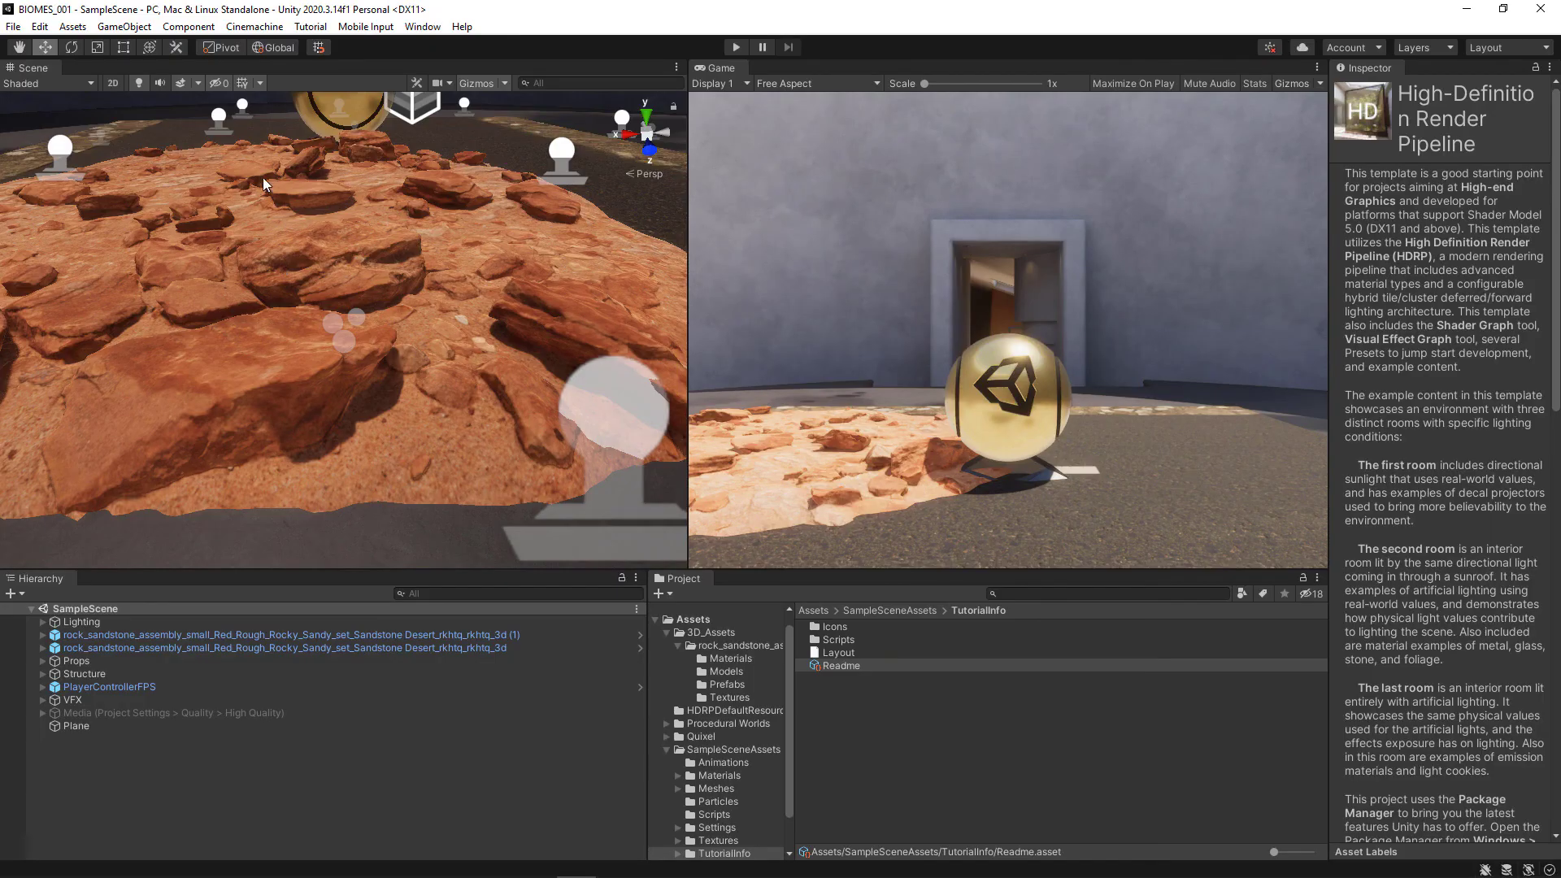
{"action": "mouse_move", "coordinate": [797, 558]}
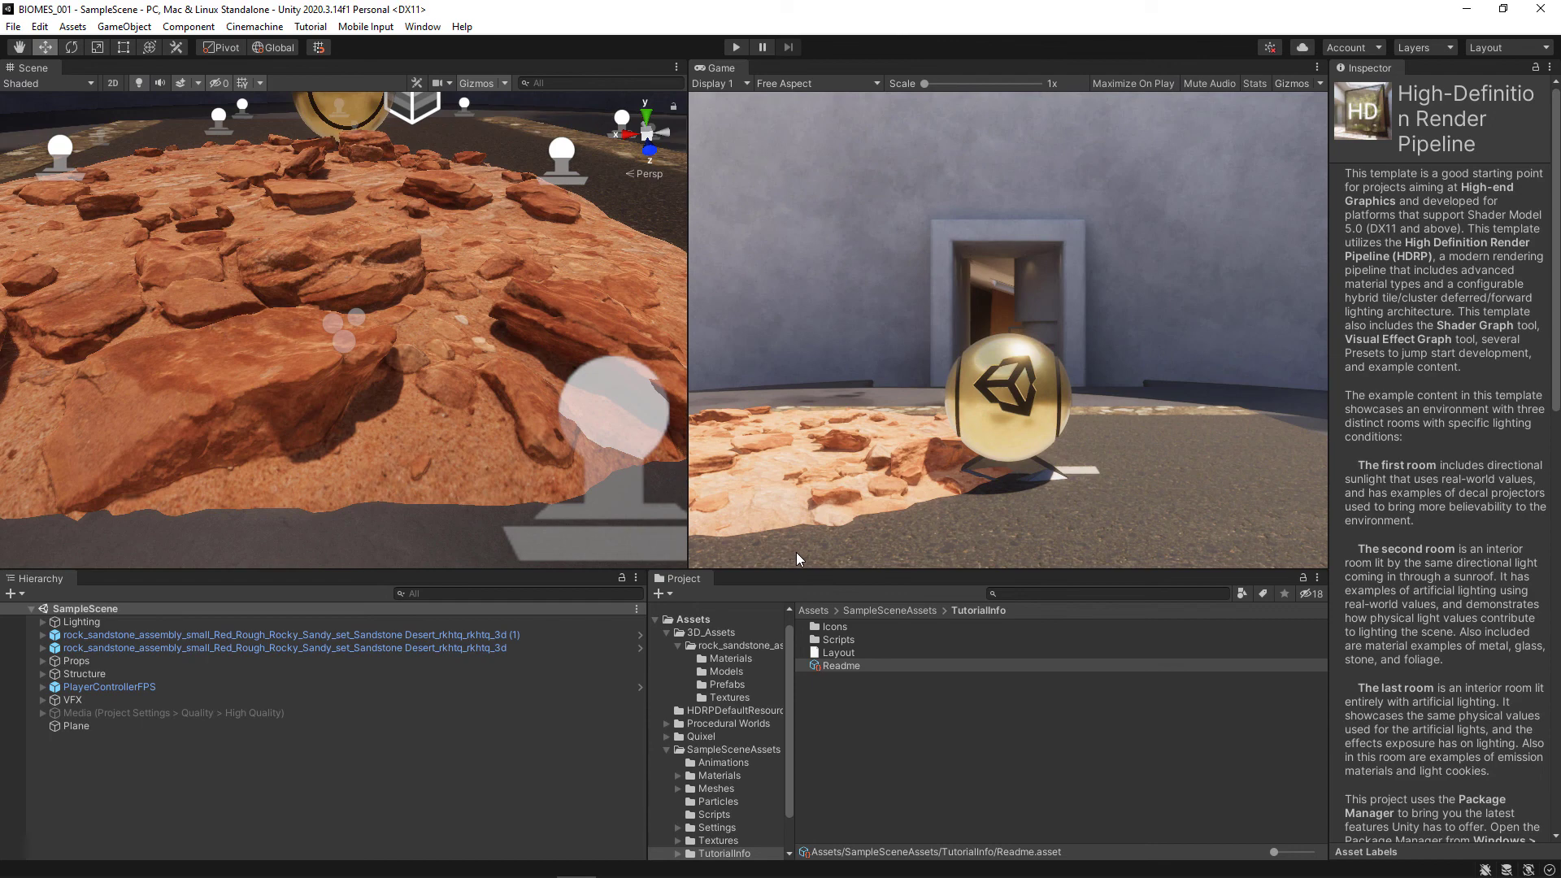
{"action": "mouse_move", "coordinate": [184, 130]}
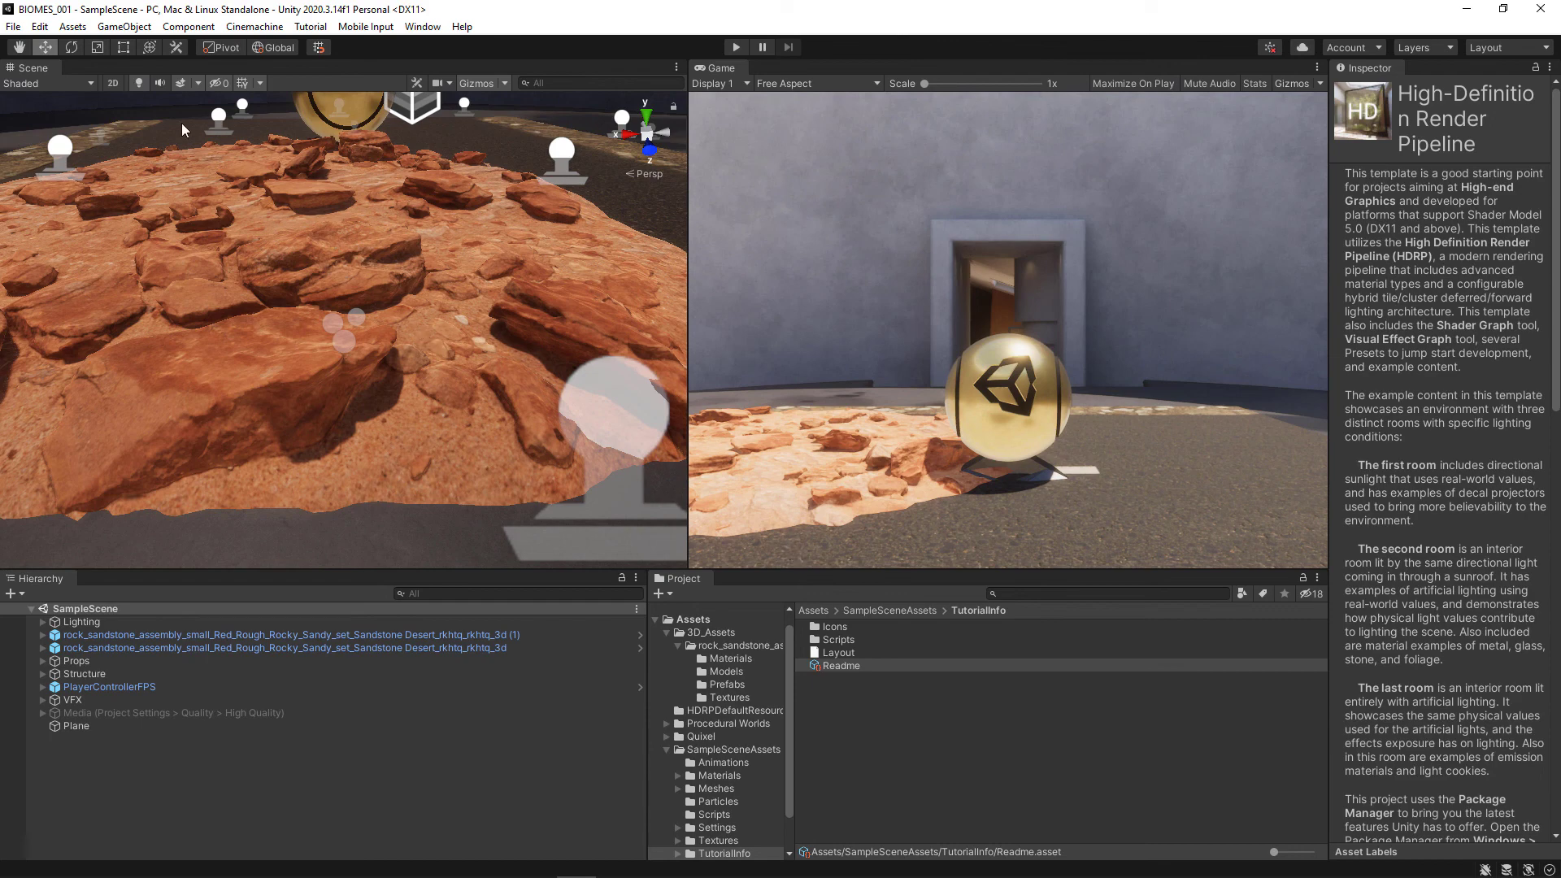
- Via Assets > Import Package > Custom Package, choose WARZONE.unitypackage from the UNITY folder
{"action": "left_click", "coordinate": [72, 26]}
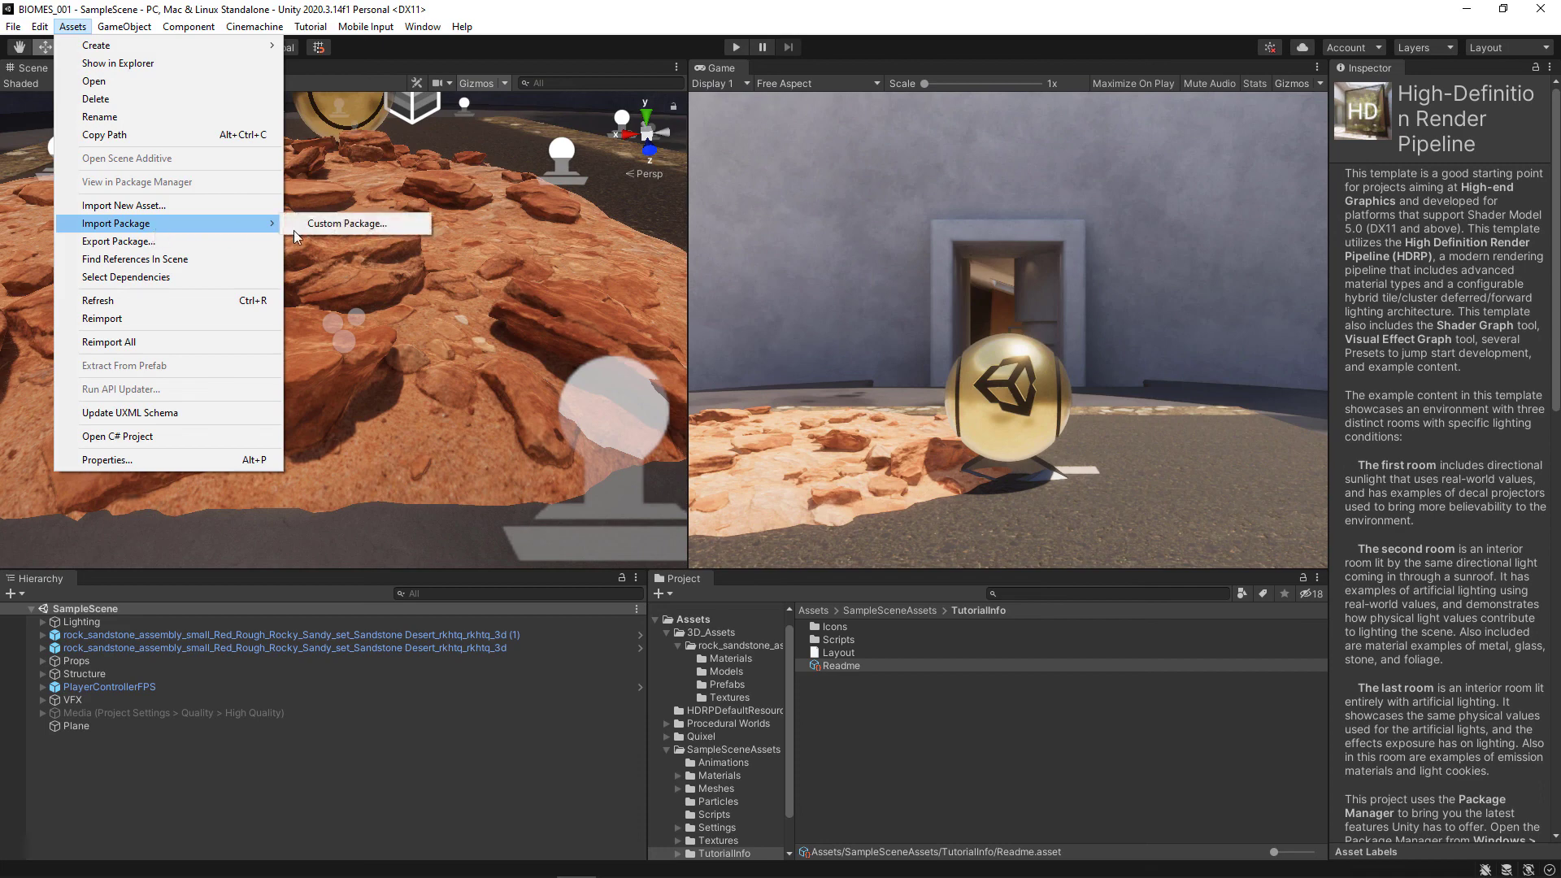
{"action": "left_click", "coordinate": [348, 222]}
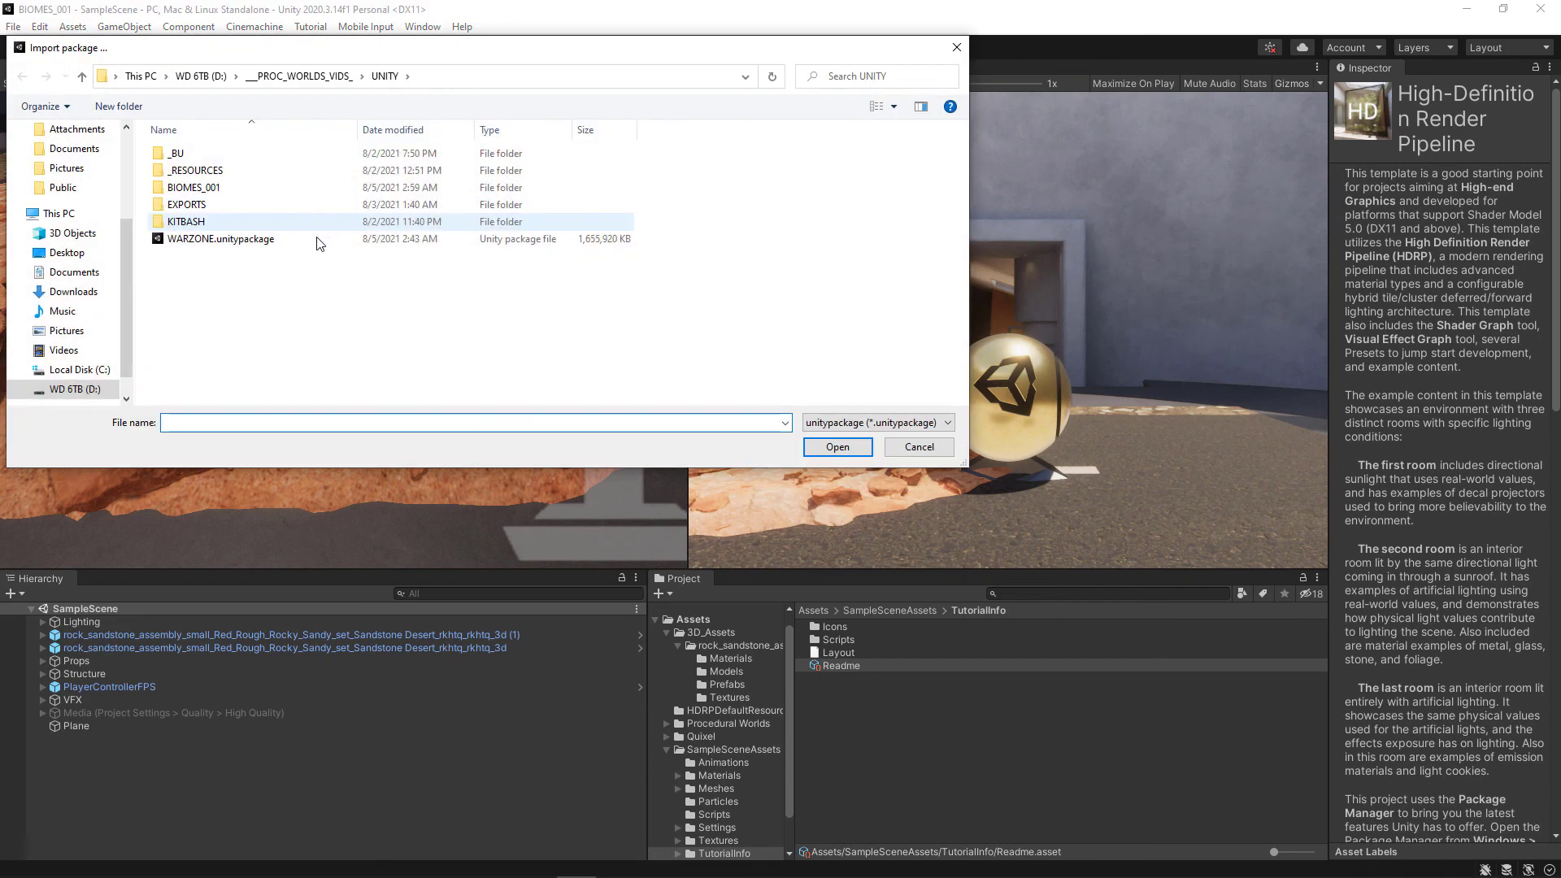
{"action": "left_click", "coordinate": [220, 239]}
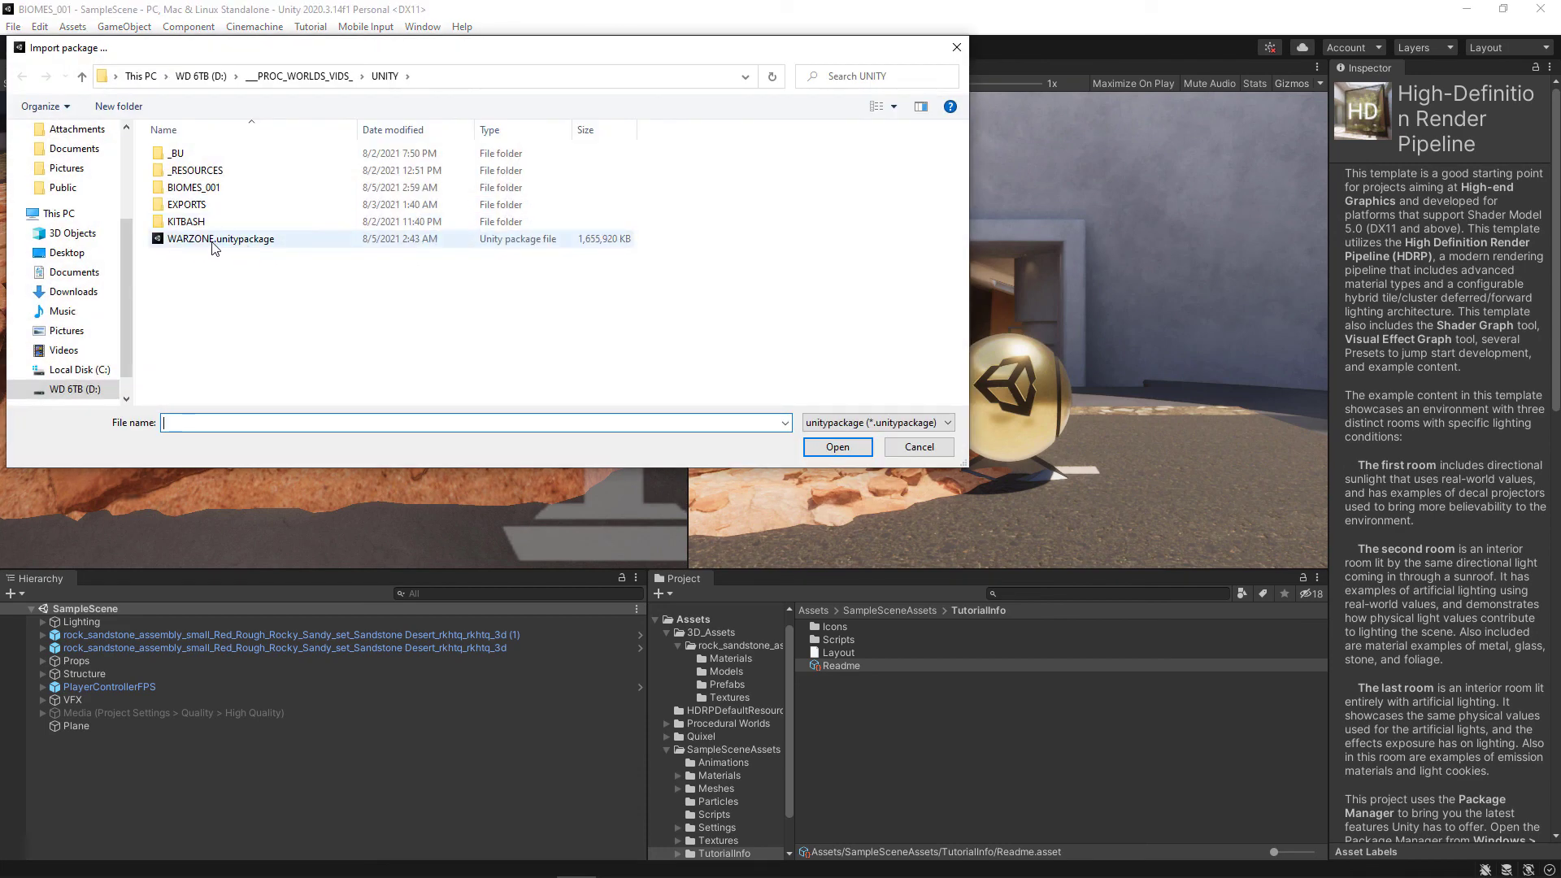
{"action": "left_click", "coordinate": [219, 239]}
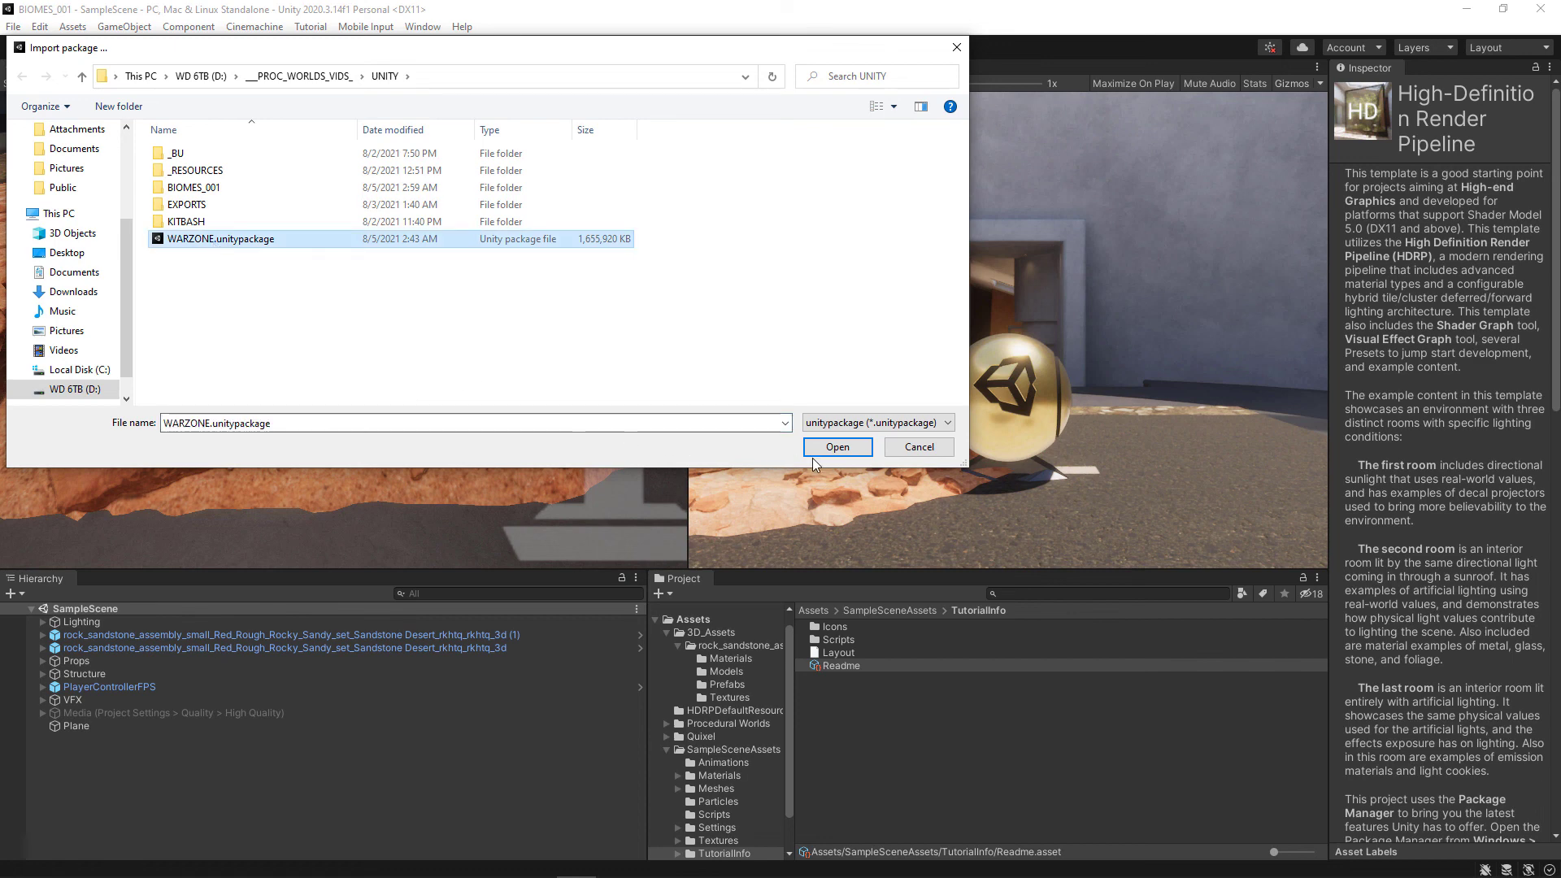
{"action": "left_click", "coordinate": [836, 447]}
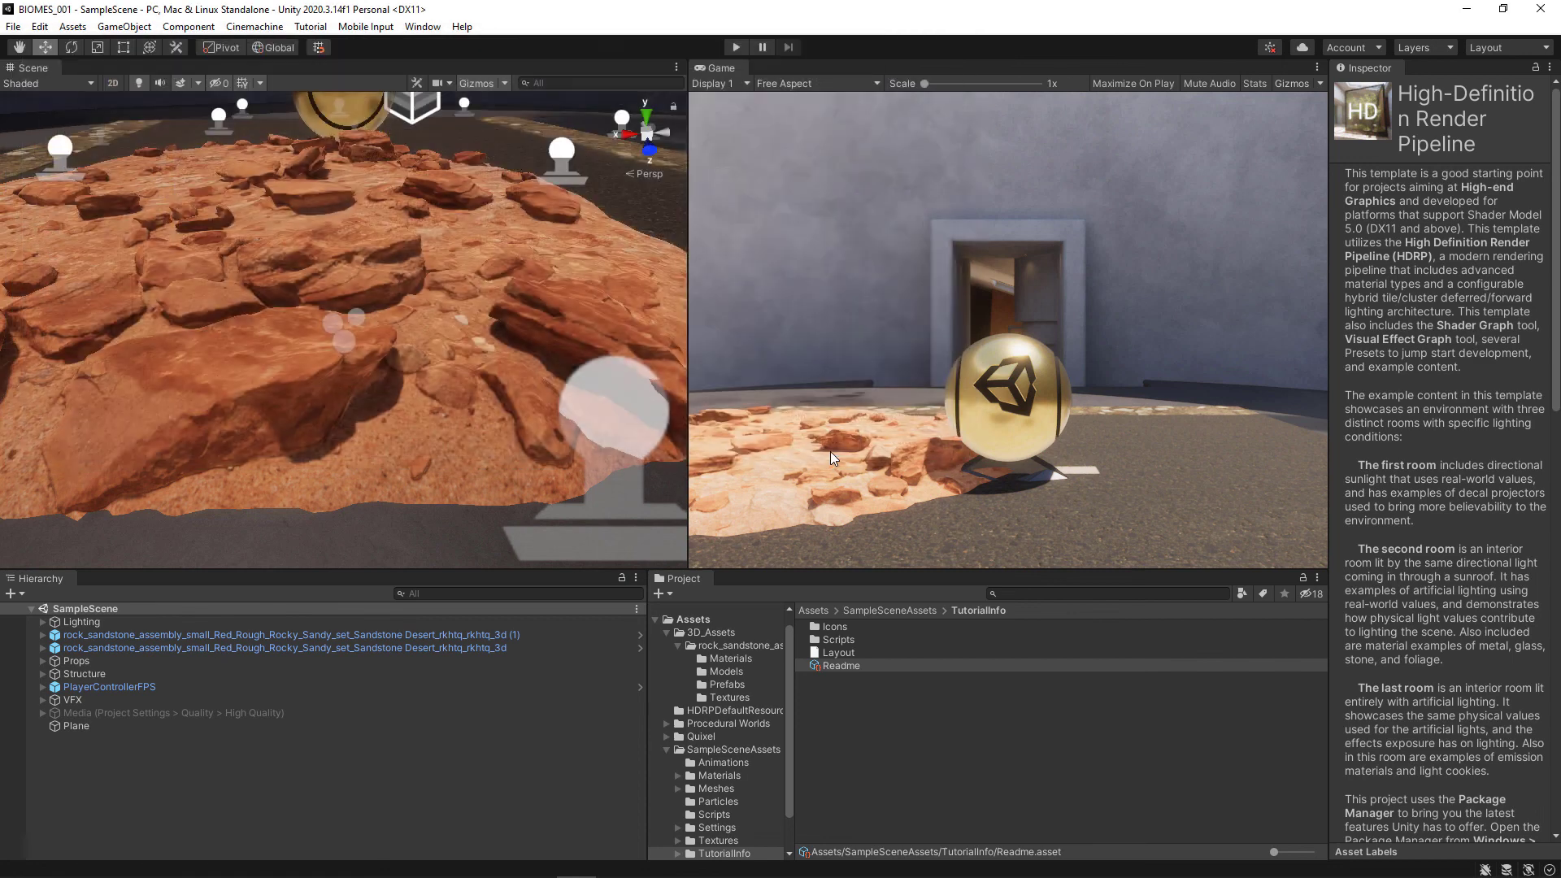
- Review the package item list and import all checked WARZONE assets into BIOMES_001
{"action": "left_click", "coordinate": [813, 463]}
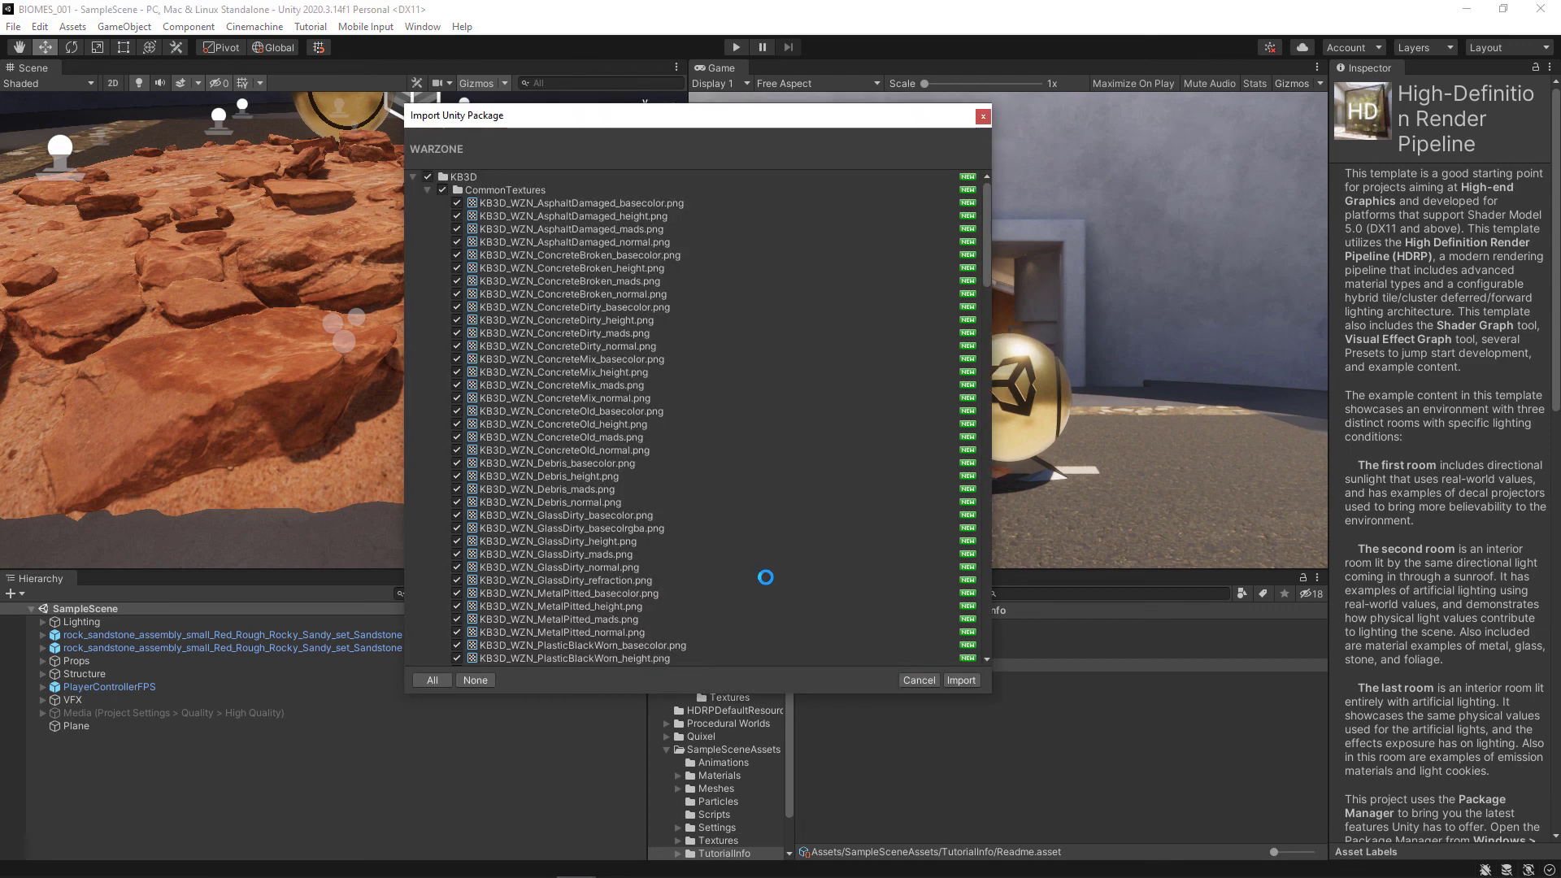
{"action": "mouse_move", "coordinate": [868, 341]}
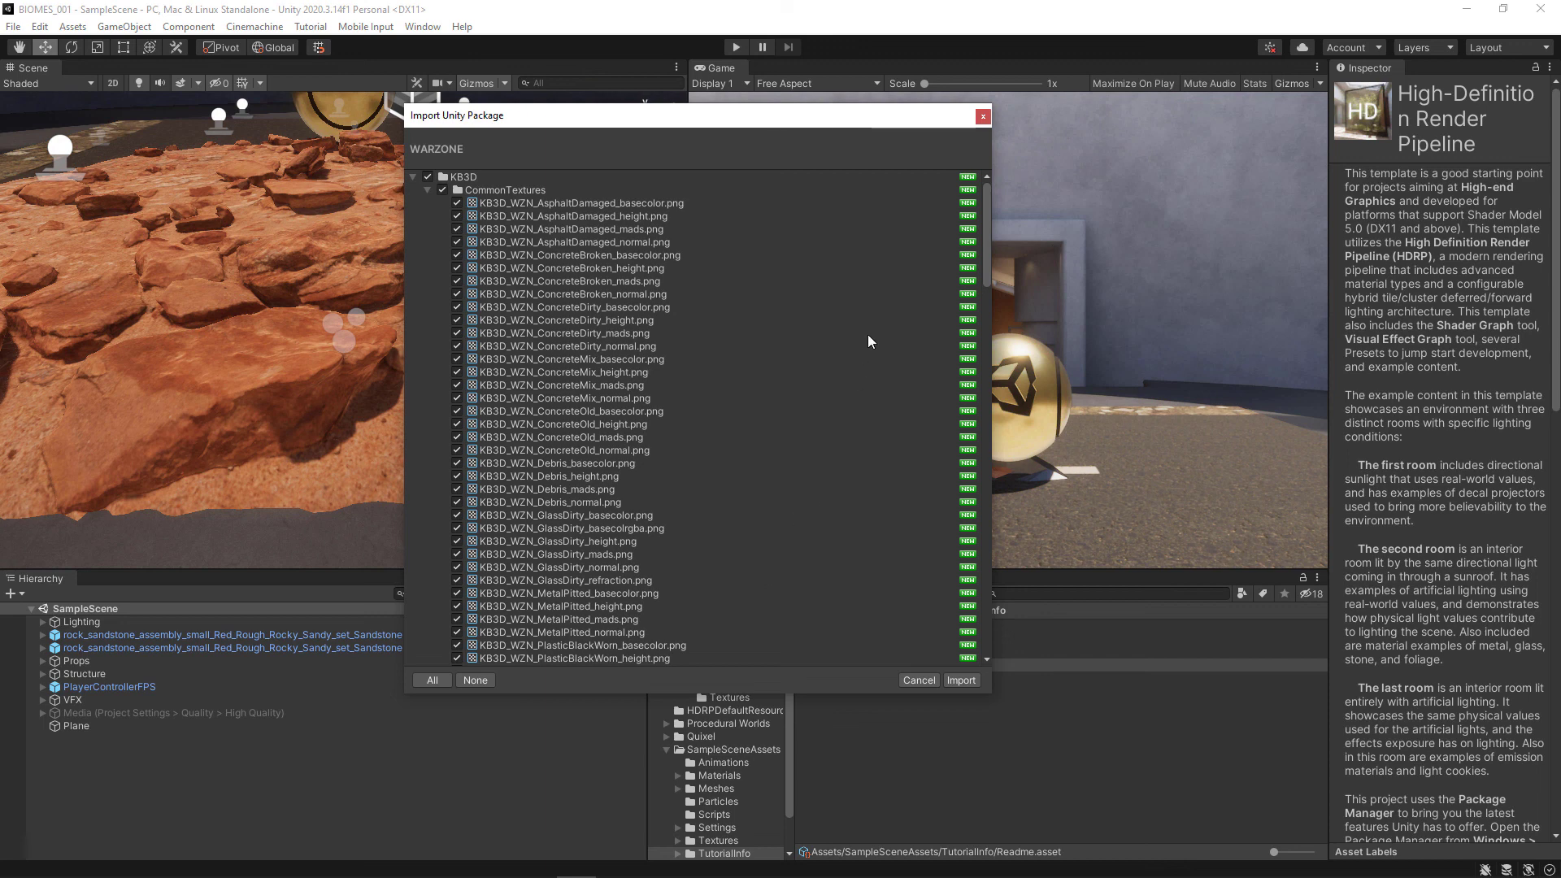
{"action": "scroll", "scroll_direction": "down", "scroll_amount": 3}
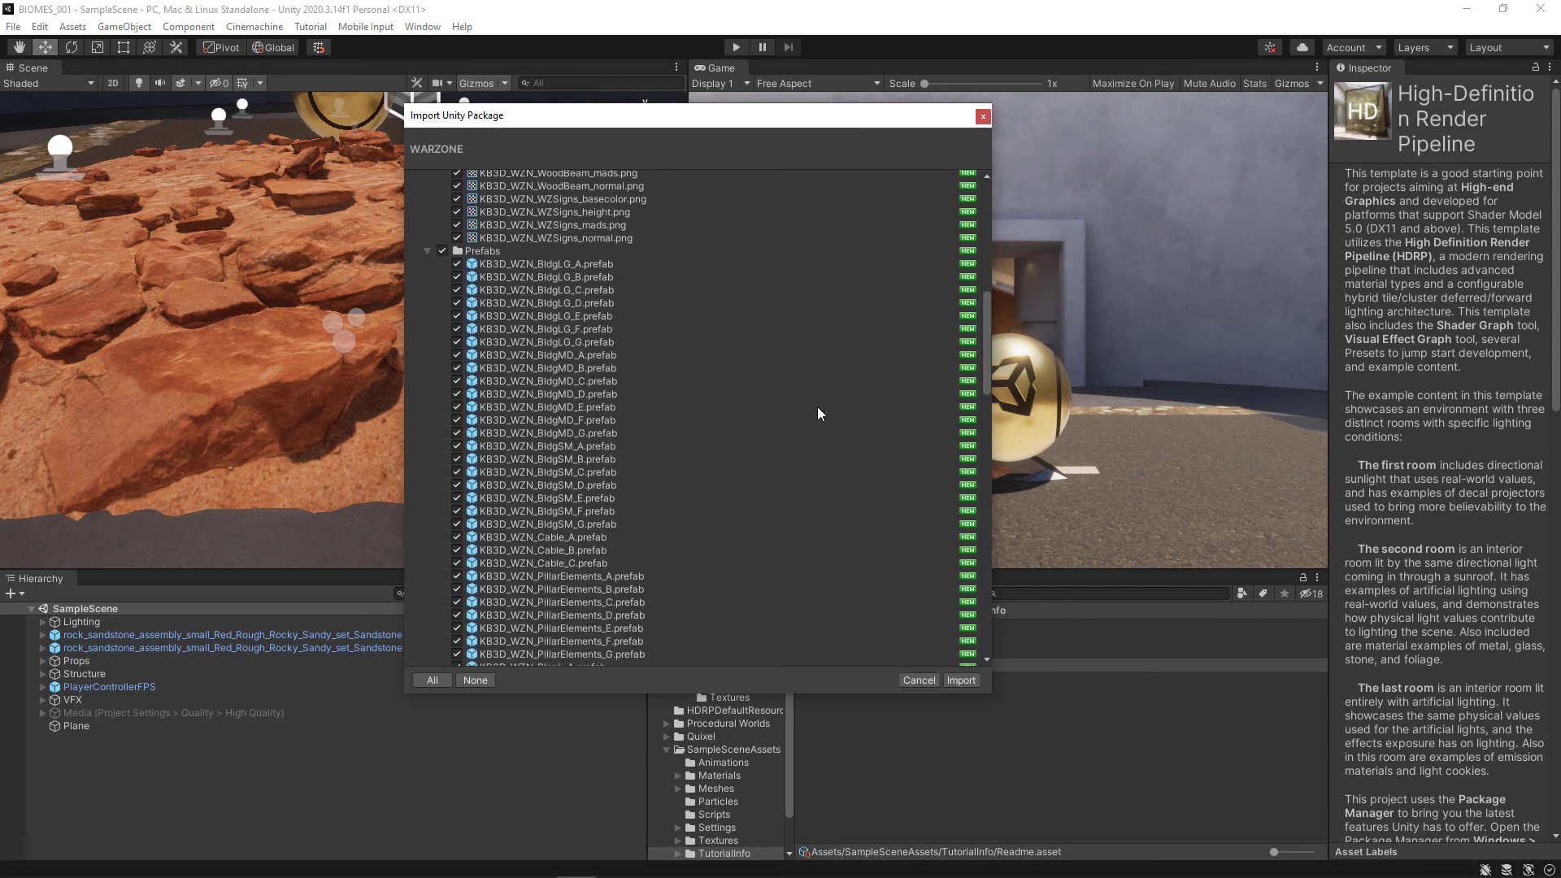
{"action": "scroll", "scroll_direction": "down", "scroll_amount": 3}
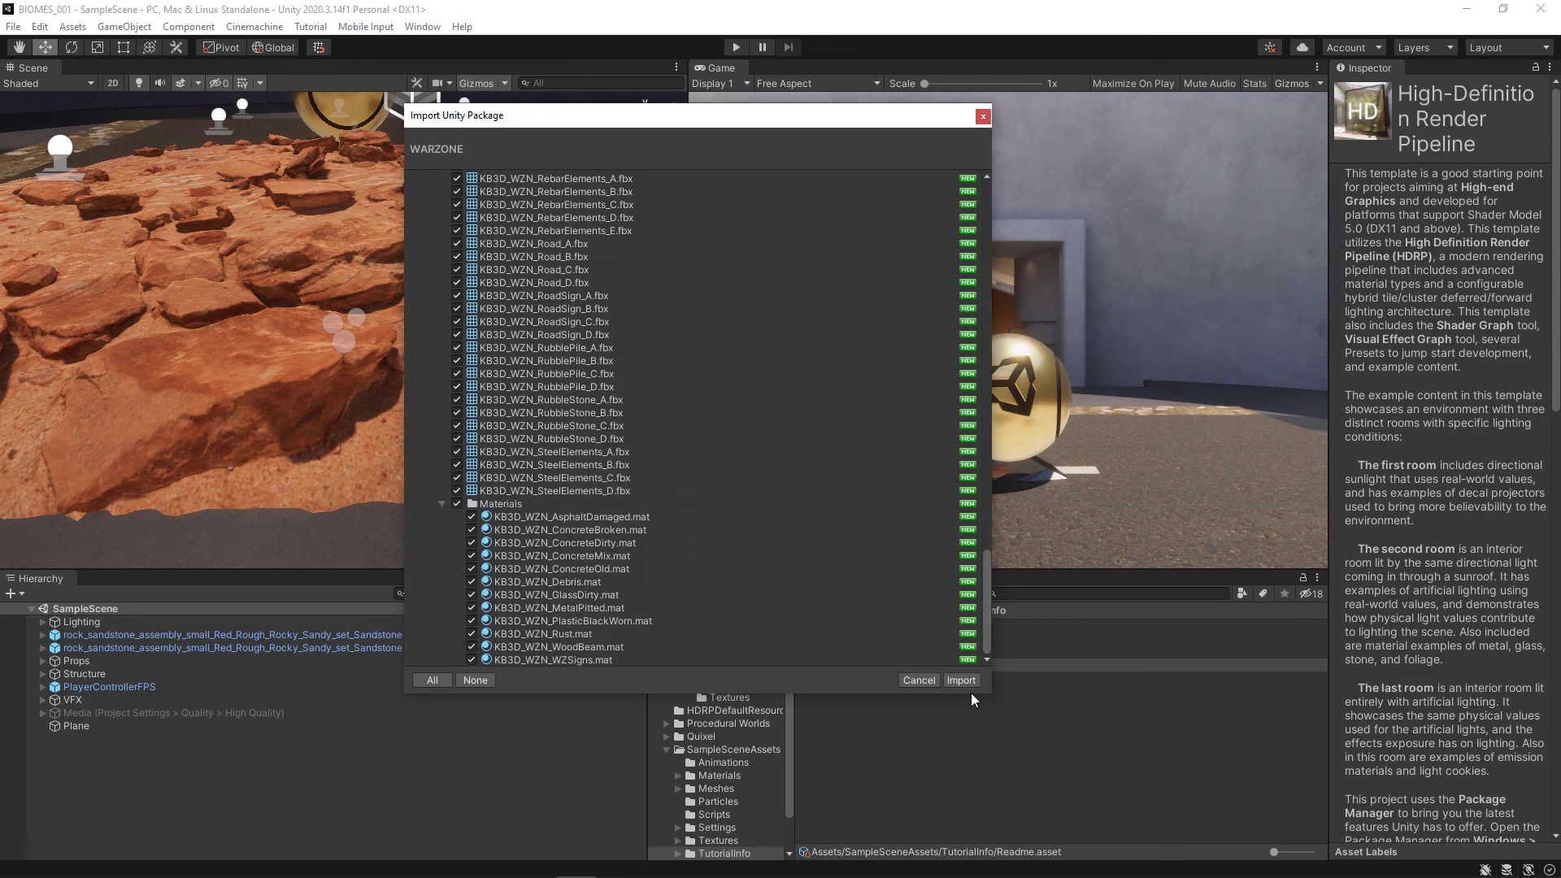
{"action": "left_click", "coordinate": [959, 680]}
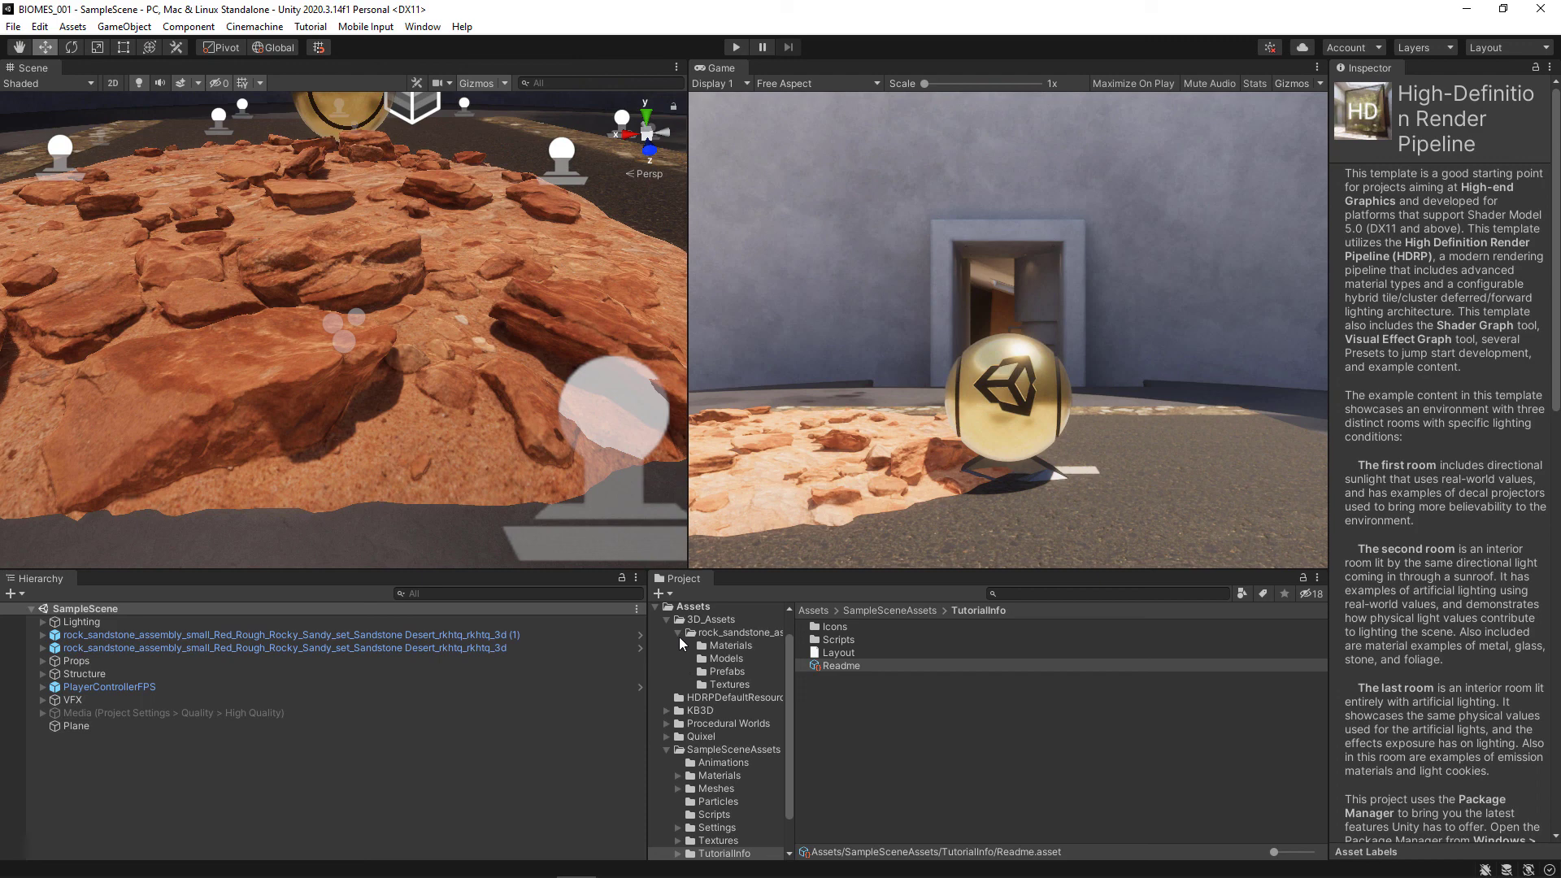
- Collapse 3D_Assets and SampleSceneAssets, expand KB3D and show its Prefabs folder of Warzone buildings
{"action": "left_click", "coordinate": [667, 633]}
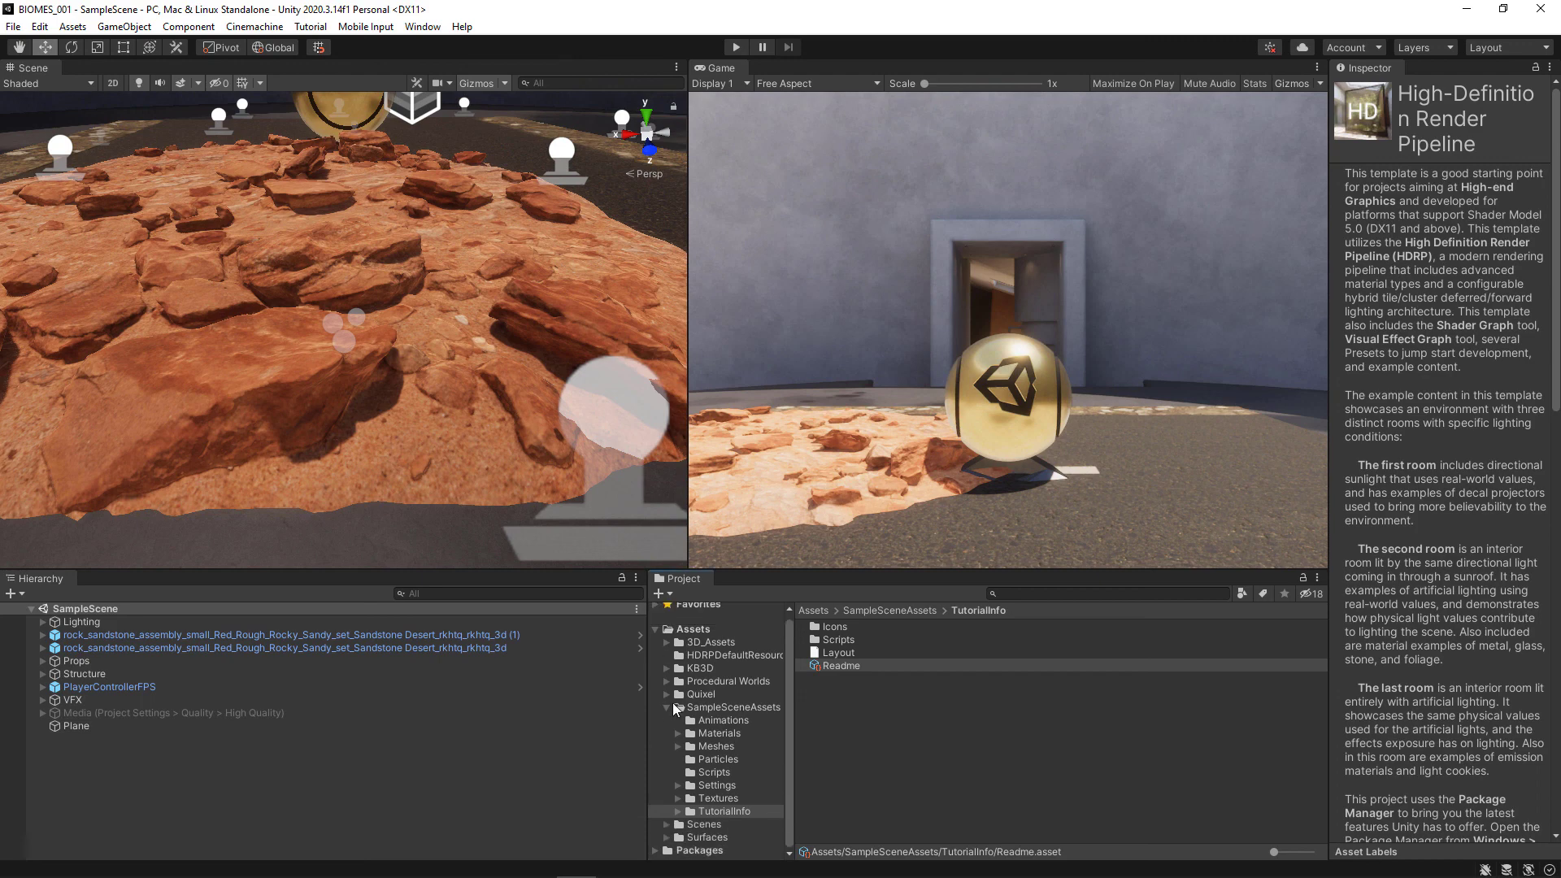
{"action": "left_click", "coordinate": [669, 708]}
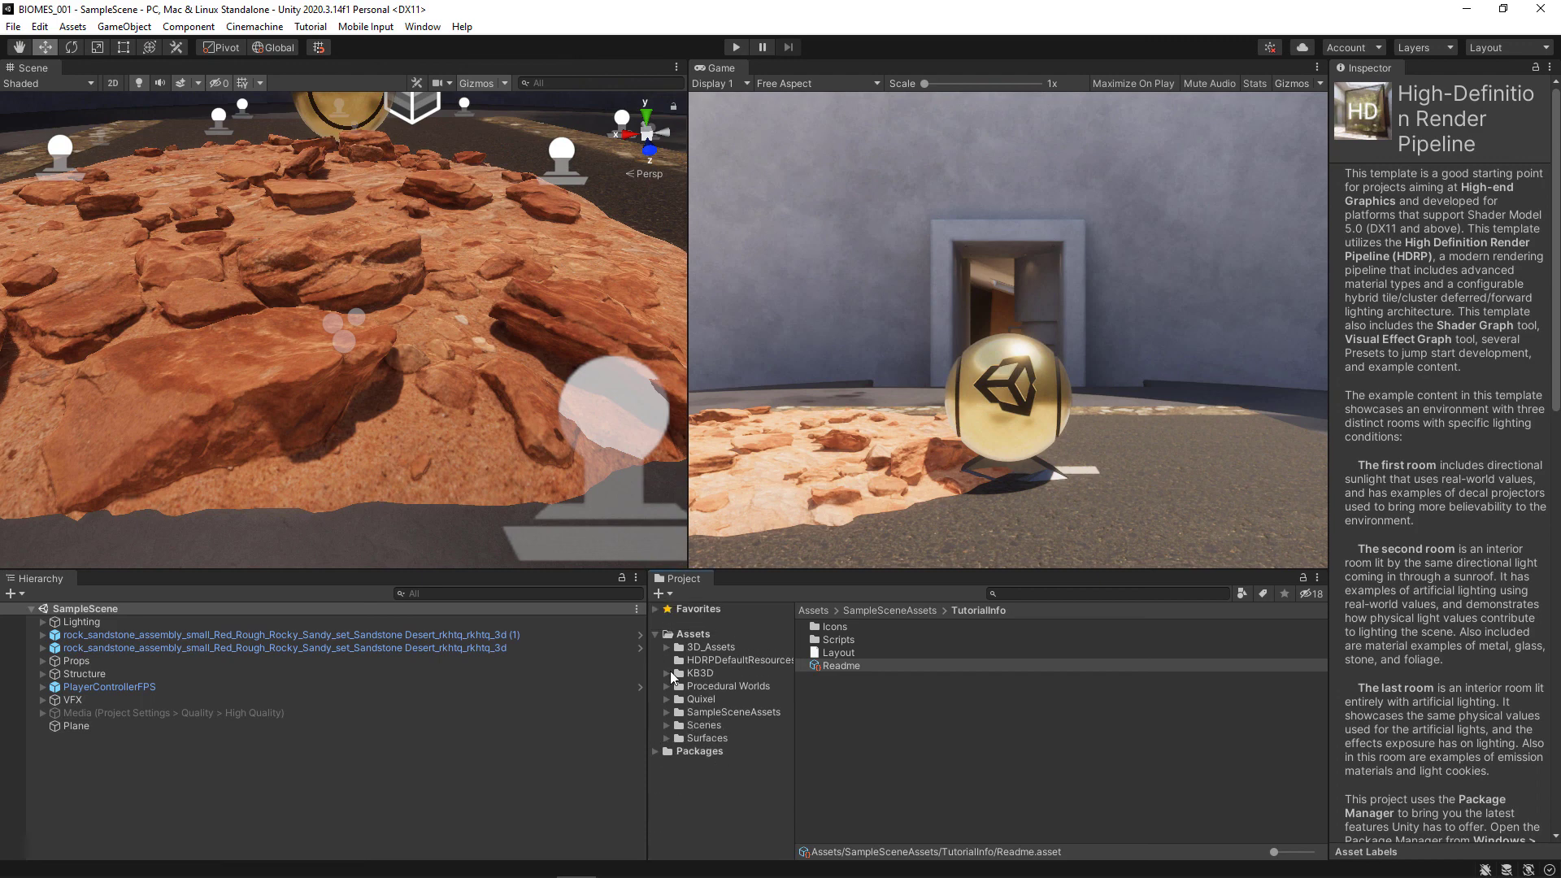
{"action": "left_click", "coordinate": [665, 674]}
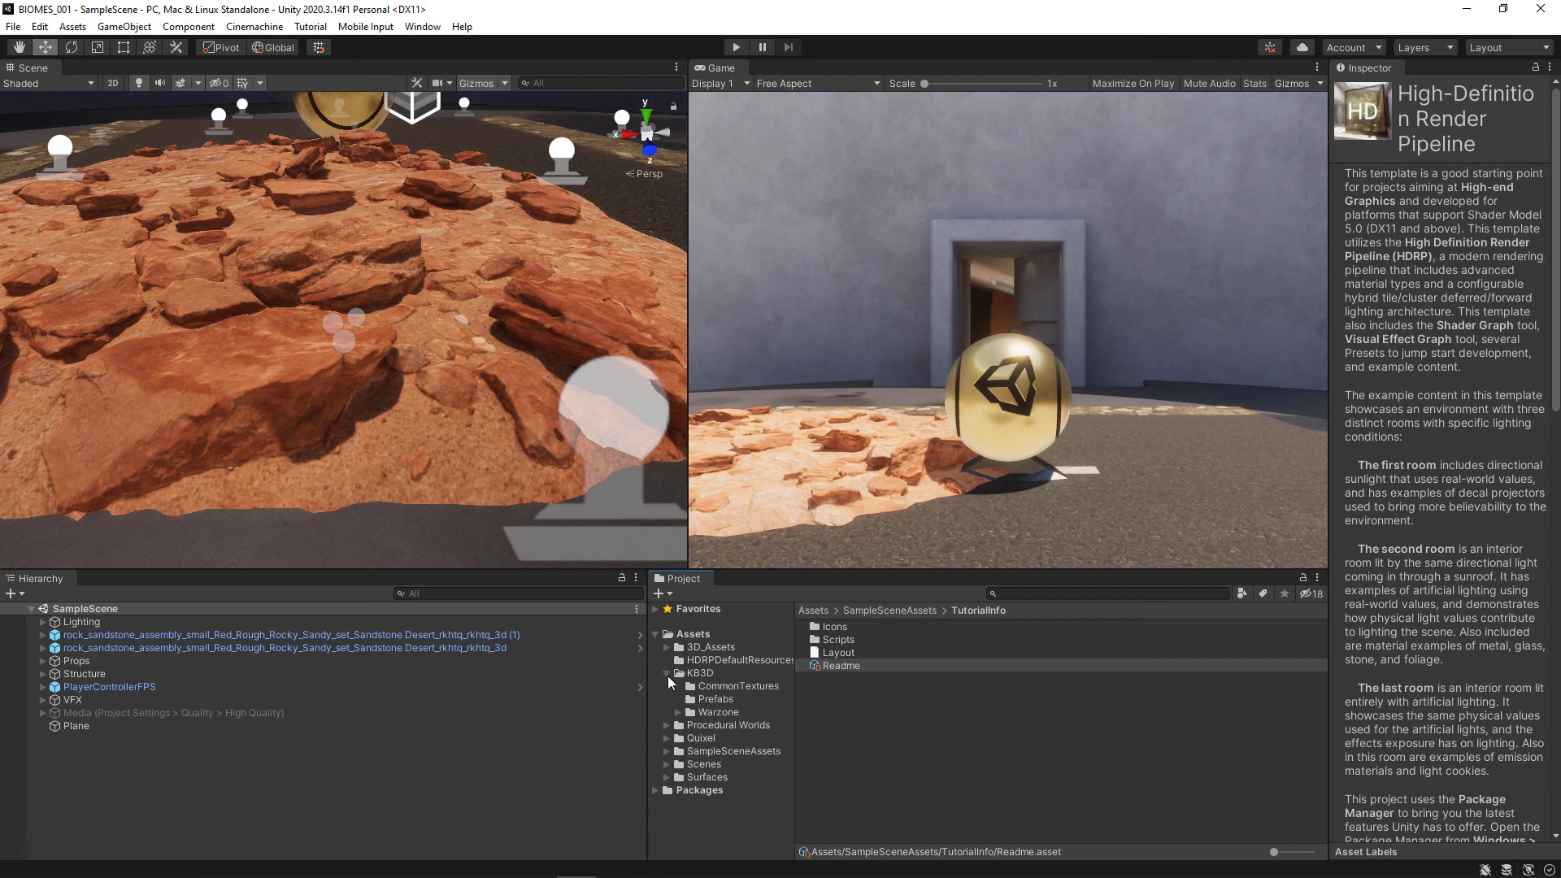
{"action": "left_click", "coordinate": [716, 697]}
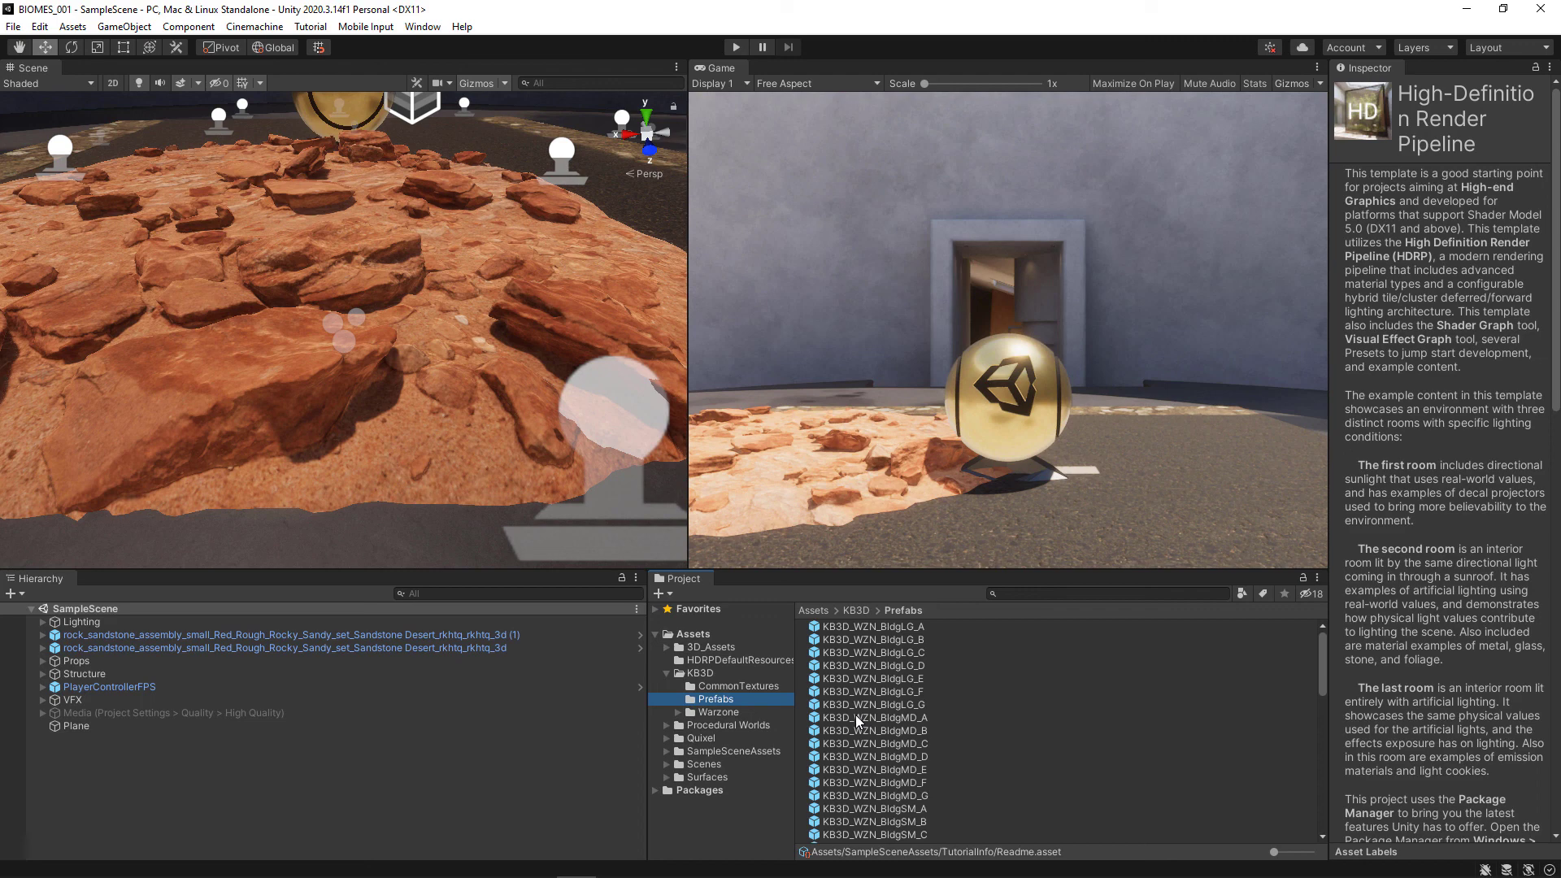
{"action": "mouse_move", "coordinate": [578, 748]}
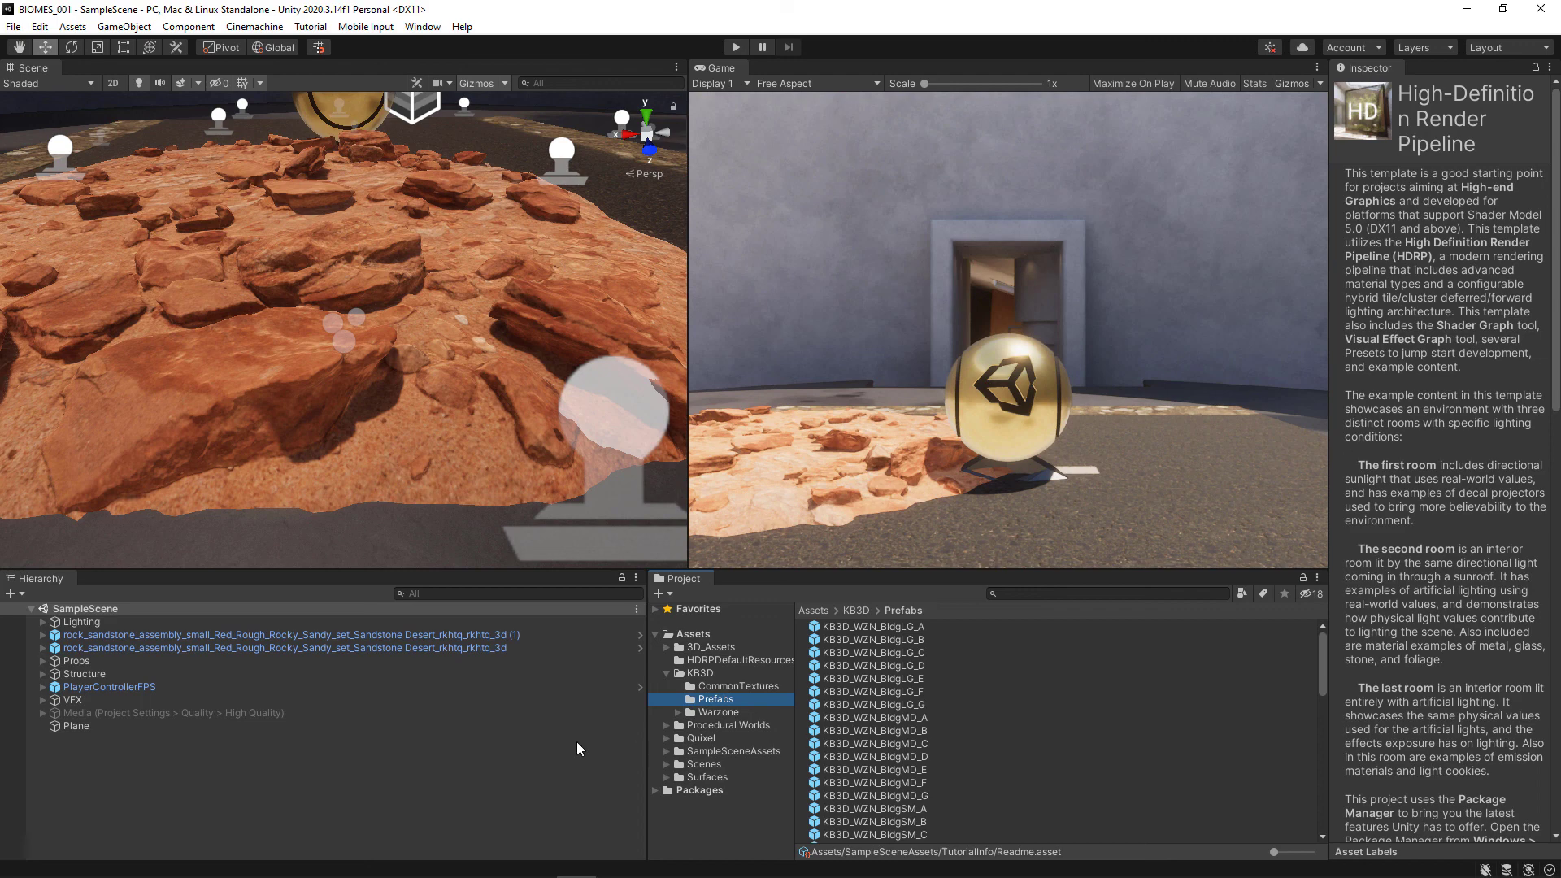